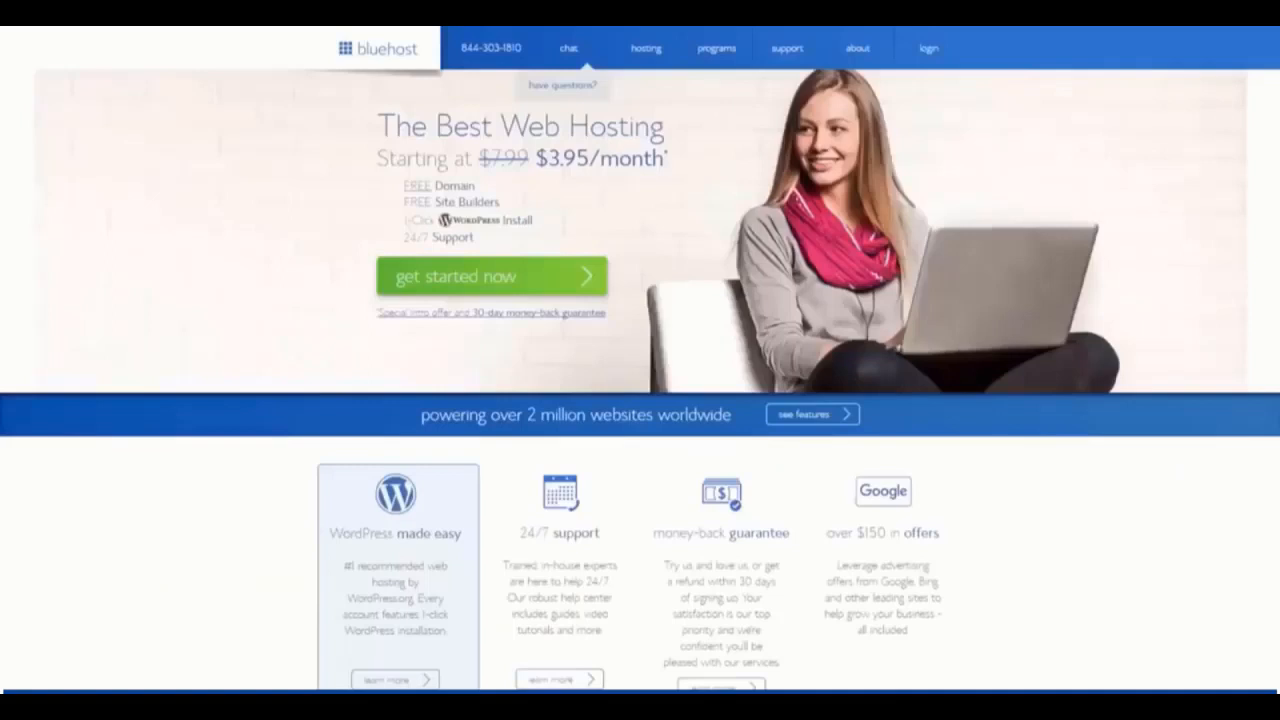
Begin the Bluehost signup and start building the newly installed WordPress site
left_click(492, 276)
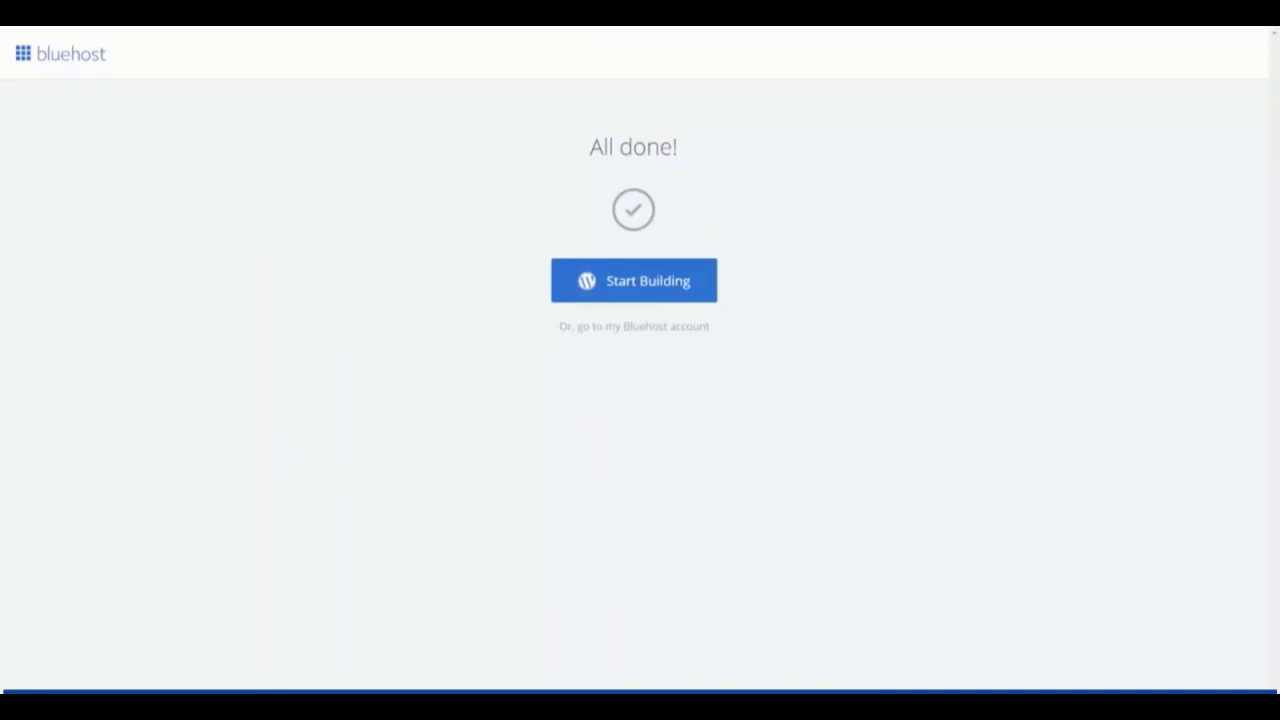
left_click(632, 280)
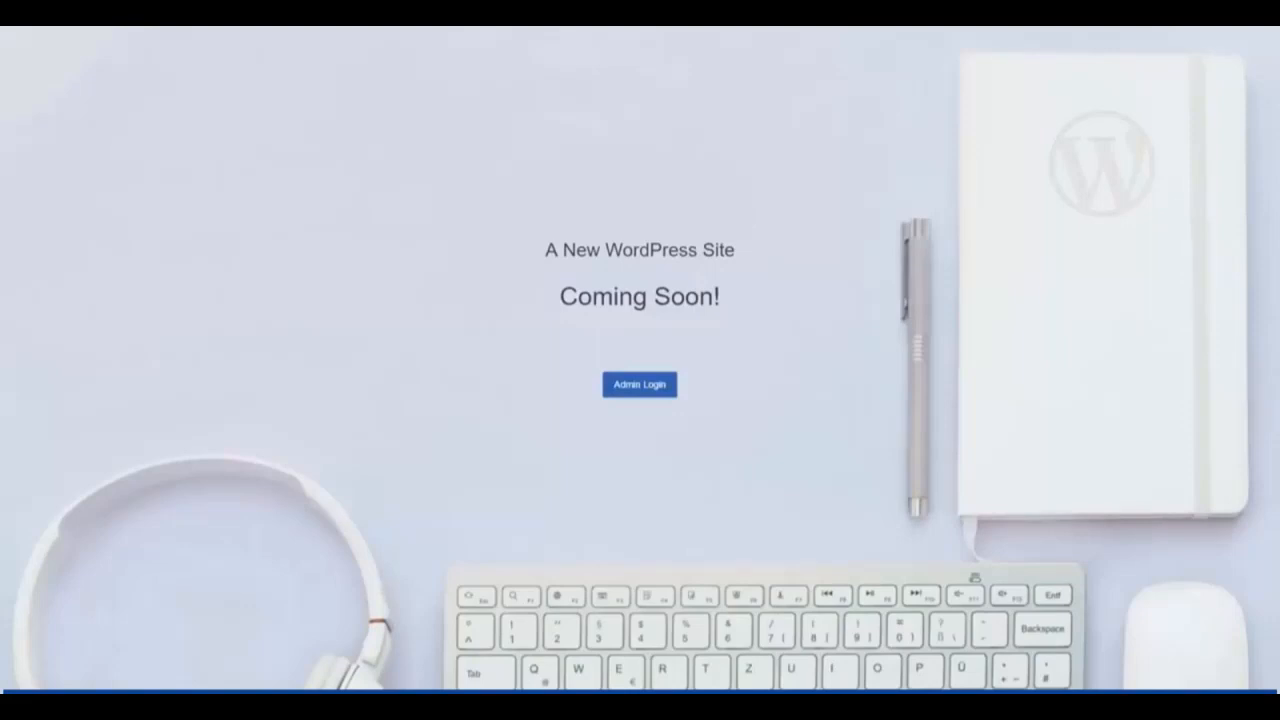
Log in from the Bluehost home page and show the My Sites list in the portal
left_click(64, 36)
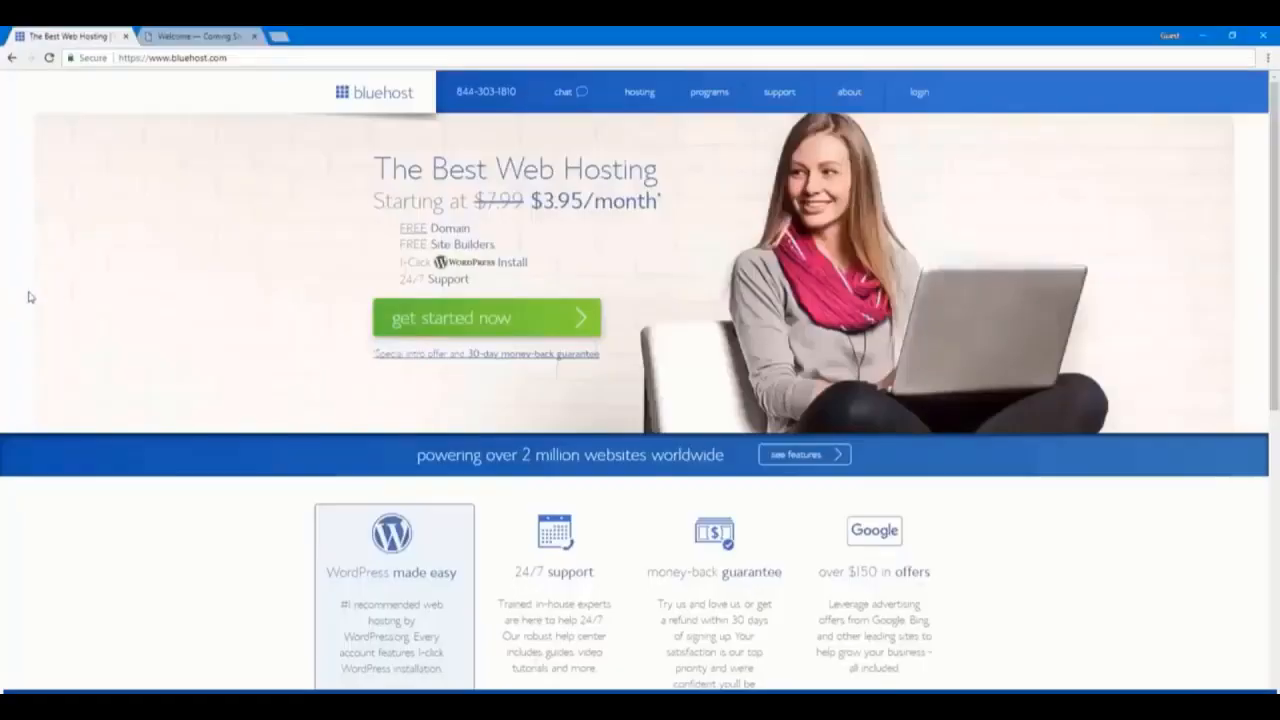
mouse_move(476, 398)
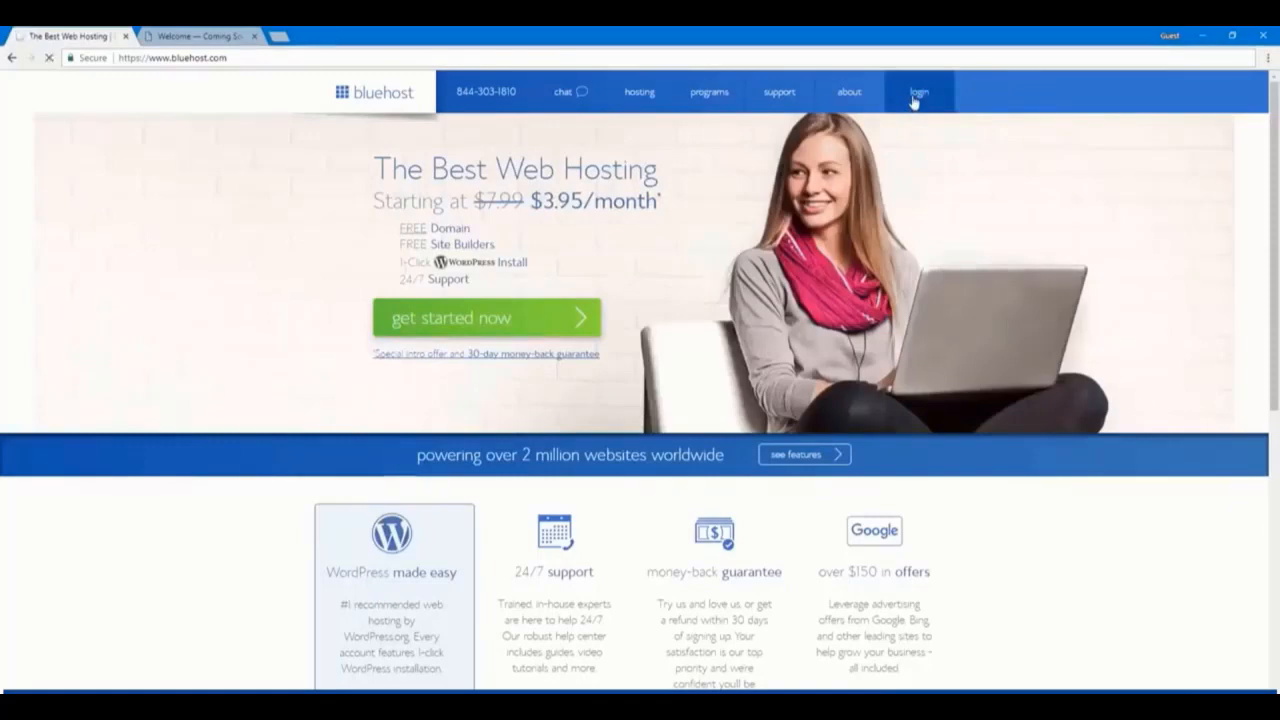
left_click(918, 92)
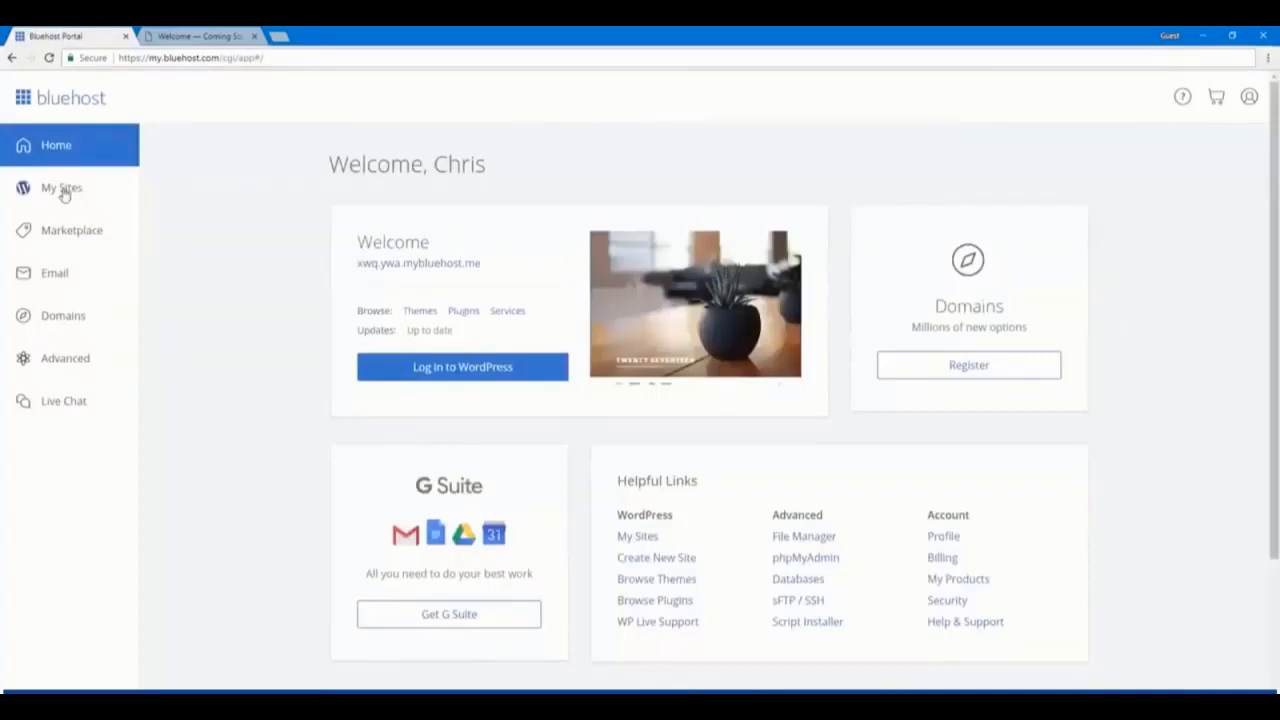
left_click(60, 188)
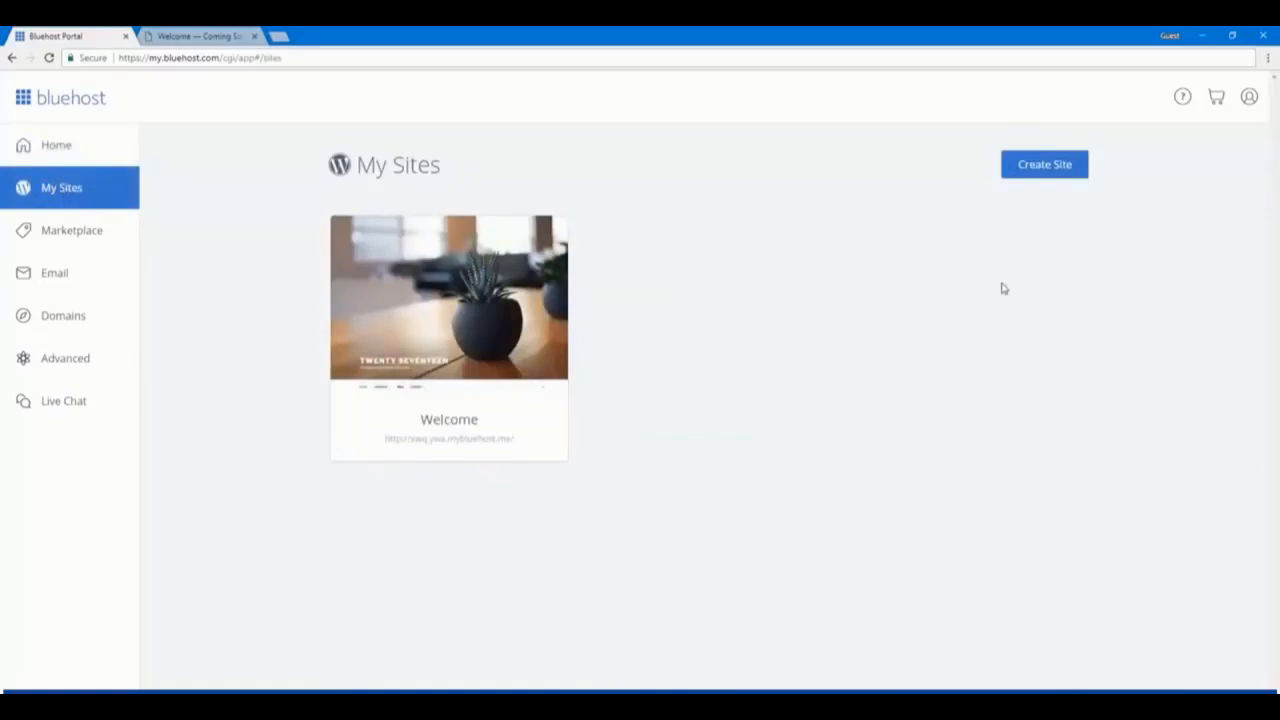
mouse_move(448, 300)
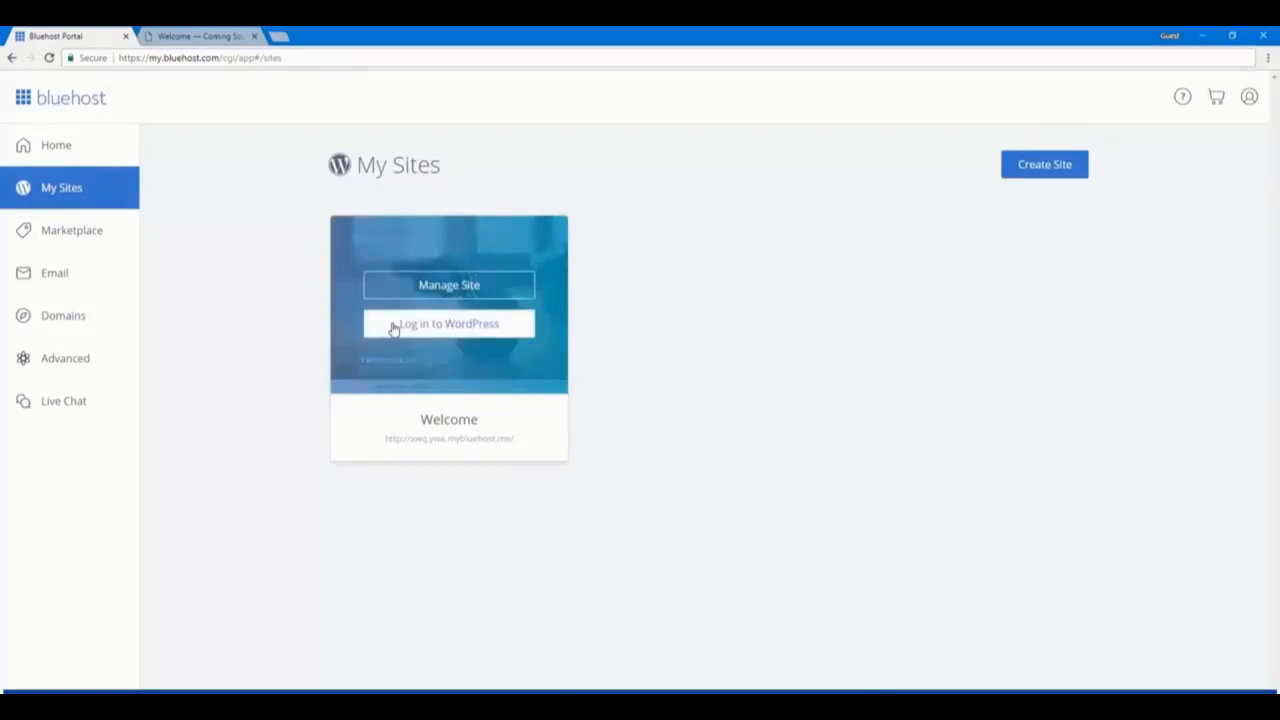
Choose Personal, title the site Miles Photography with description Capture it all, and continue
left_click(448, 324)
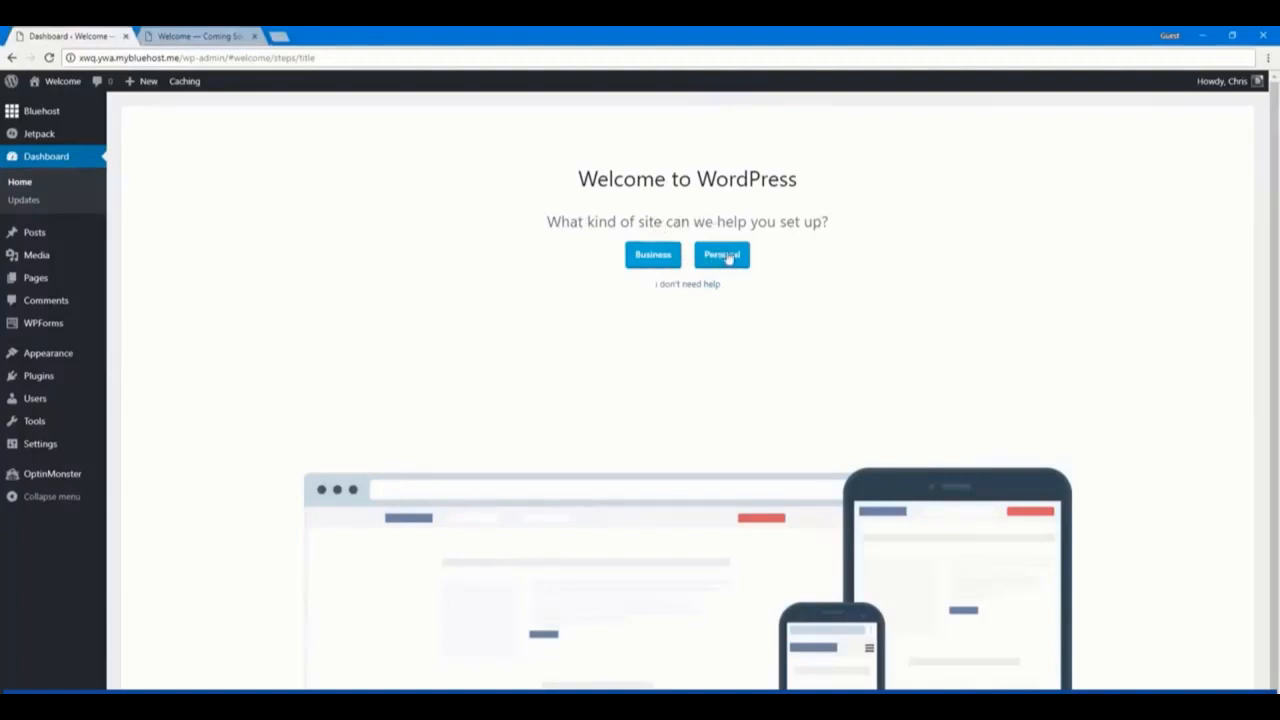
left_click(720, 254)
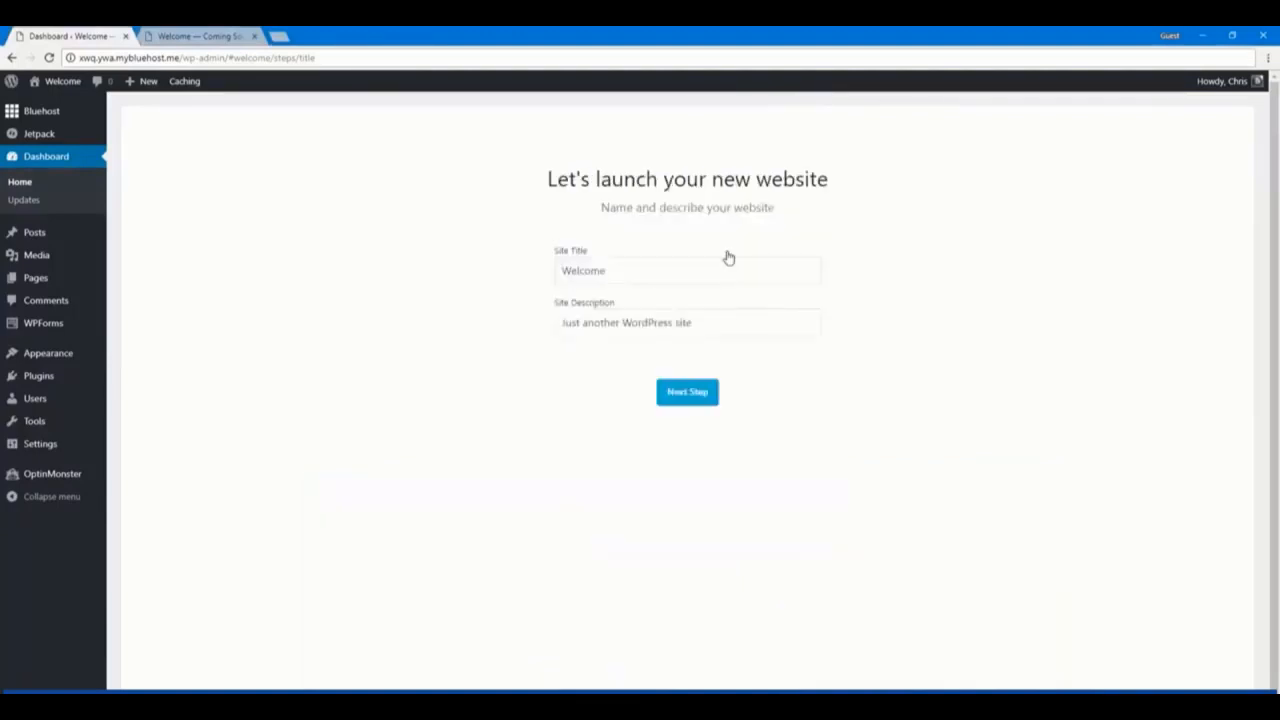
left_click(688, 272)
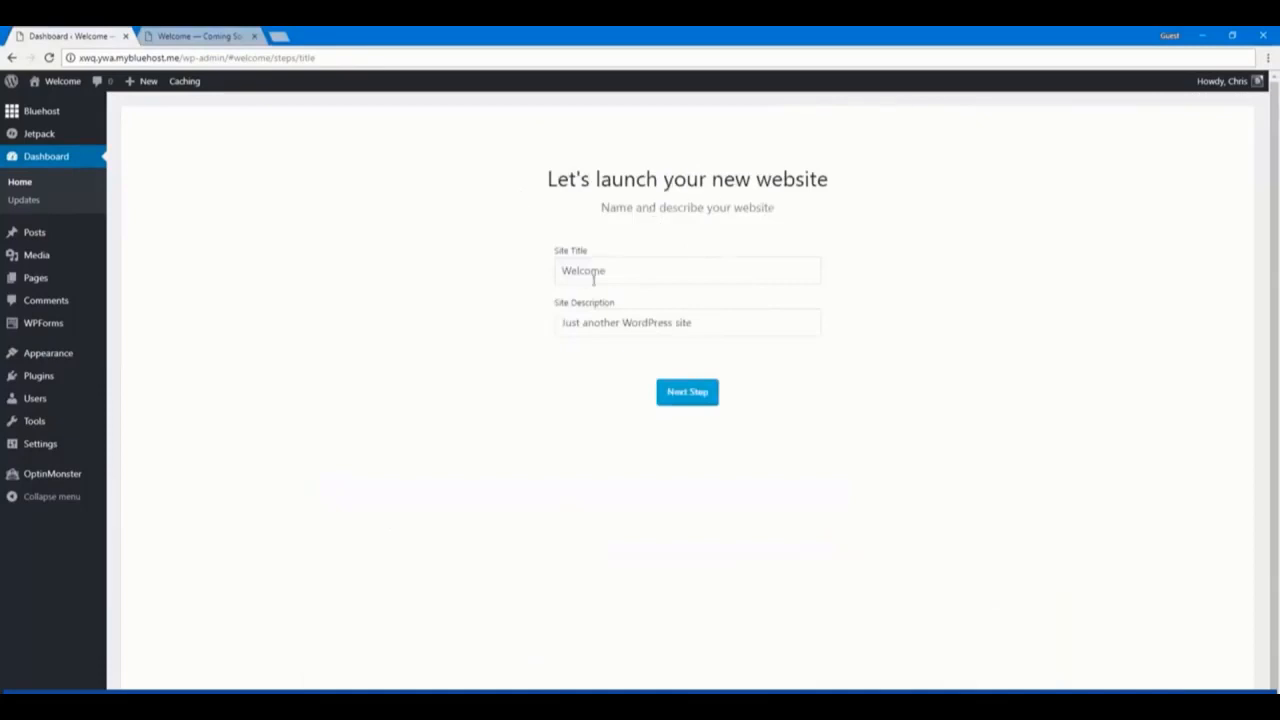
double_click(584, 270)
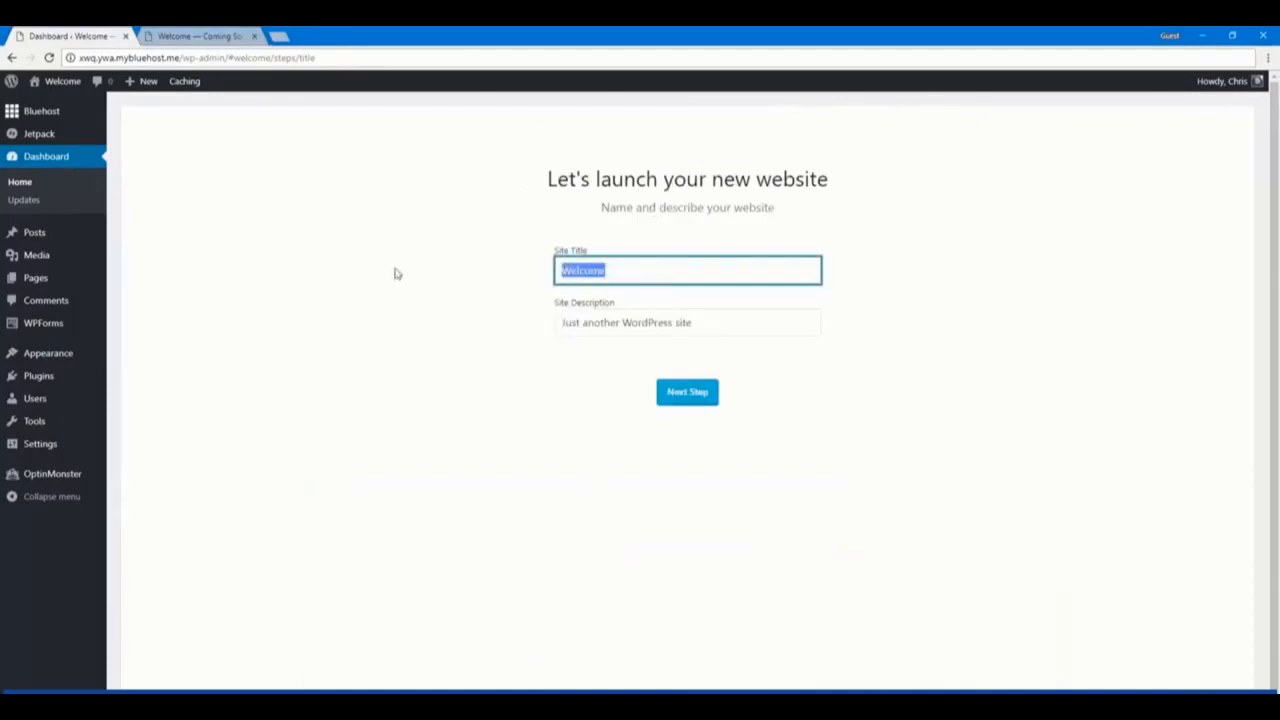
type("Miles Phot")
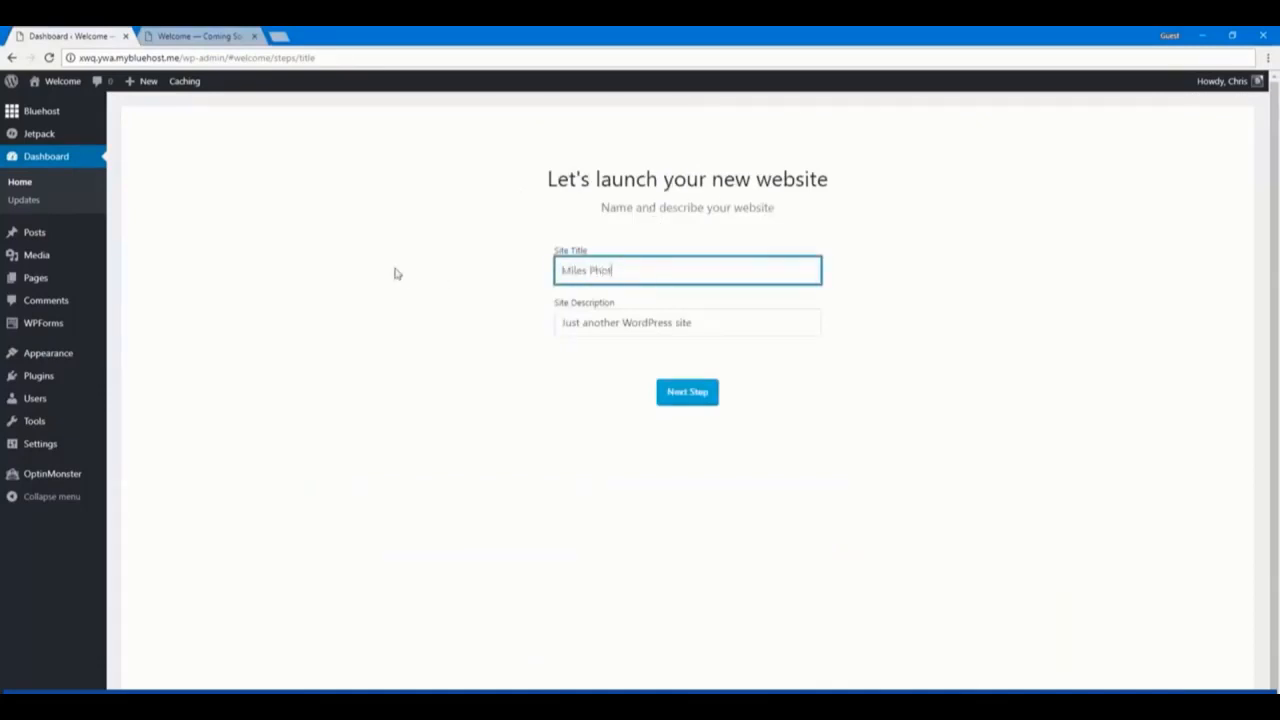
left_click(688, 322)
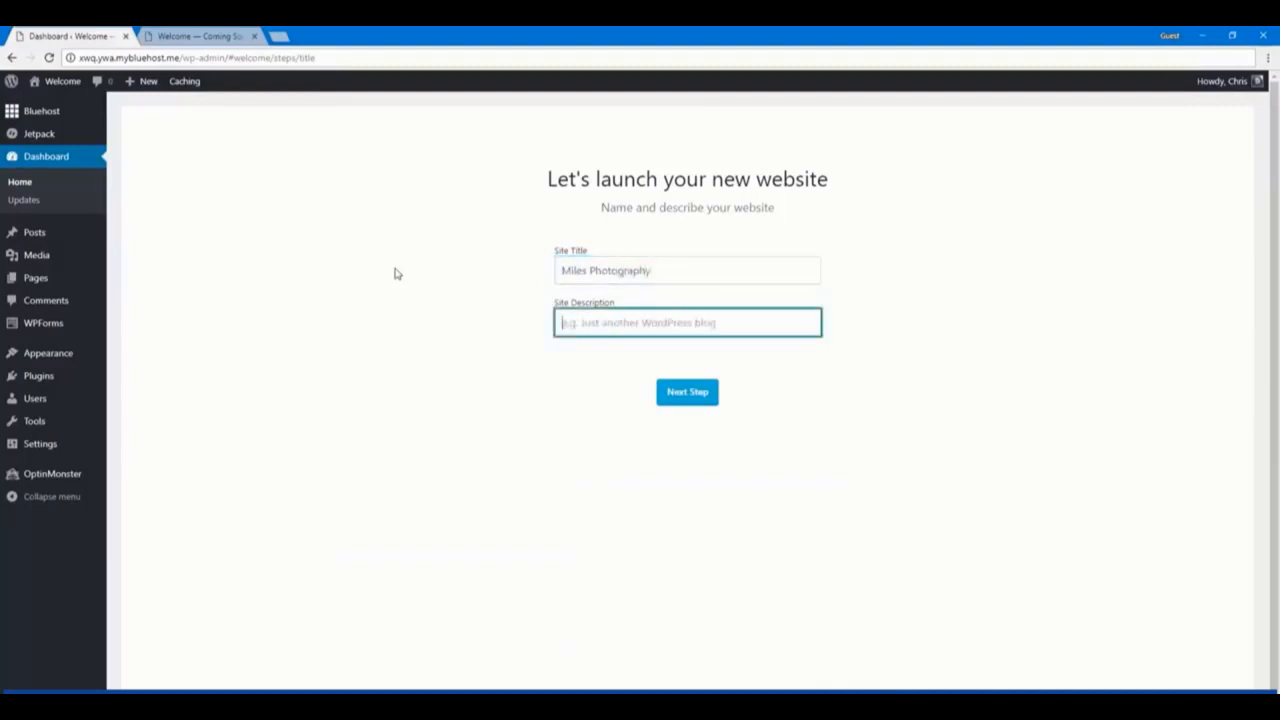
type("Capture it all.")
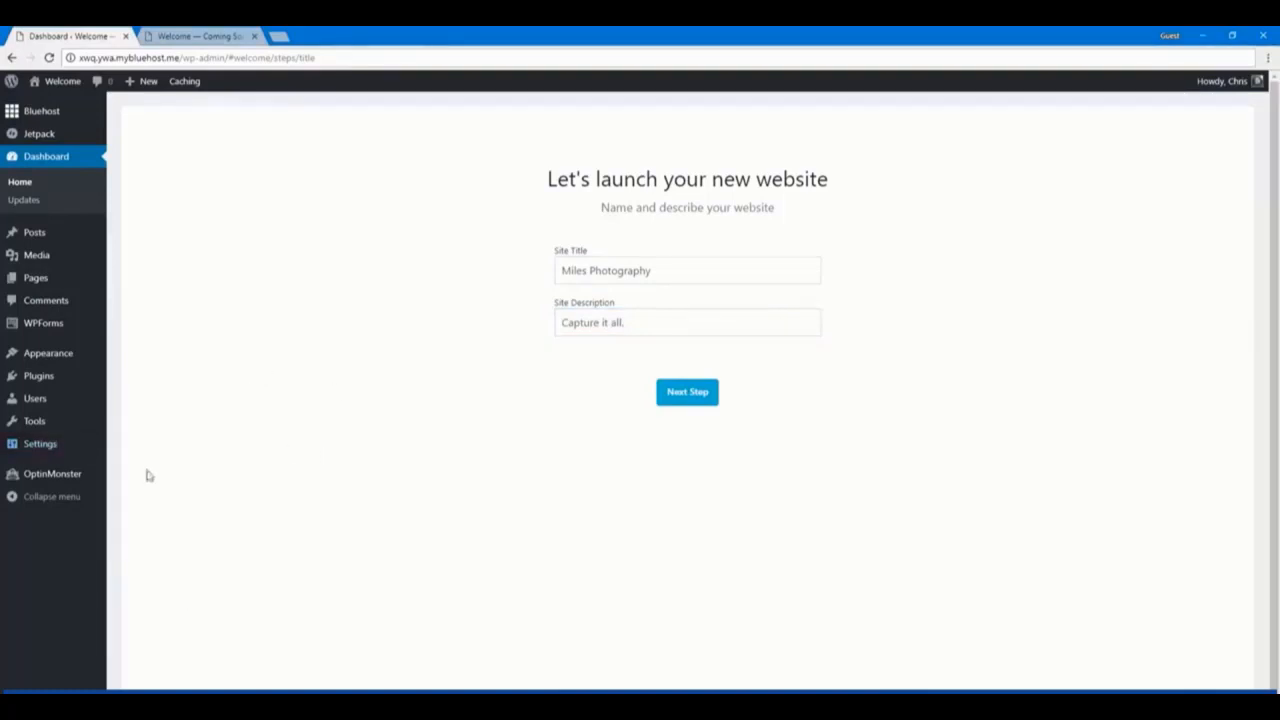
left_click(688, 390)
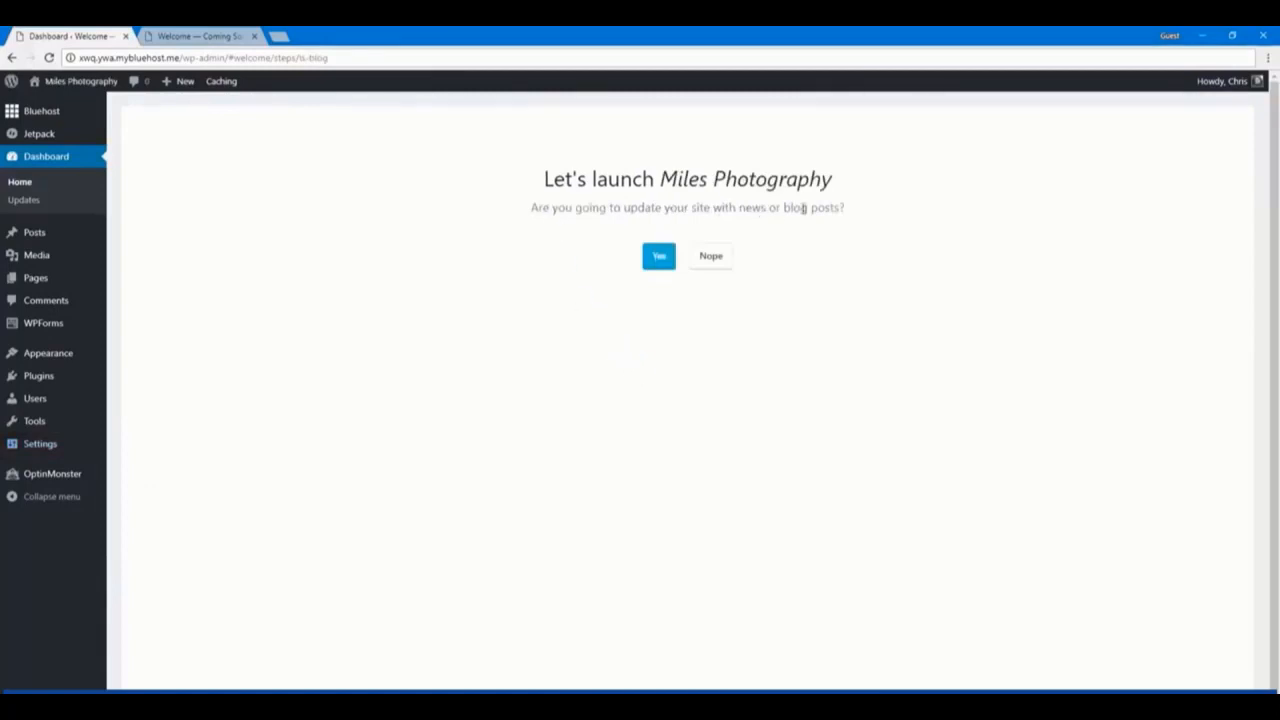
Answer Yes to blog posts, choose a static welcome homepage, and add a Contact Us page
left_click(658, 256)
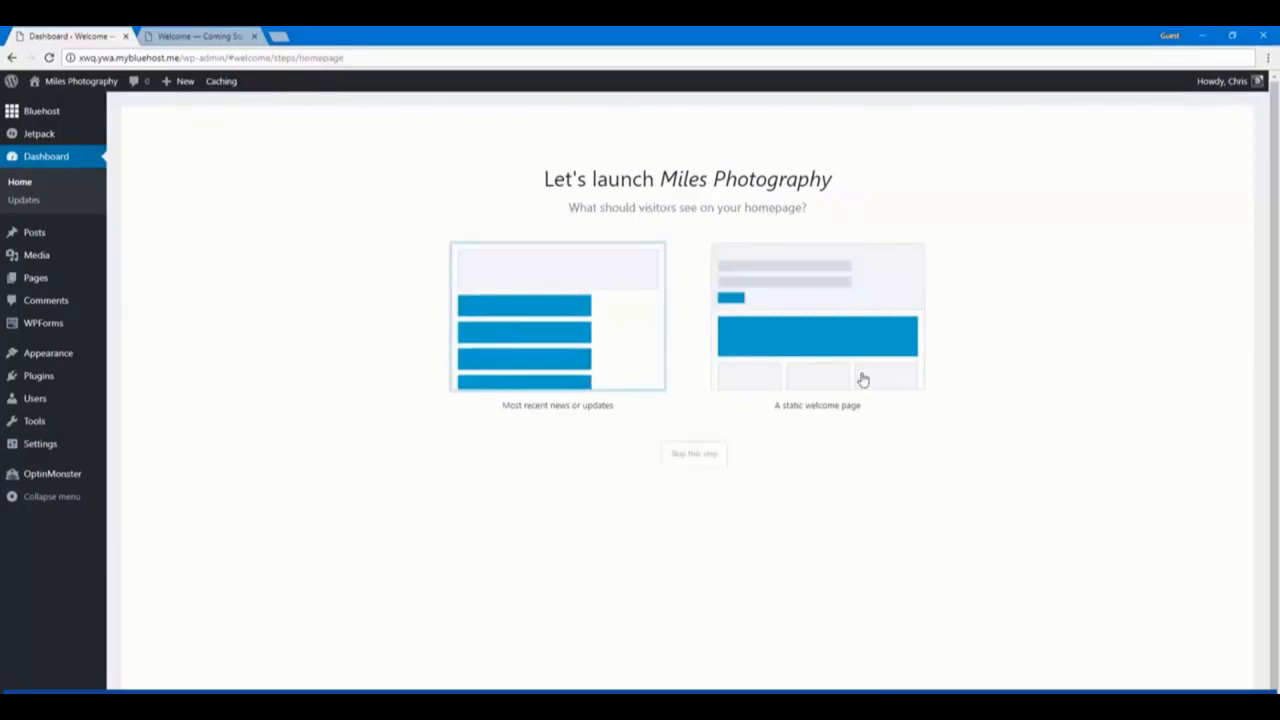
left_click(816, 316)
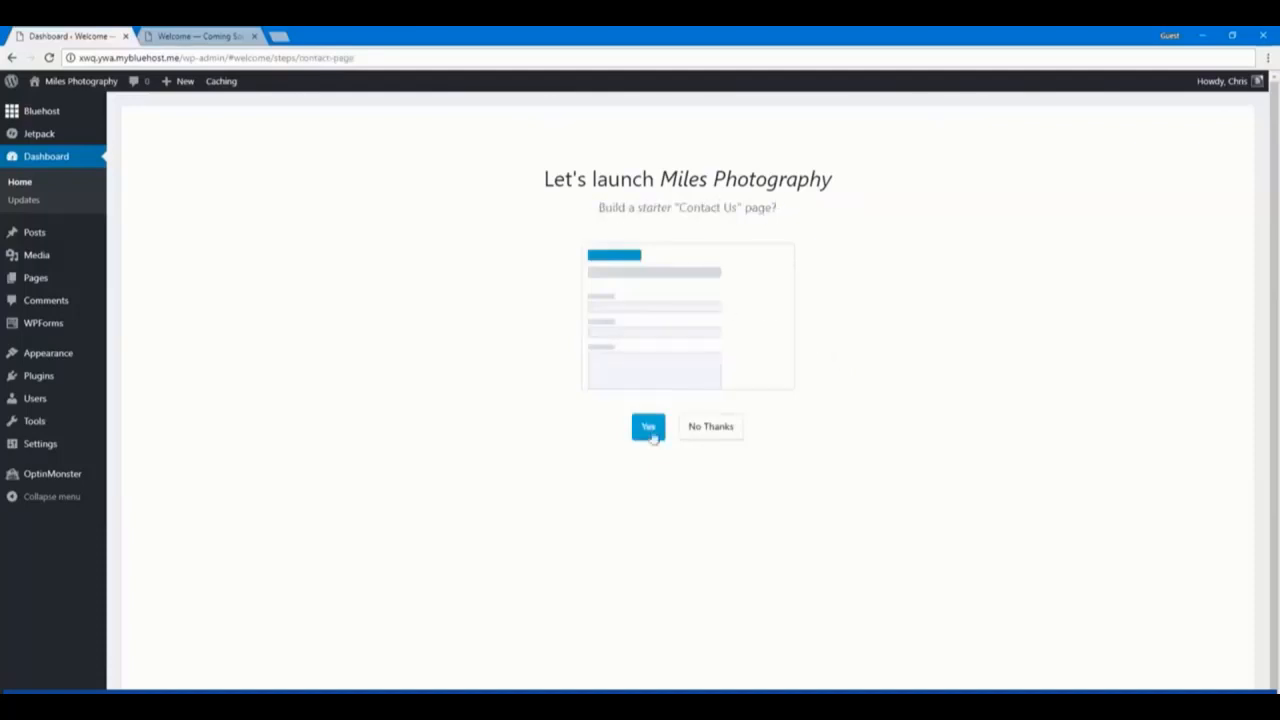
left_click(648, 426)
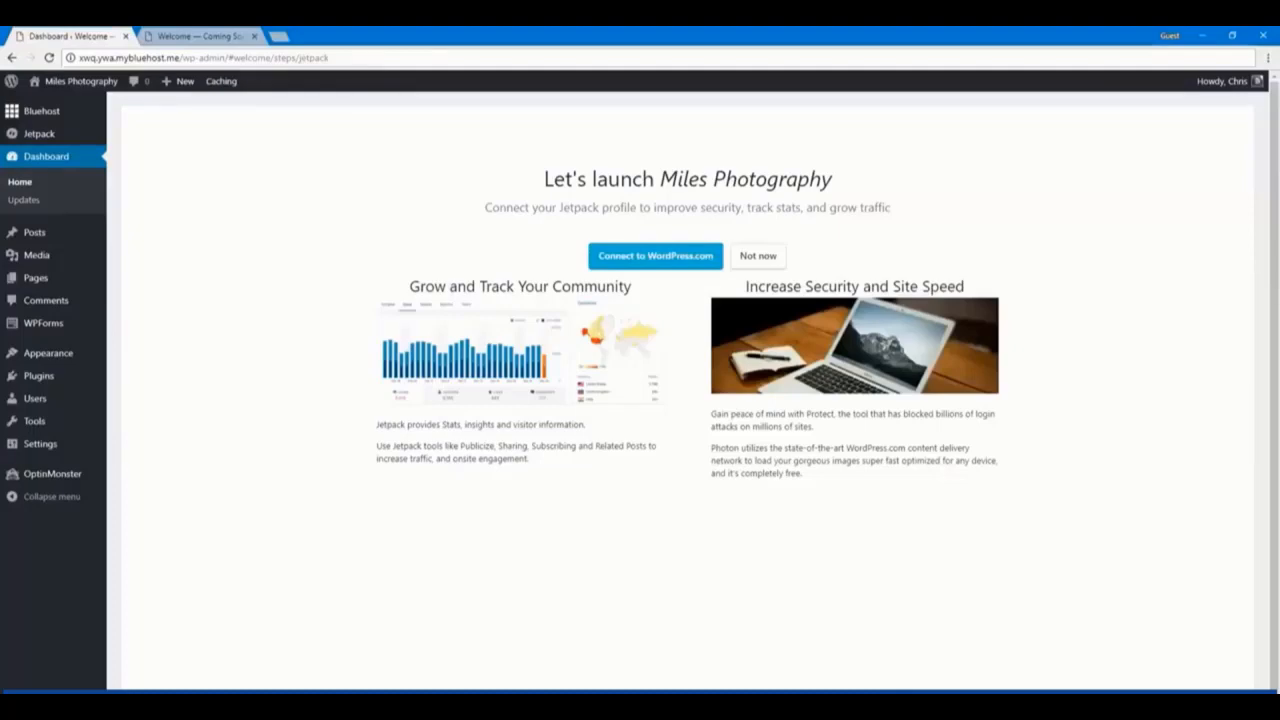
mouse_move(648, 228)
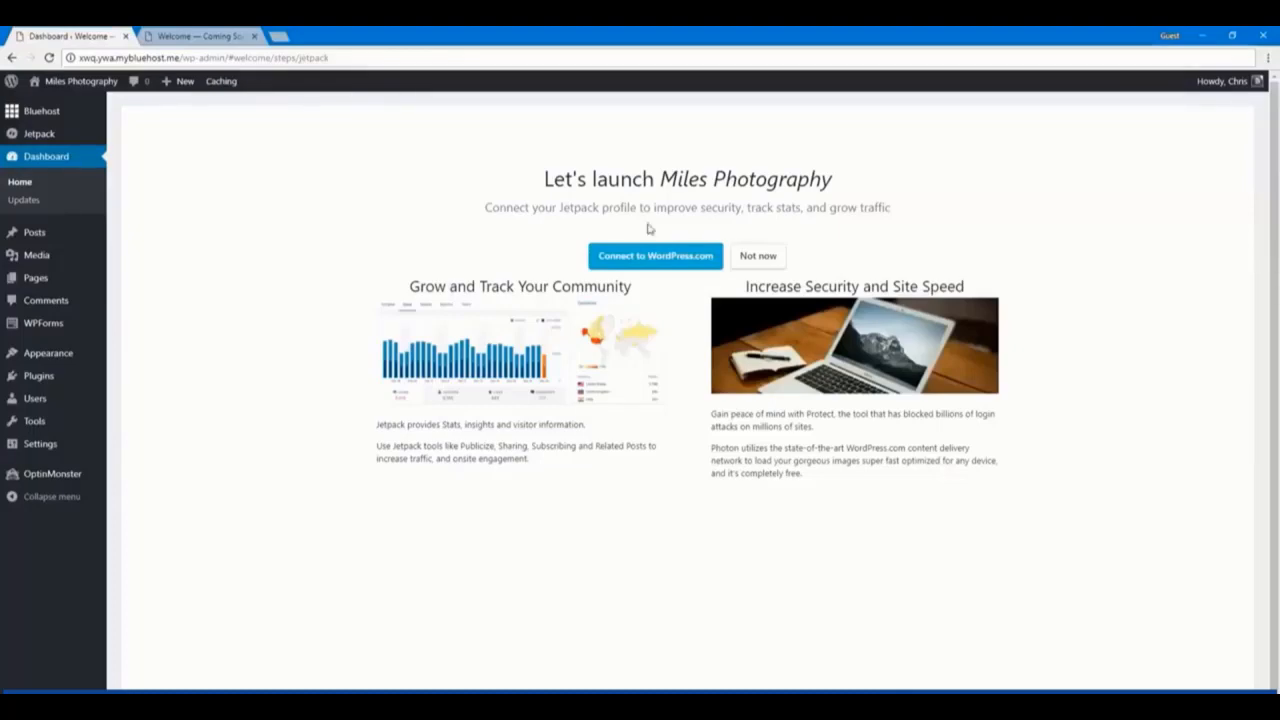
mouse_move(640, 260)
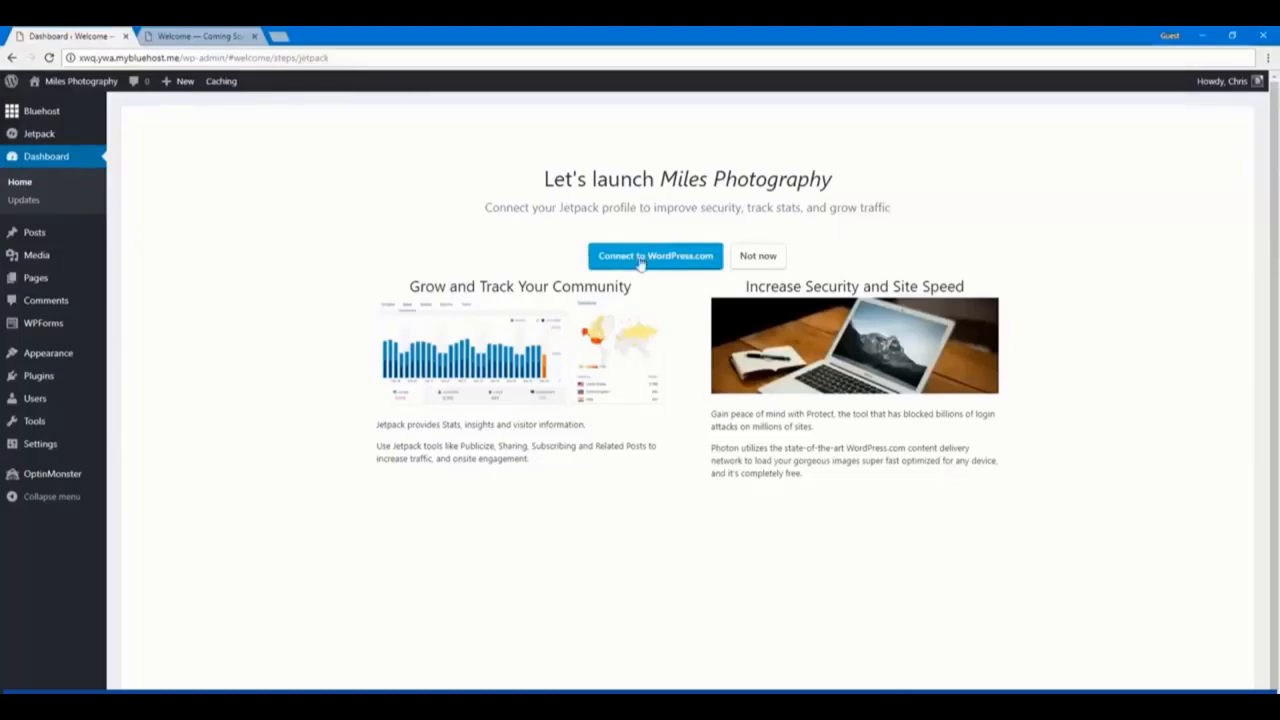
Connect the site to WordPress.com and approve the Jetpack connection
left_click(656, 256)
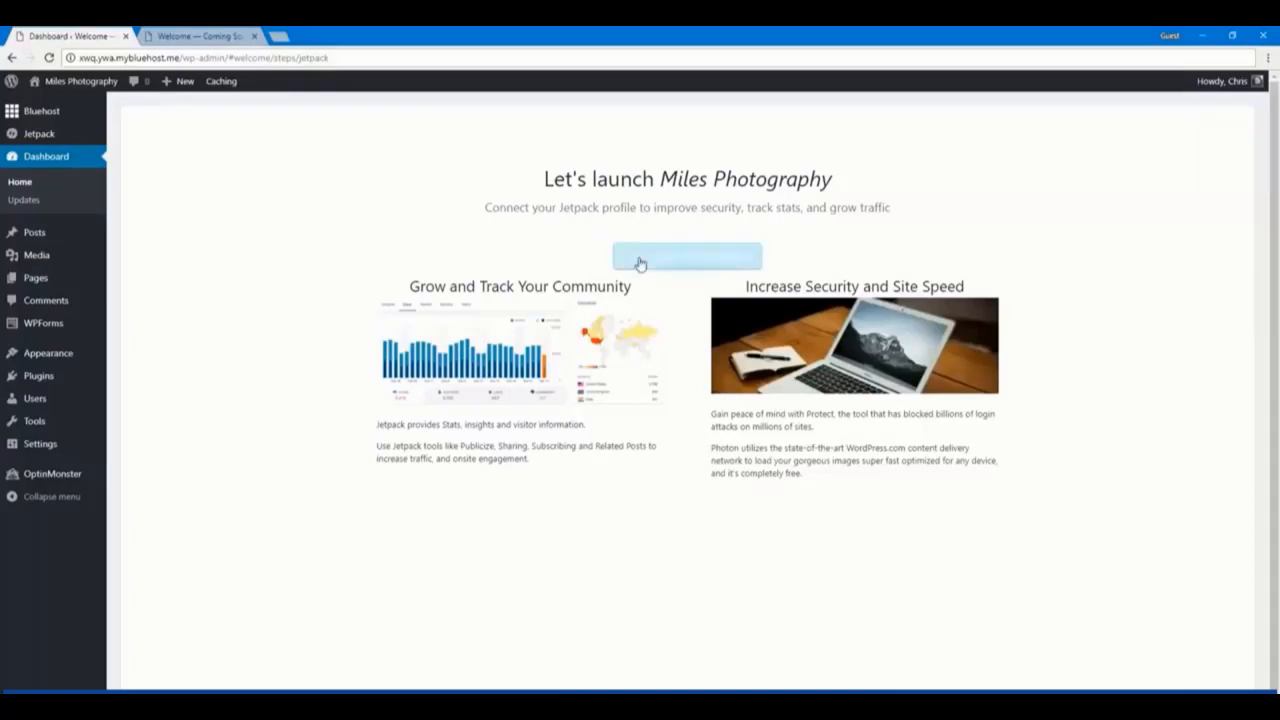
left_click(688, 256)
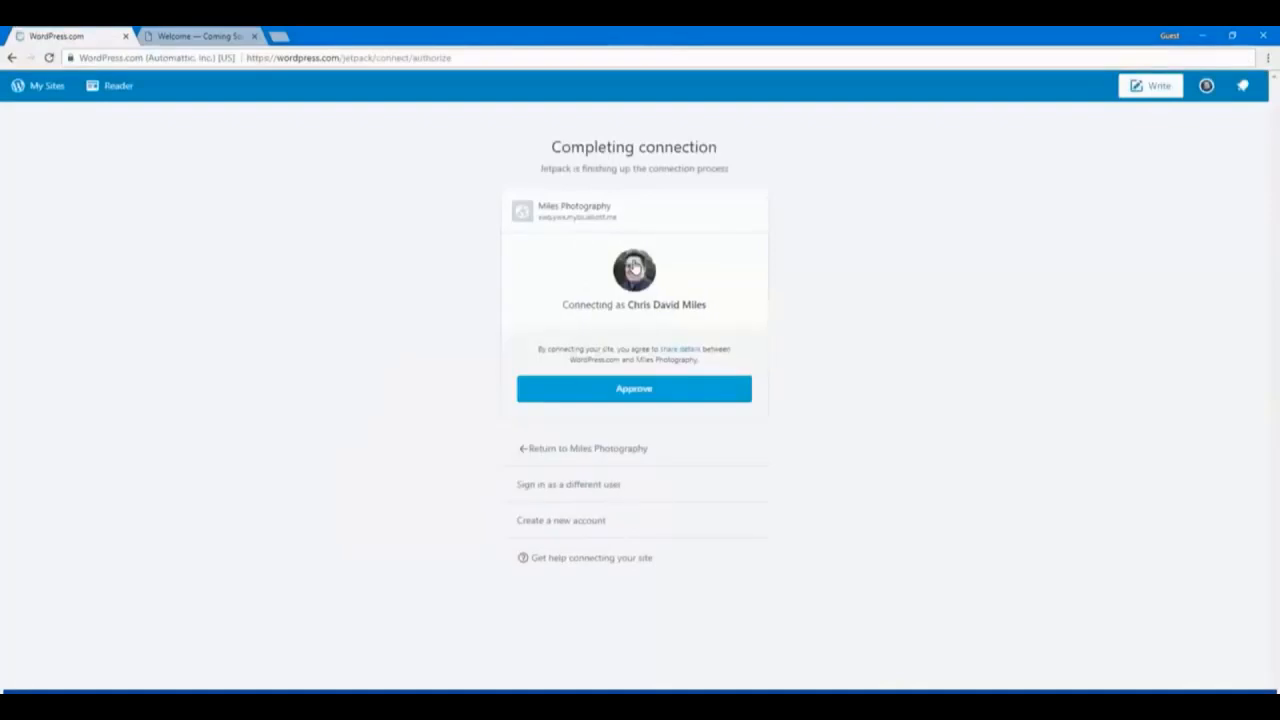
mouse_move(628, 408)
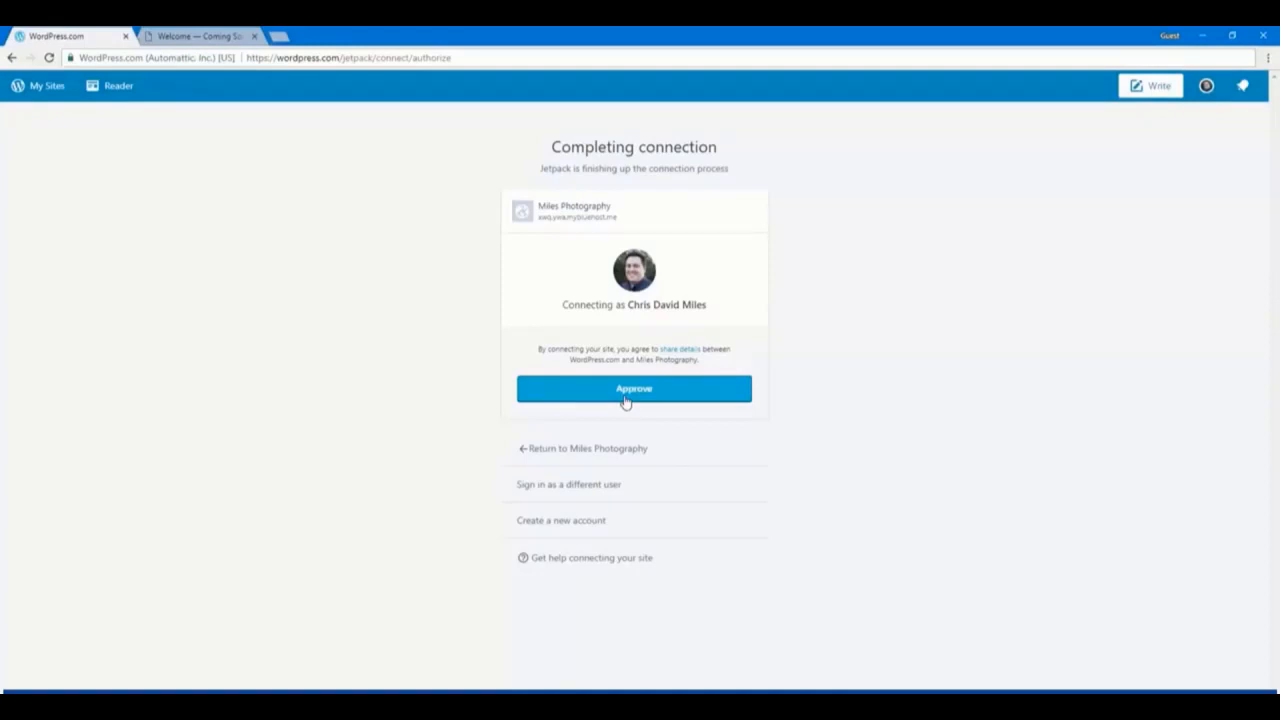
left_click(634, 388)
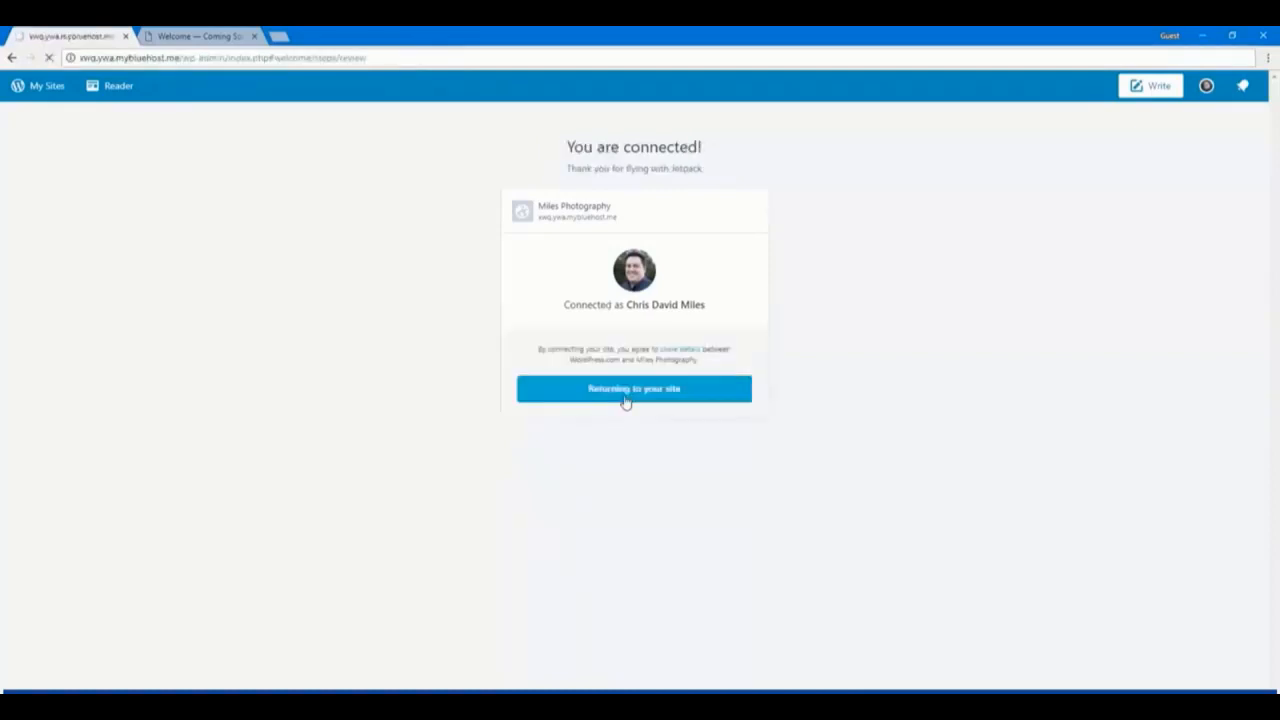
Return to the dashboard and view the Launch your site section on the Bluehost home panel
left_click(632, 388)
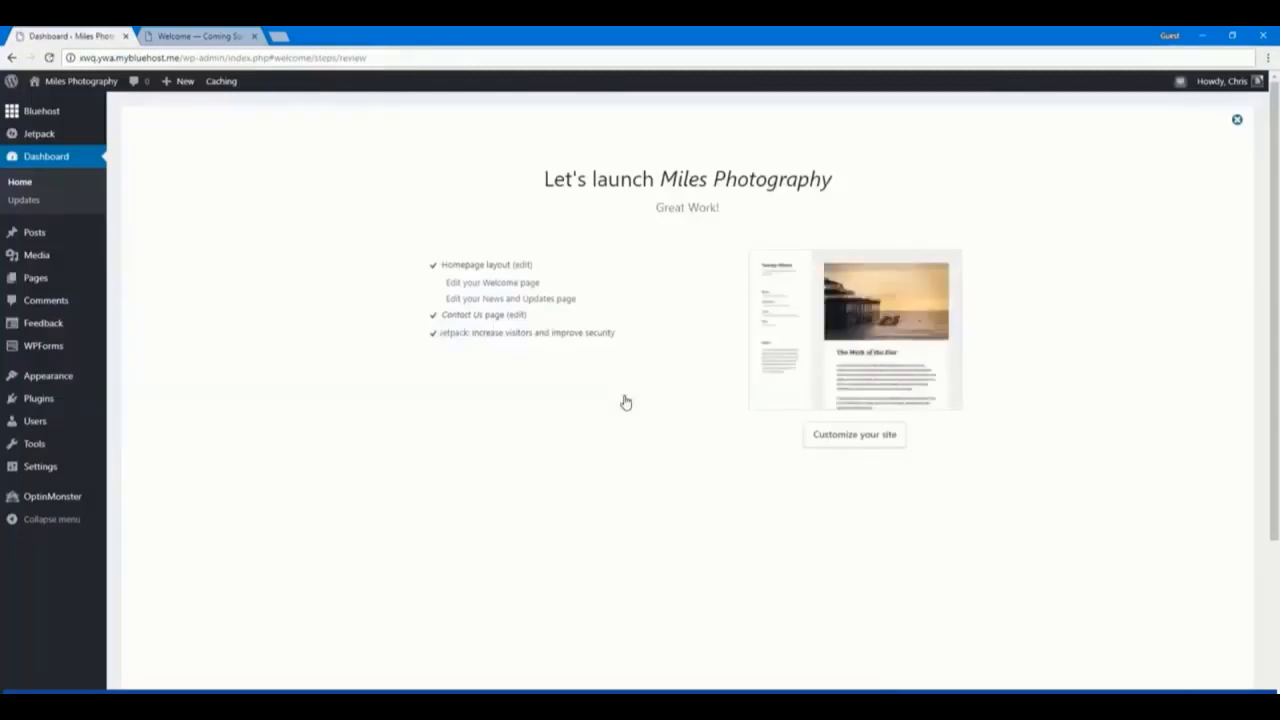
mouse_move(624, 400)
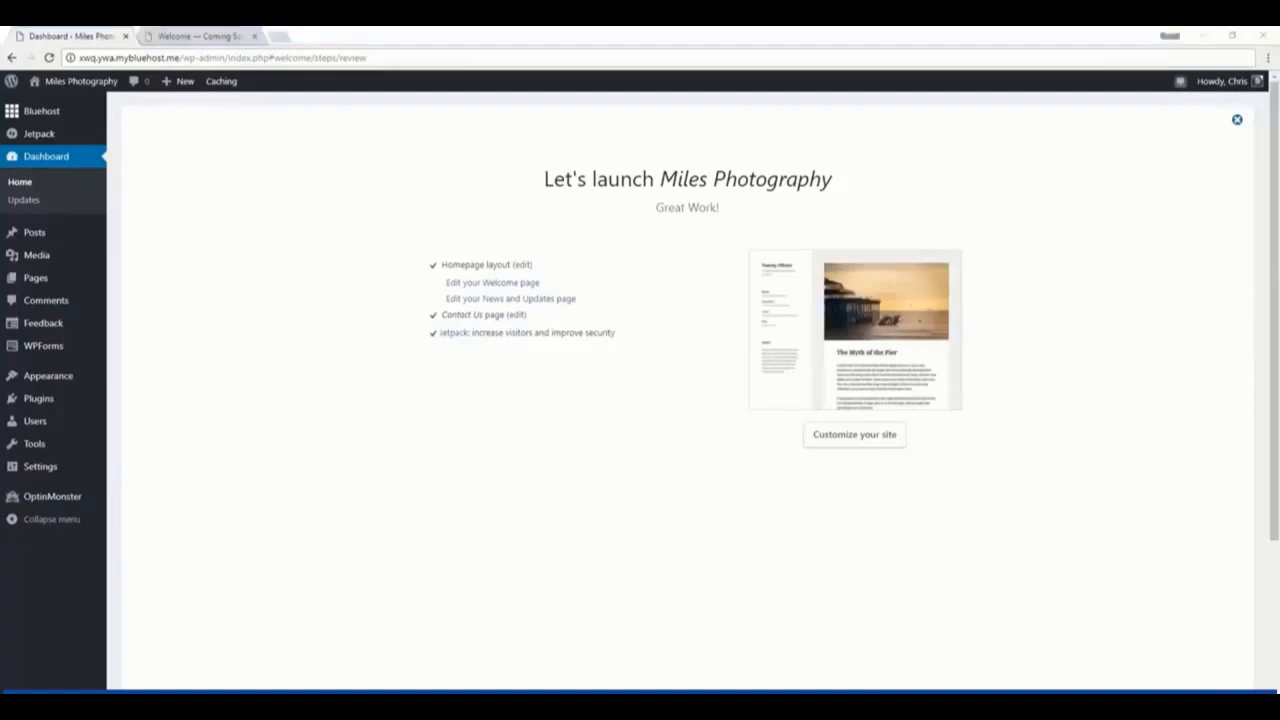
mouse_move(34, 232)
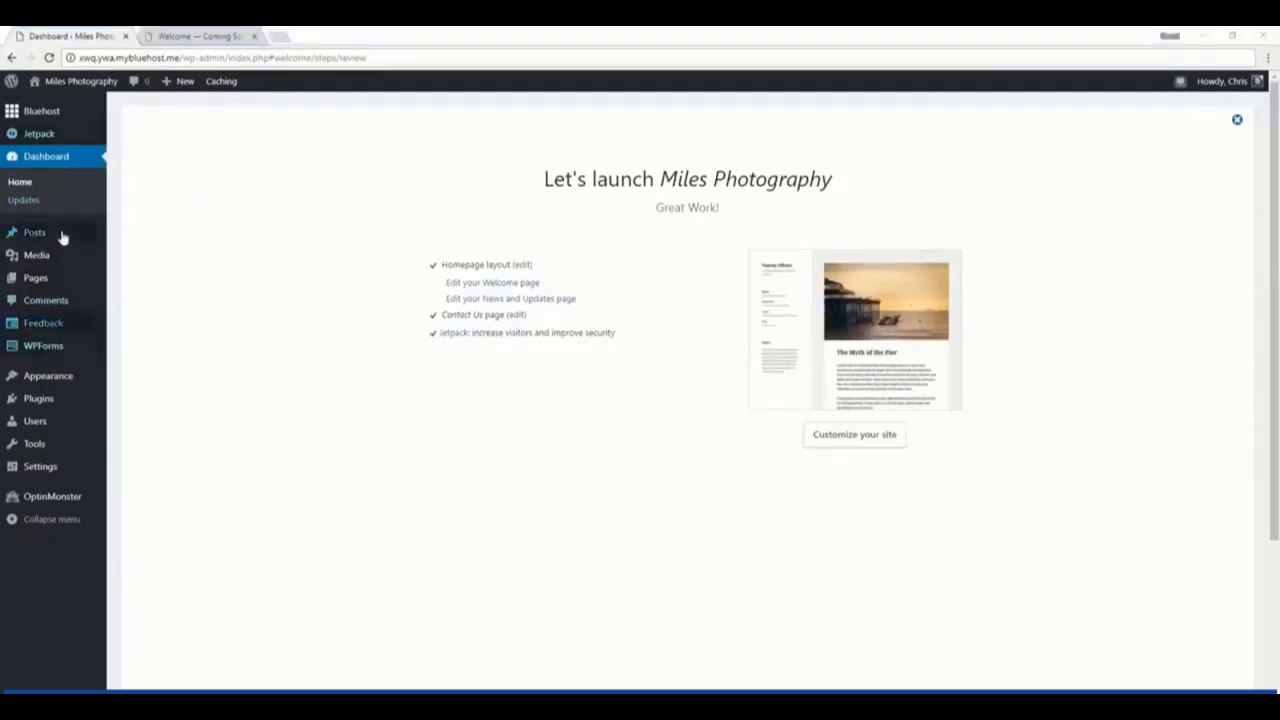
left_click(42, 112)
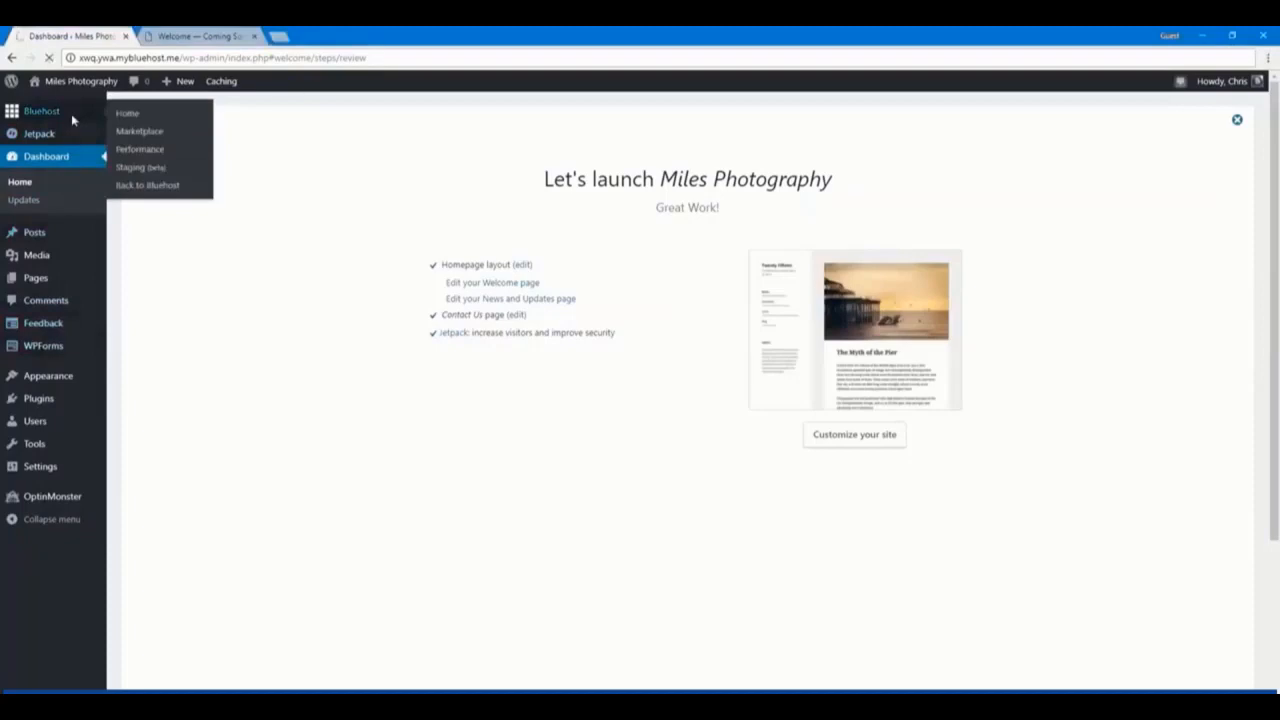
left_click(128, 112)
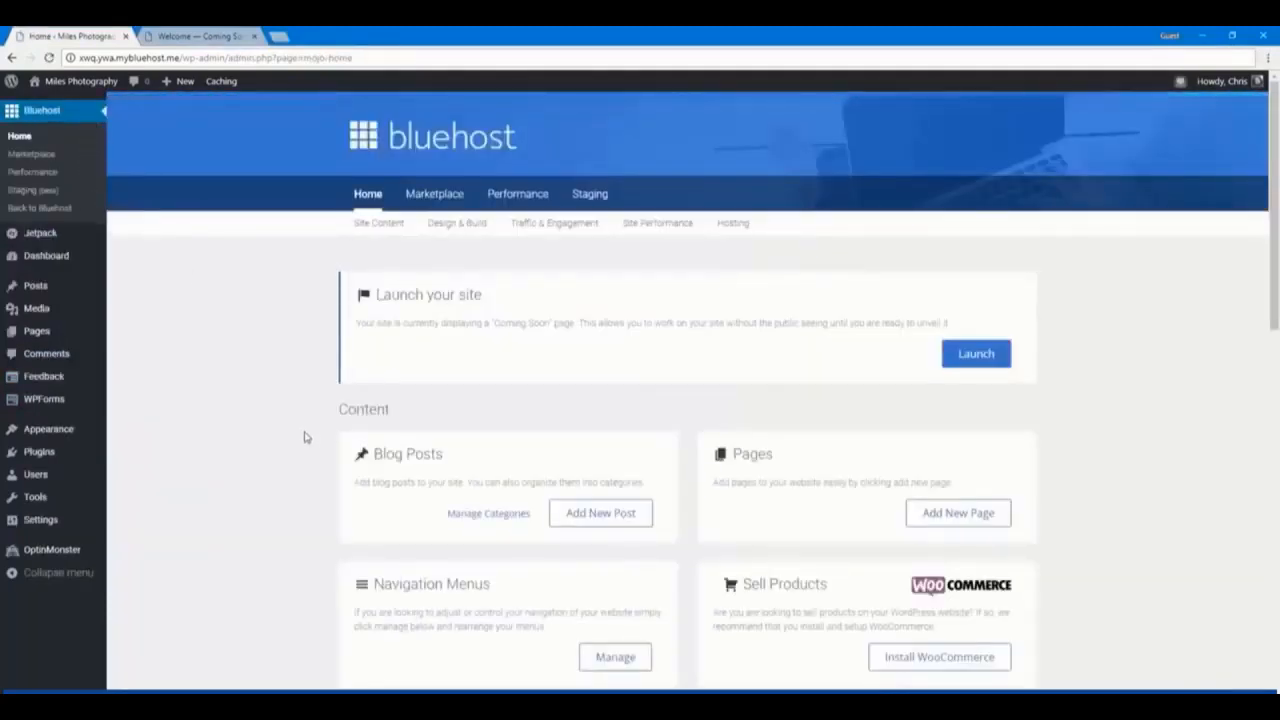
scroll("down", 3)
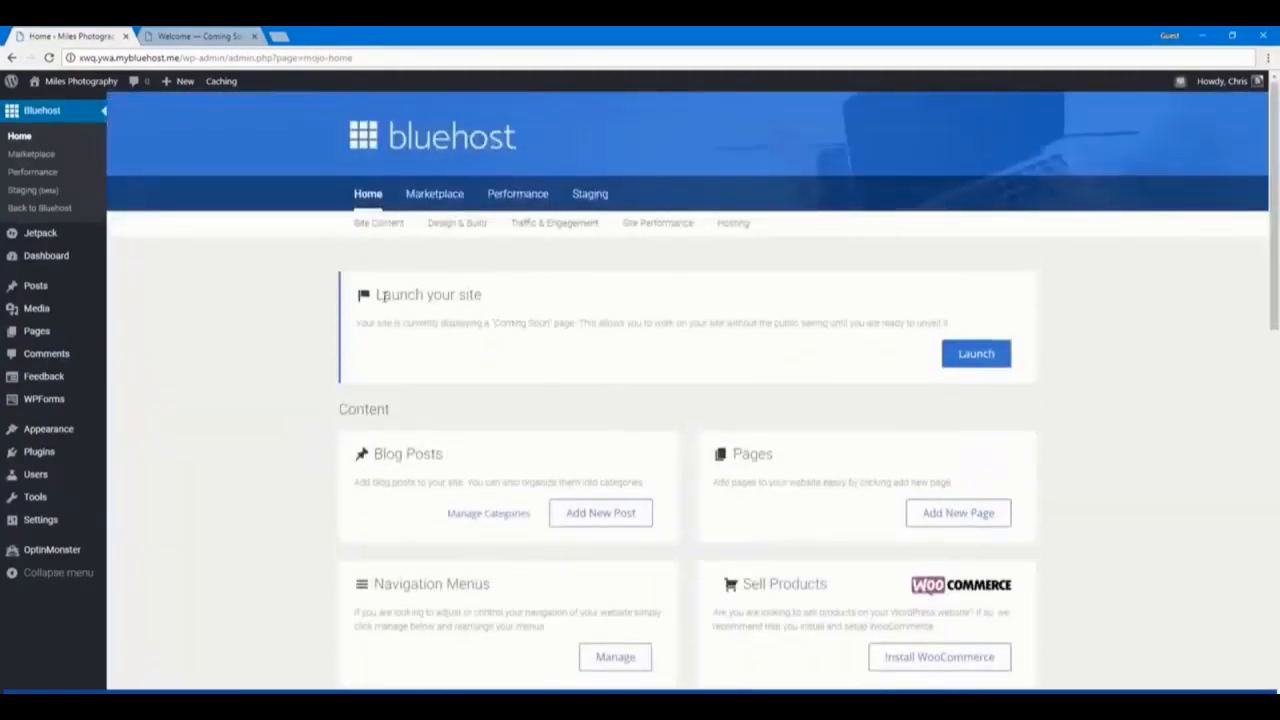
left_click_drag(378, 294, 950, 322)
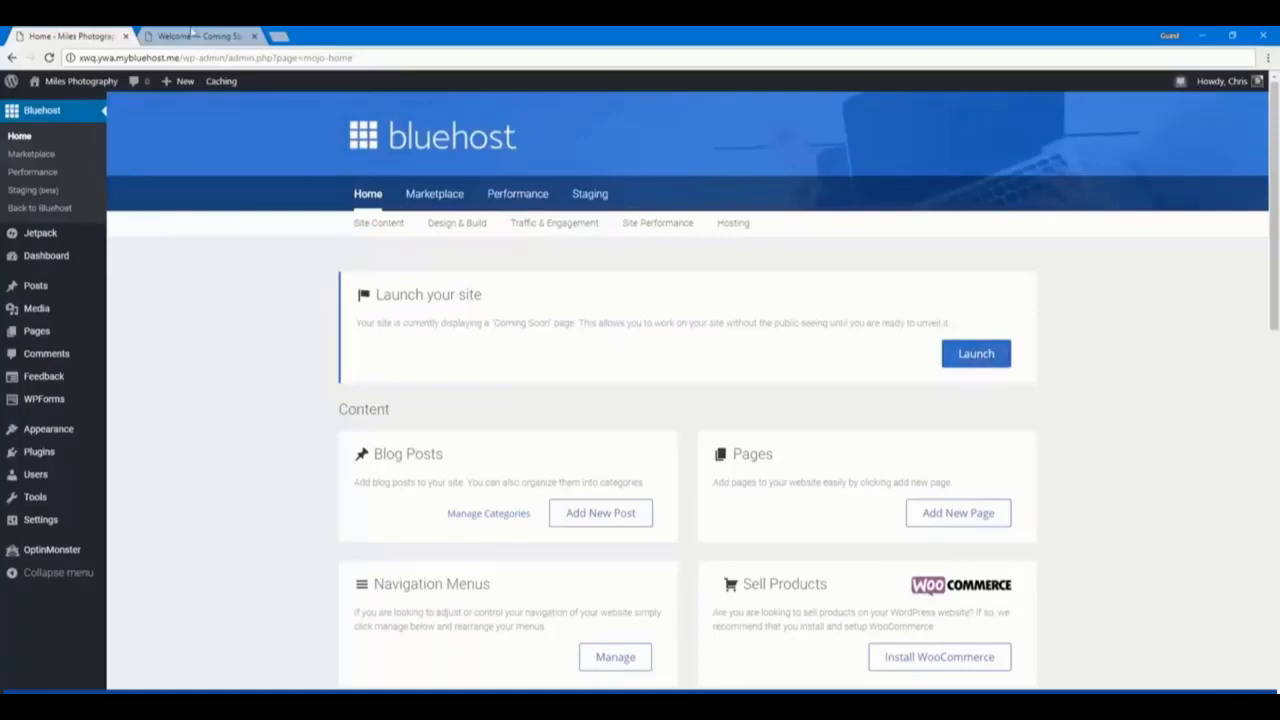
Compare the visitor Coming Soon page with the logged-in live site via Visit Site, then return to the Bluehost home
left_click(196, 36)
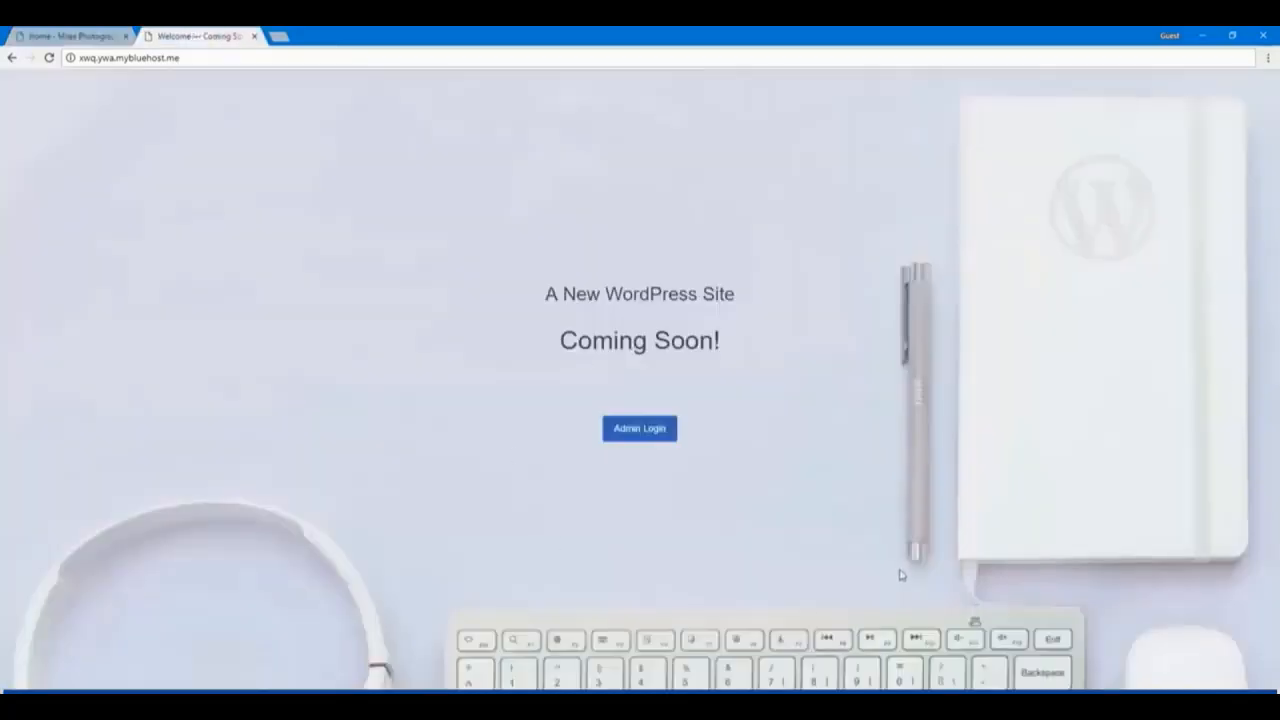
left_click(640, 428)
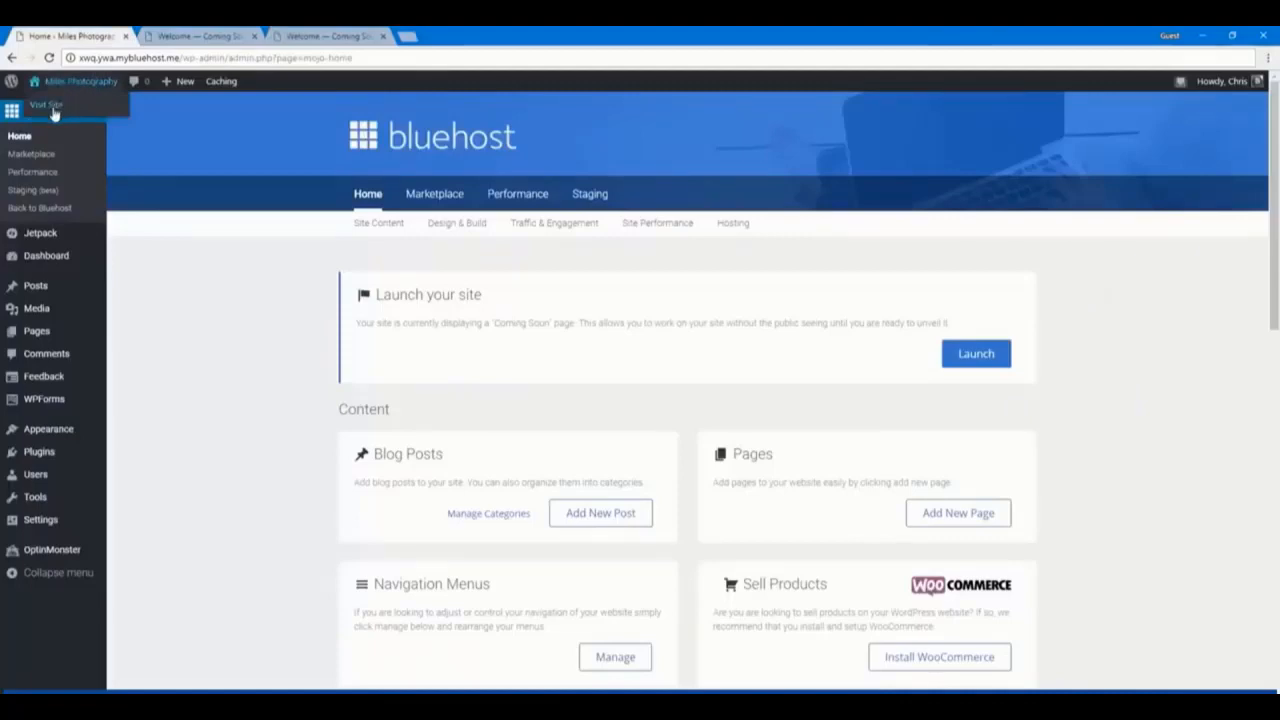
left_click(46, 104)
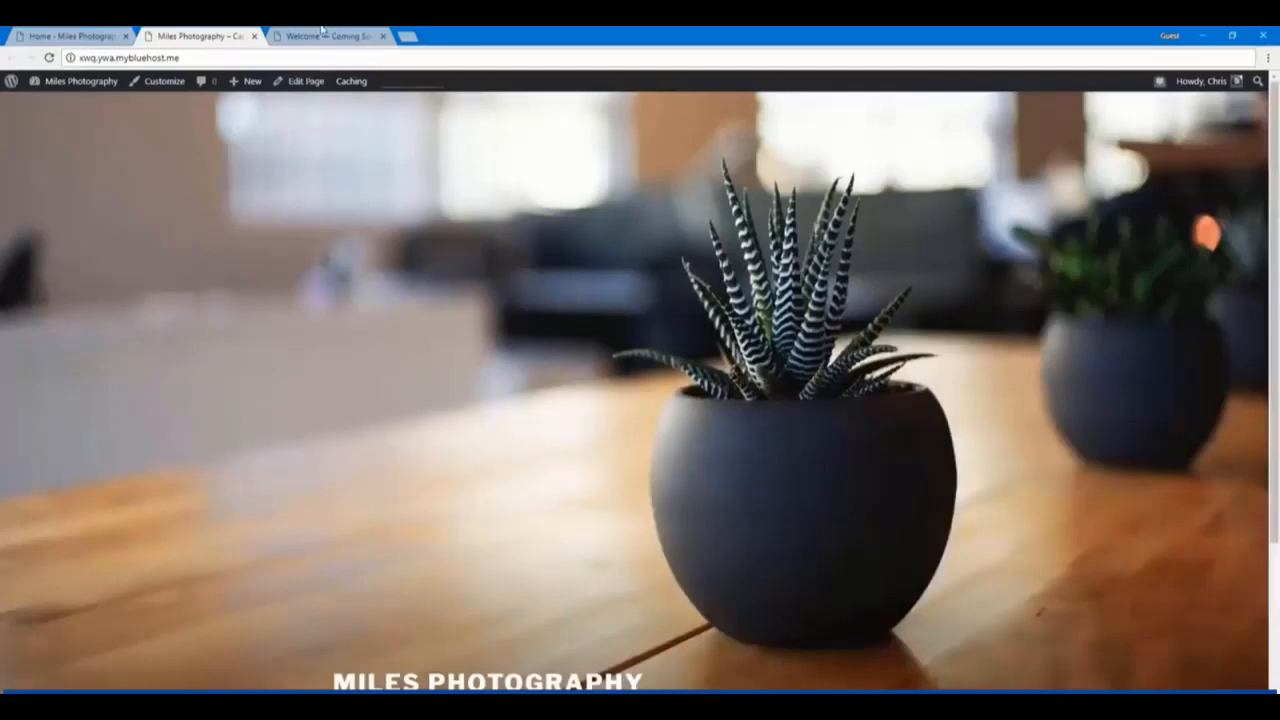
left_click(324, 36)
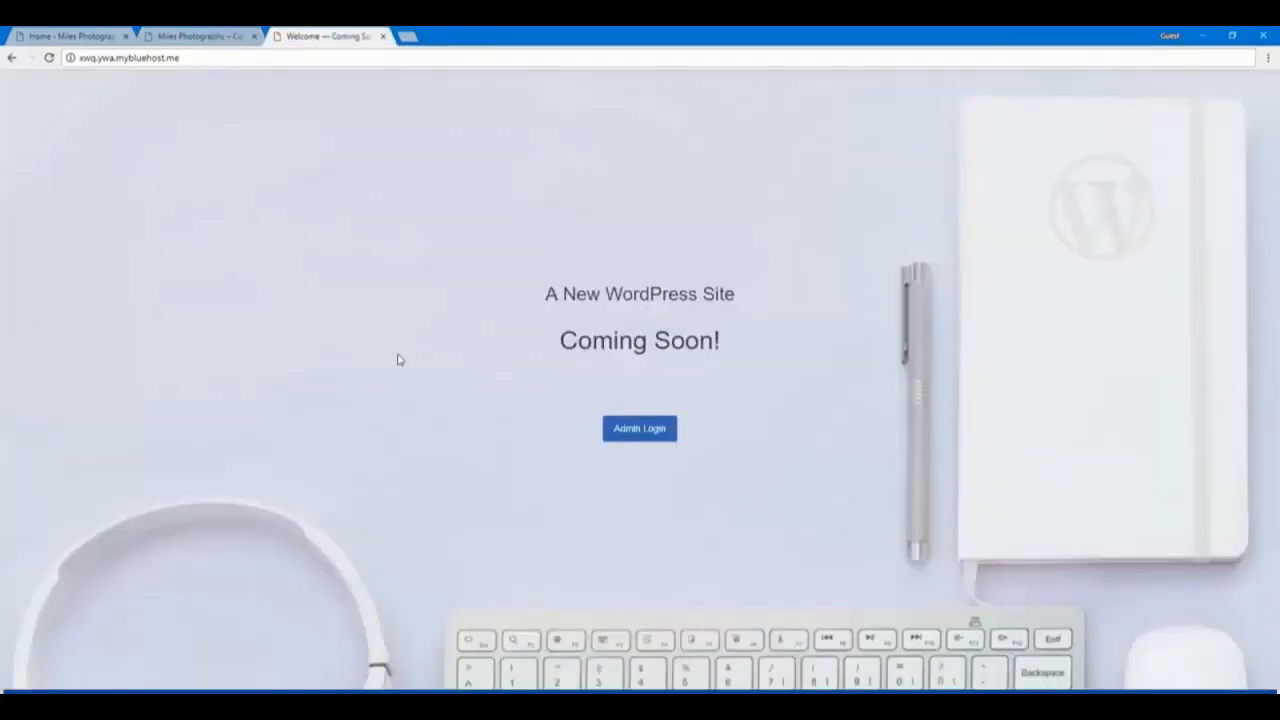
left_click(640, 428)
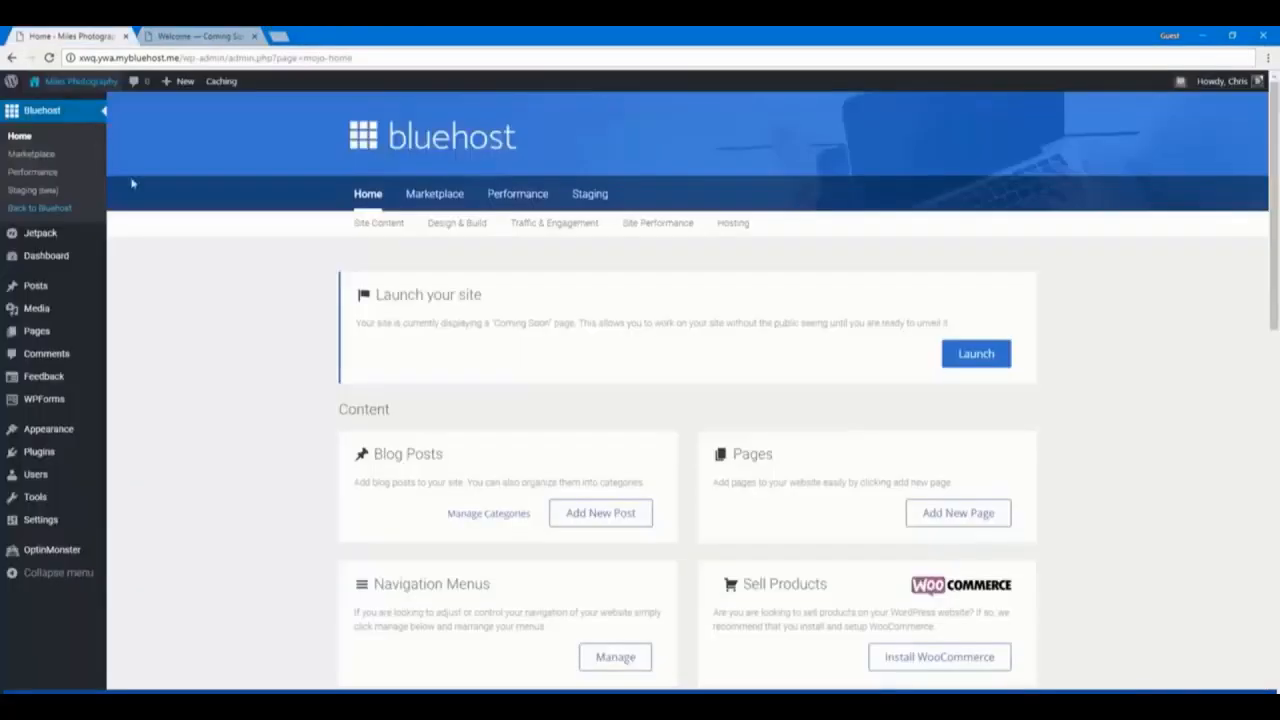
mouse_move(624, 308)
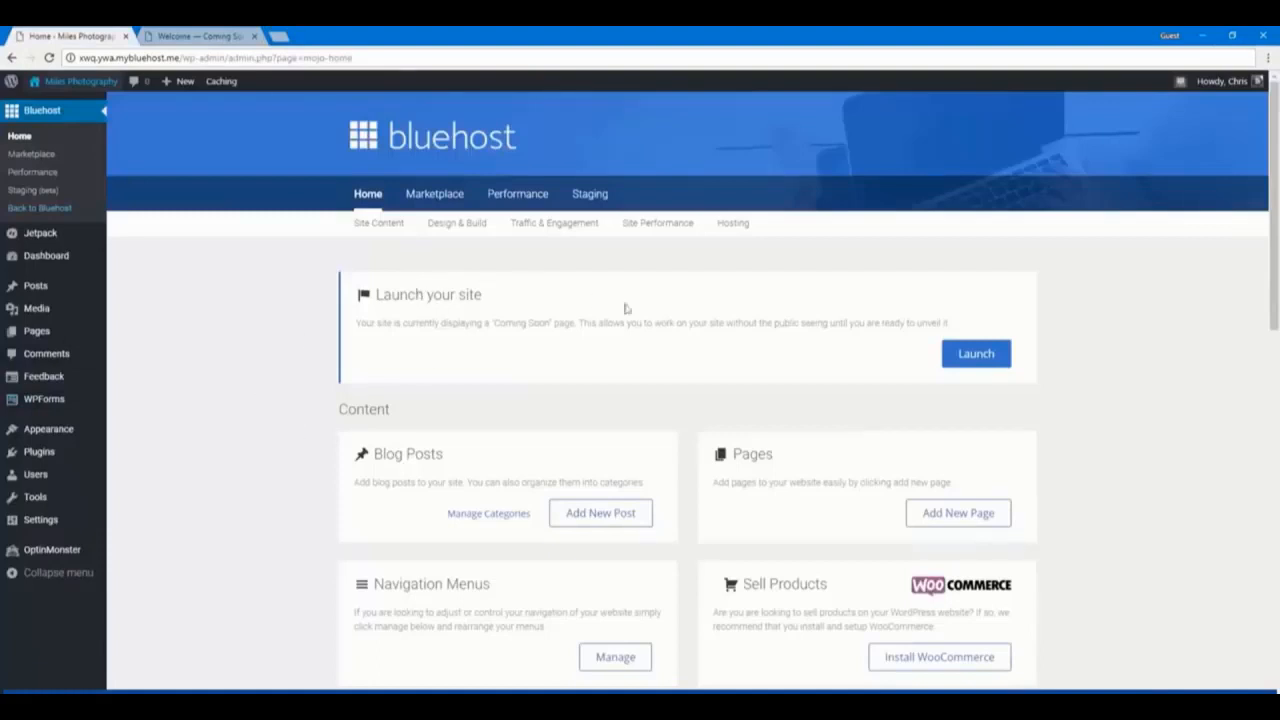
mouse_move(792, 332)
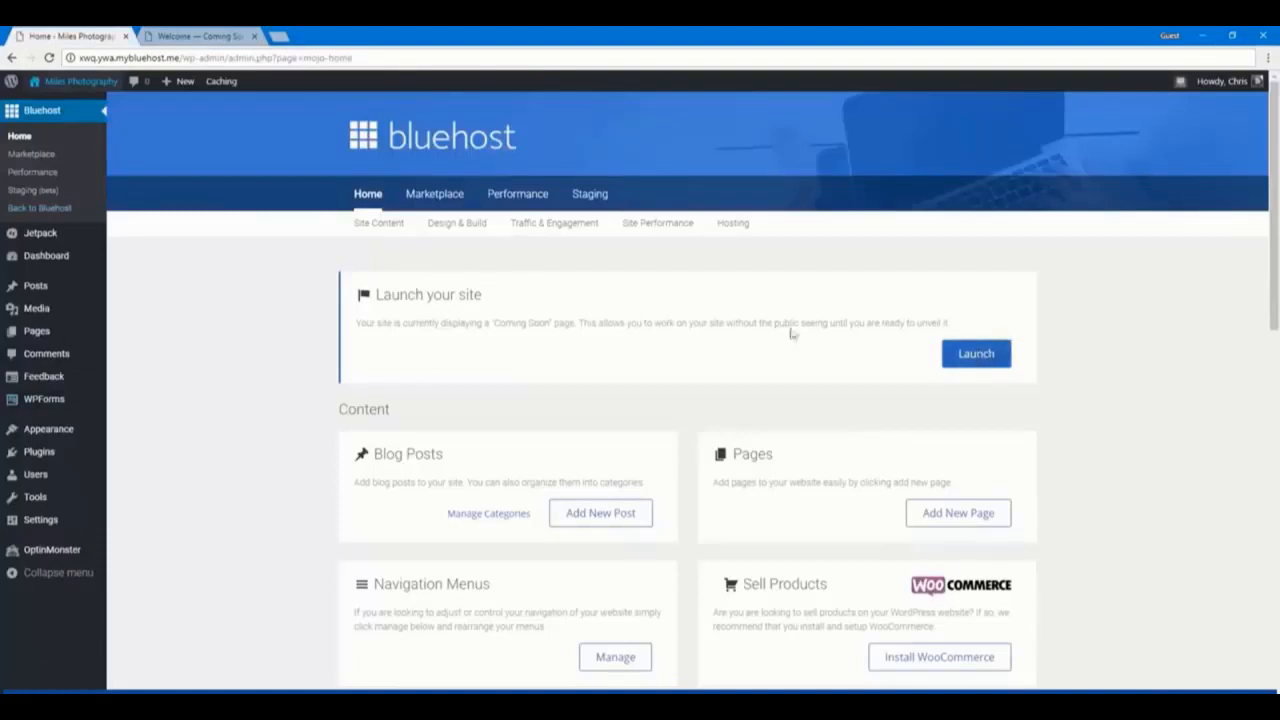
mouse_move(46, 256)
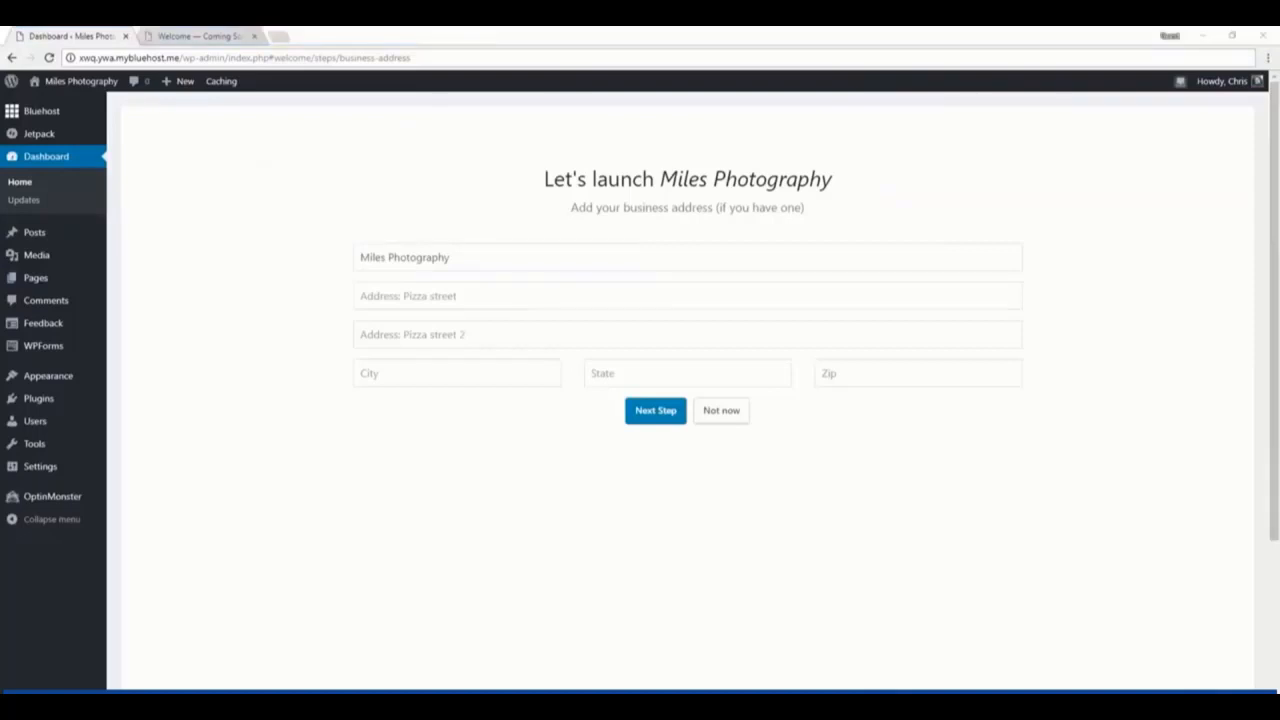
mouse_move(202, 272)
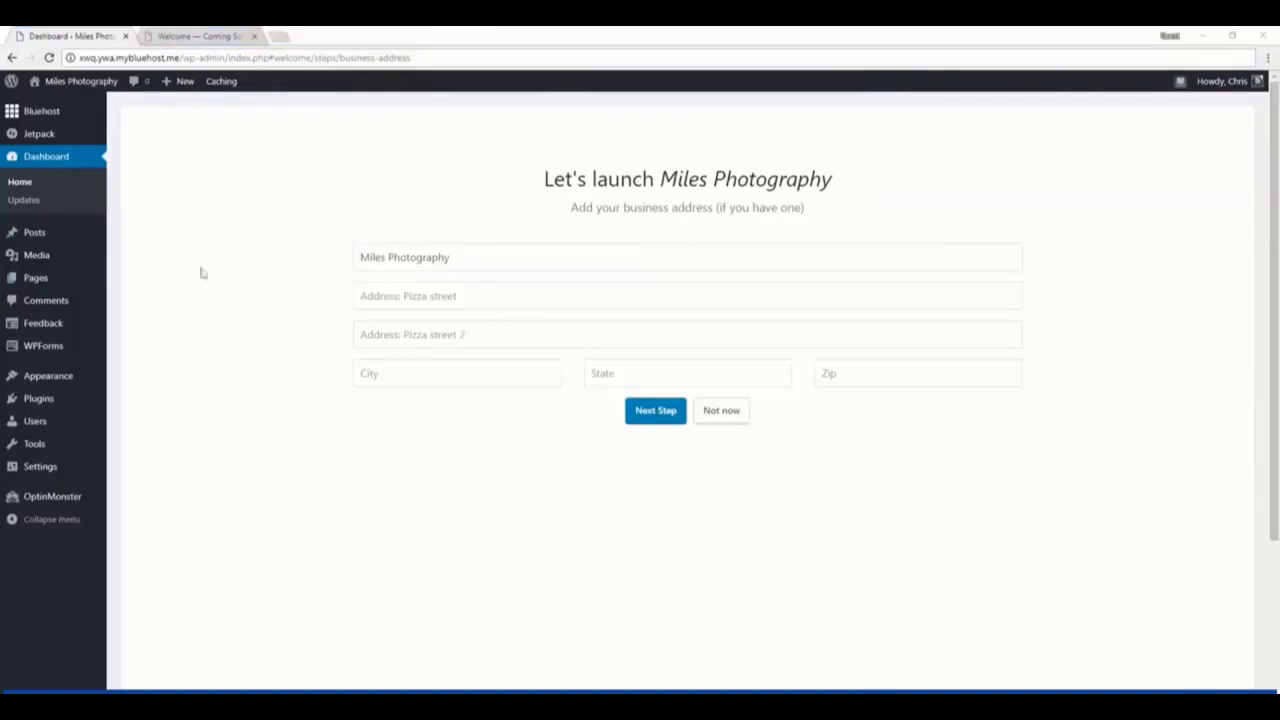
Enter the business address 123 Cherry St., Provo, UT 84604 in the launch wizard and continue
type("123 Cherry St.")
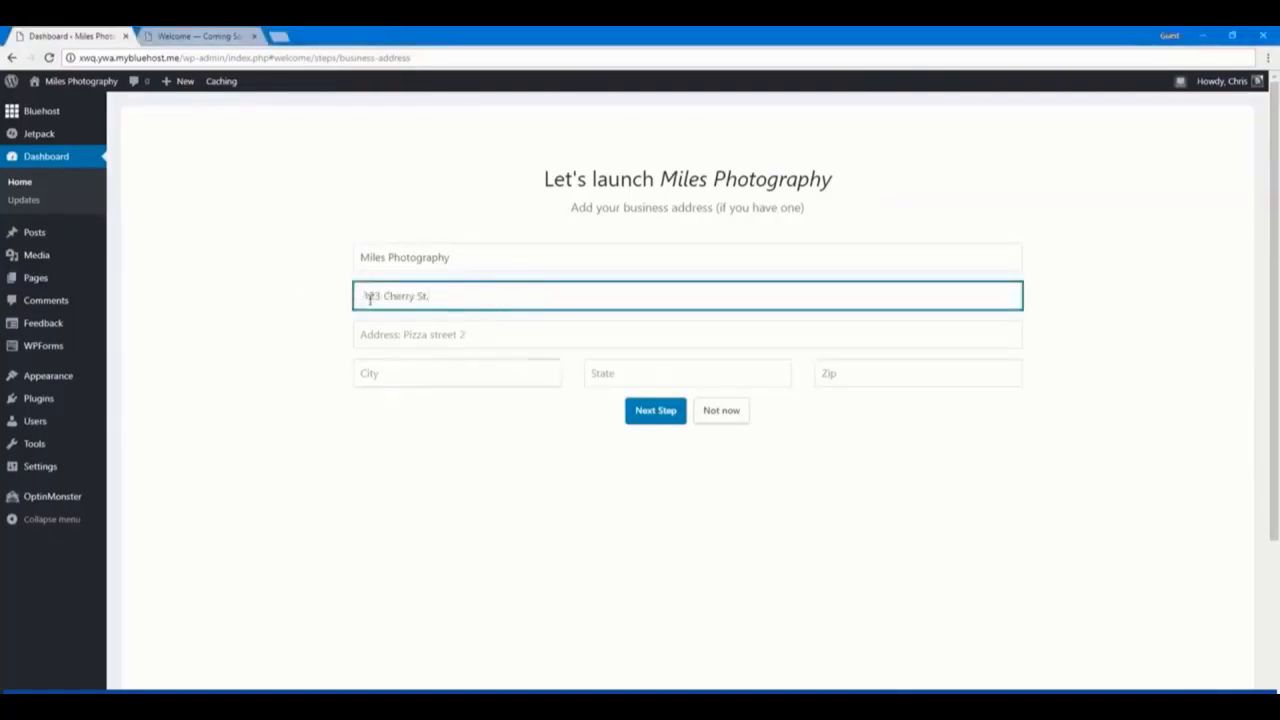
left_click(456, 374)
type("Provo")
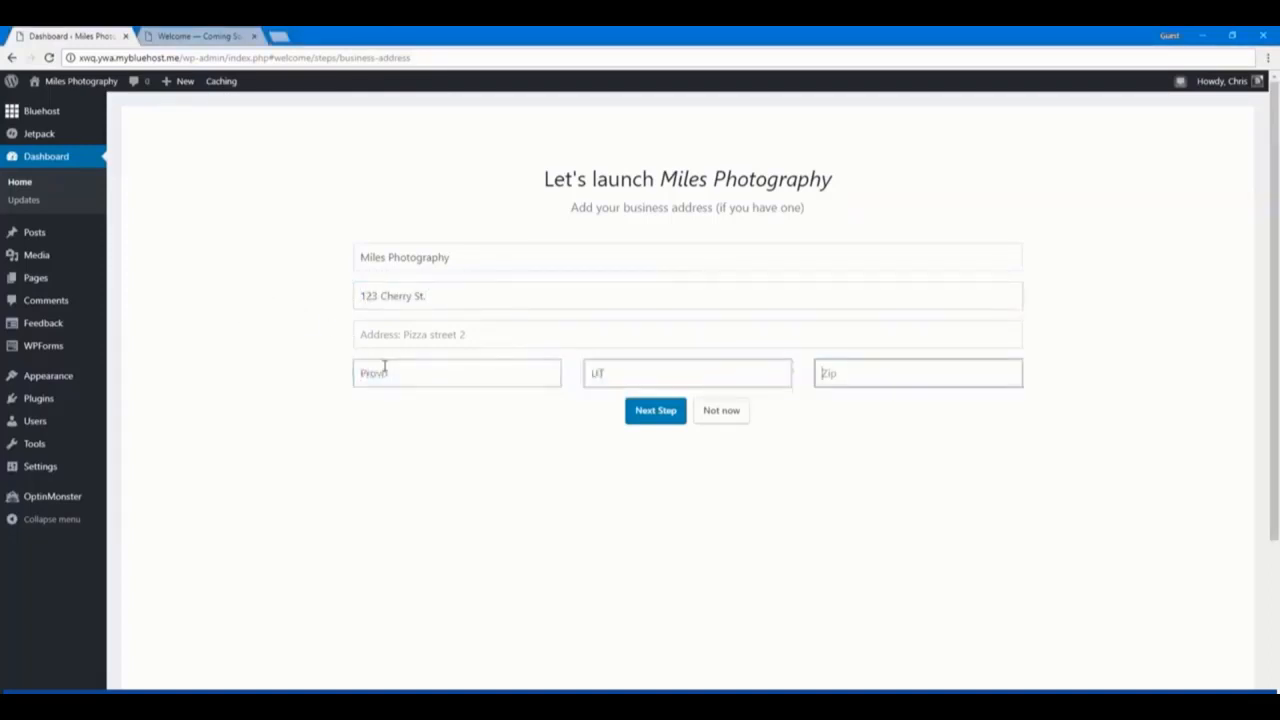
type("84604")
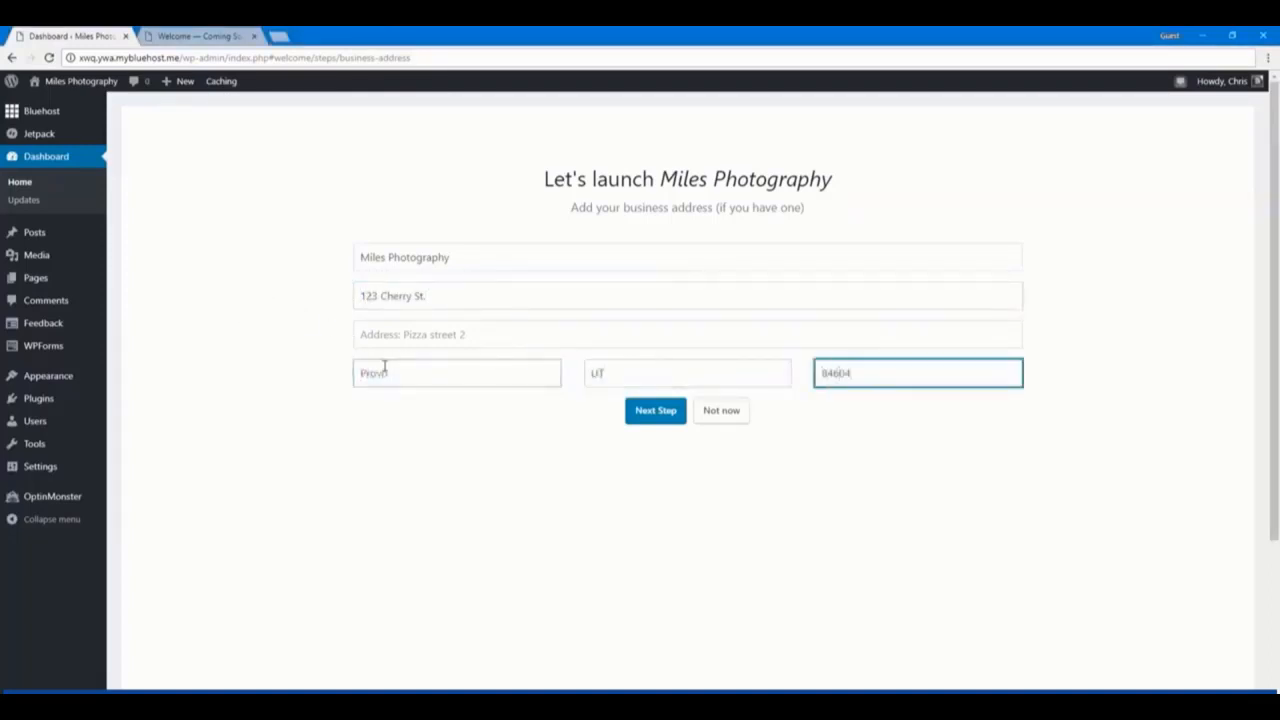
left_click(656, 410)
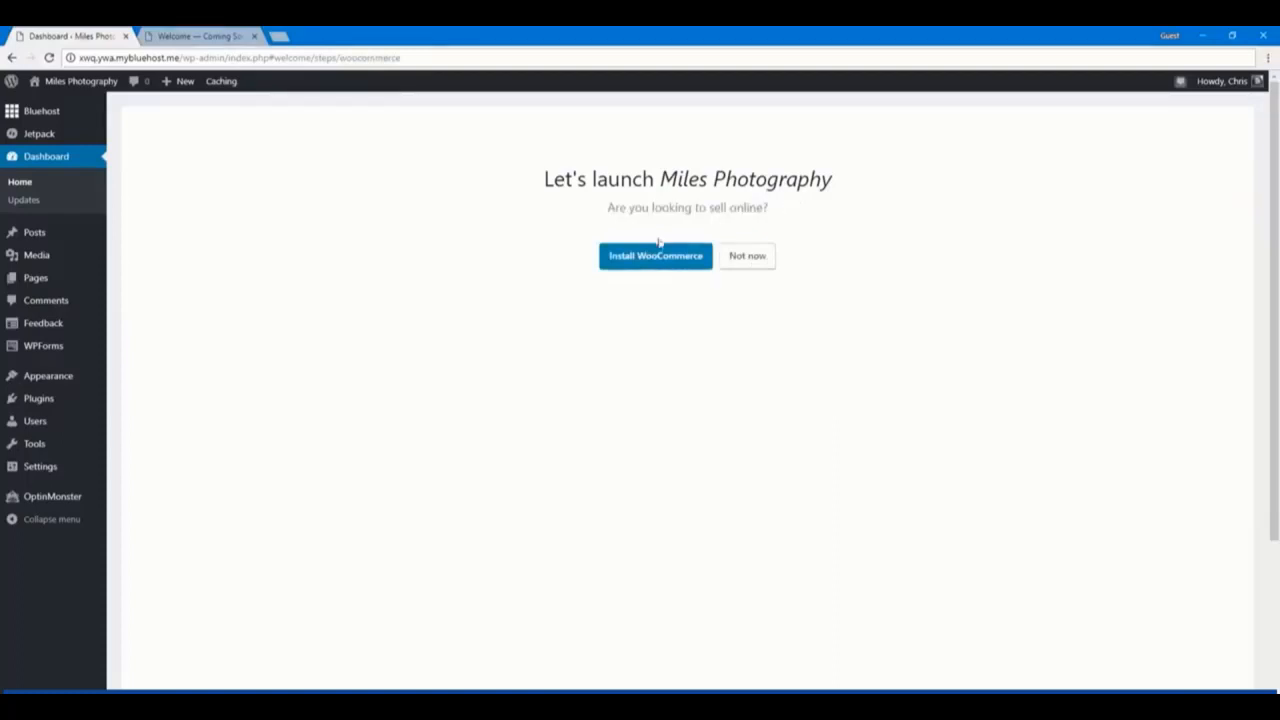
mouse_move(656, 260)
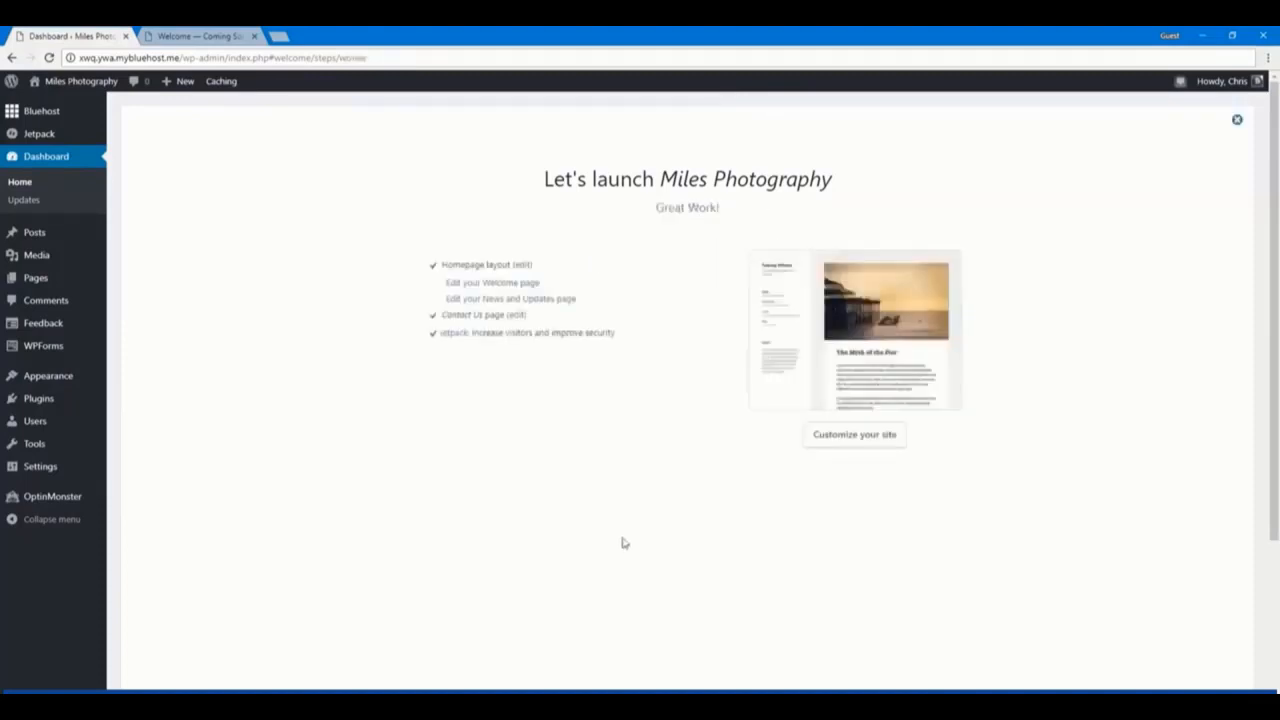
mouse_move(728, 396)
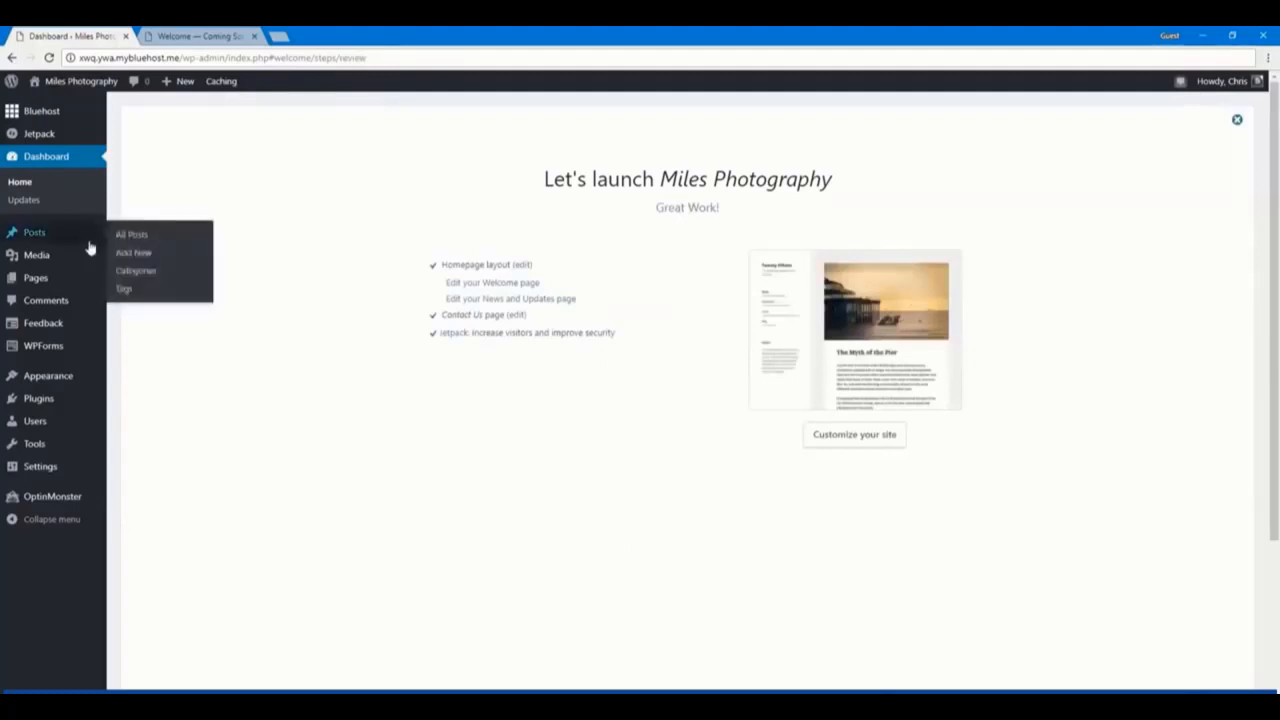
mouse_move(68, 232)
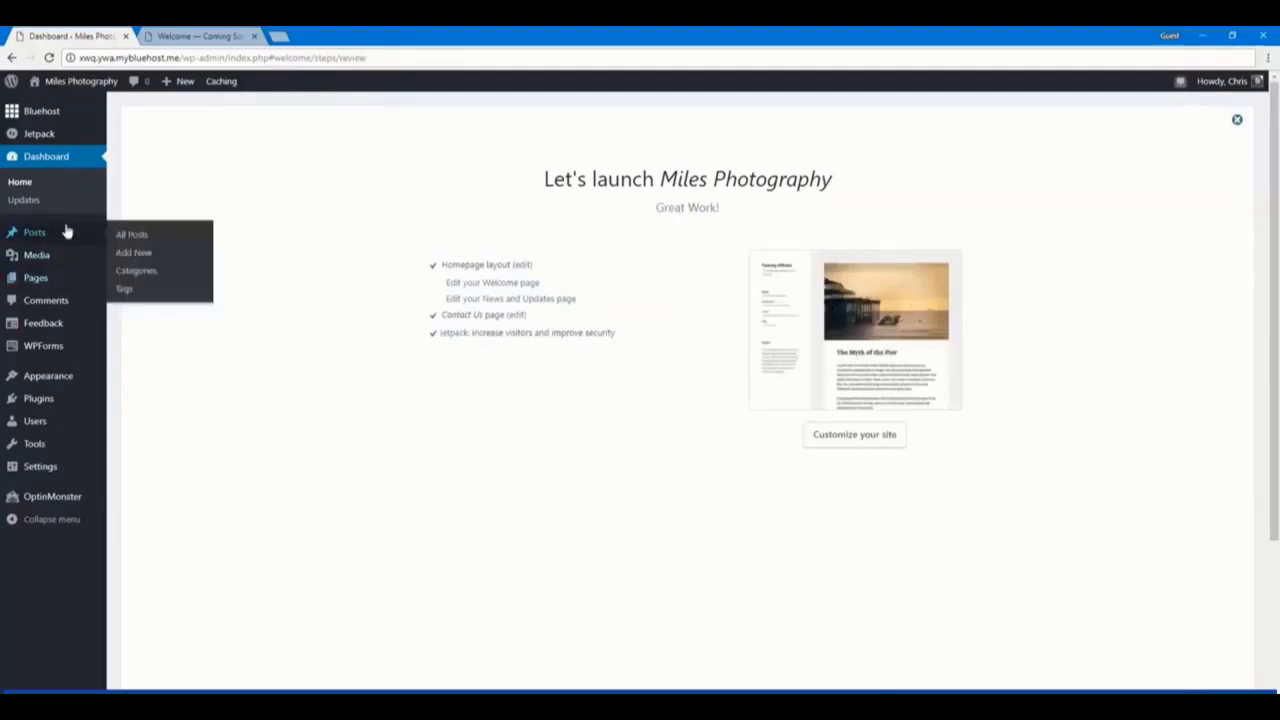
View the site's Pages list after finishing the launch checklist
left_click(132, 234)
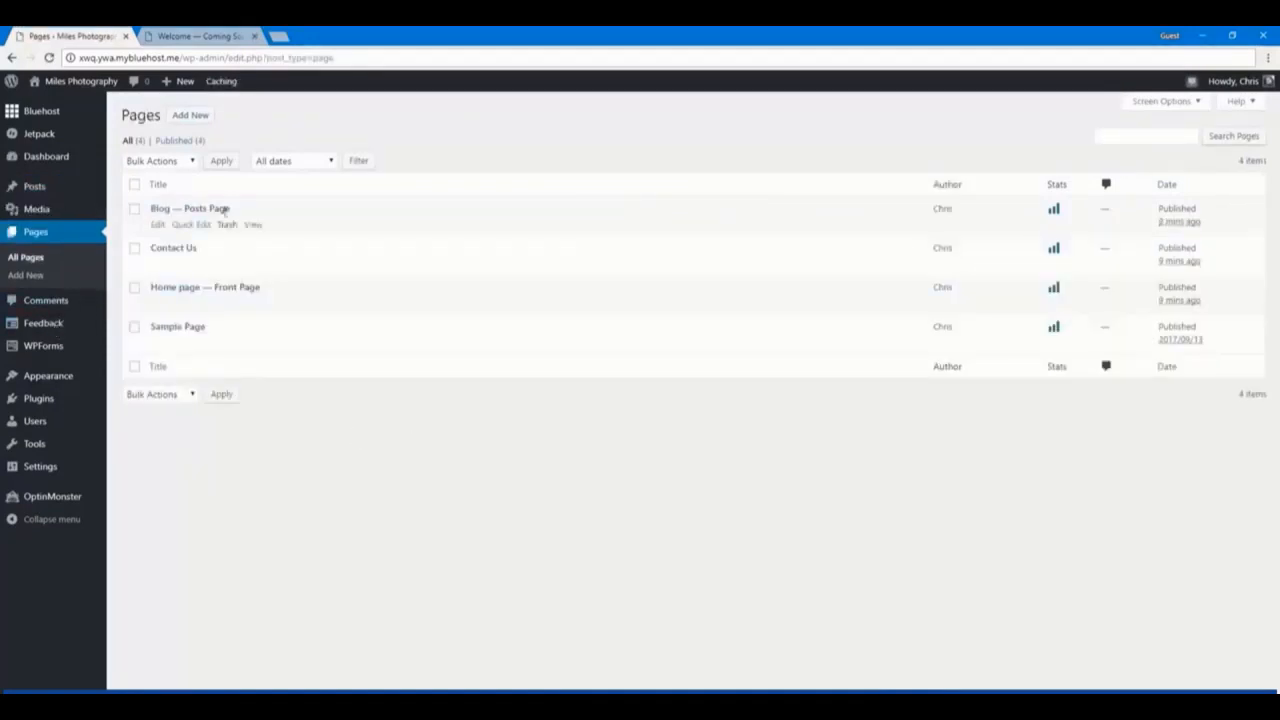
mouse_move(172, 248)
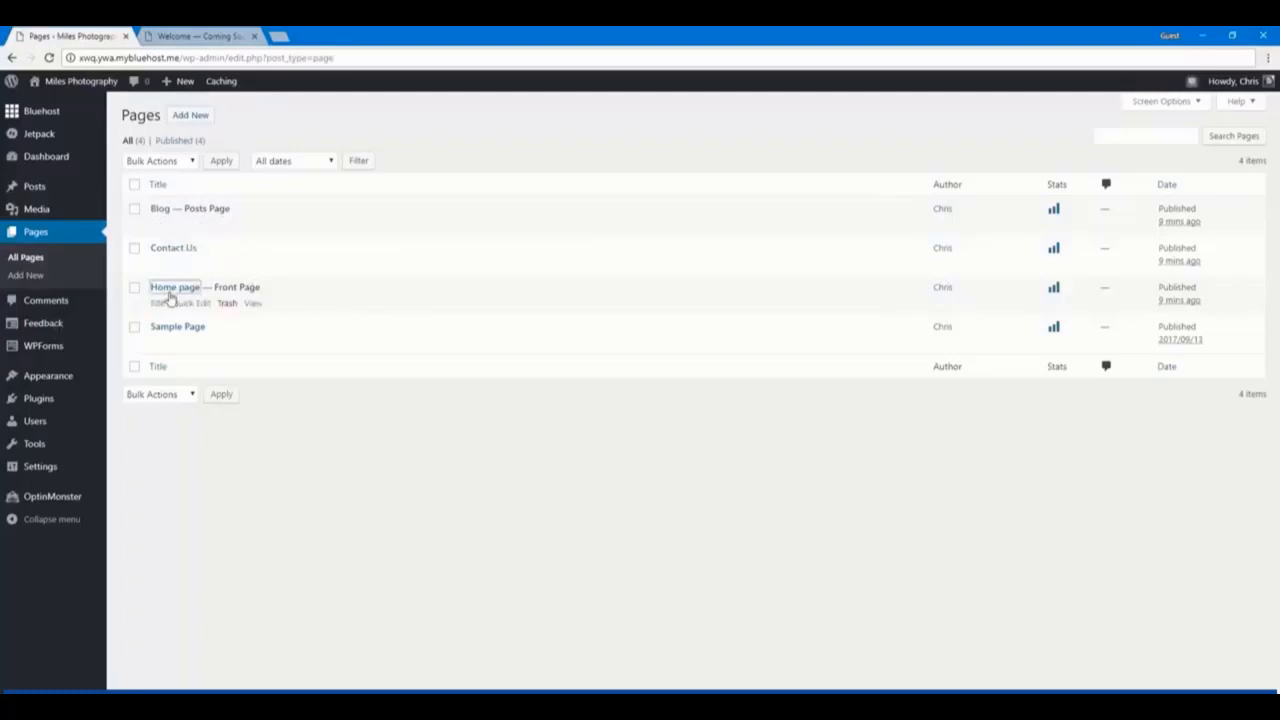
left_click(176, 288)
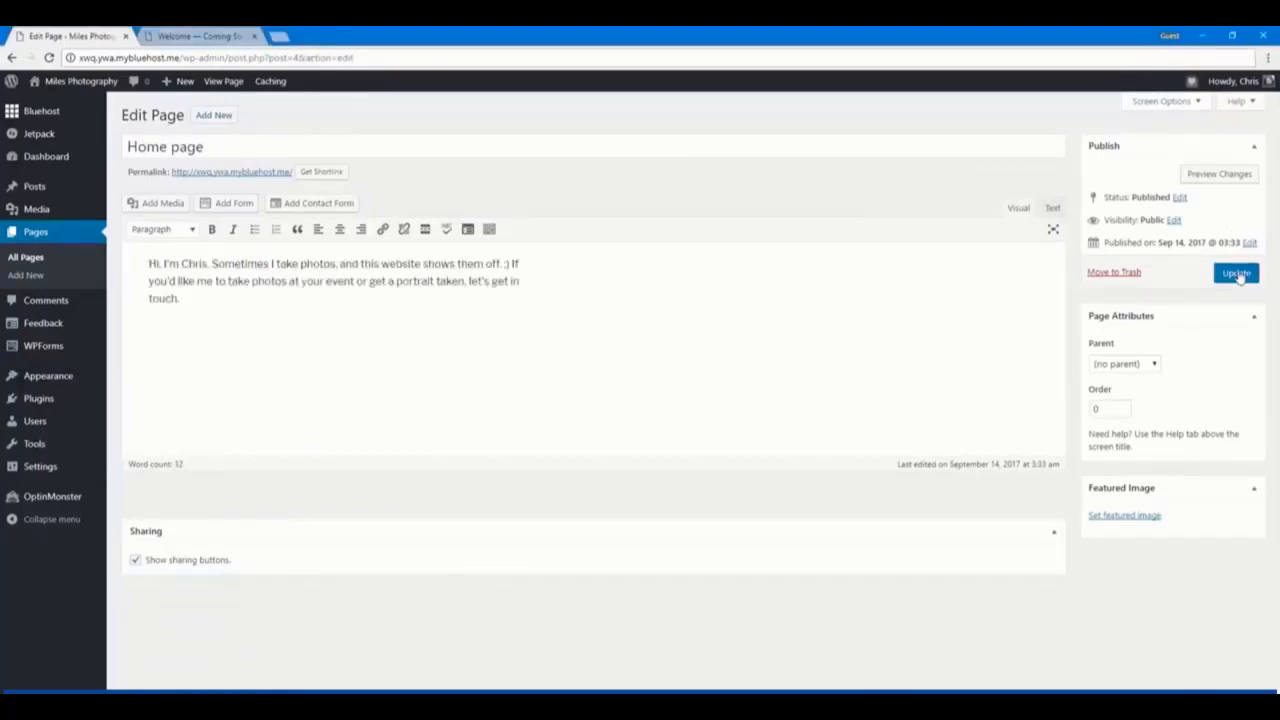
left_click(1236, 272)
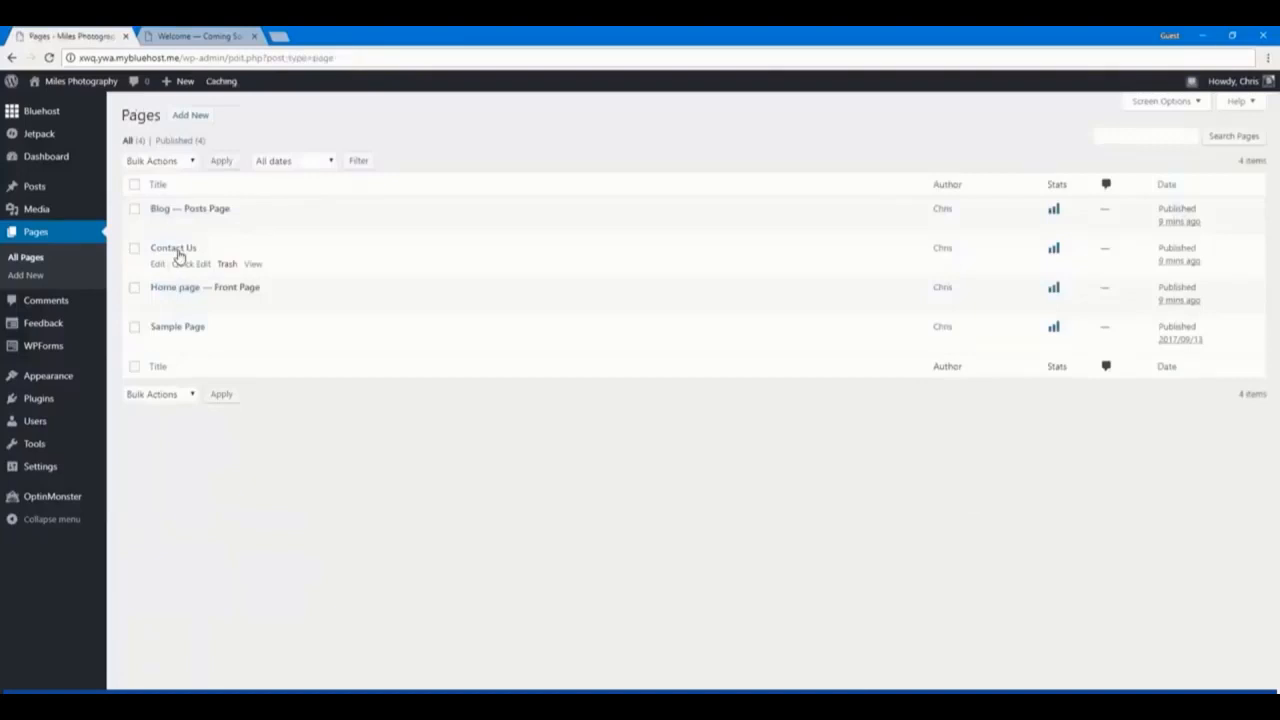
Edit the Contact Us page and retitle it Contact Me
left_click(172, 248)
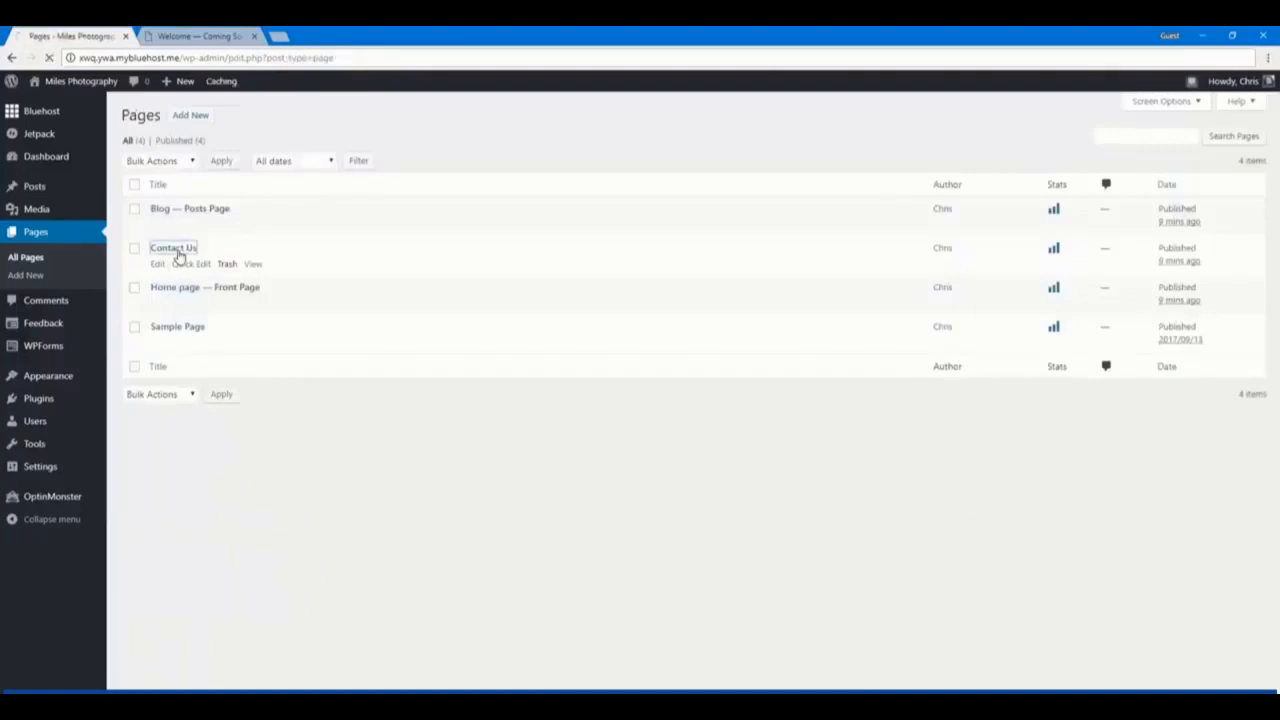
left_click(172, 248)
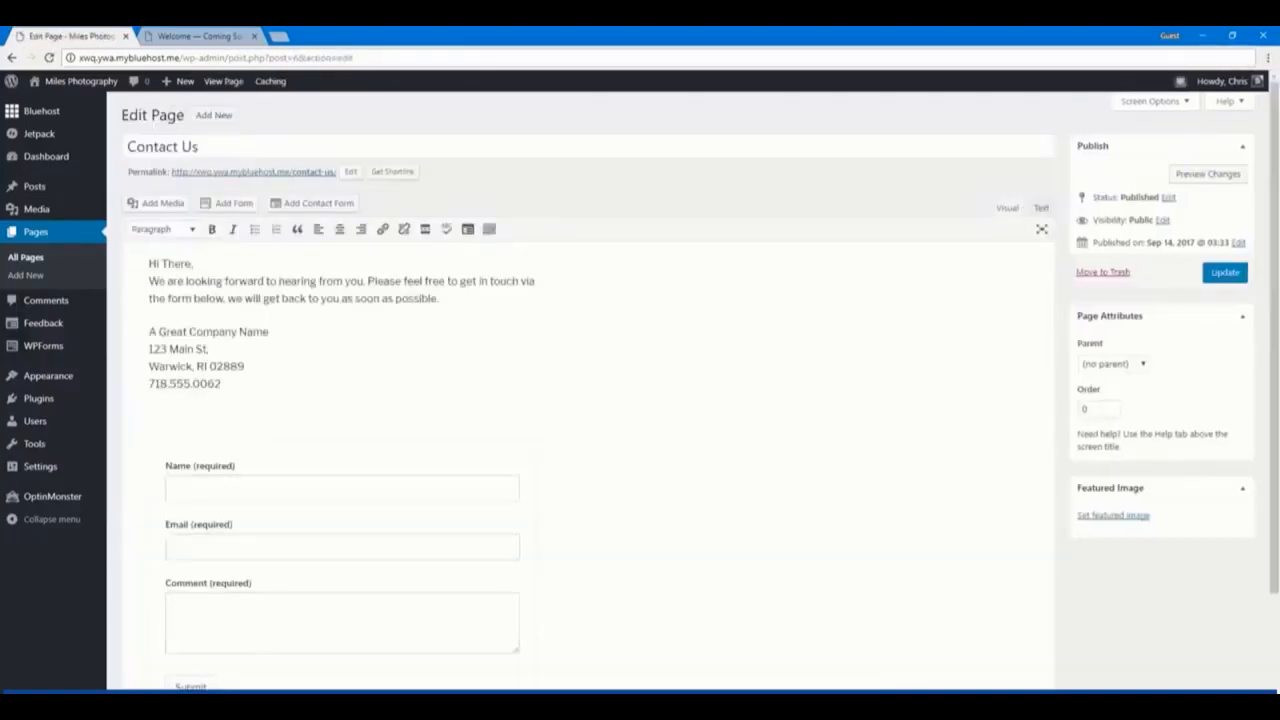
left_click(196, 146)
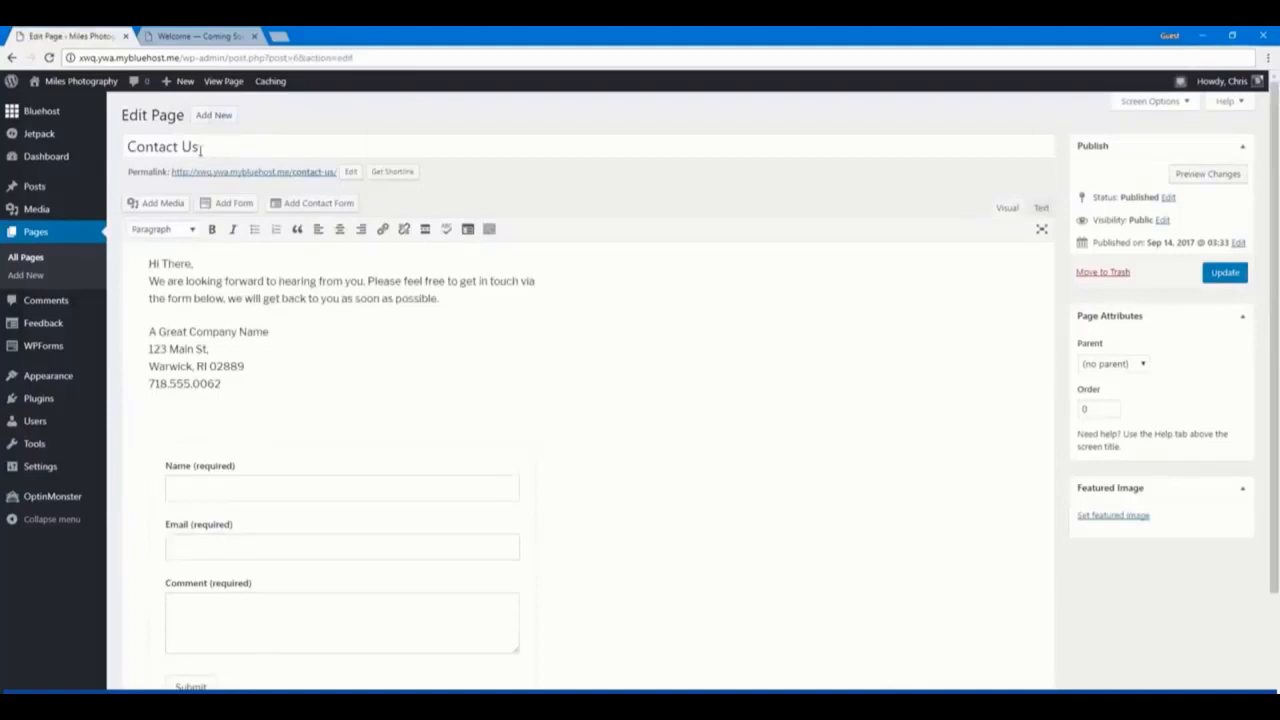
type("Contact Me")
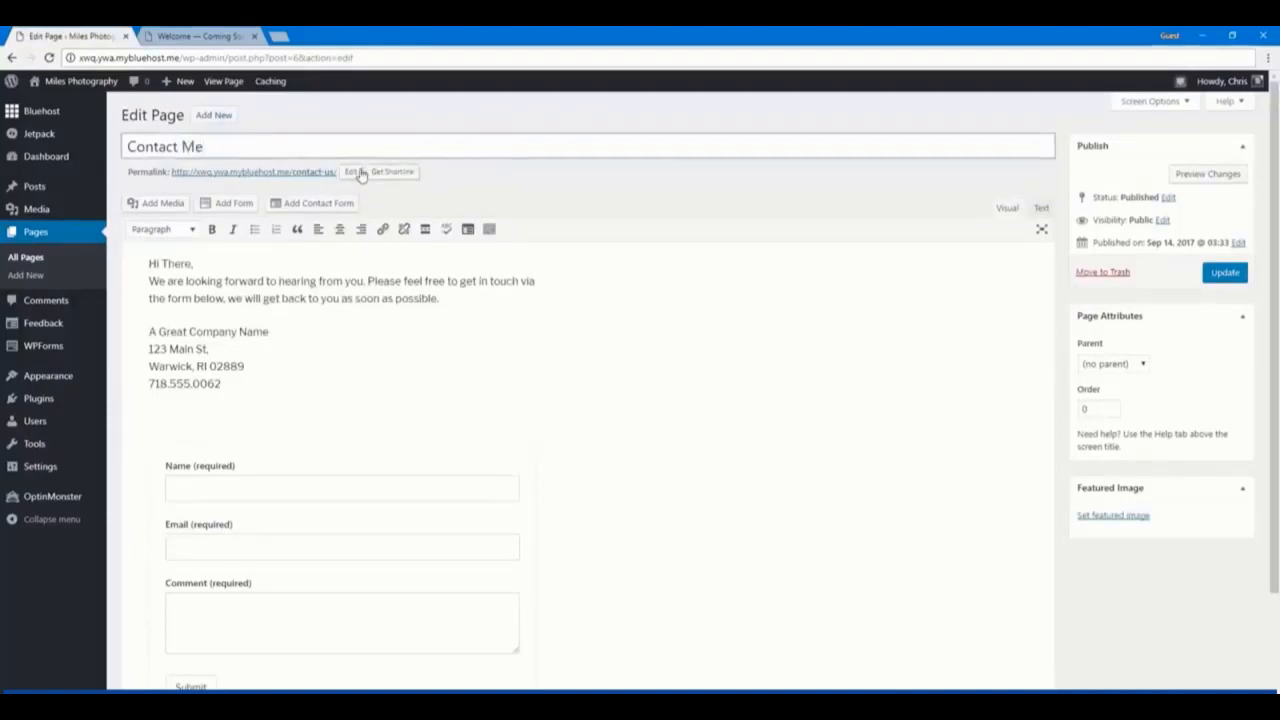
mouse_move(420, 210)
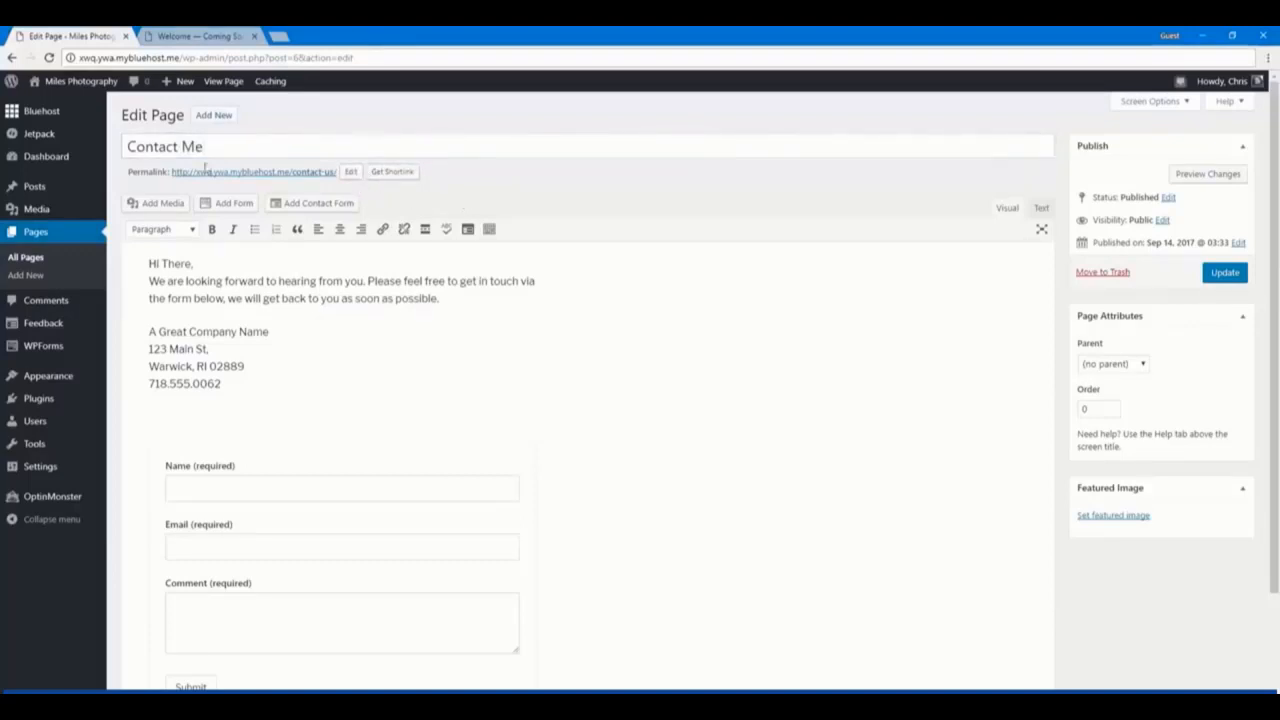
mouse_move(320, 176)
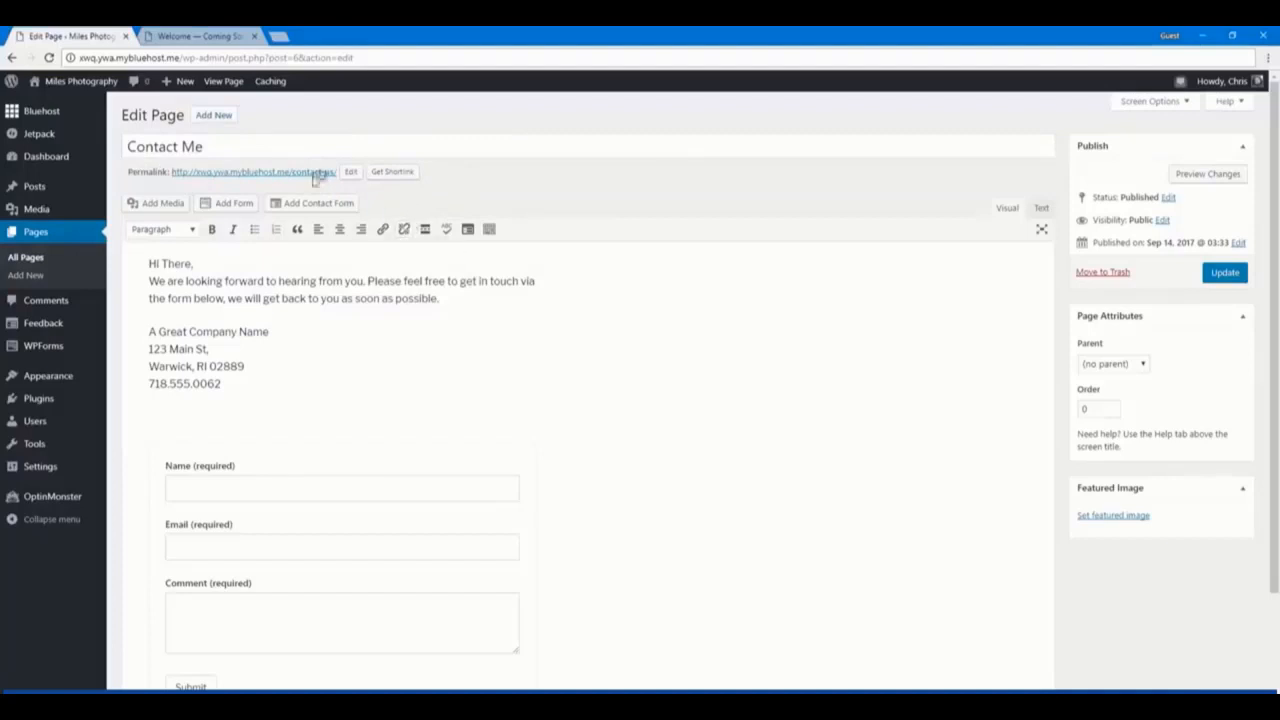
Set the slug to contact, replace the body with the Miles Photo address, update the page and view the site
left_click(352, 172)
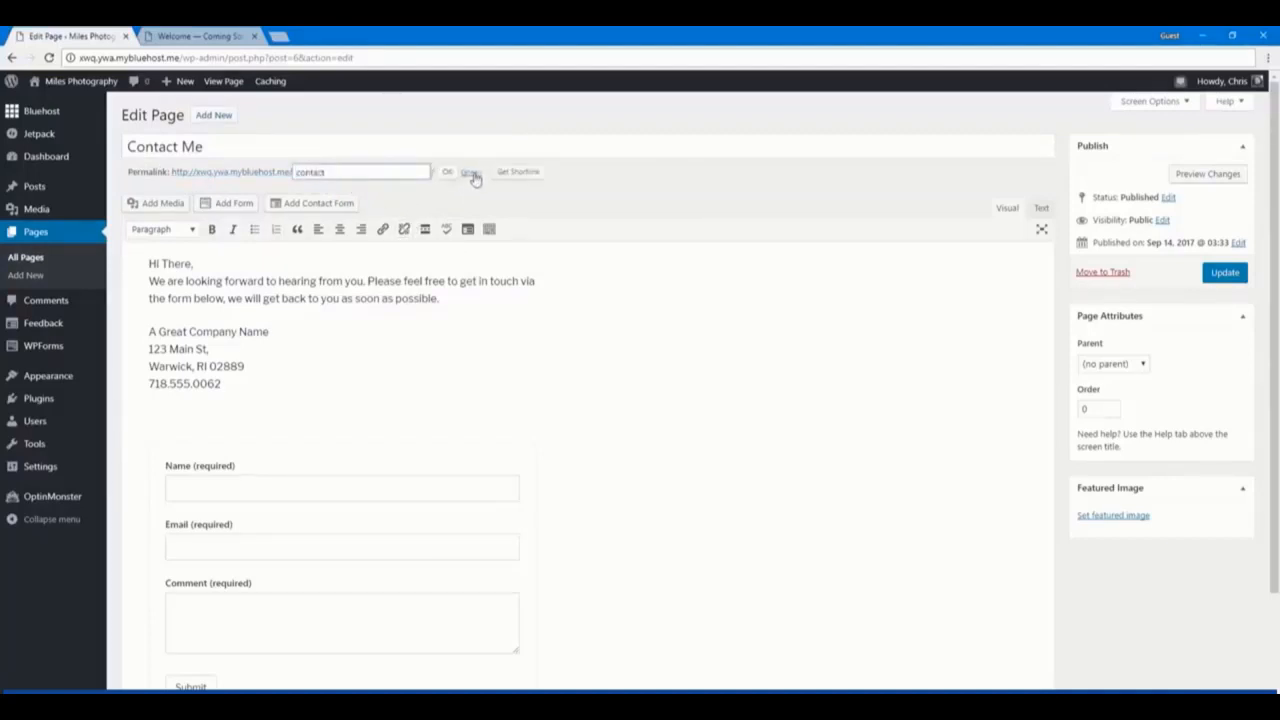
left_click(470, 172)
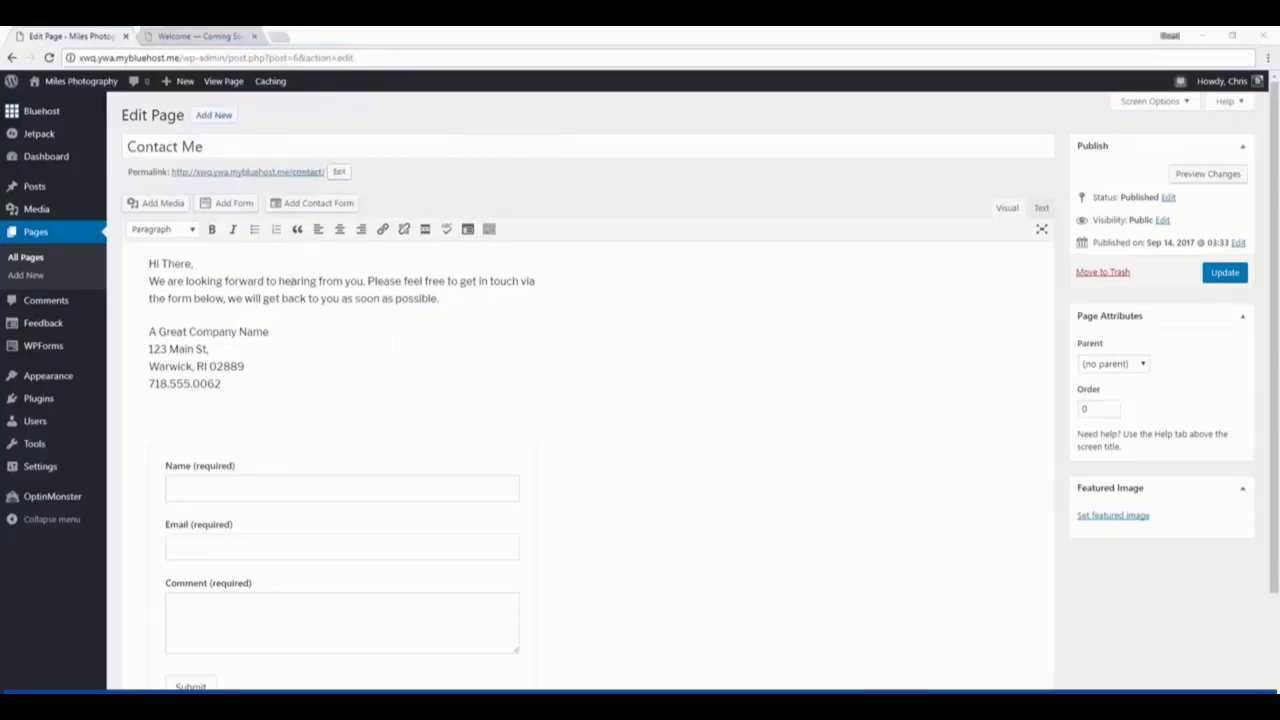
left_click_drag(148, 264, 220, 384)
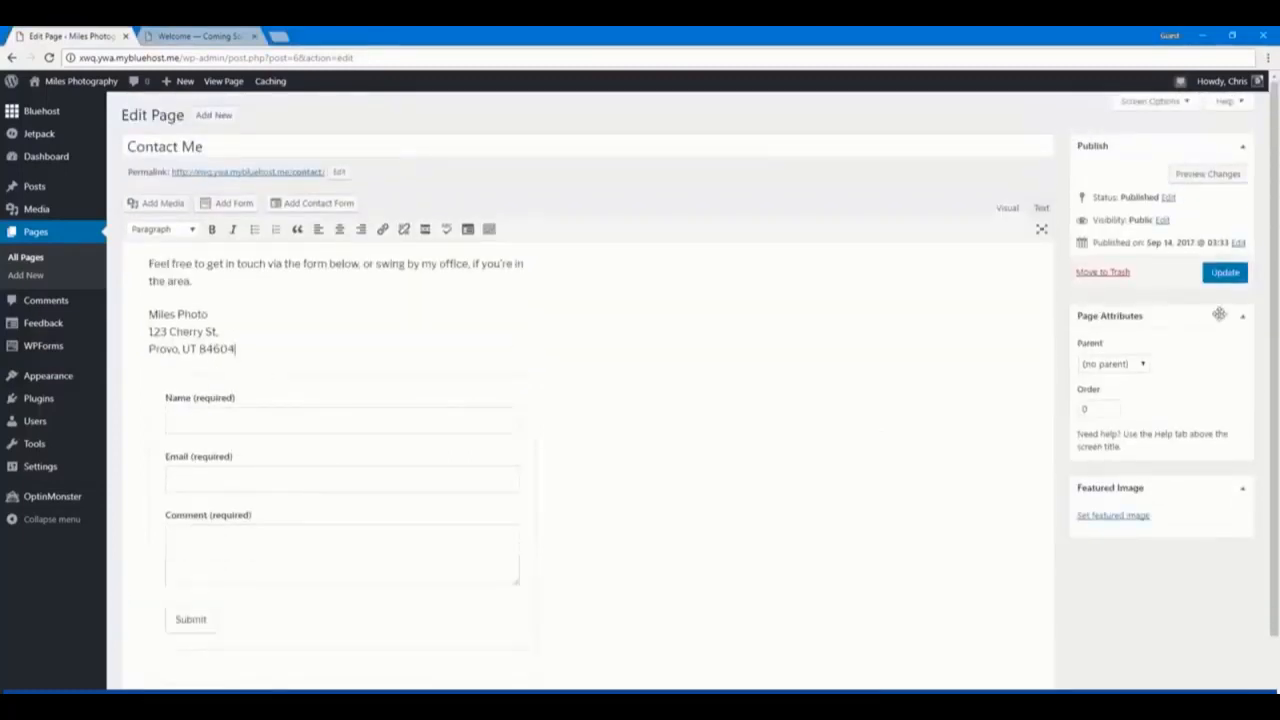
left_click(1224, 272)
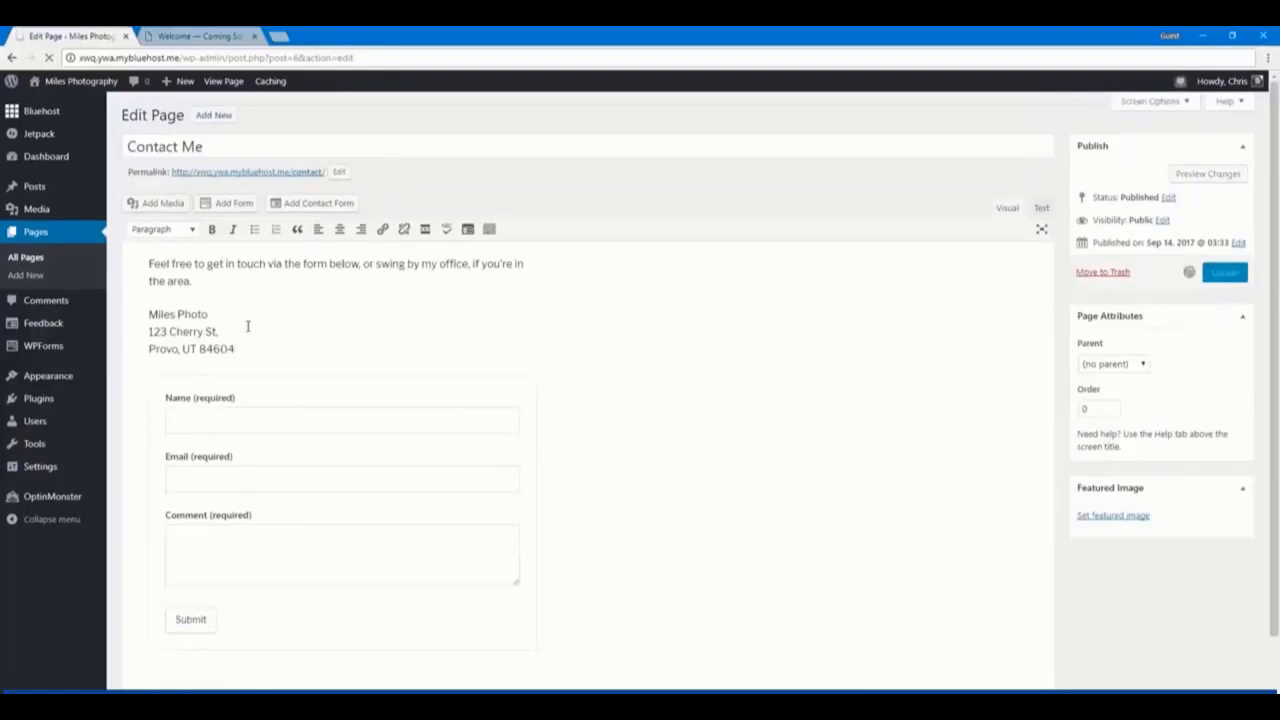
left_click(1224, 272)
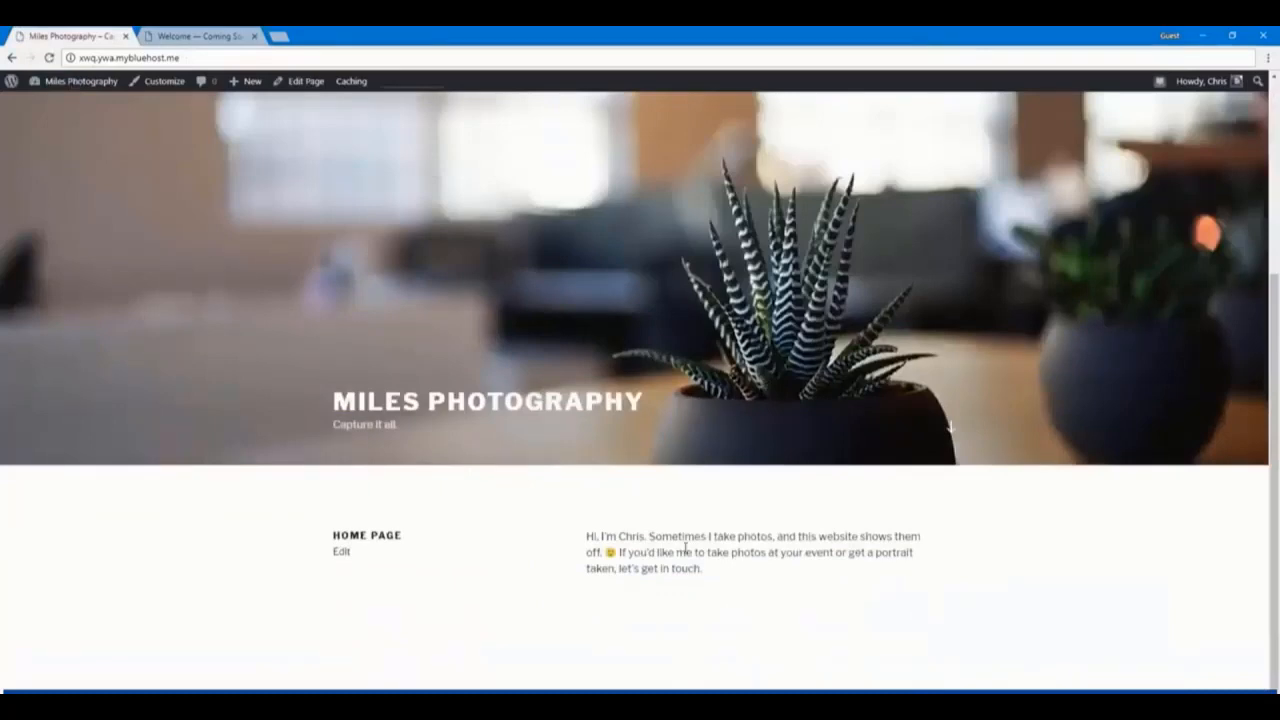
Return from the live site to the admin dashboard via the admin bar site menu
scroll("down", 3)
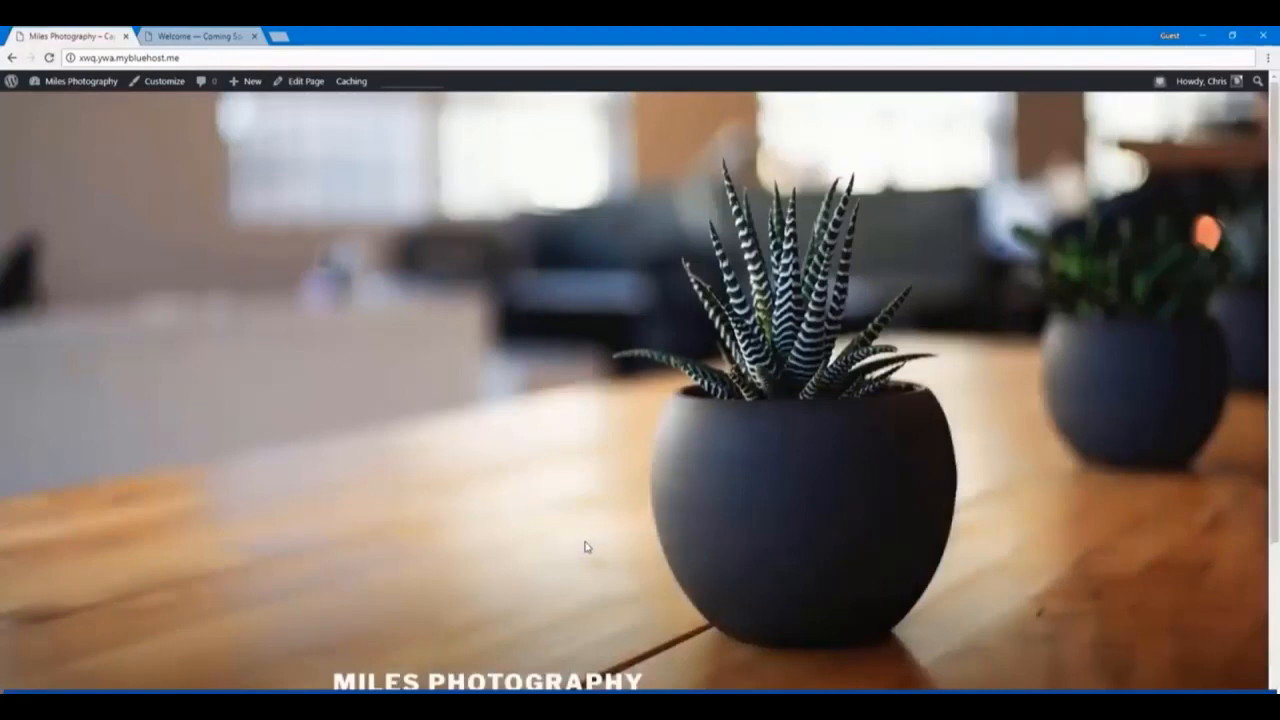
left_click(80, 80)
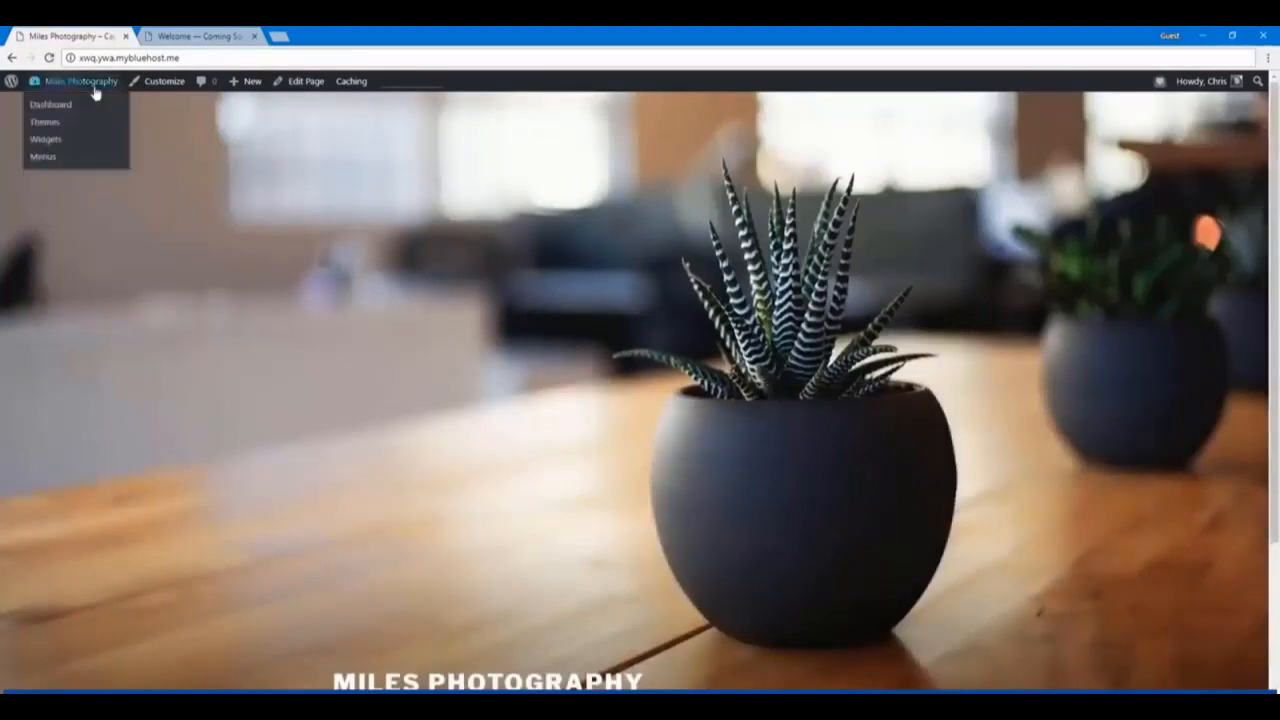
left_click(50, 104)
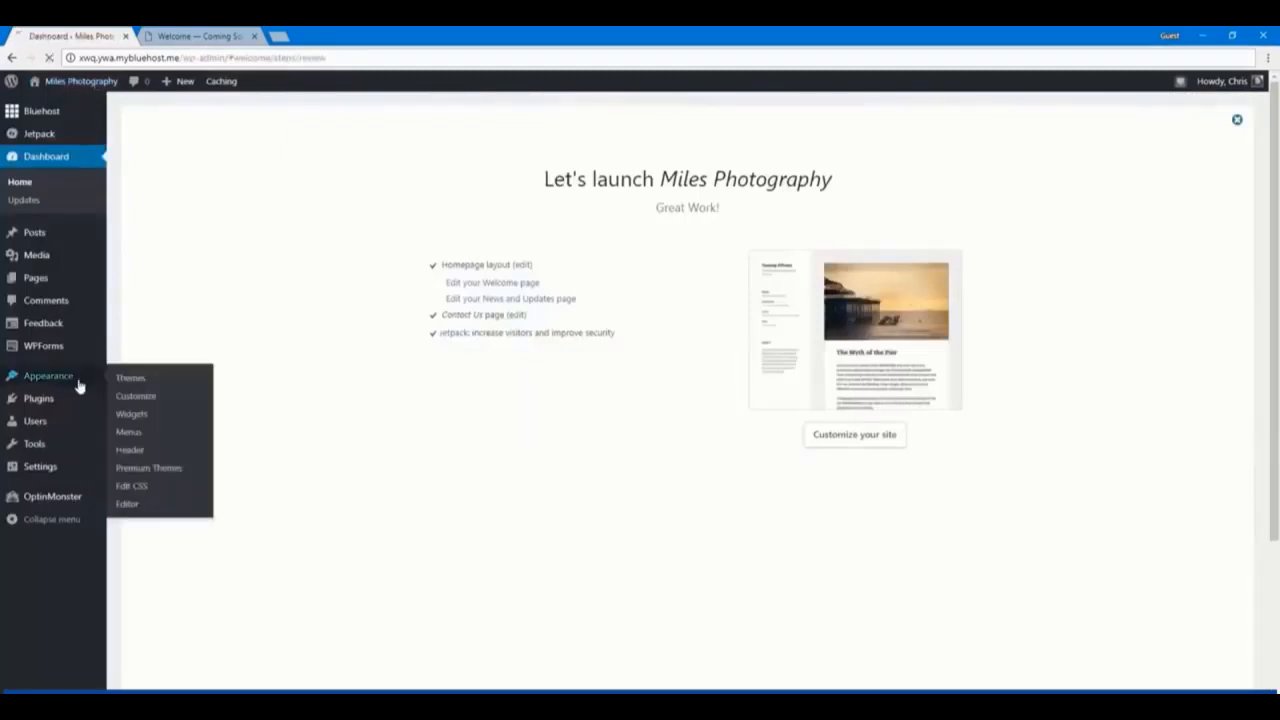
Review installed themes under Appearance, then browse the Bluehost premium themes marketplace
left_click(130, 376)
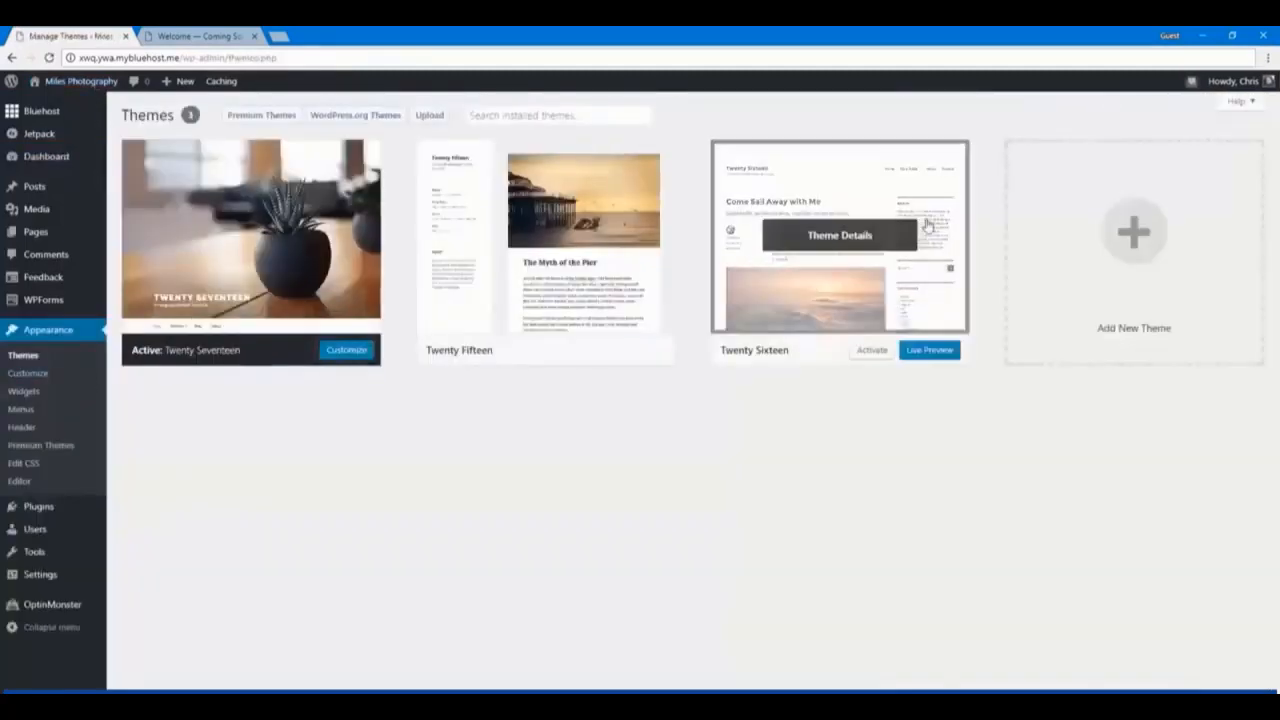
mouse_move(584, 240)
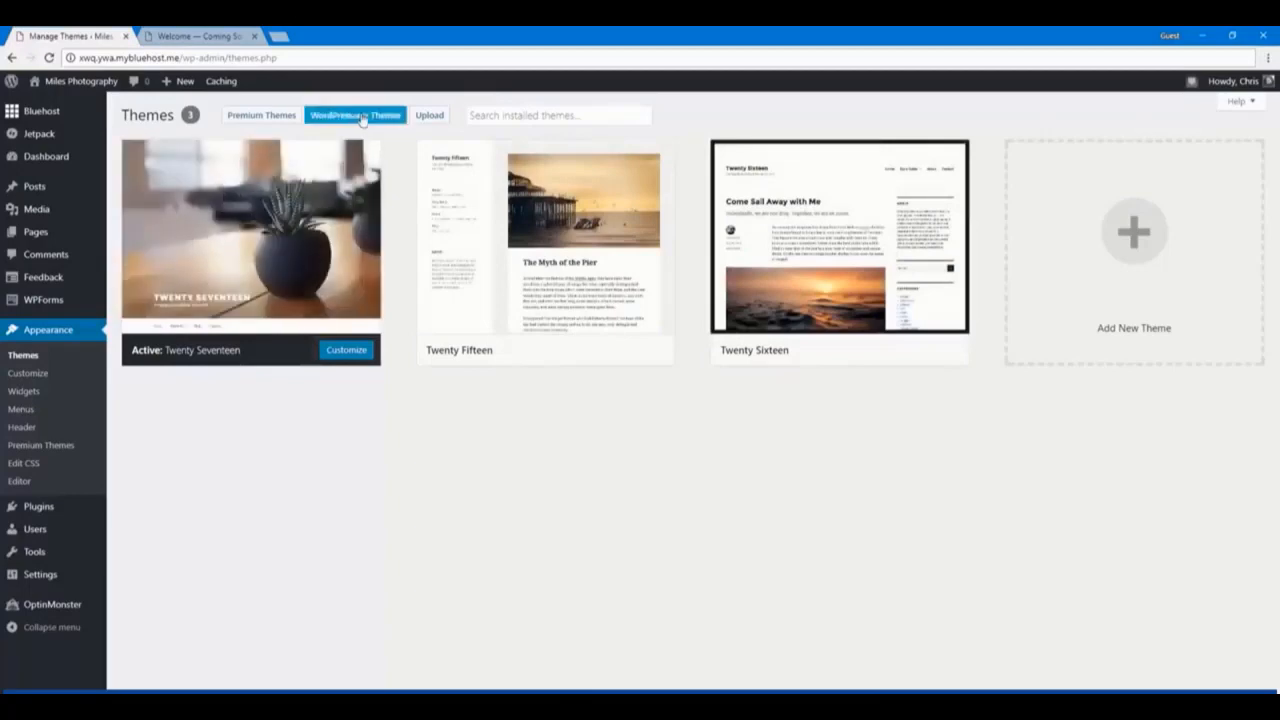
left_click(260, 114)
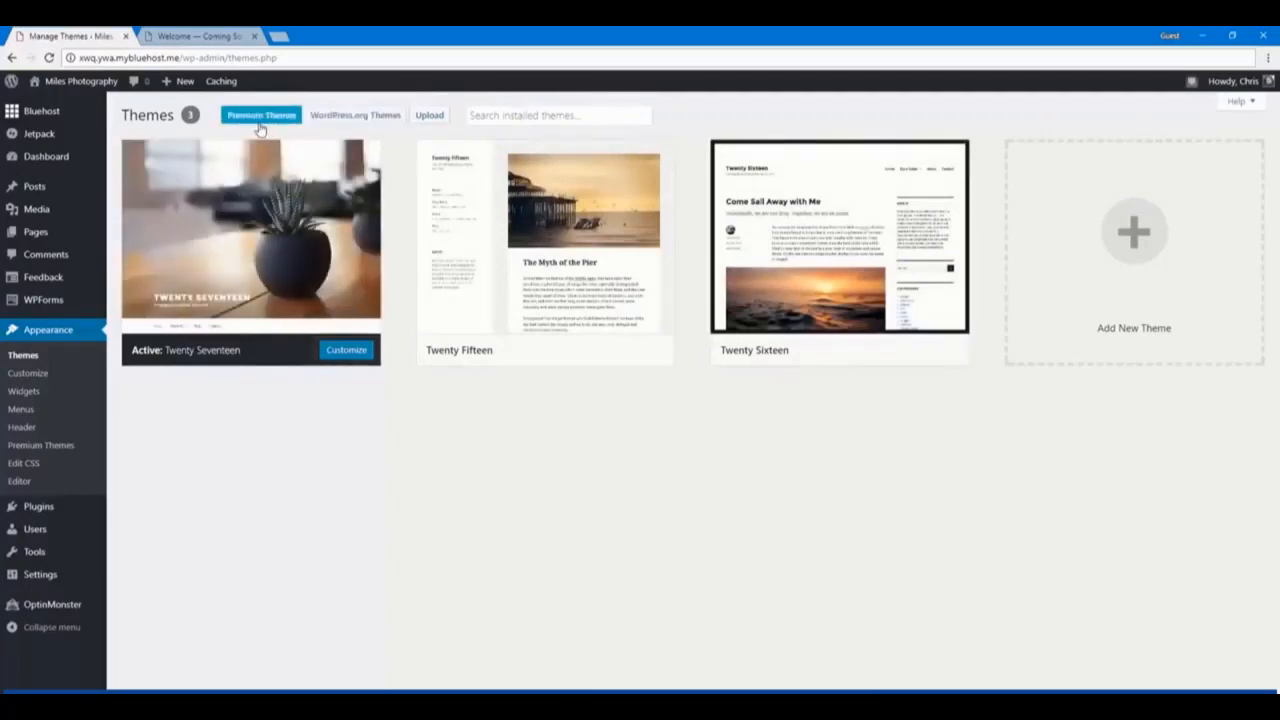
left_click(356, 114)
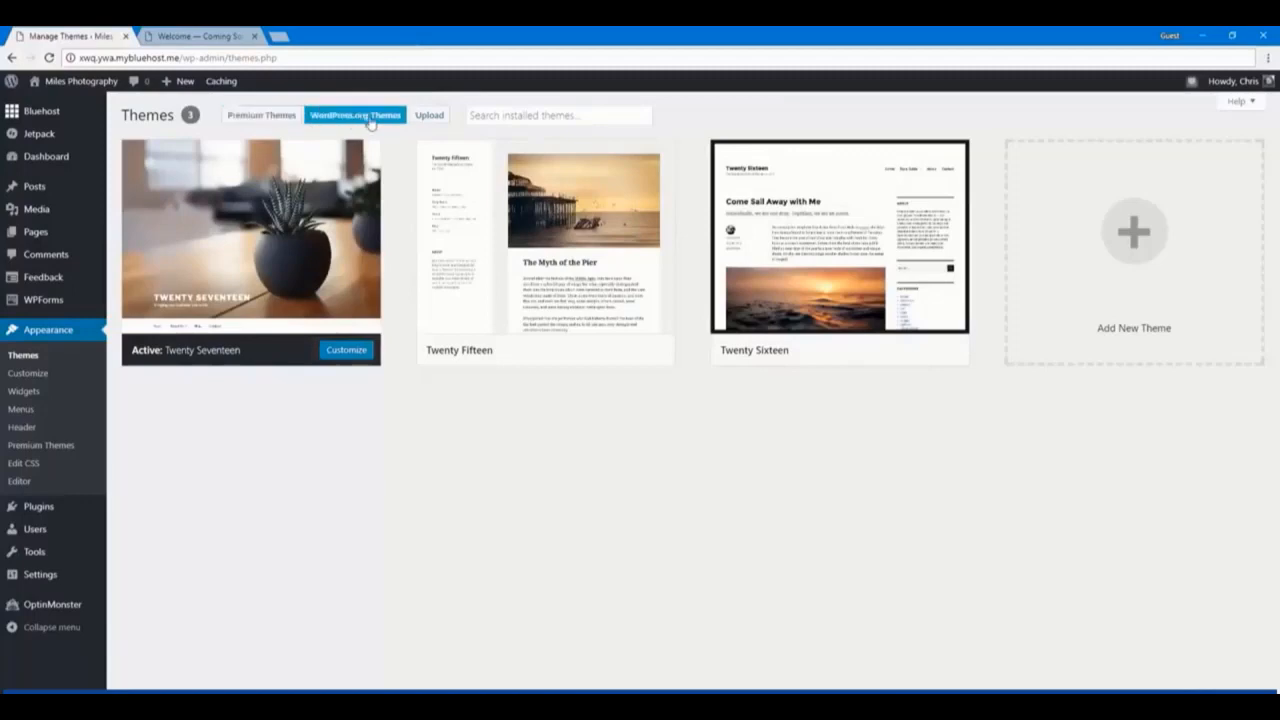
left_click(260, 114)
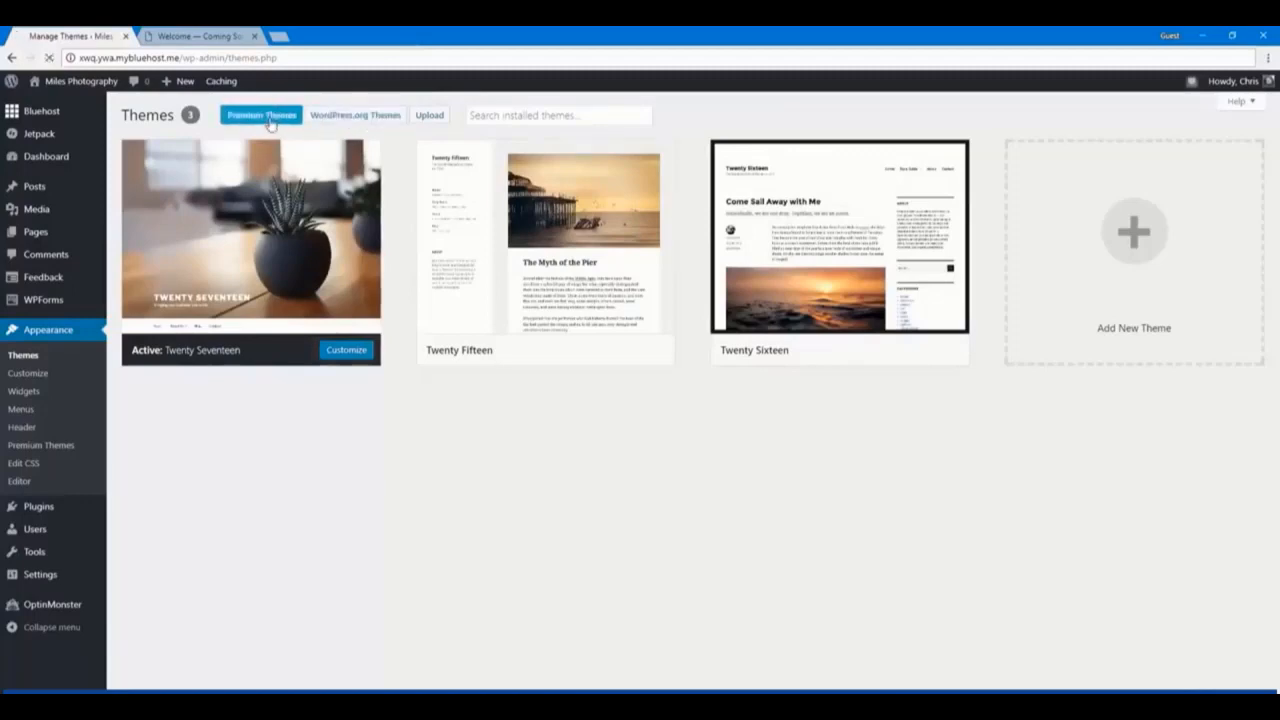
left_click(260, 114)
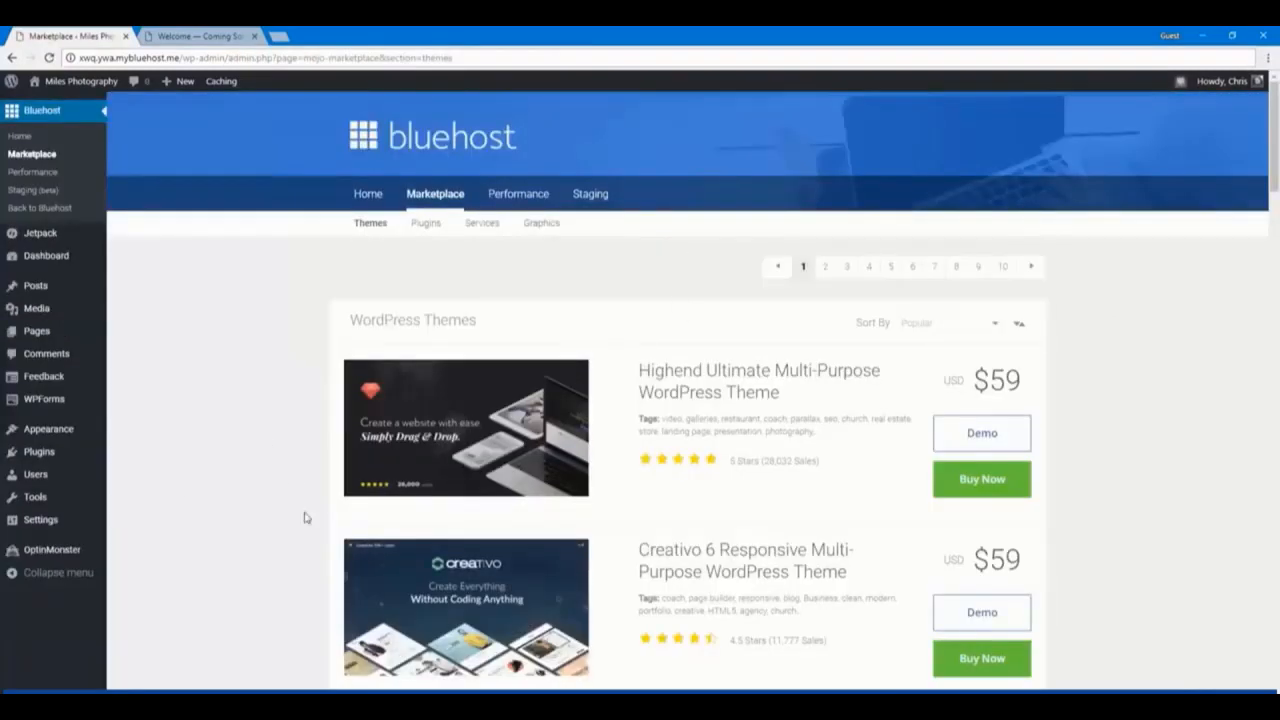
scroll("down", 3)
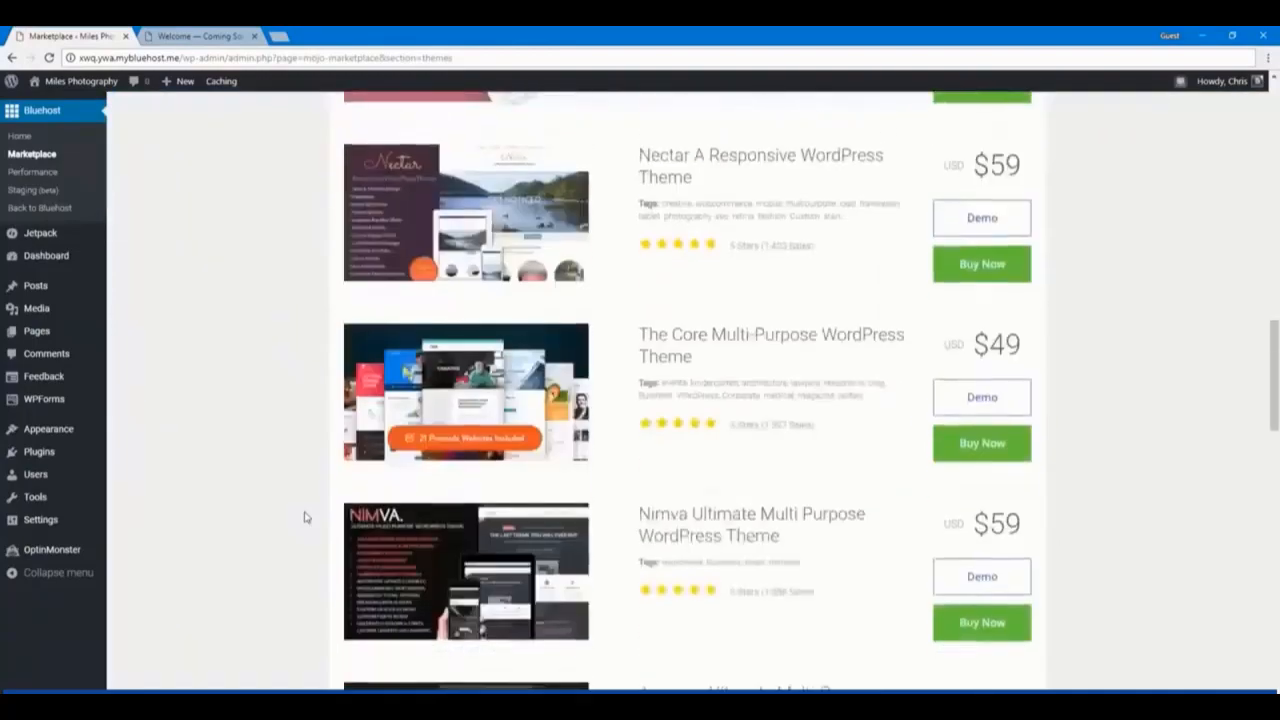
scroll("up", 3)
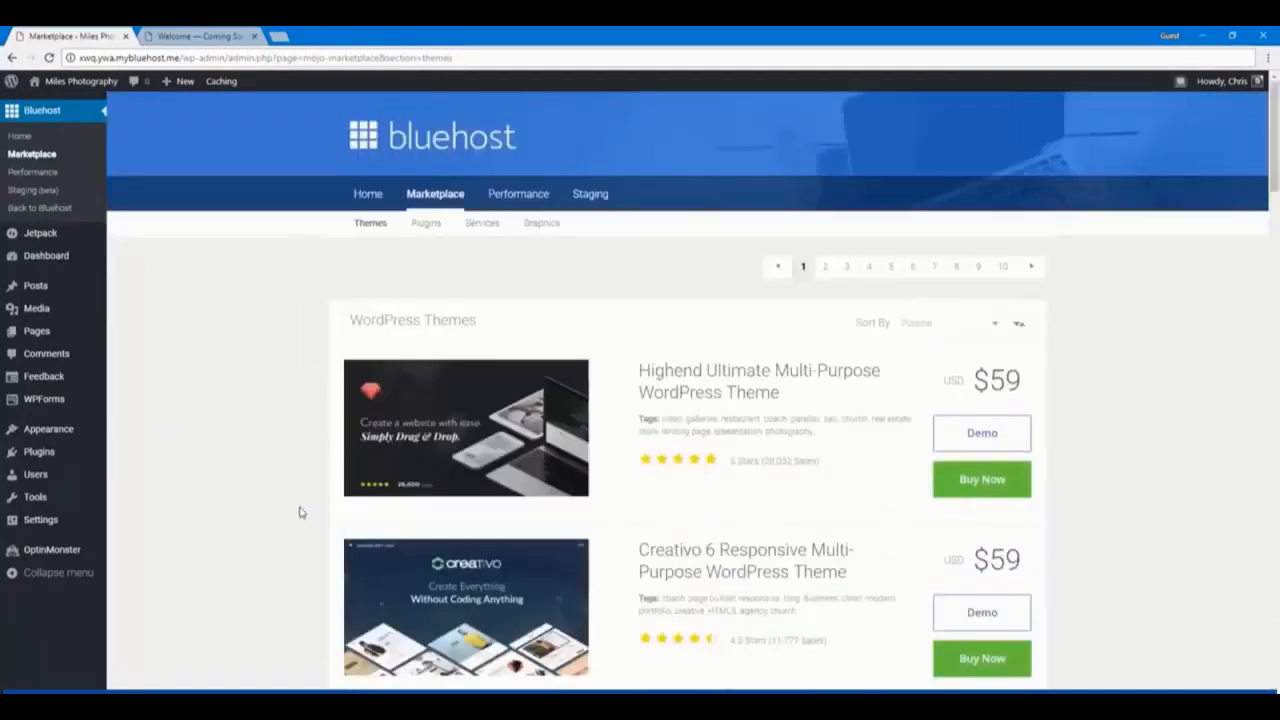
scroll("down", 3)
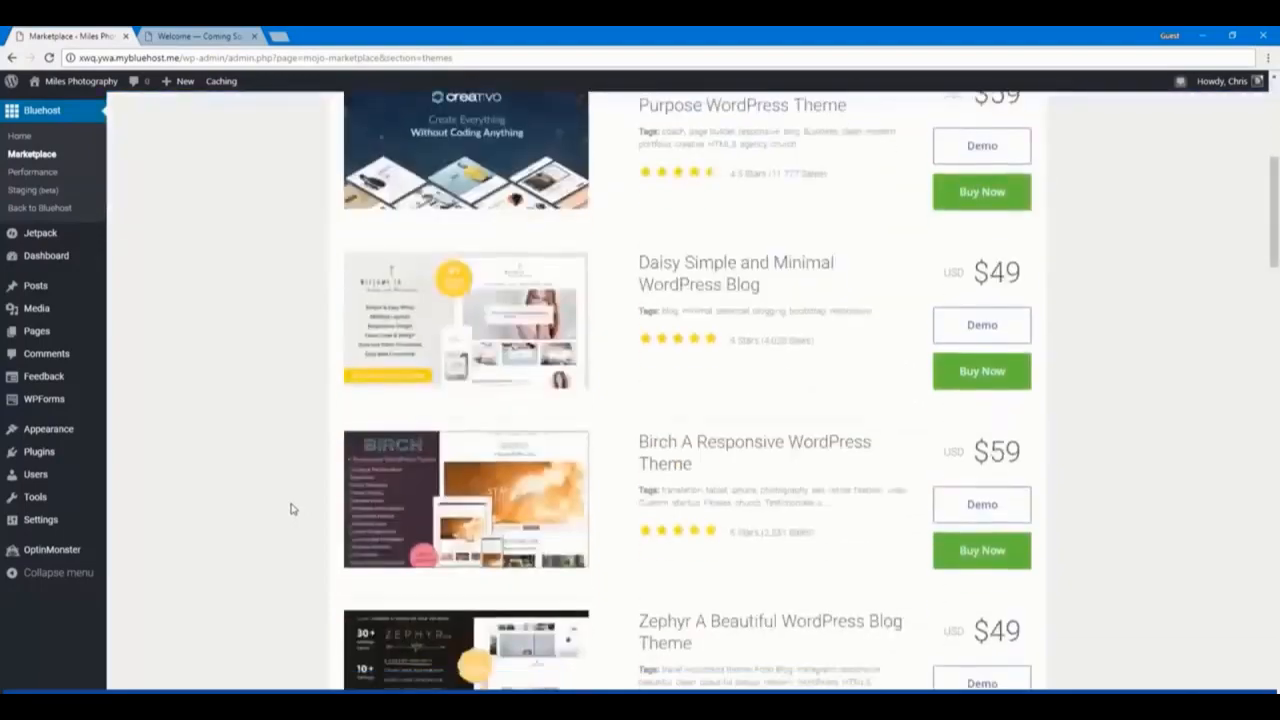
scroll("down", 3)
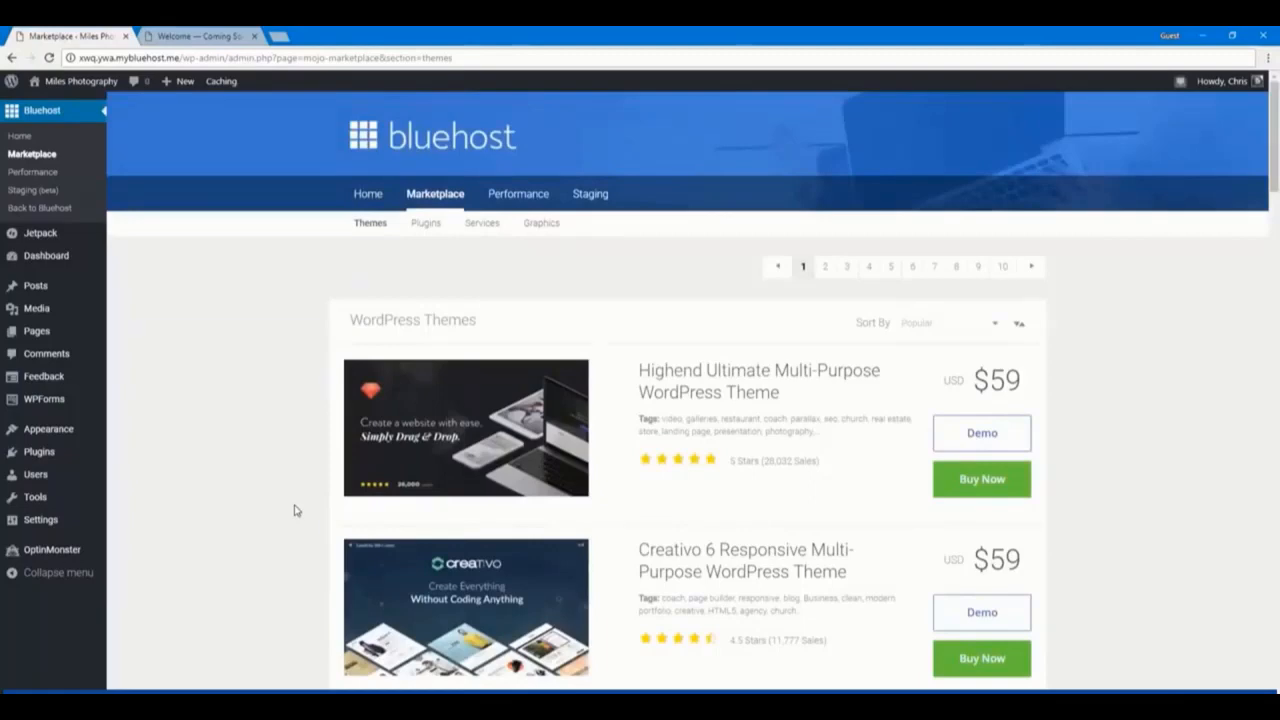
scroll("down", 3)
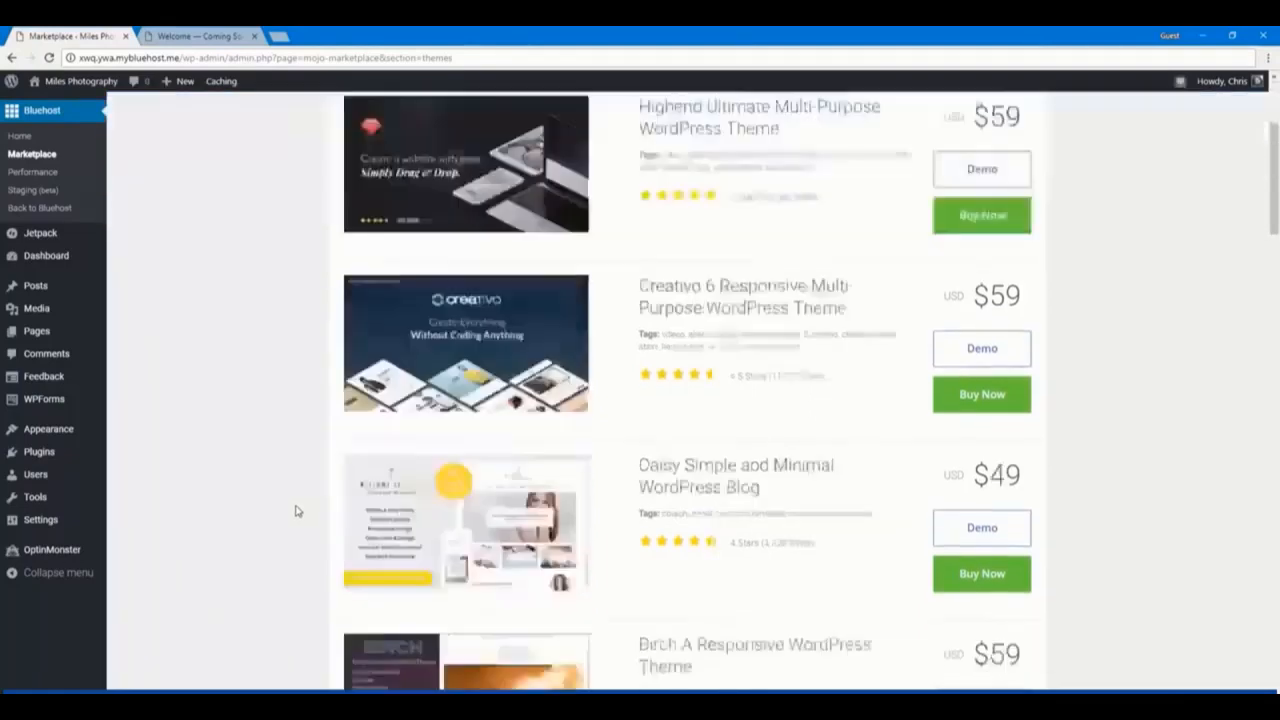
scroll("down", 3)
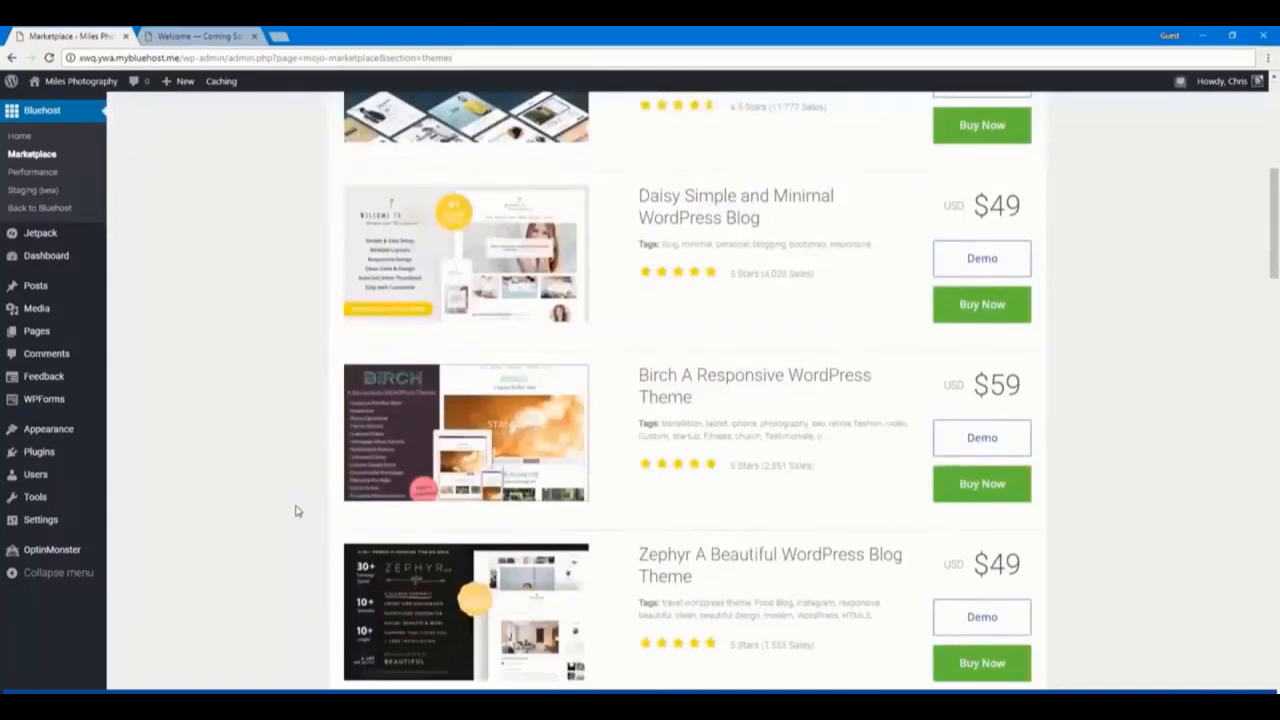
scroll("down", 3)
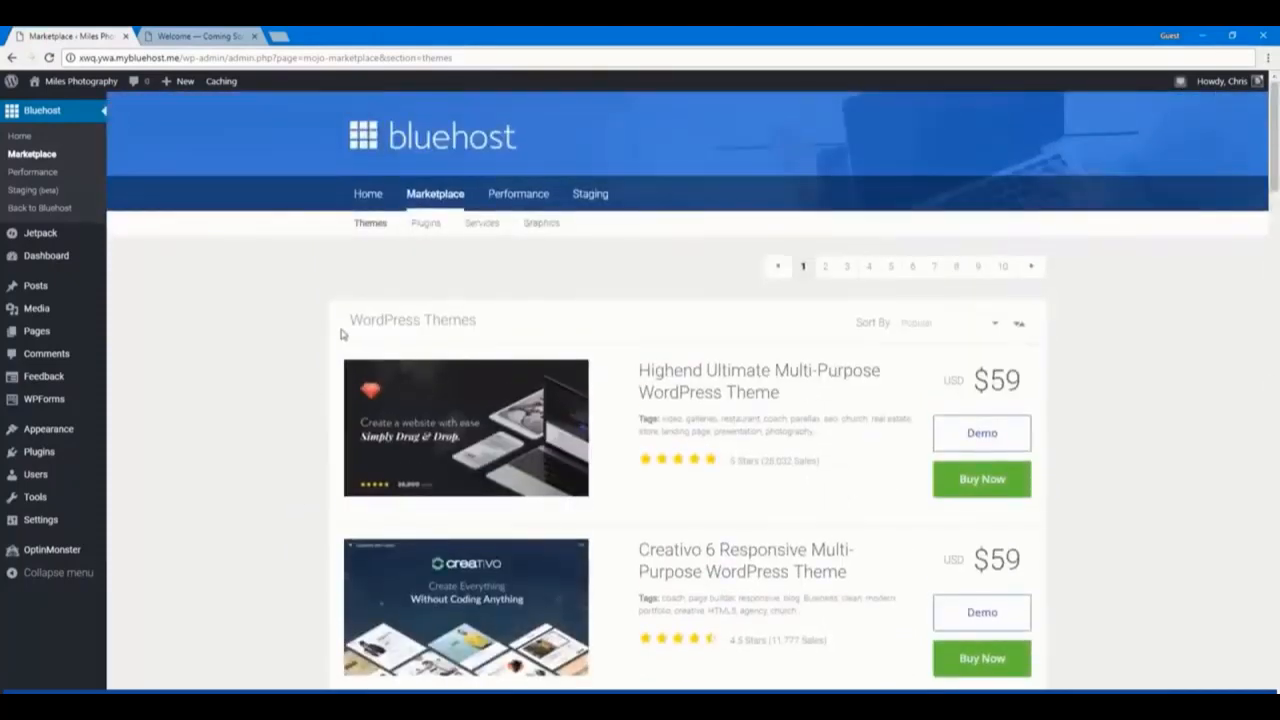
mouse_move(98, 432)
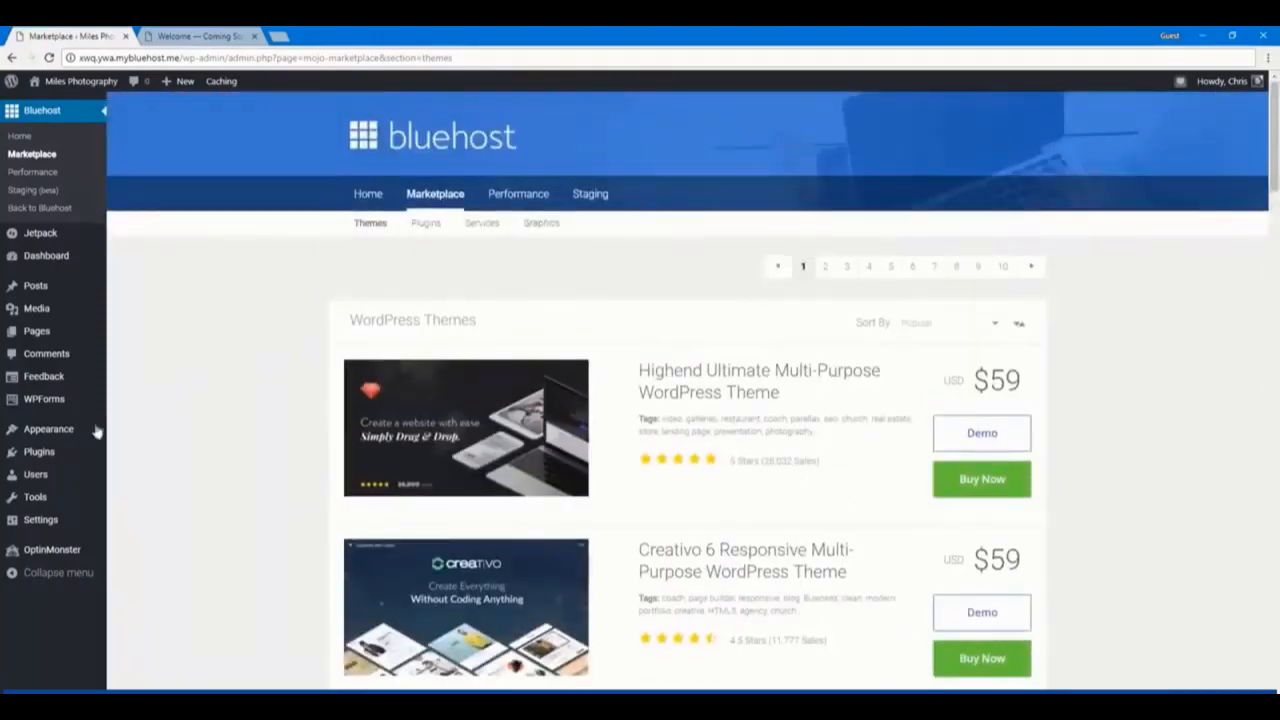
Browse the Popular WordPress.org themes and install Sydney, then return to installed themes
left_click(48, 428)
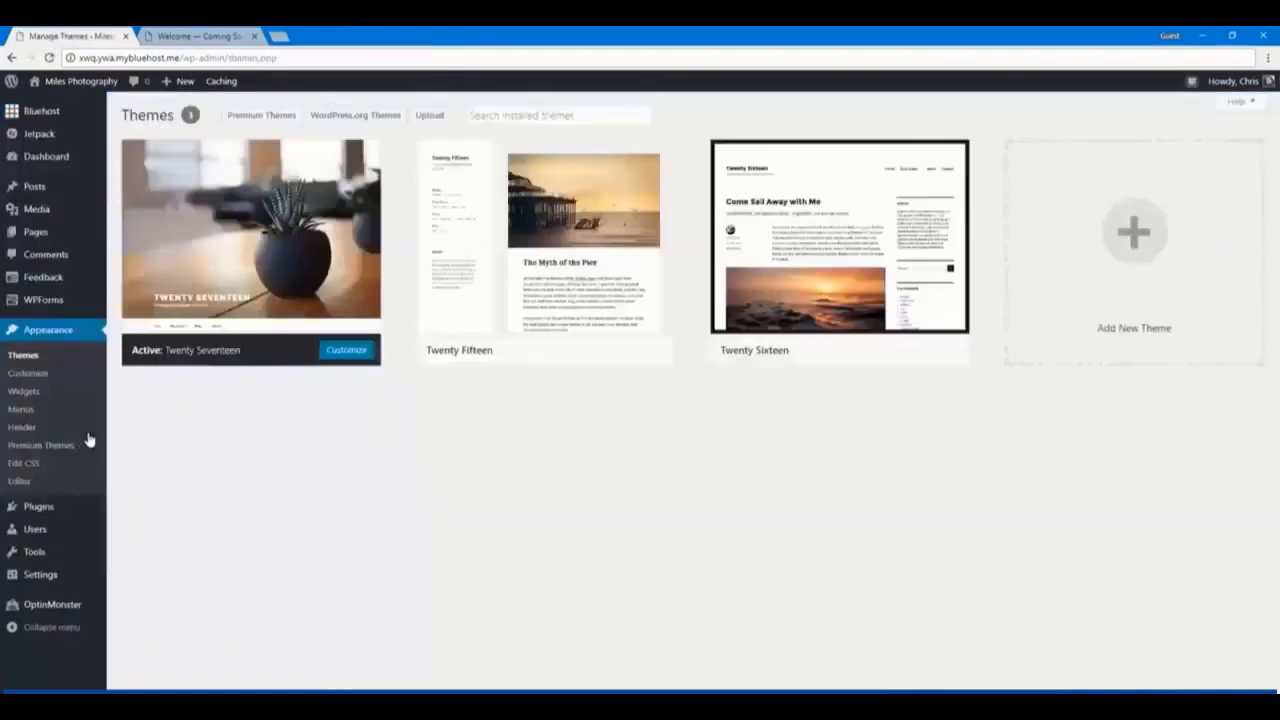
left_click(356, 114)
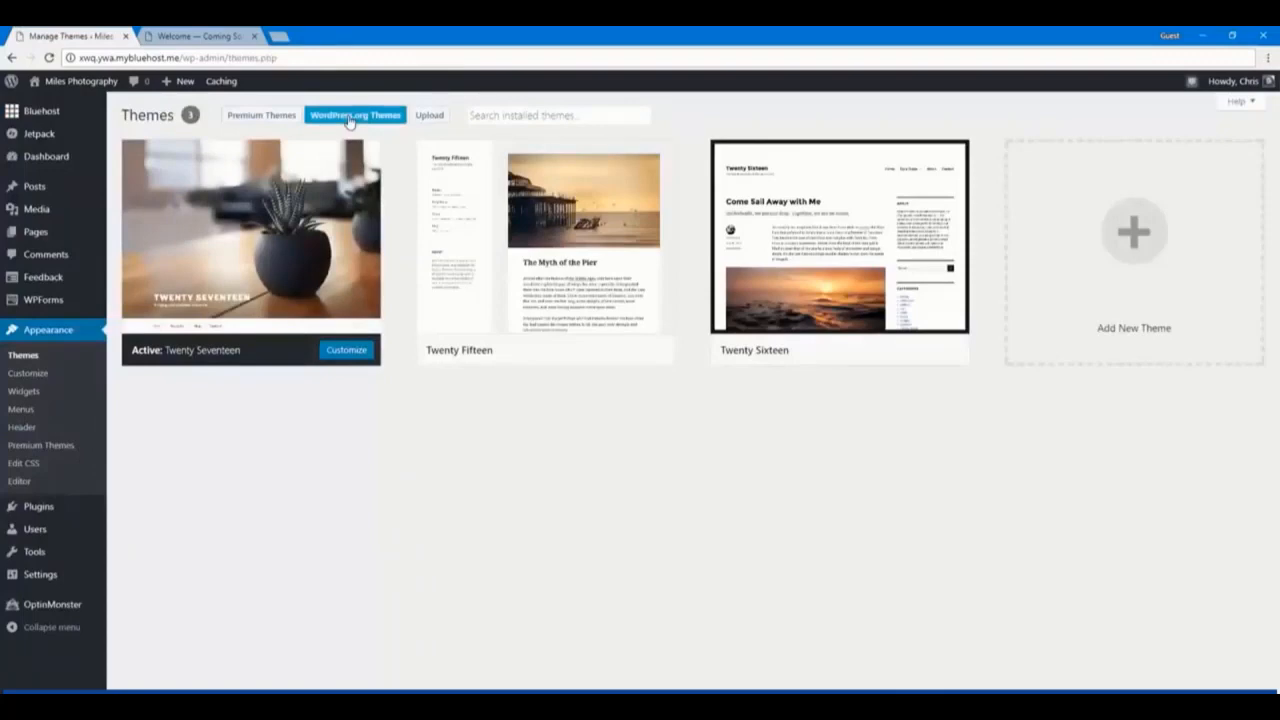
mouse_move(350, 124)
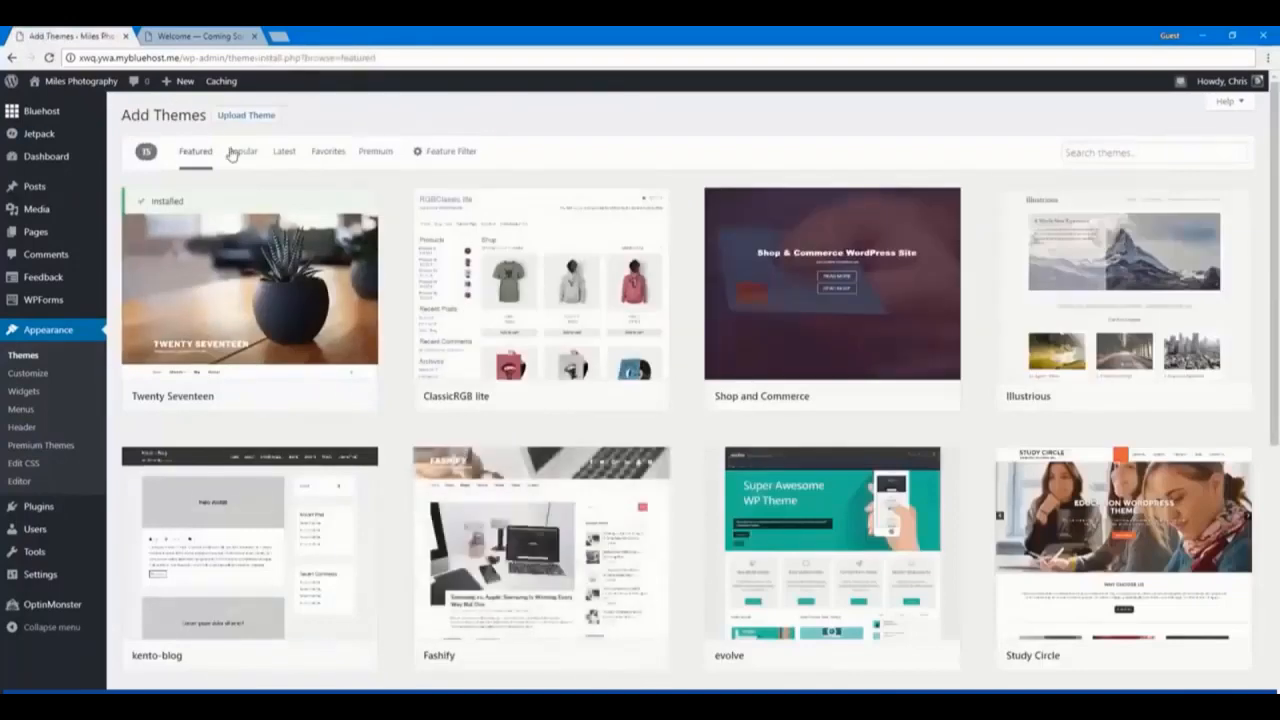
left_click(242, 152)
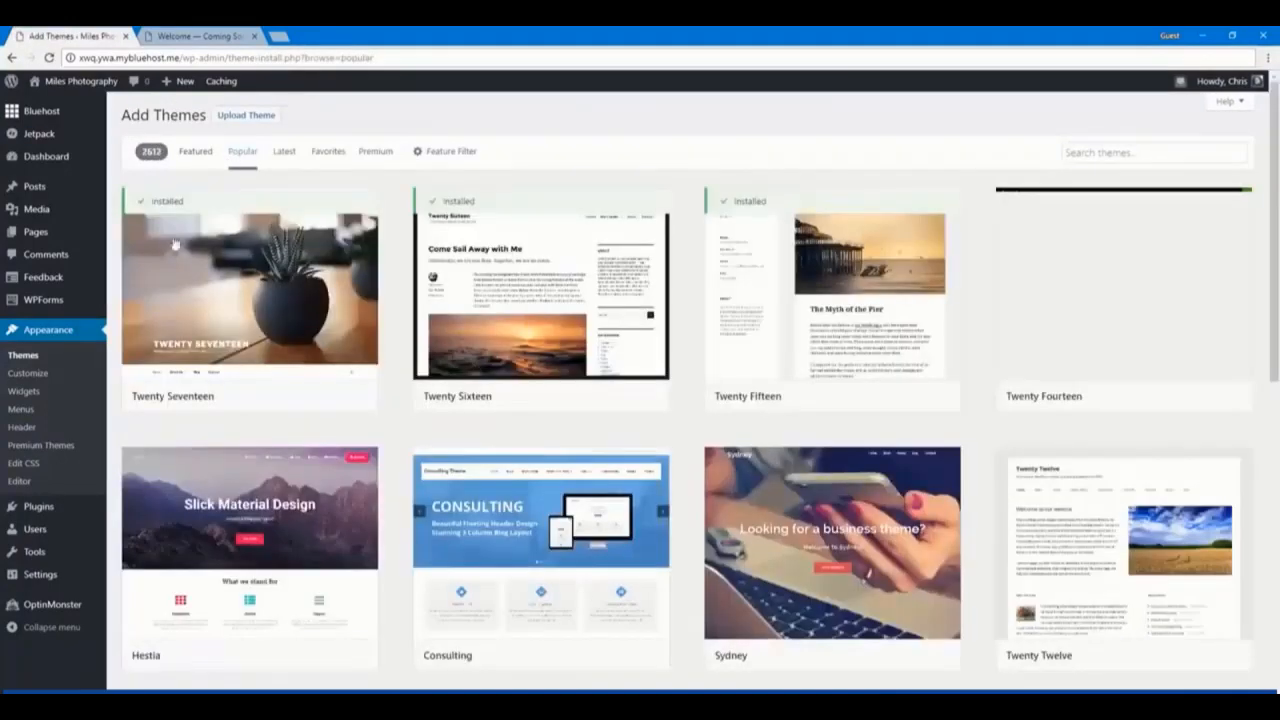
scroll("down", 3)
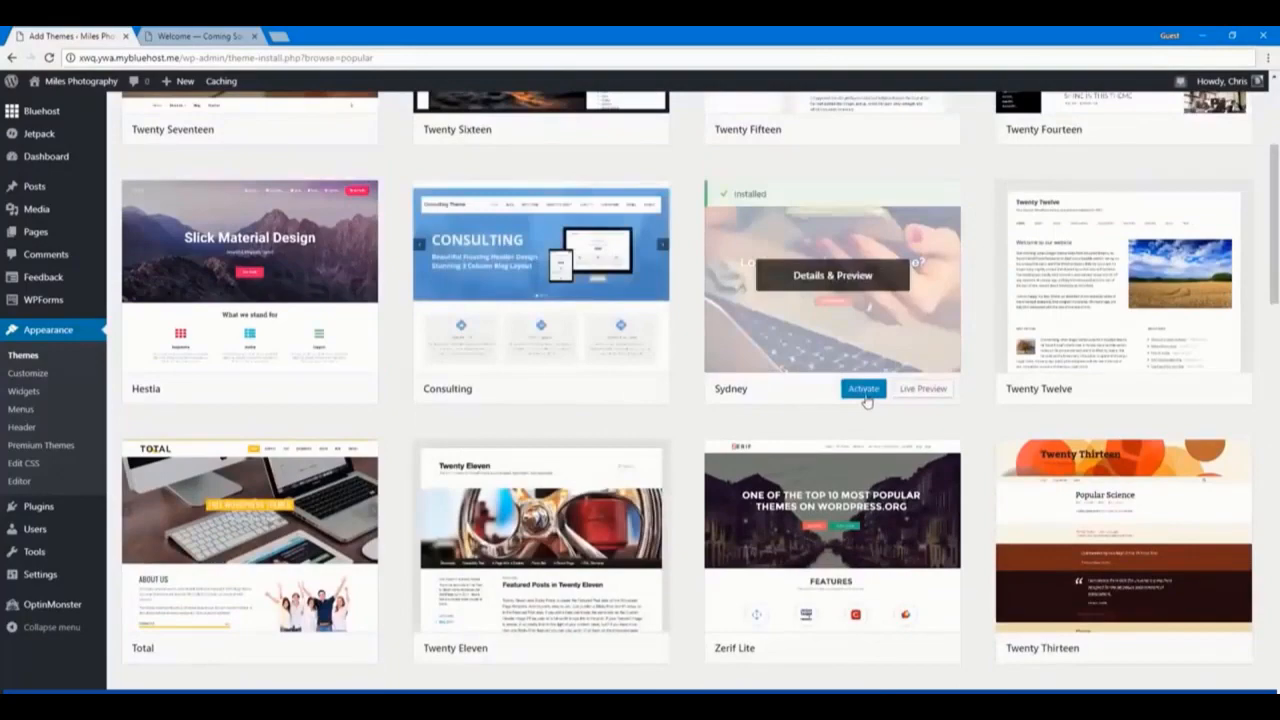
scroll("up", 3)
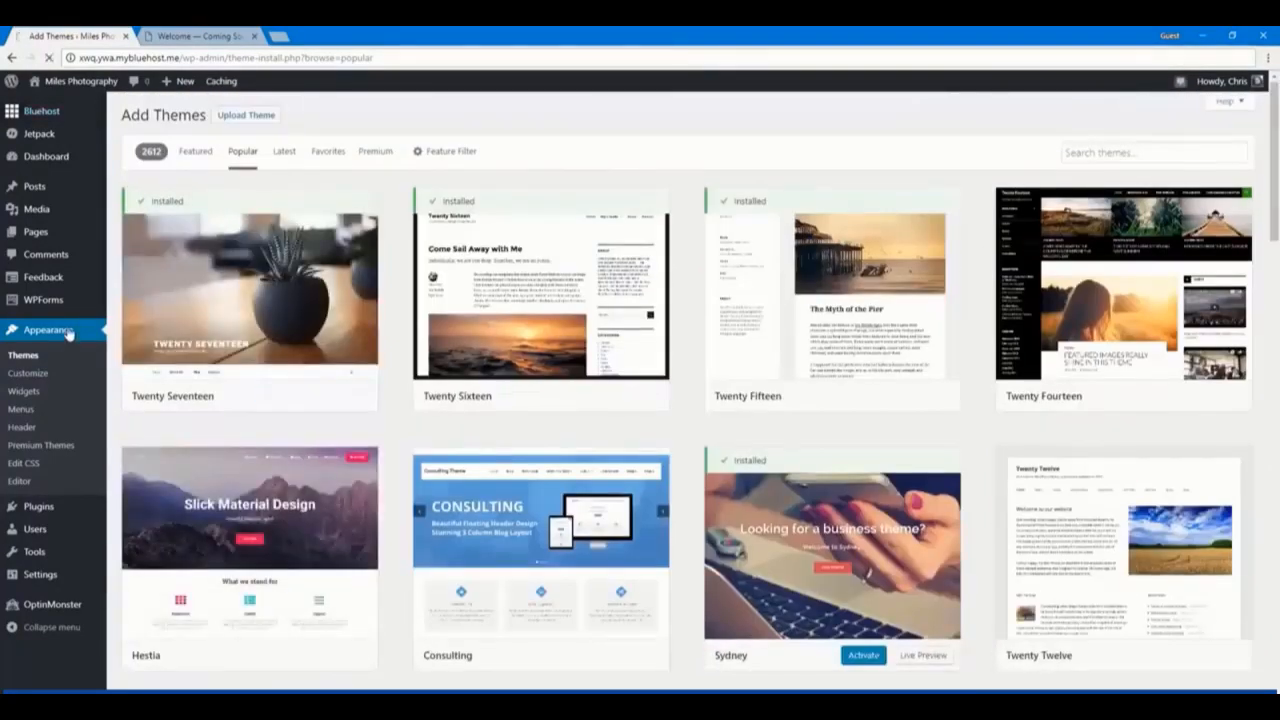
left_click(24, 356)
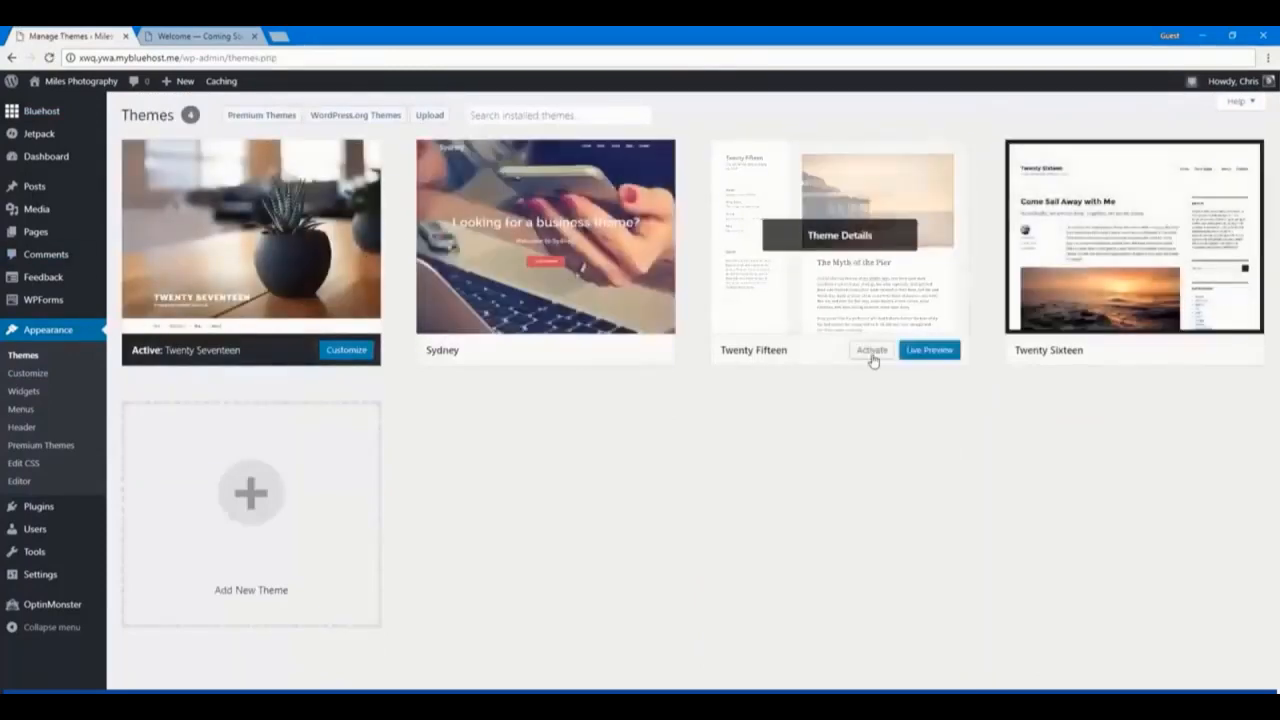
Activate Twenty Fifteen, view the site with it, and return to the dashboard
left_click(872, 350)
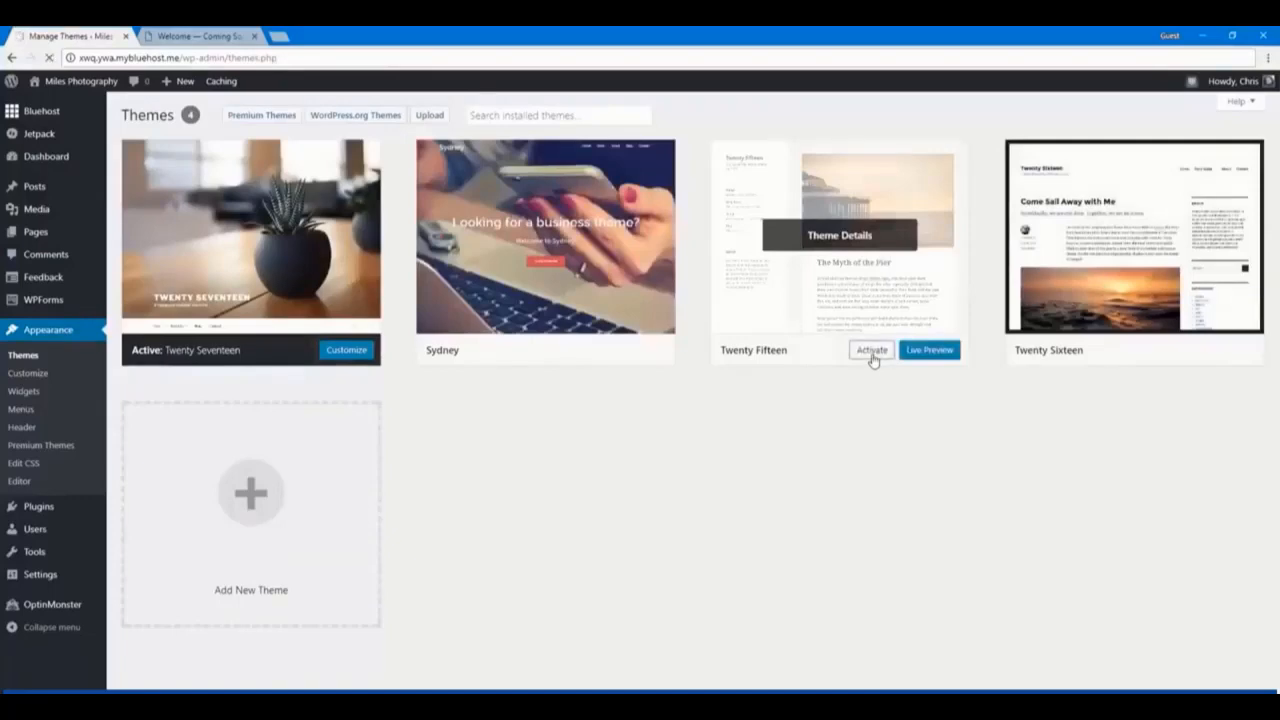
left_click(872, 350)
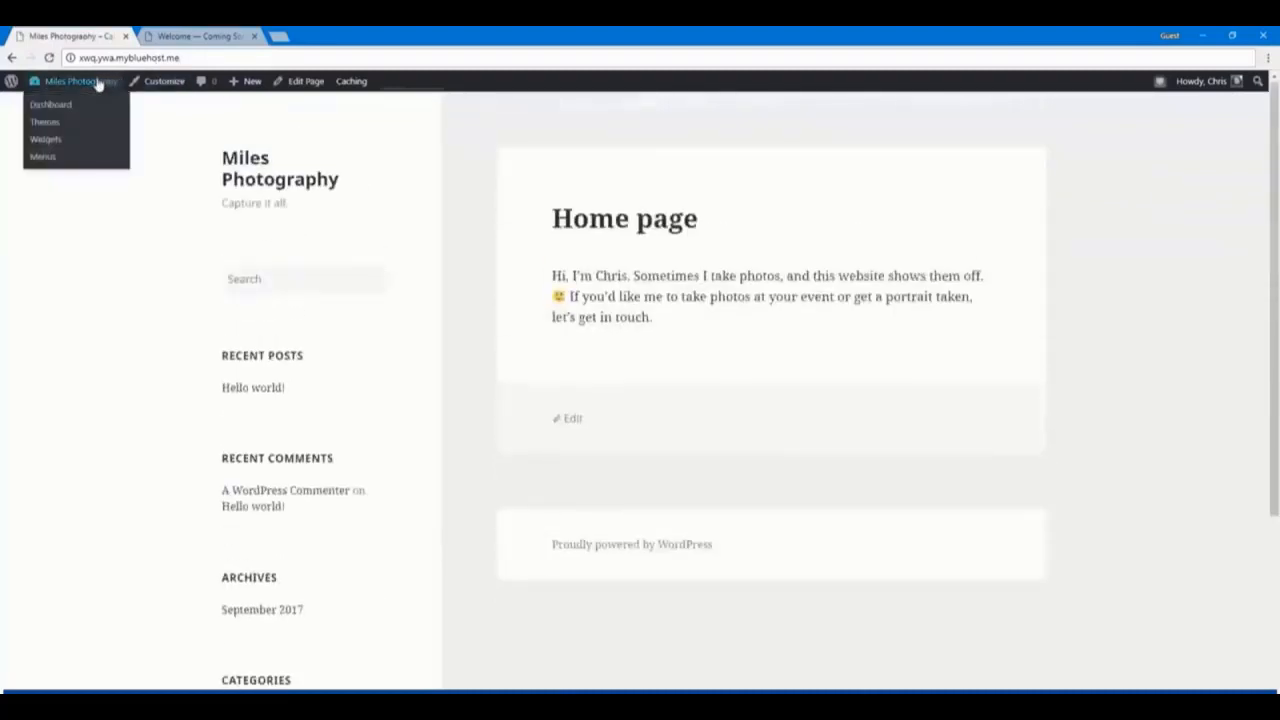
left_click(52, 104)
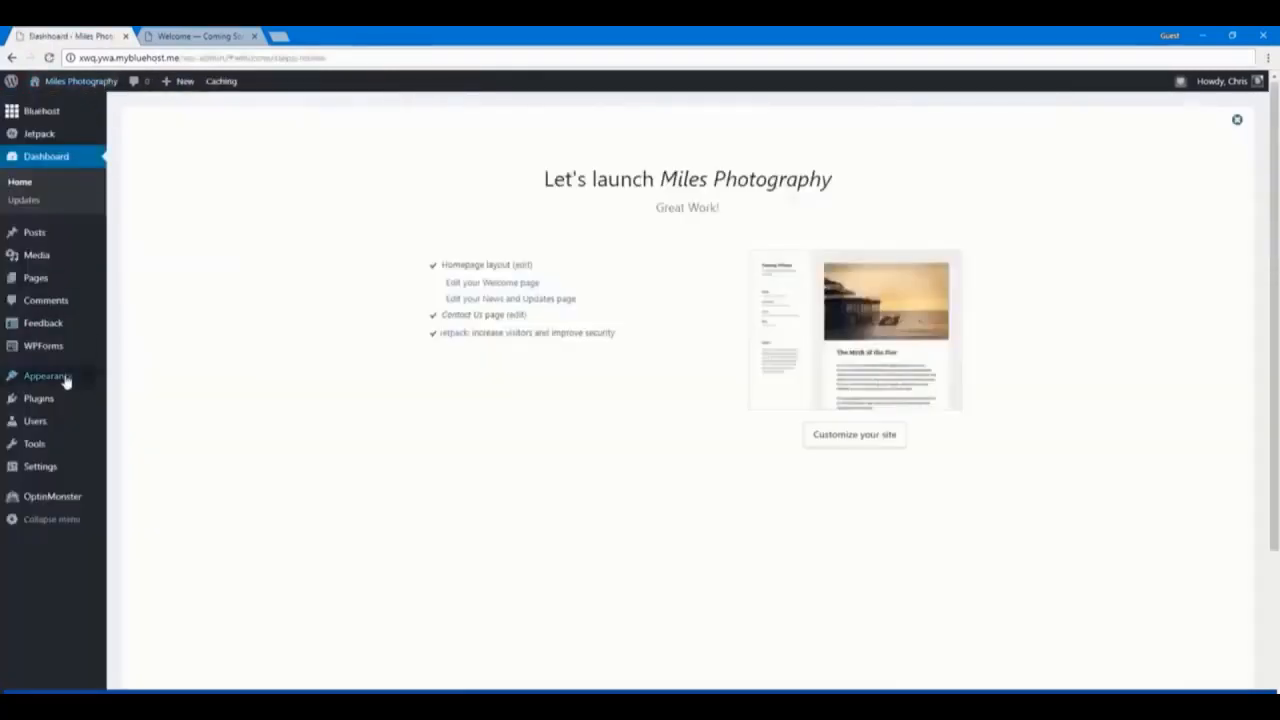
Reactivate Twenty Seventeen from the installed themes and view the homepage
left_click(44, 376)
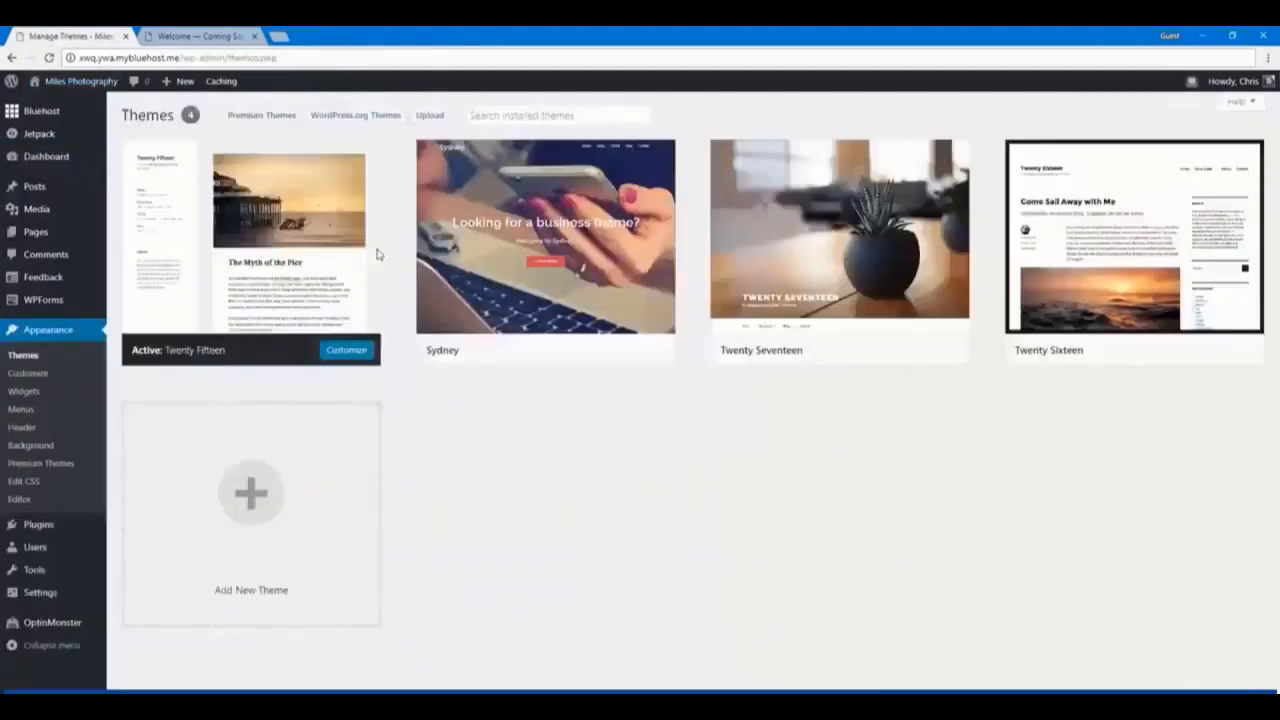
mouse_move(838, 236)
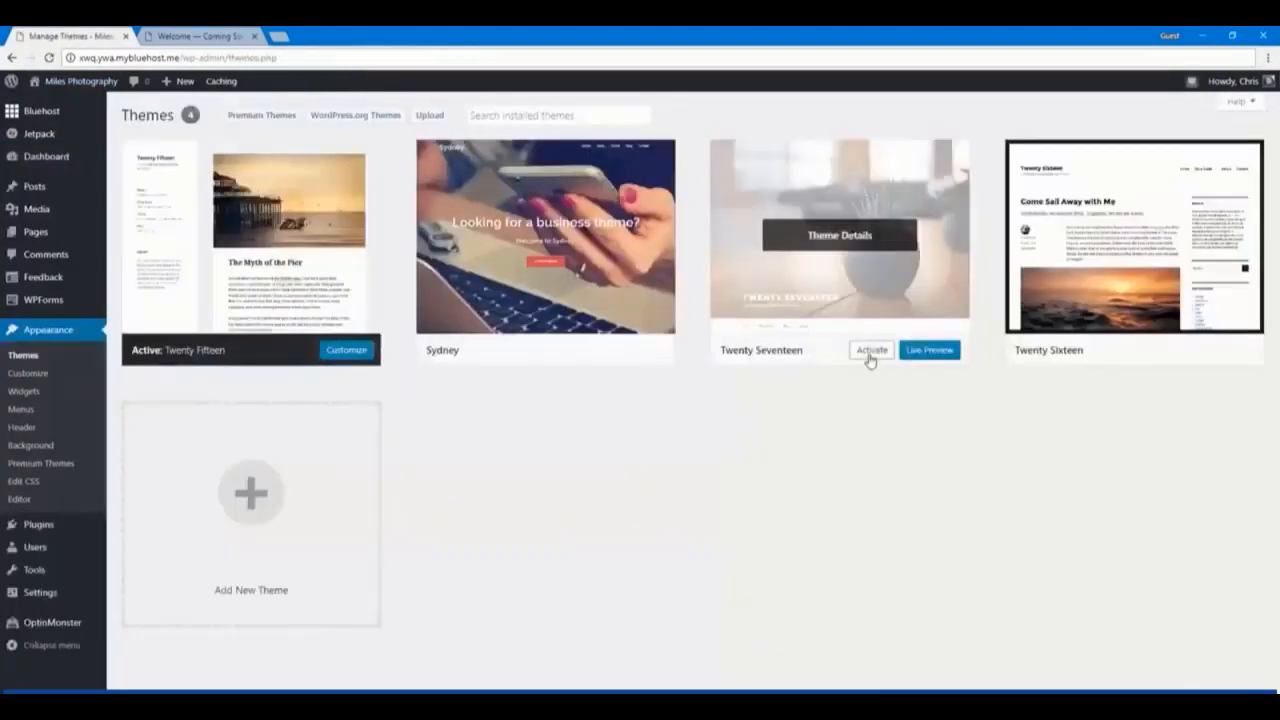
left_click(872, 348)
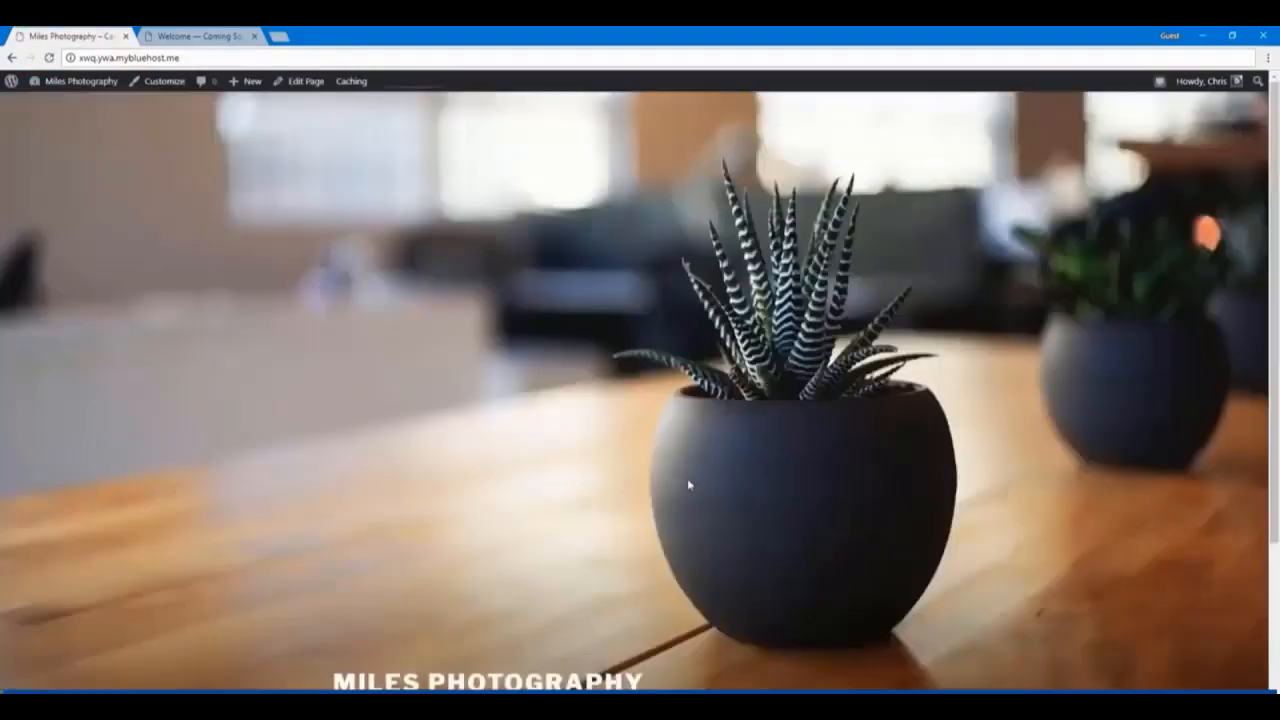
mouse_move(168, 122)
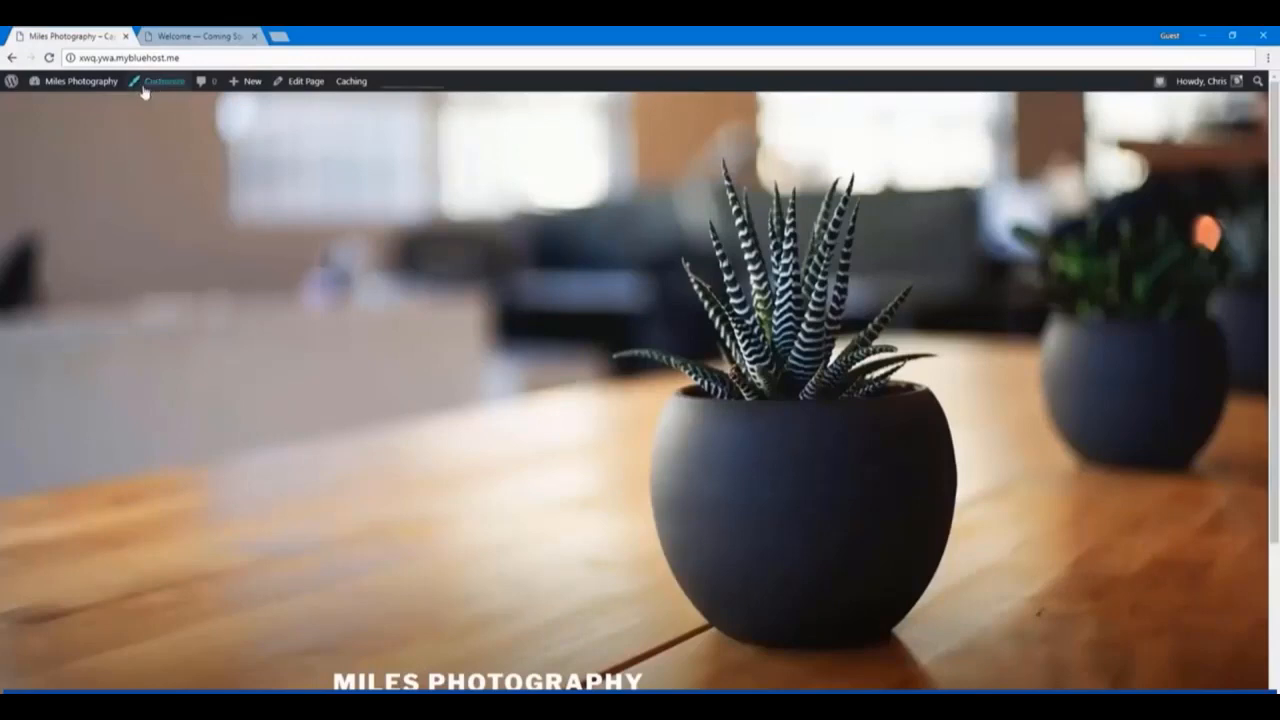
mouse_move(150, 92)
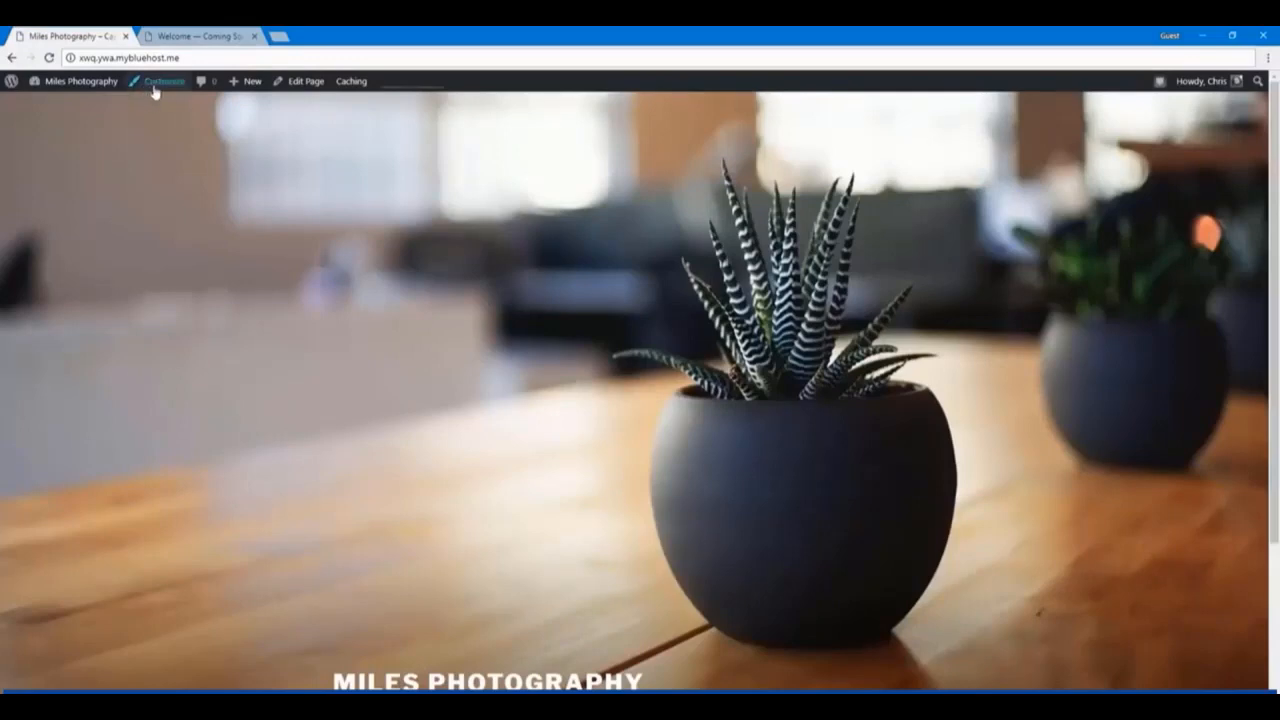
Launch the Customizer for Twenty Seventeen and show the Site Identity panel with title and tagline
left_click(162, 80)
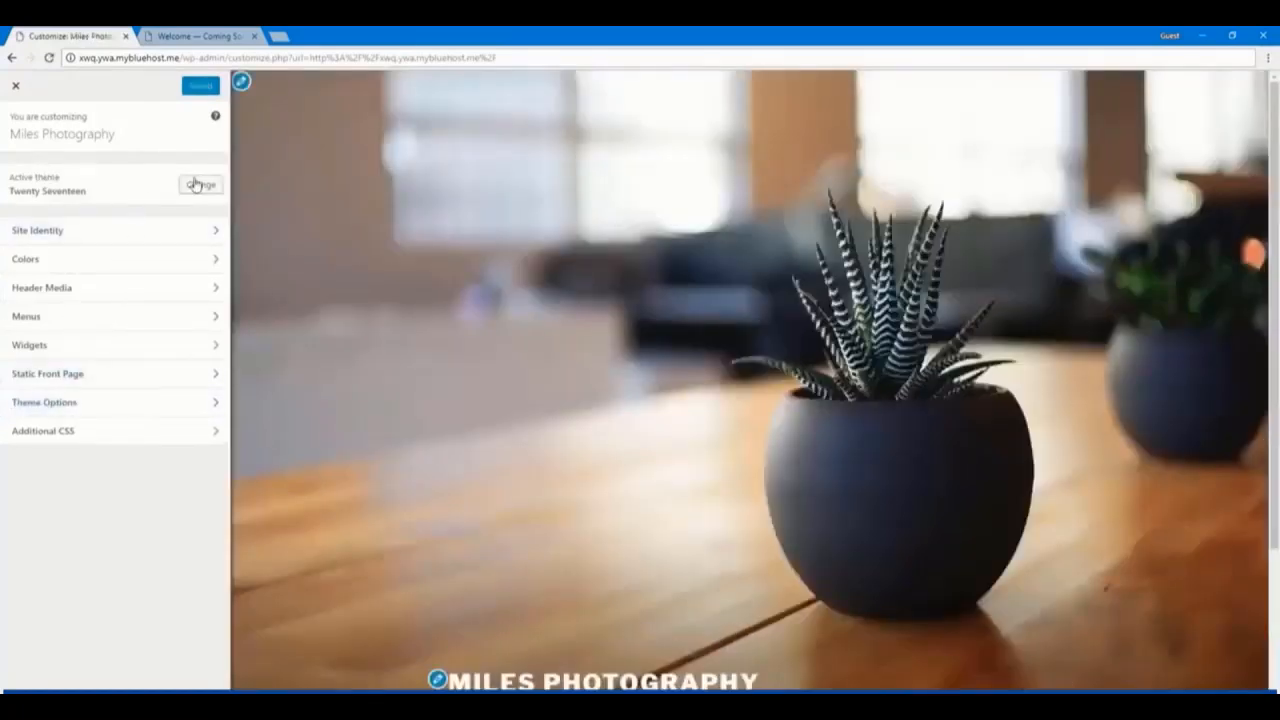
left_click(200, 184)
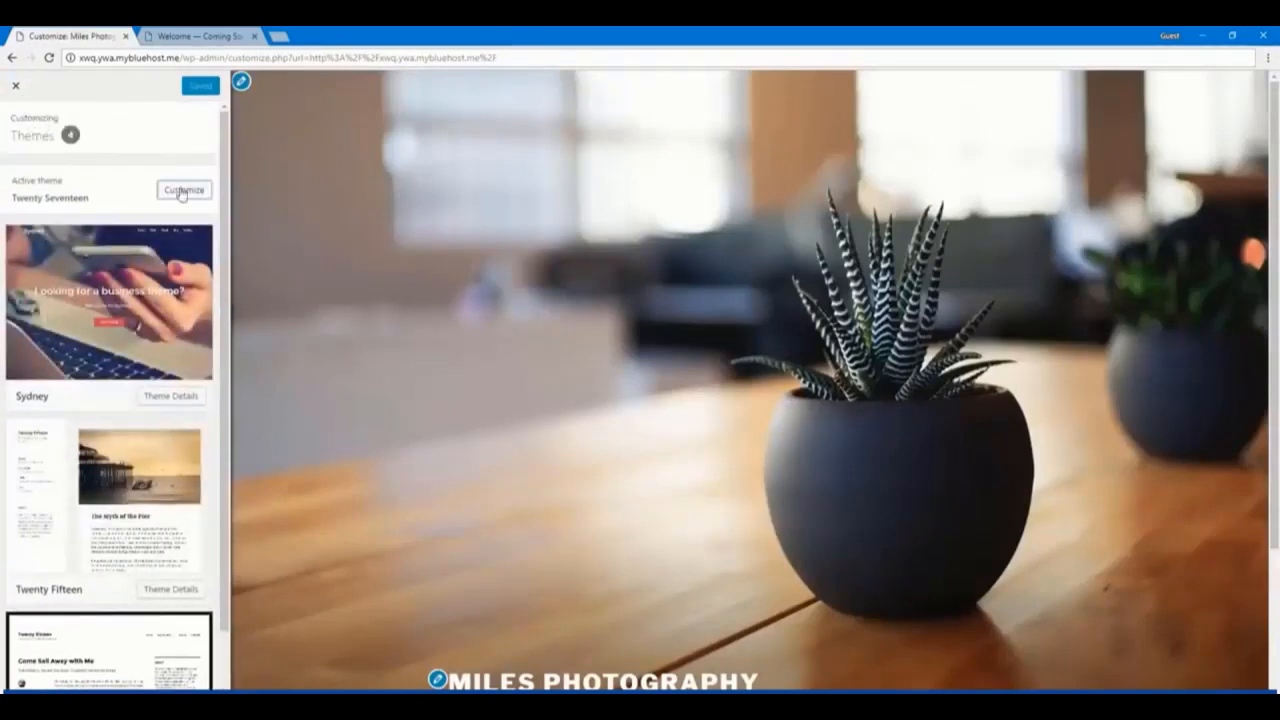
left_click(184, 190)
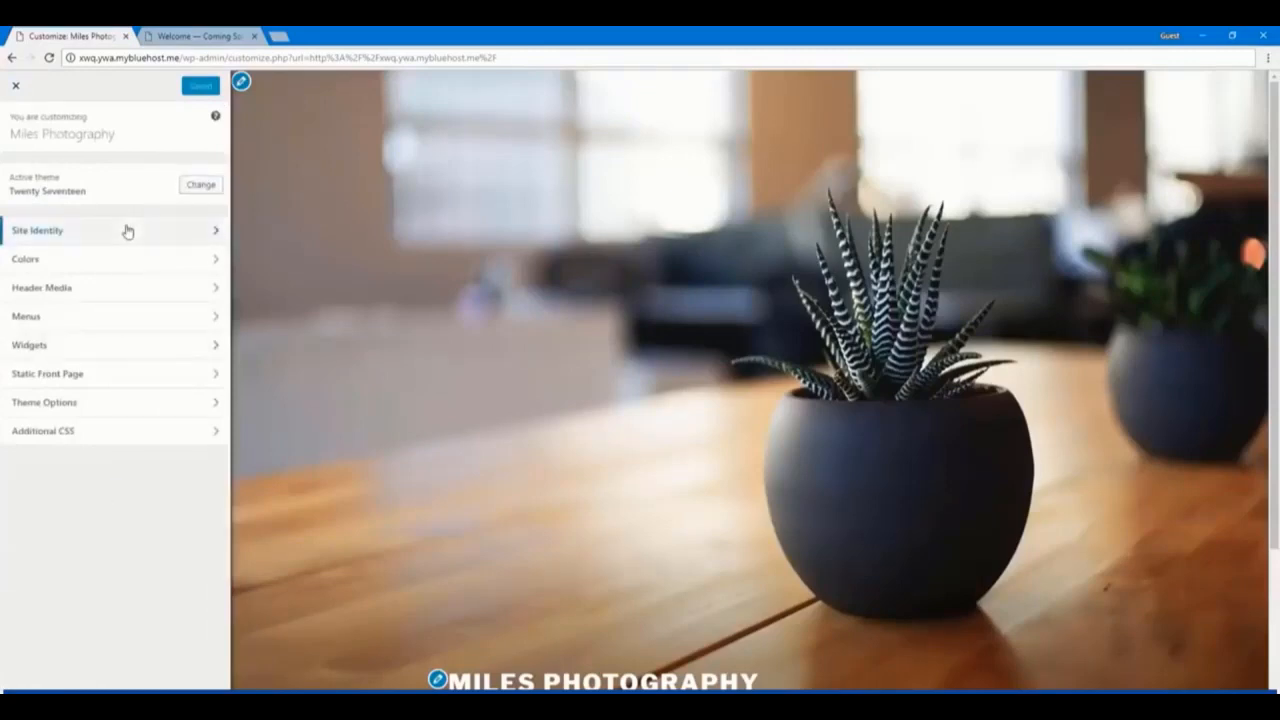
left_click(36, 230)
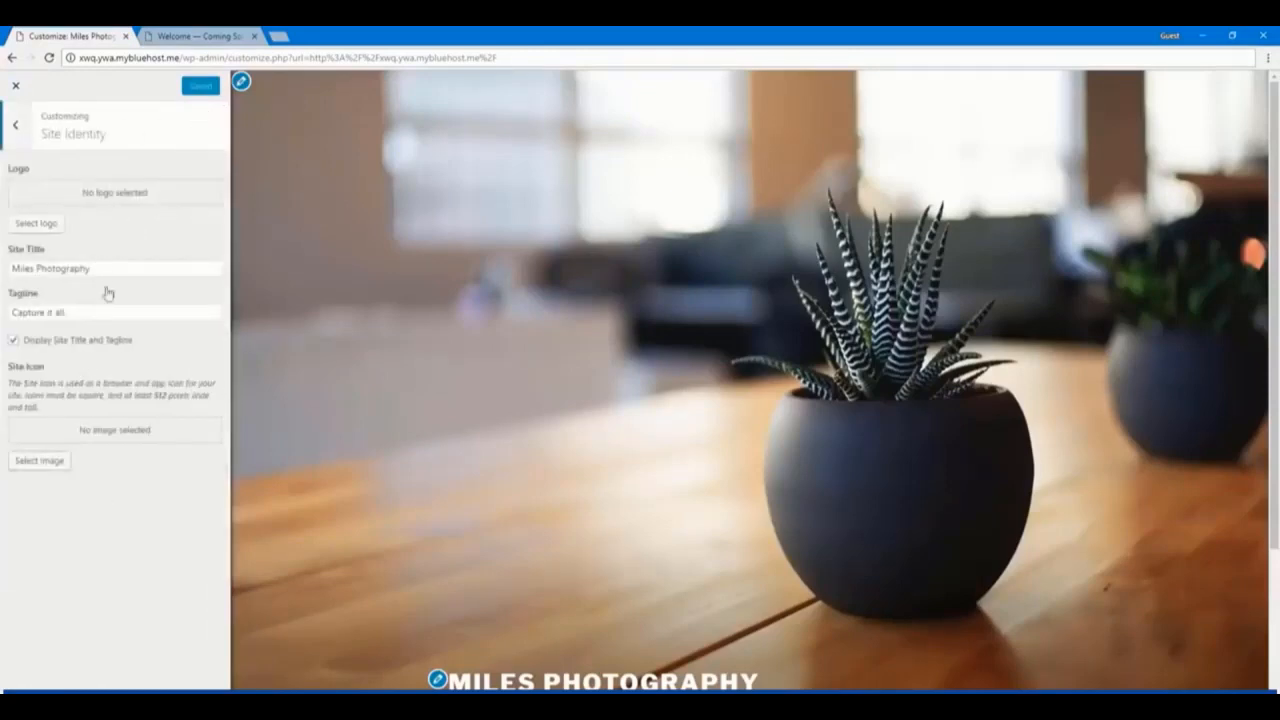
mouse_move(102, 244)
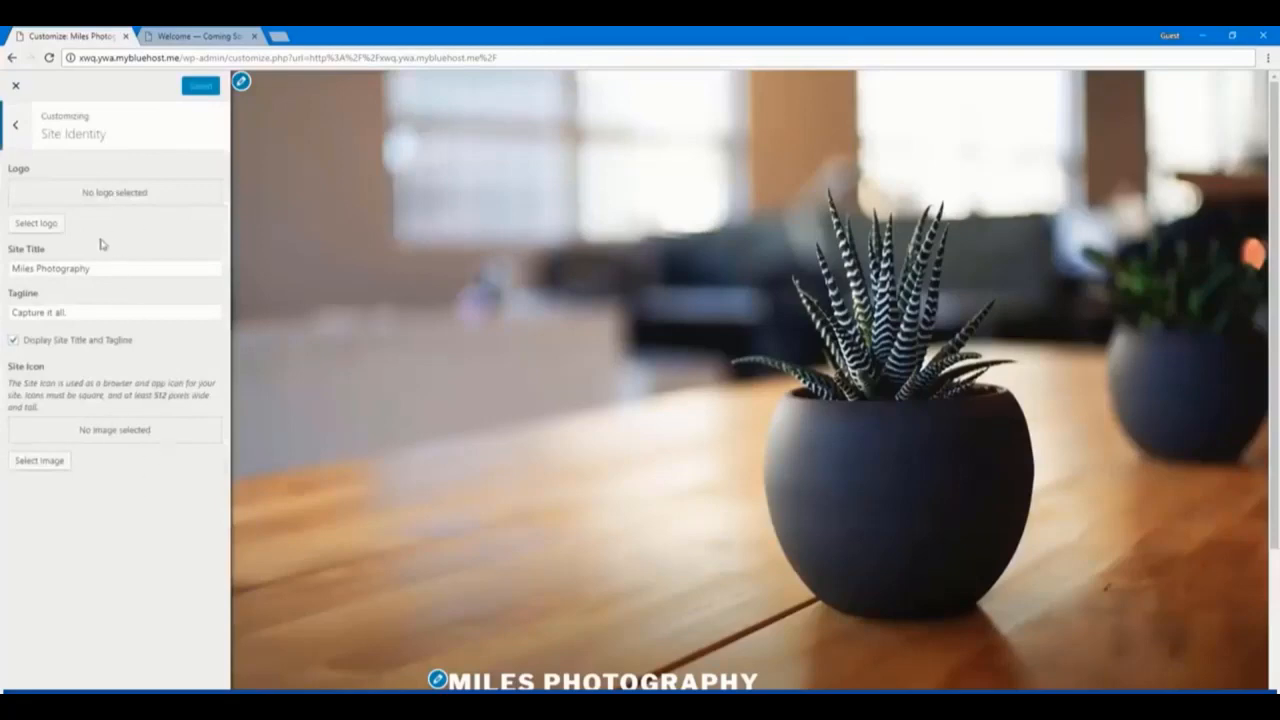
left_click(116, 312)
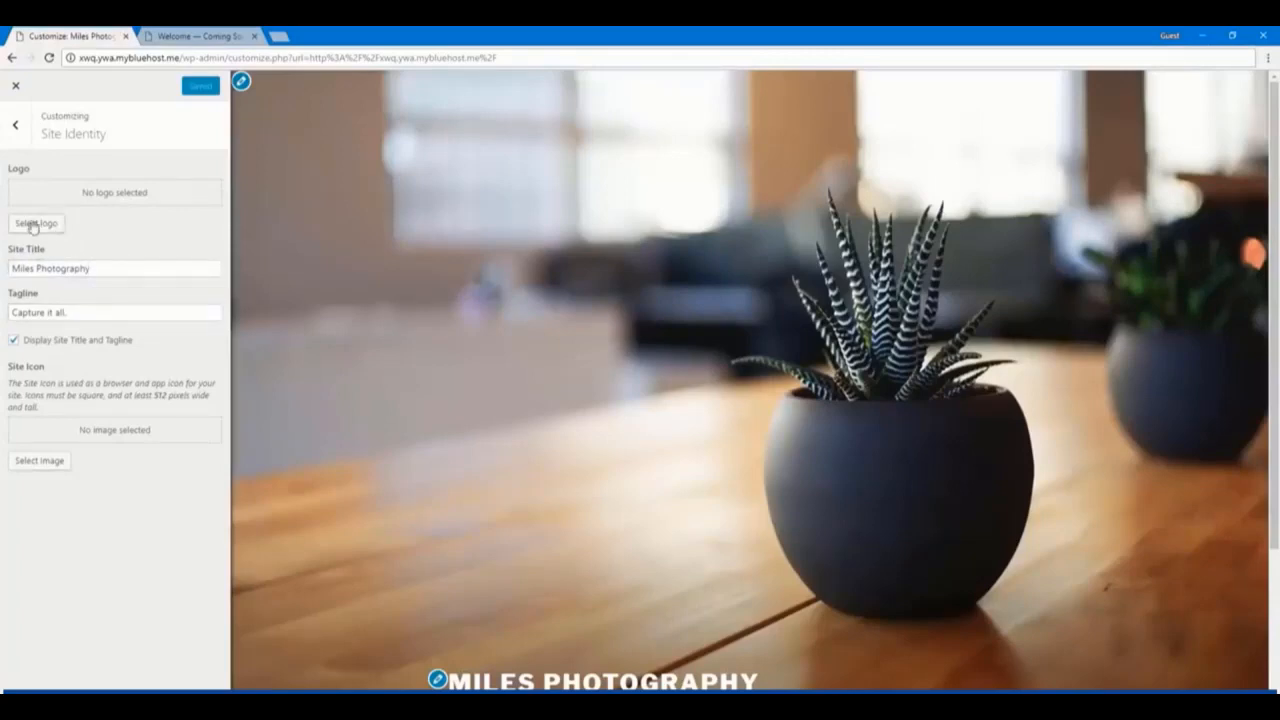
mouse_move(32, 224)
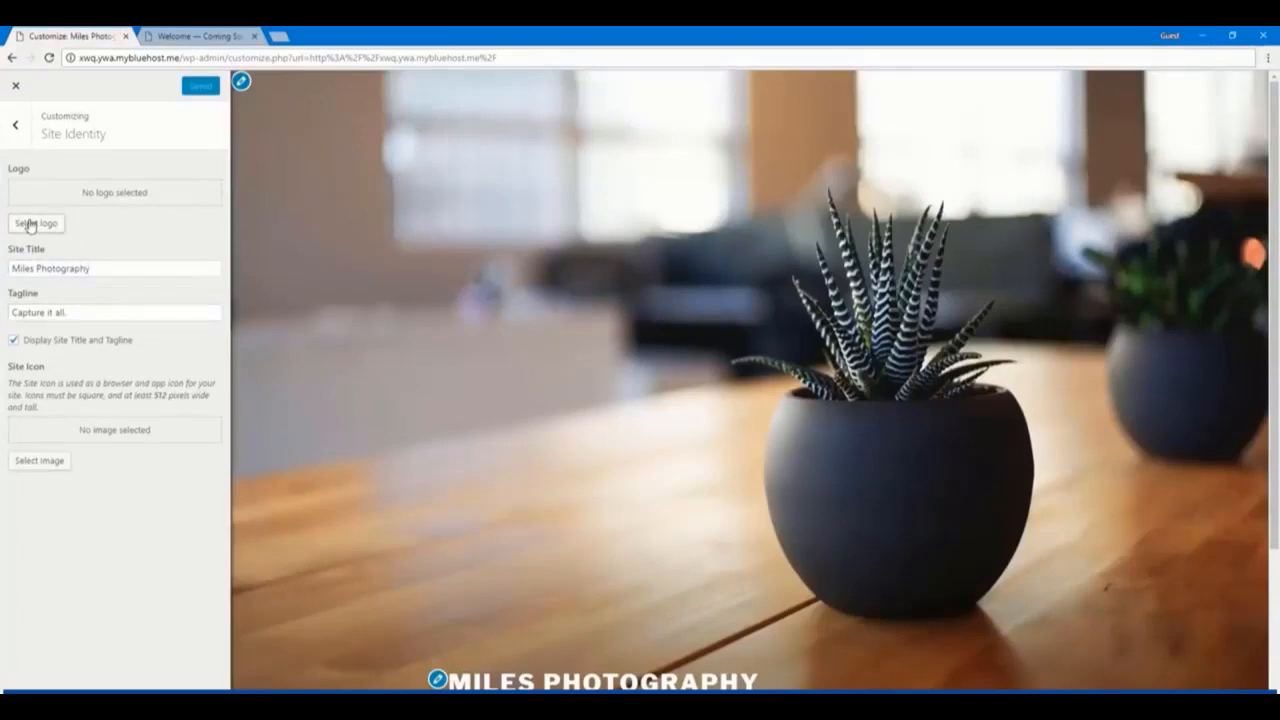
Upload the camera clip-art PNG and set it as the site logo beside Miles Photography
left_click(36, 224)
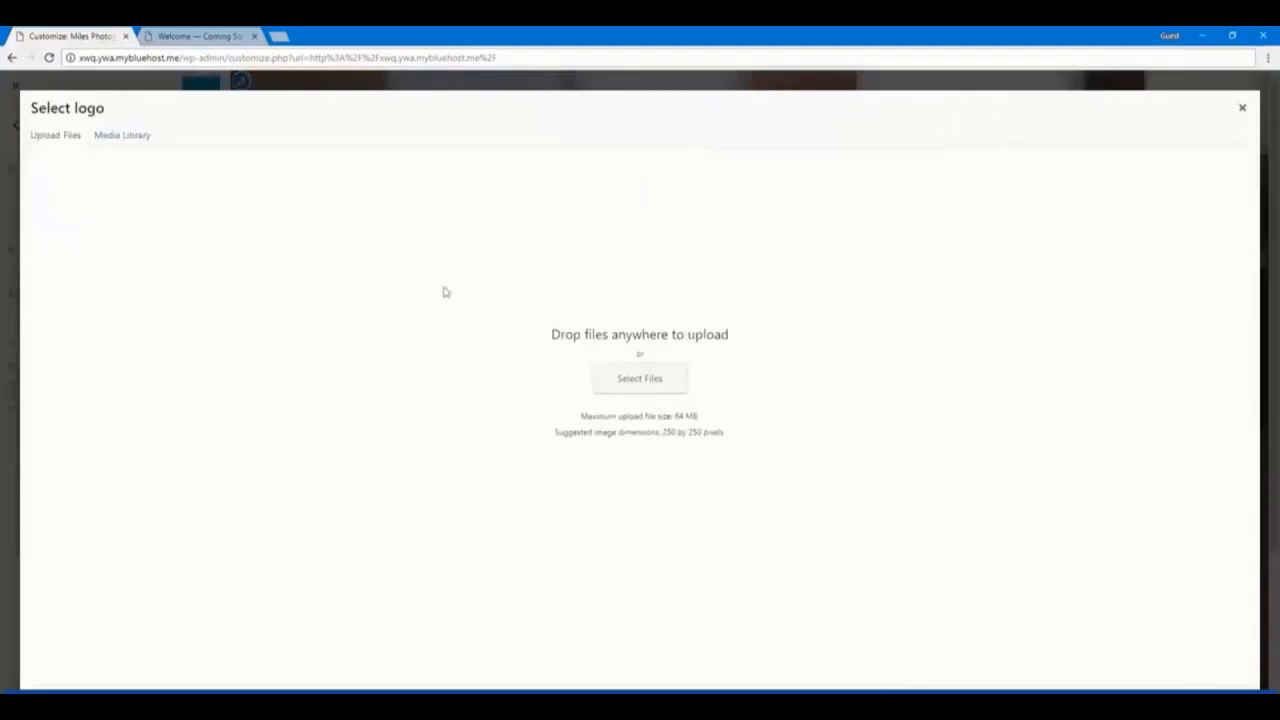
left_click(640, 378)
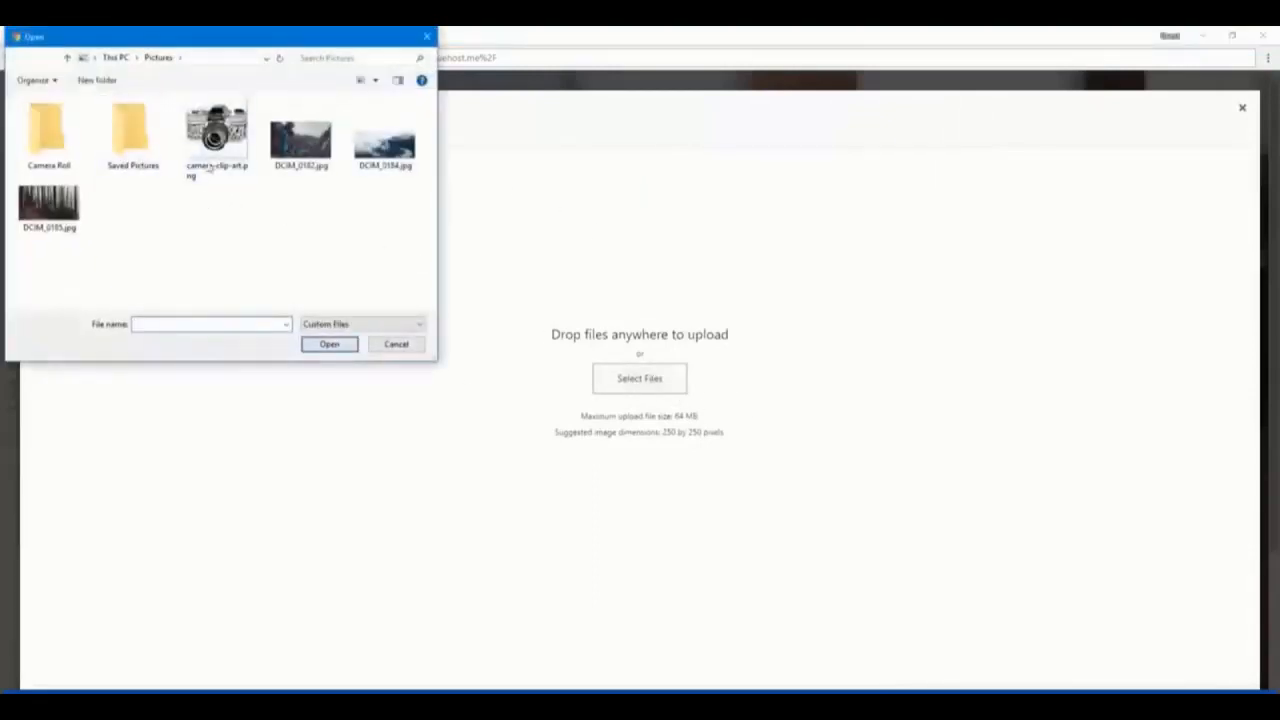
double_click(216, 124)
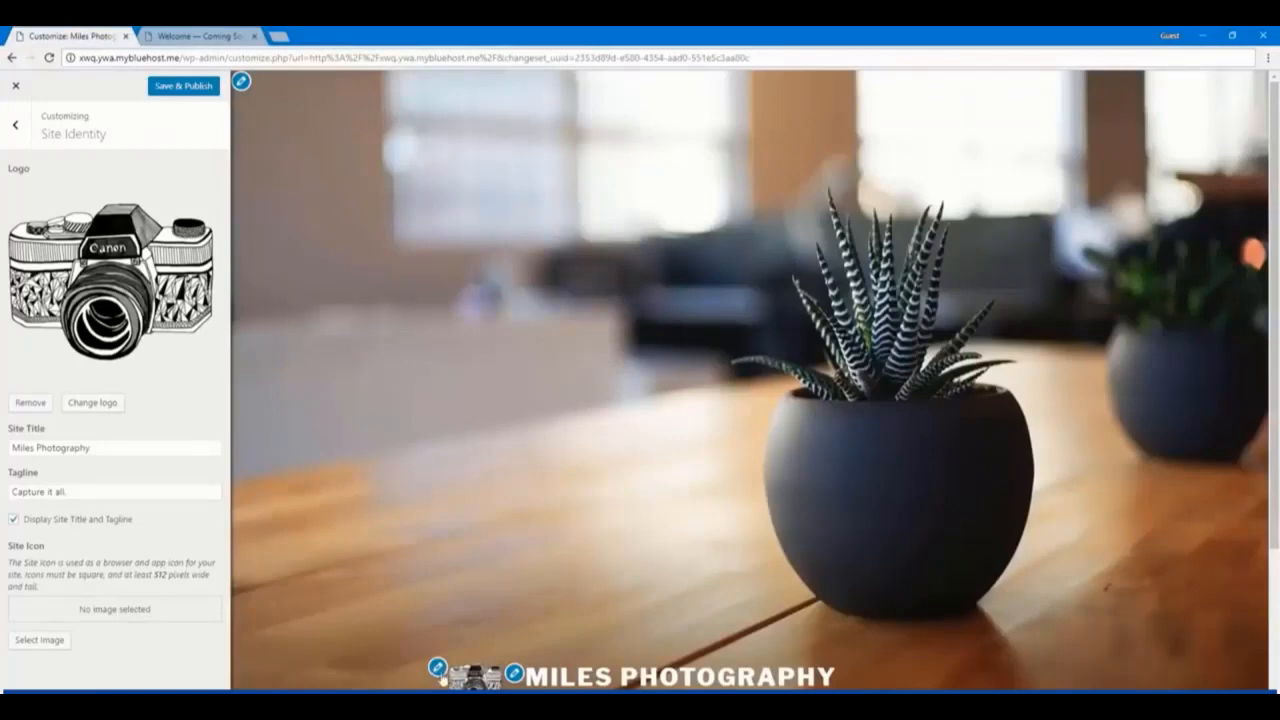
mouse_move(422, 296)
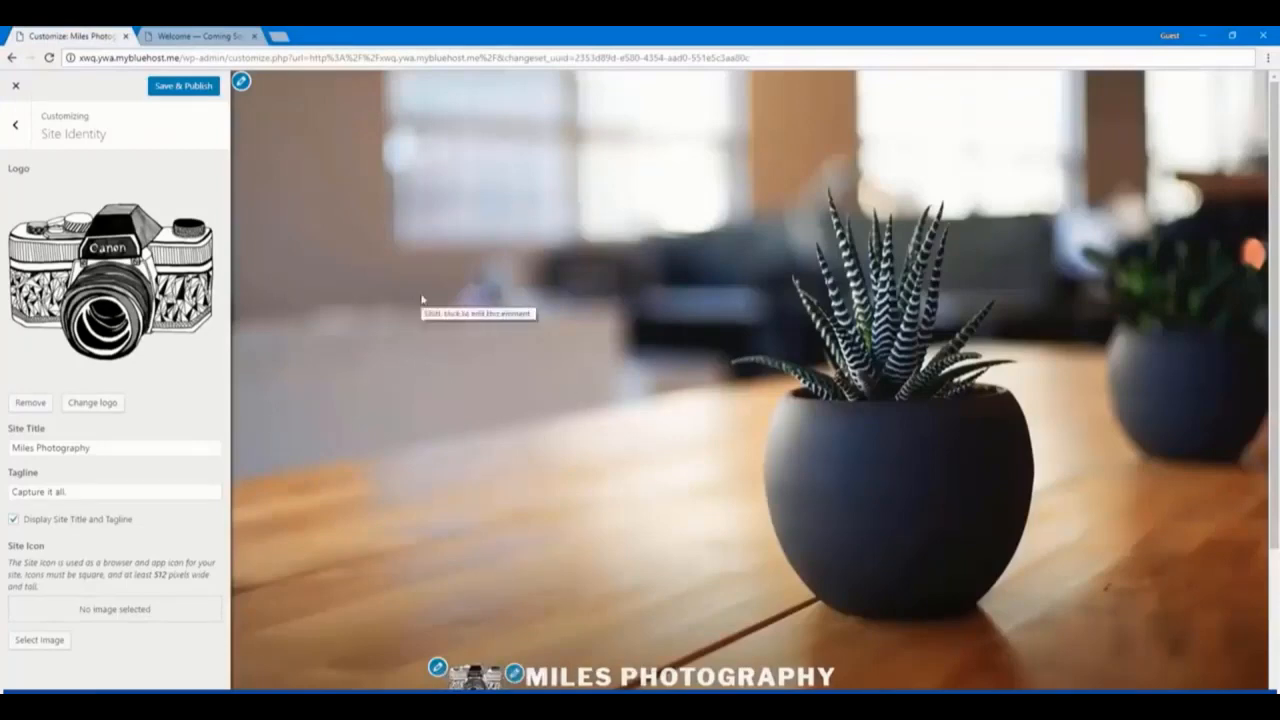
mouse_move(392, 488)
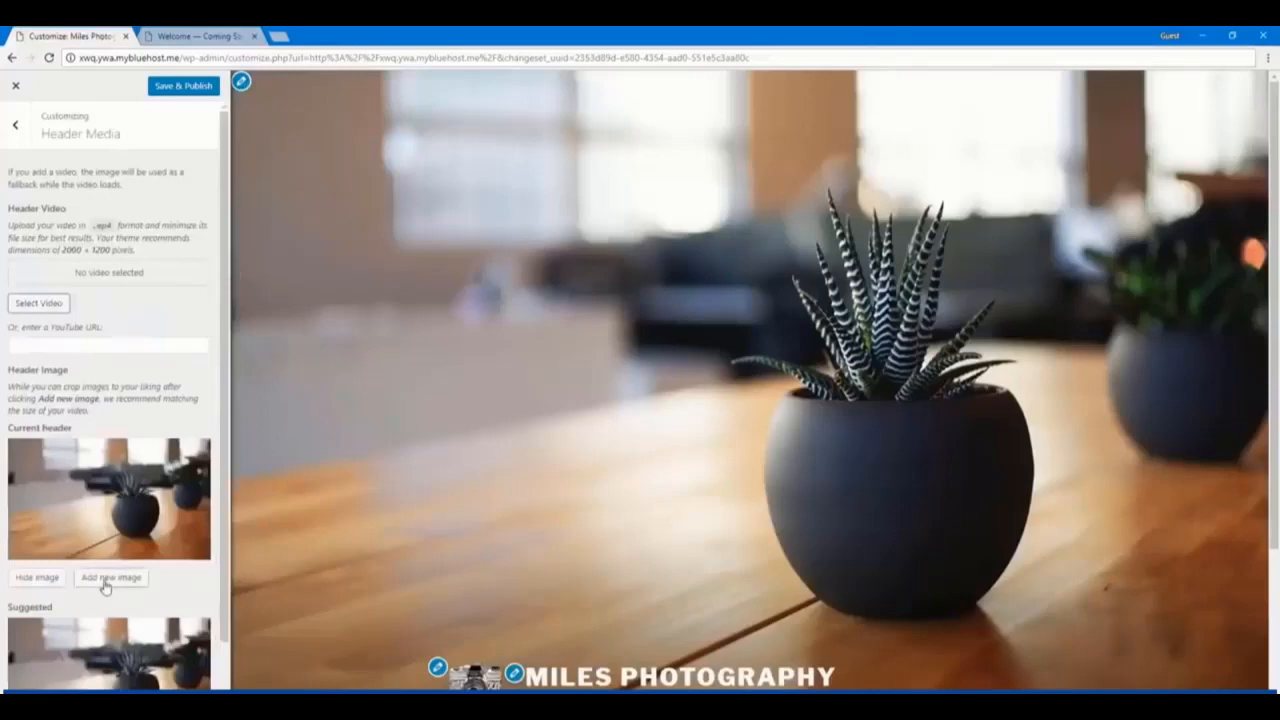
Upload the DCIM photographer photo as the new header image in Header Media
left_click(110, 576)
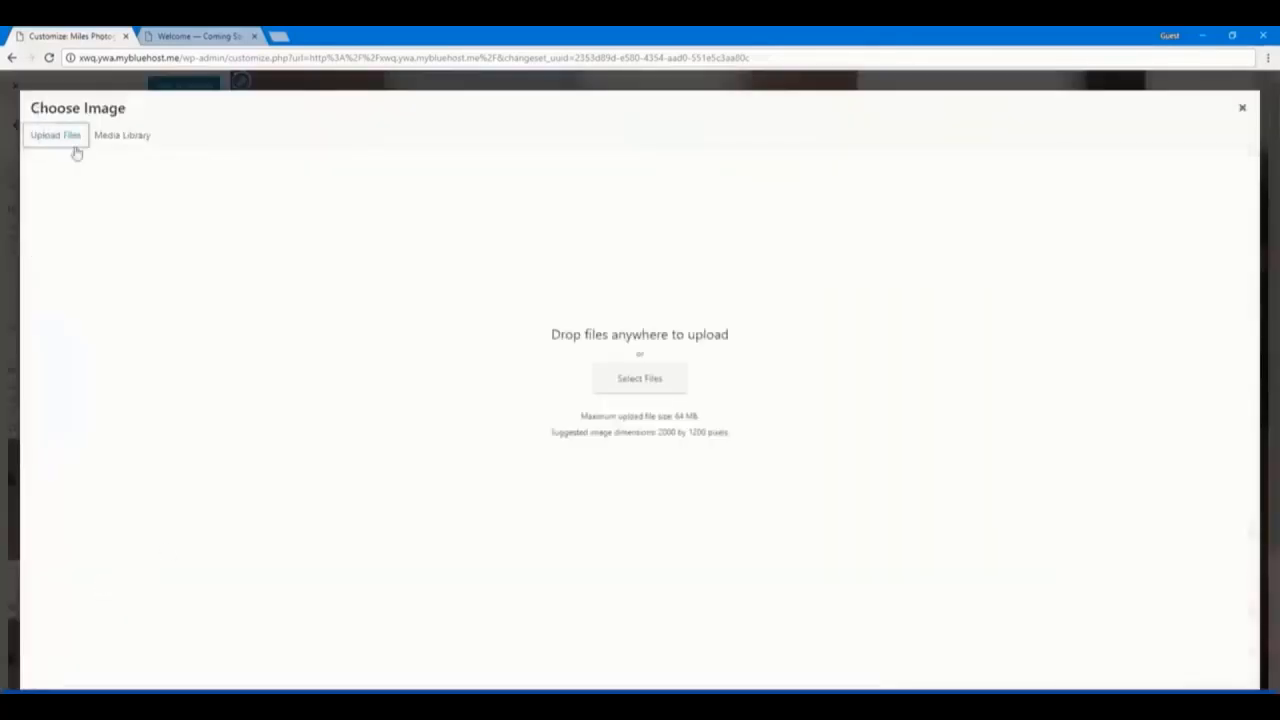
left_click(640, 378)
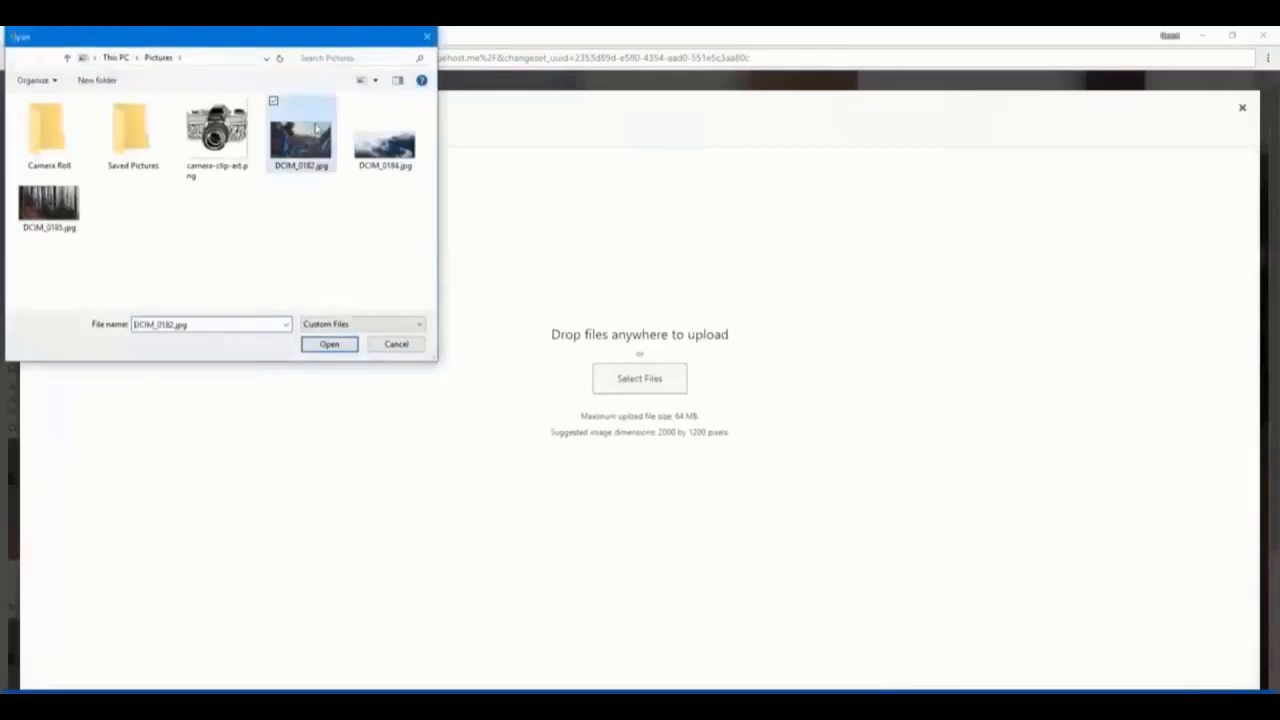
left_click(328, 344)
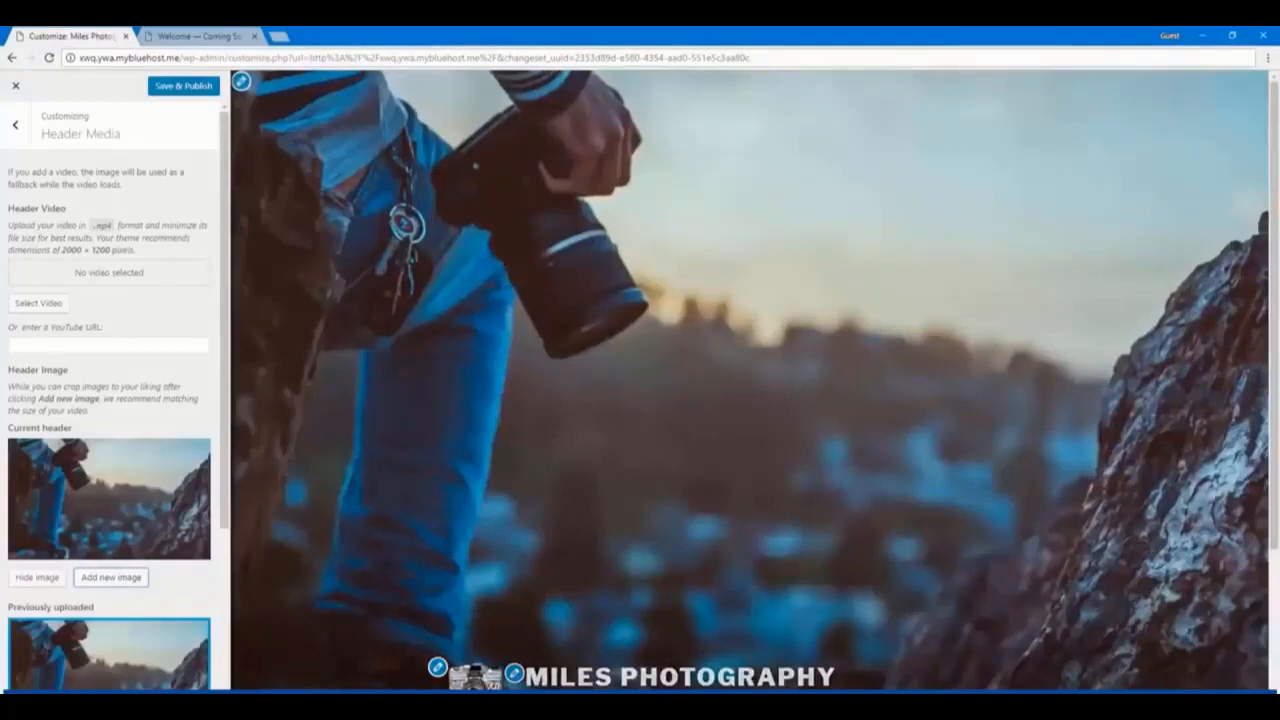
left_click(16, 124)
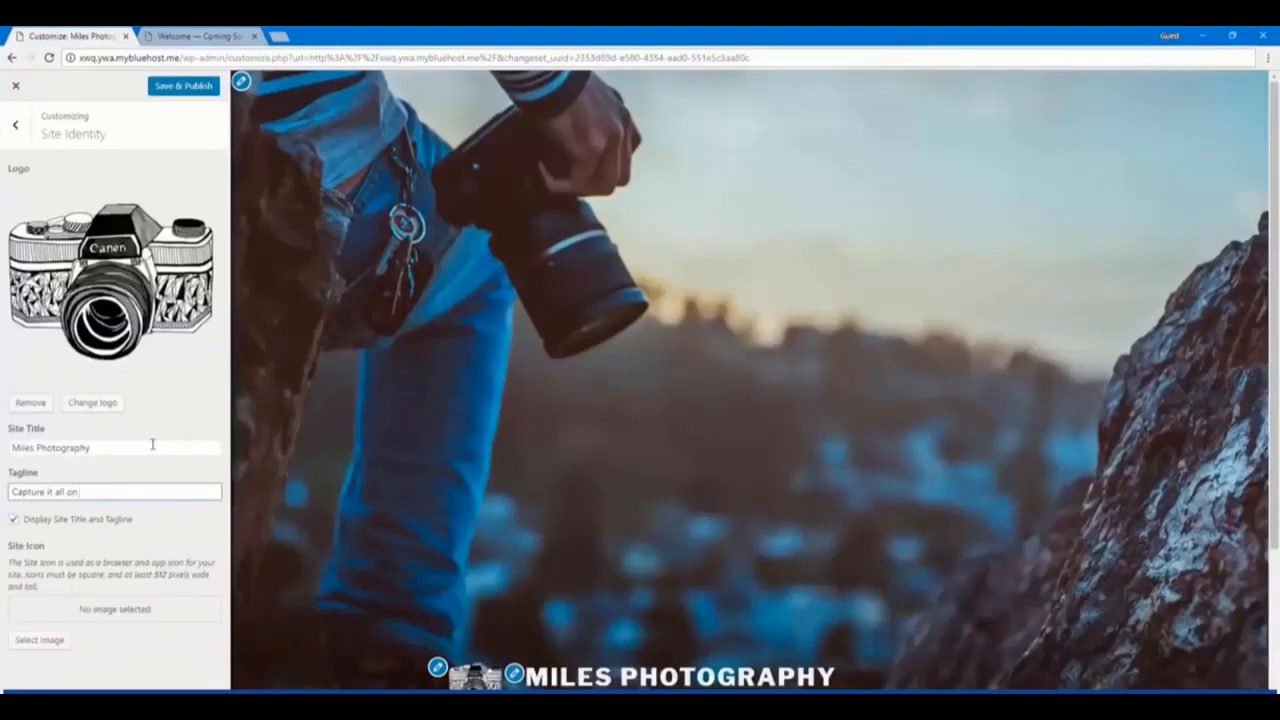
Extend the tagline to 'Capture it all on film.', choose a site icon image, and publish
type("film")
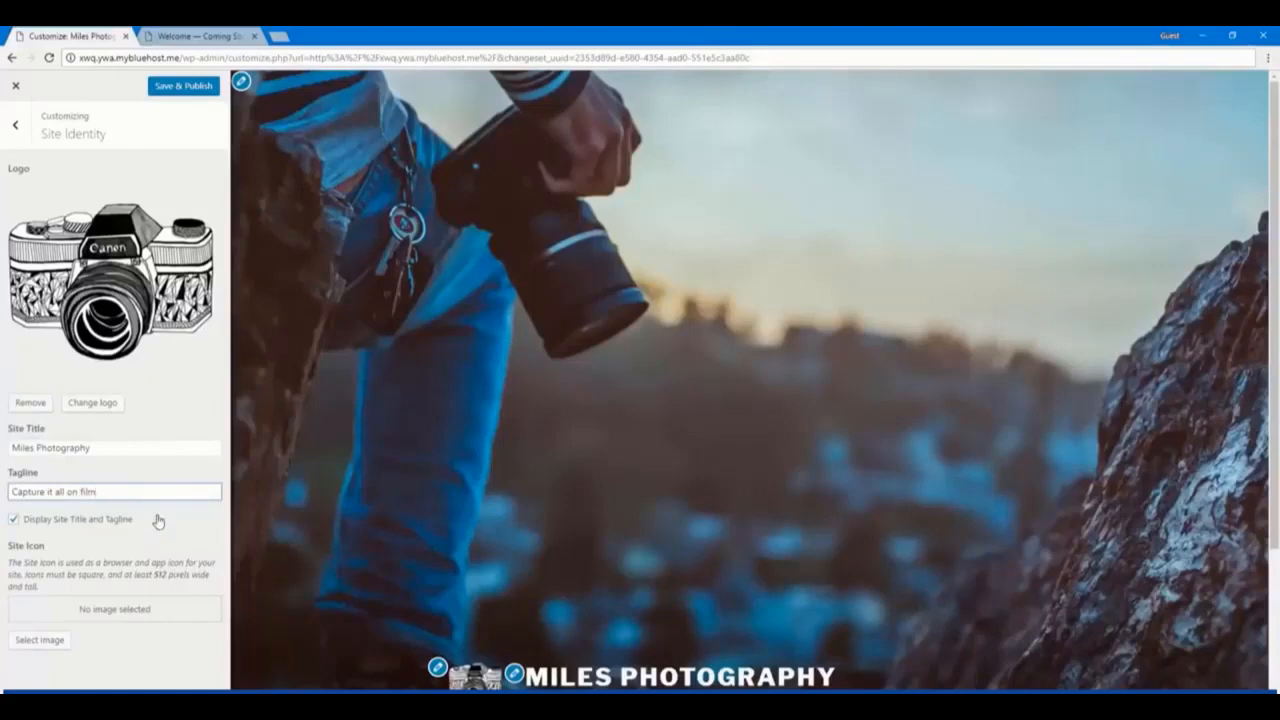
left_click(40, 640)
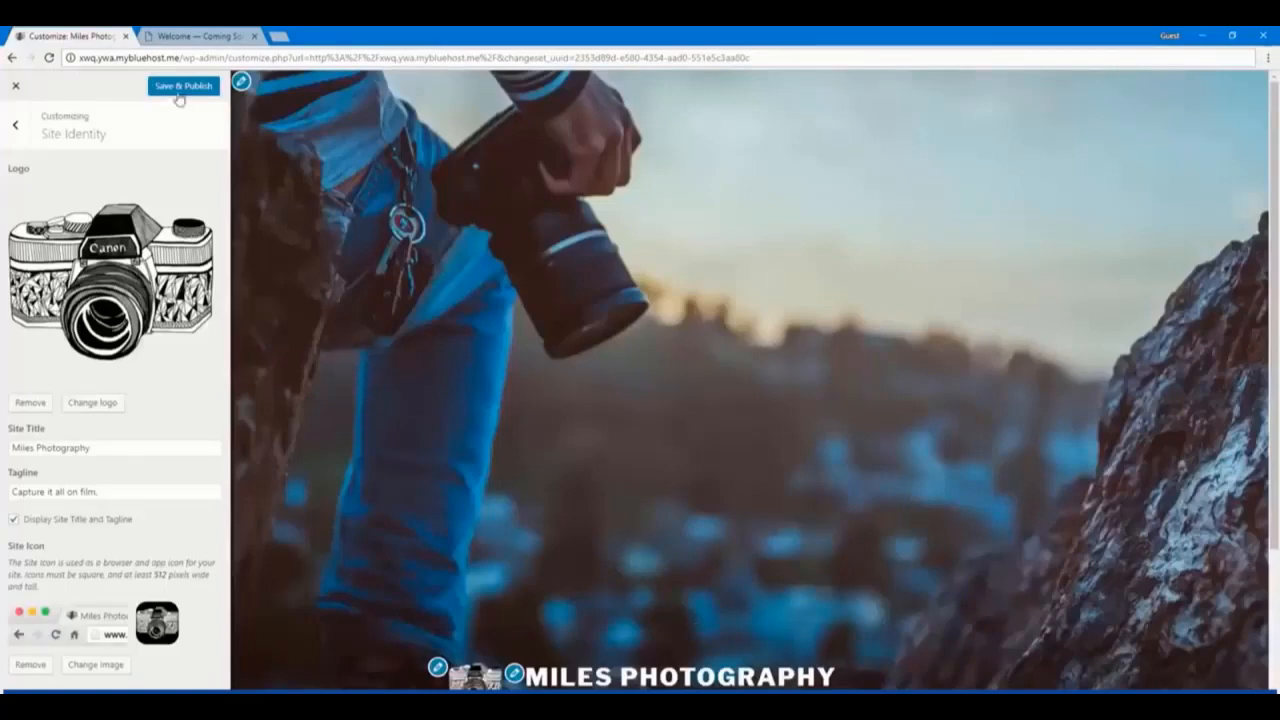
scroll("down", 3)
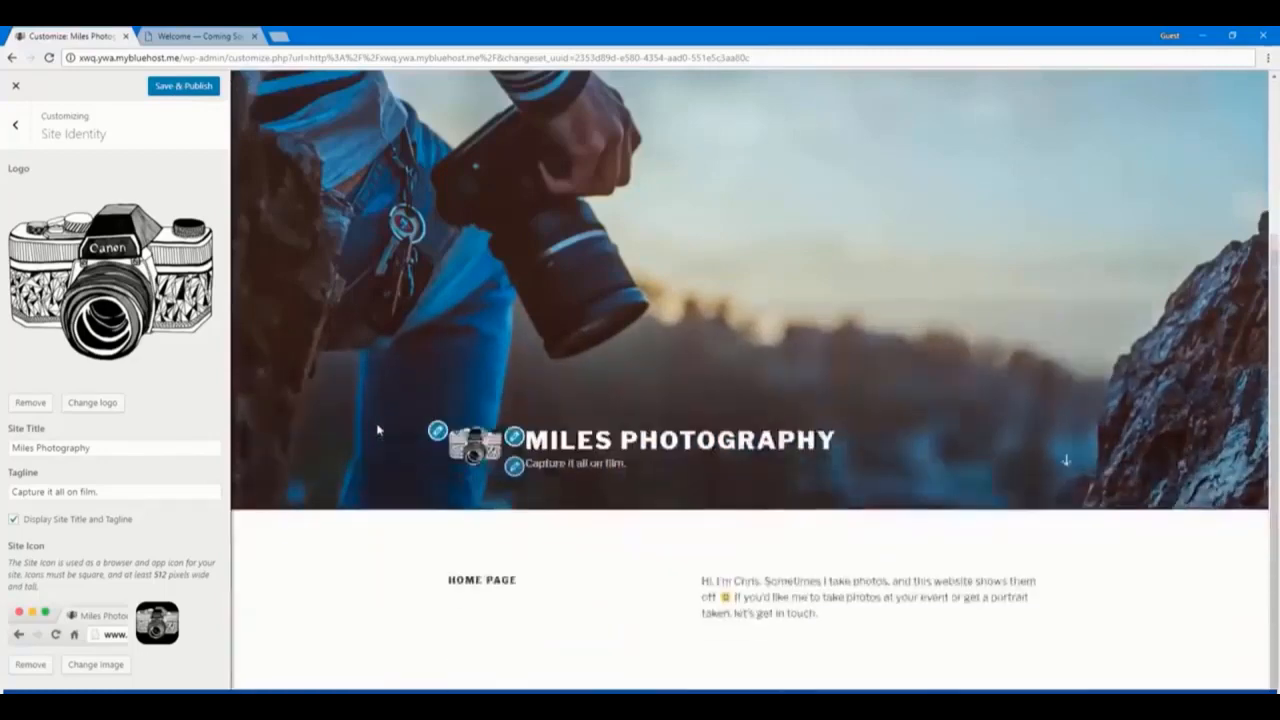
scroll("down", 3)
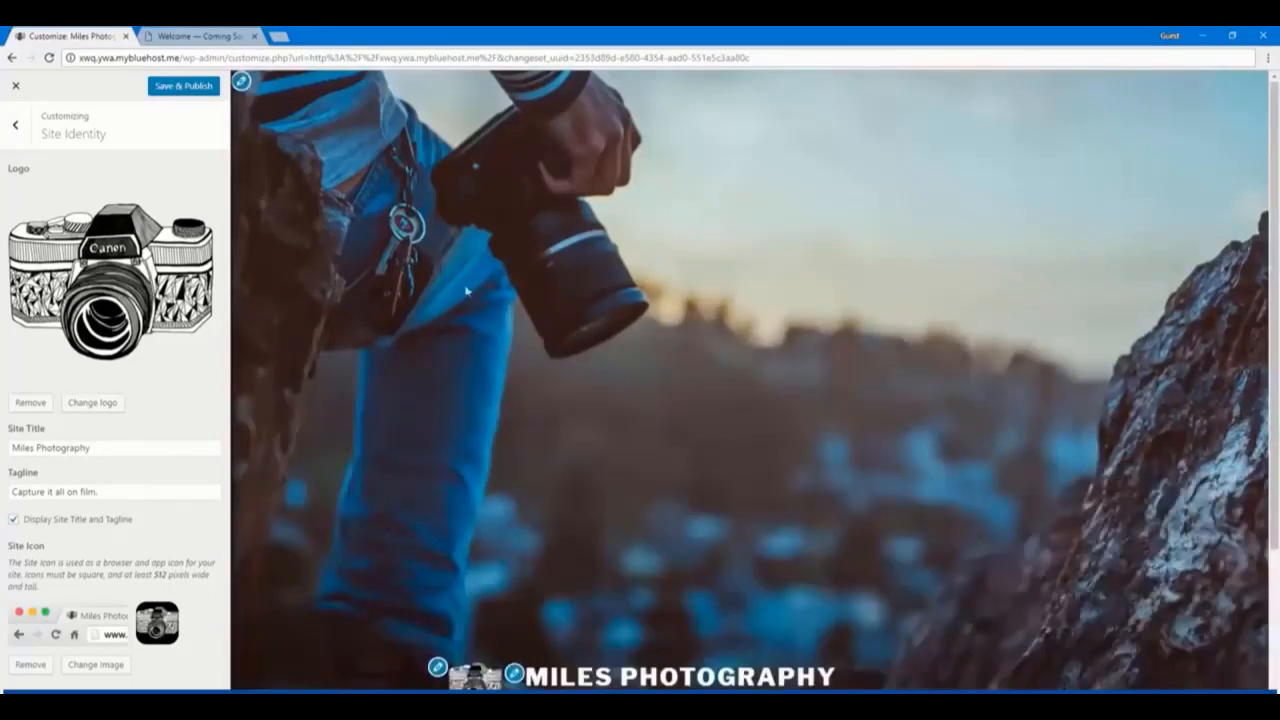
scroll("down", 3)
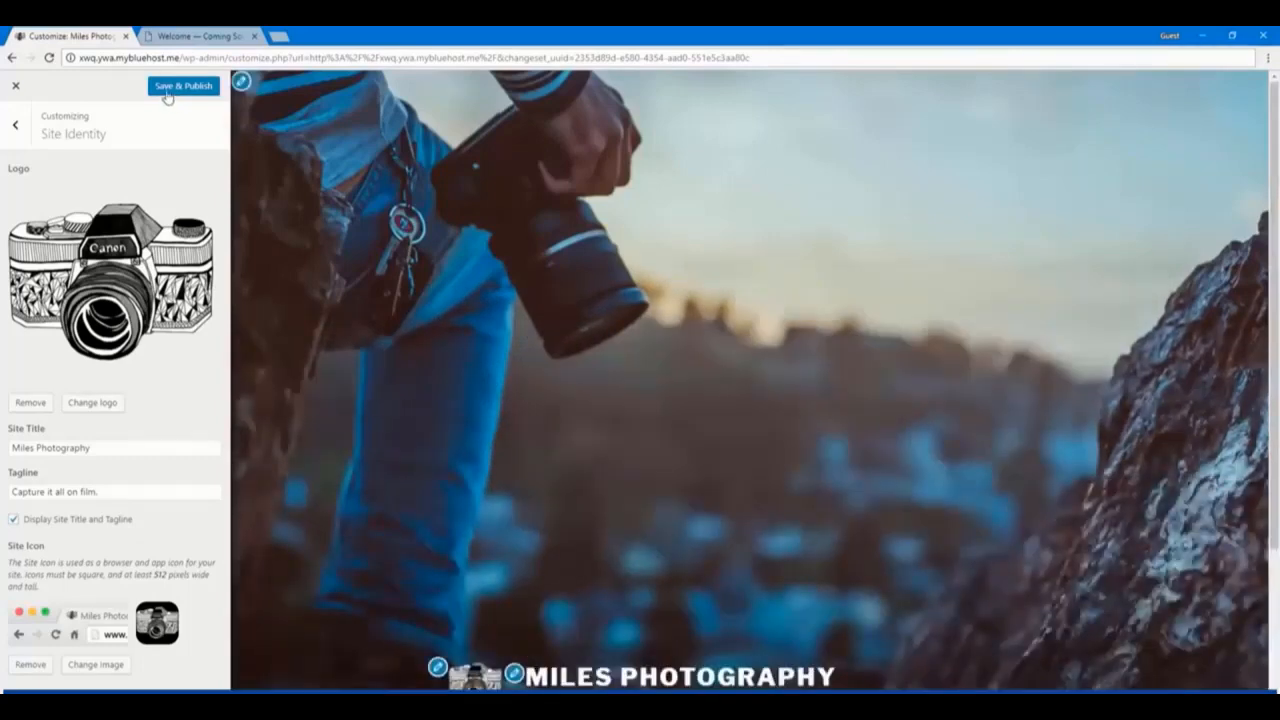
left_click(184, 86)
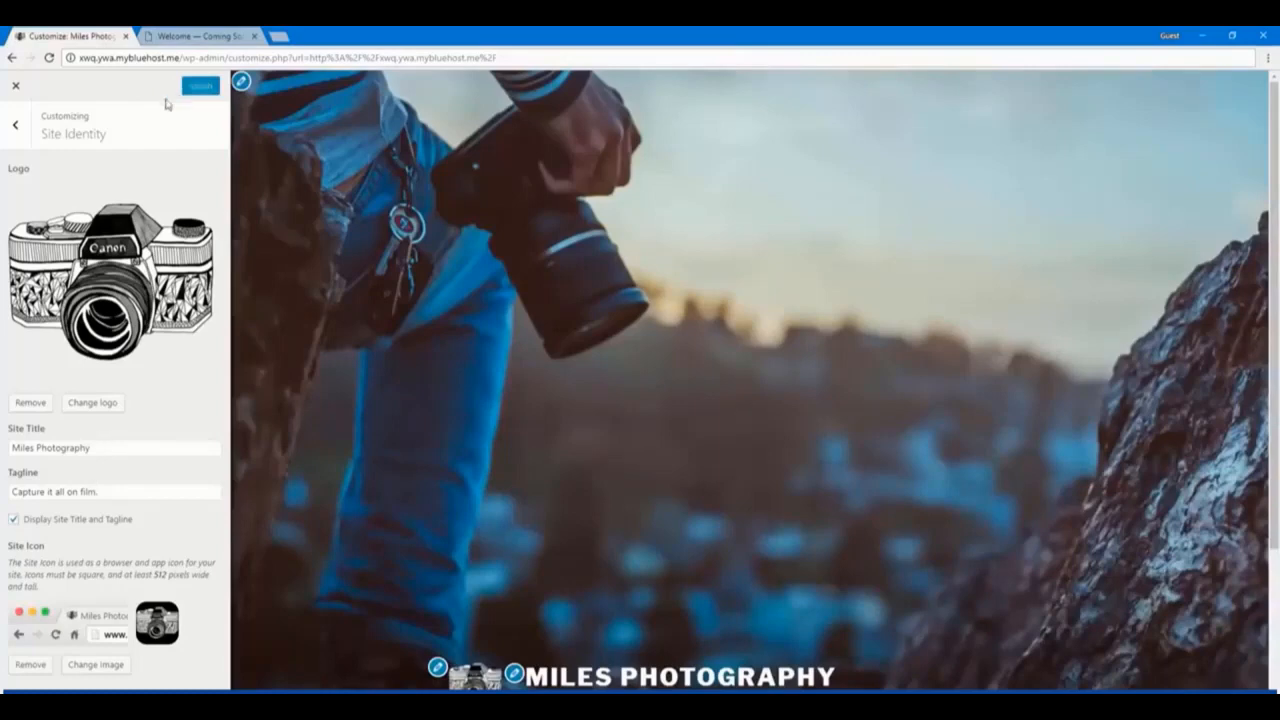
In Colors, try the Custom scheme, then apply the Dark colour scheme to the site
left_click(16, 124)
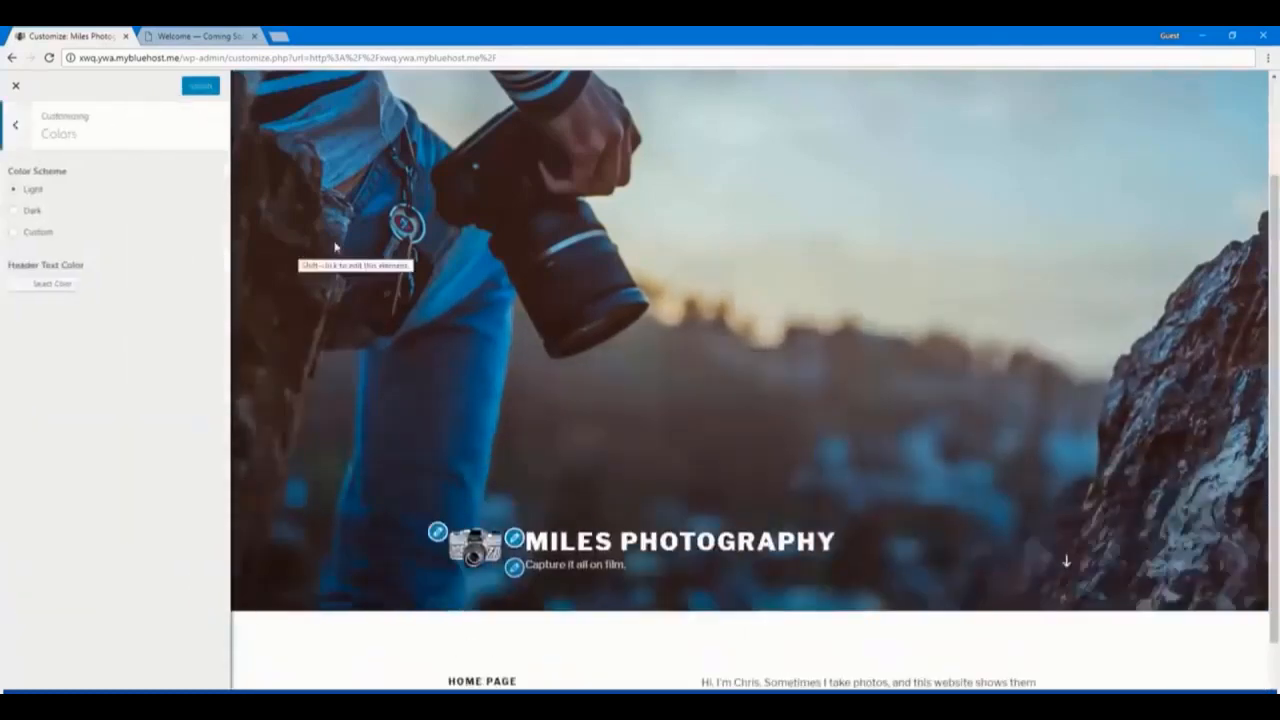
left_click(16, 232)
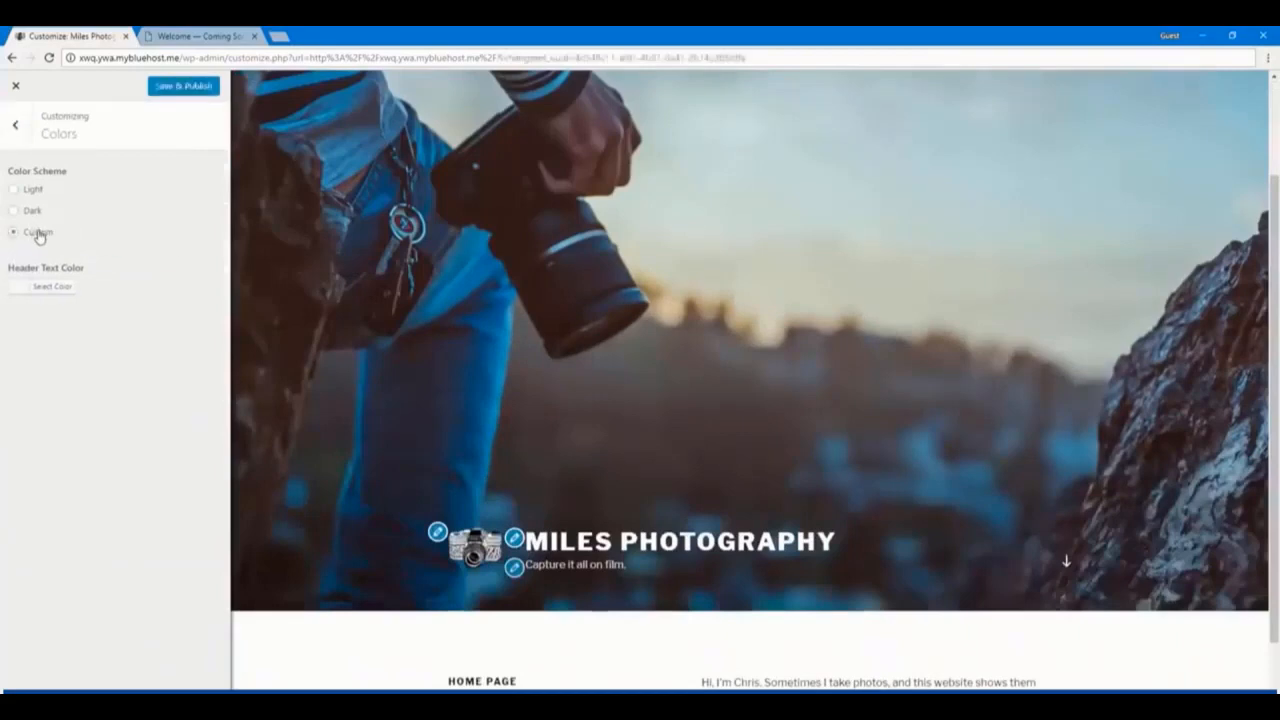
left_click(14, 232)
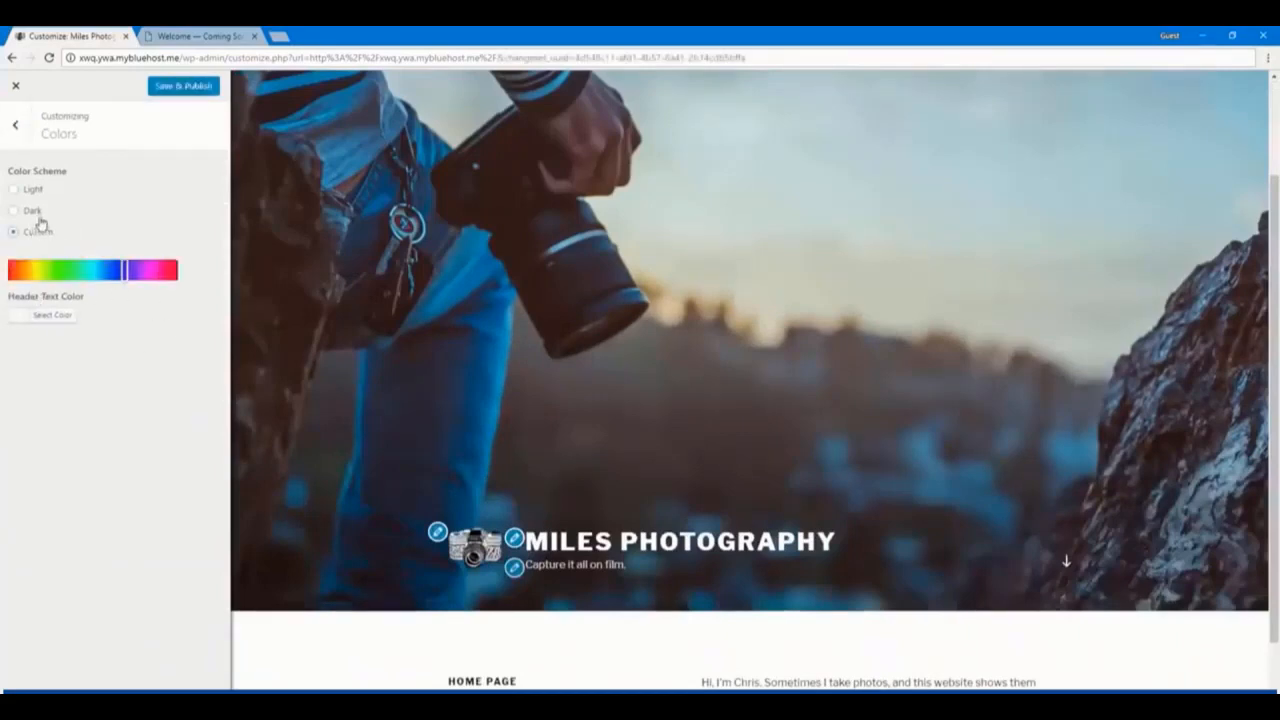
left_click(14, 210)
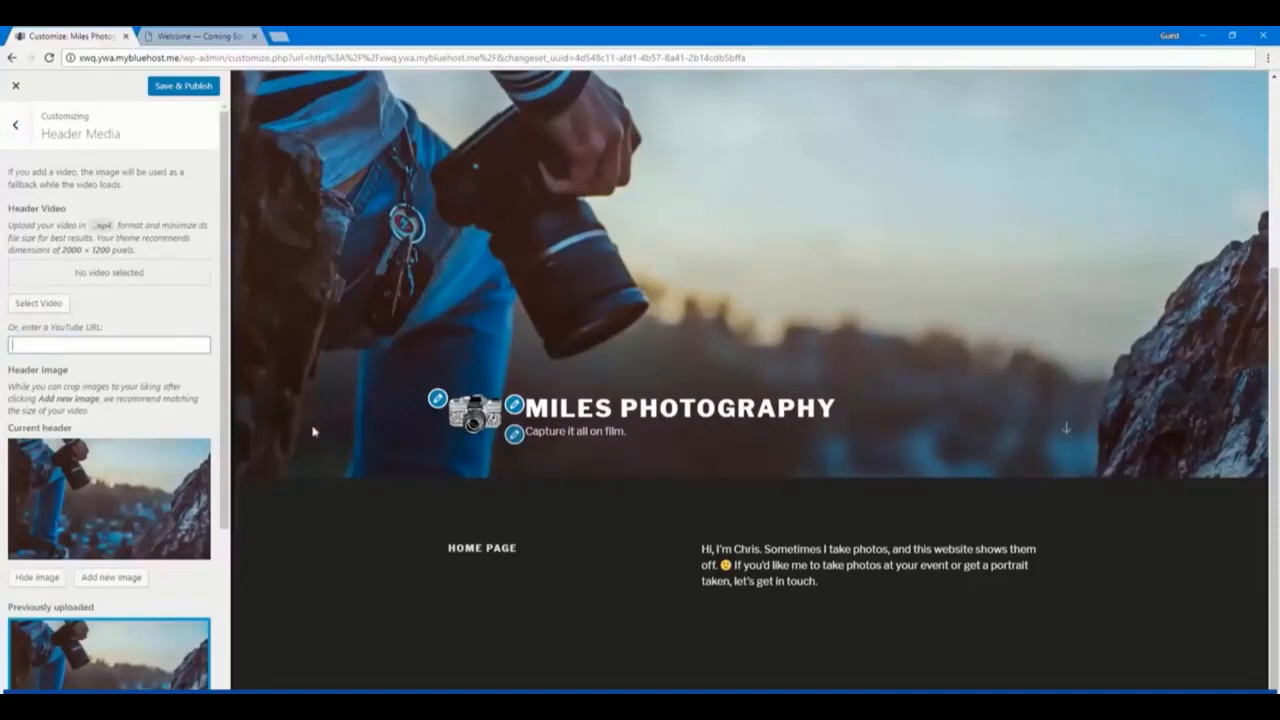
scroll("down", 3)
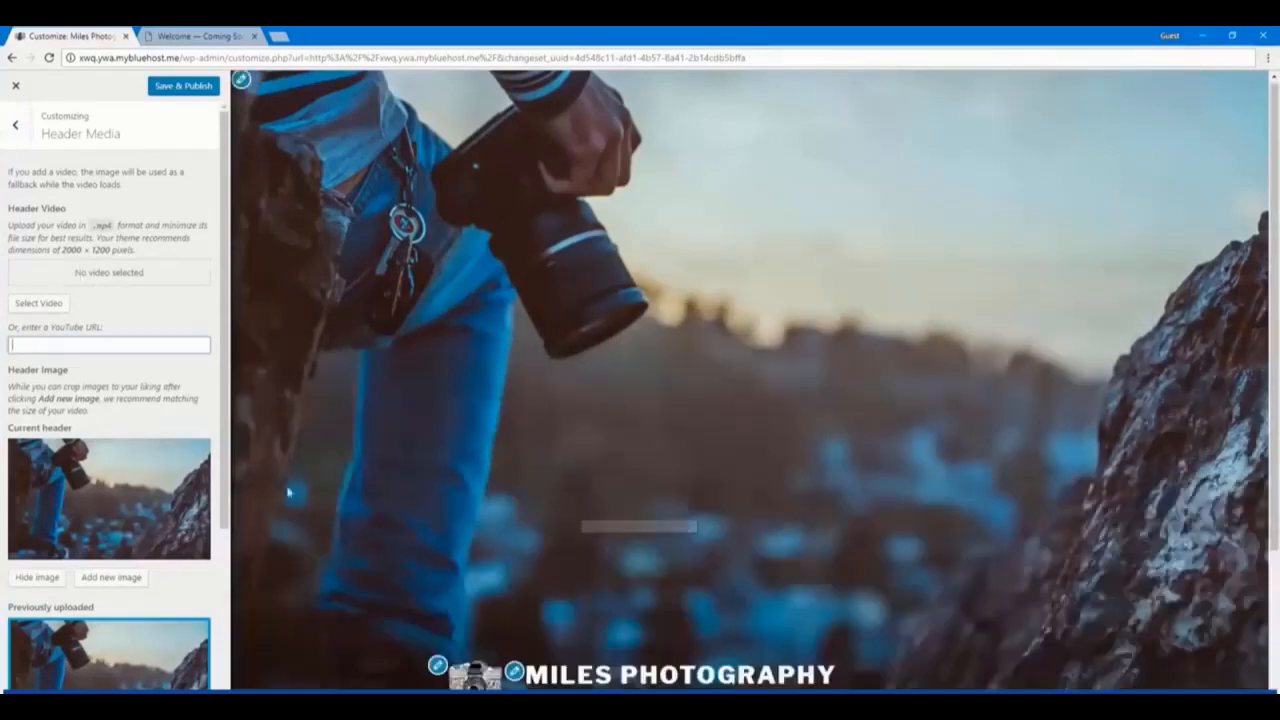
left_click(16, 124)
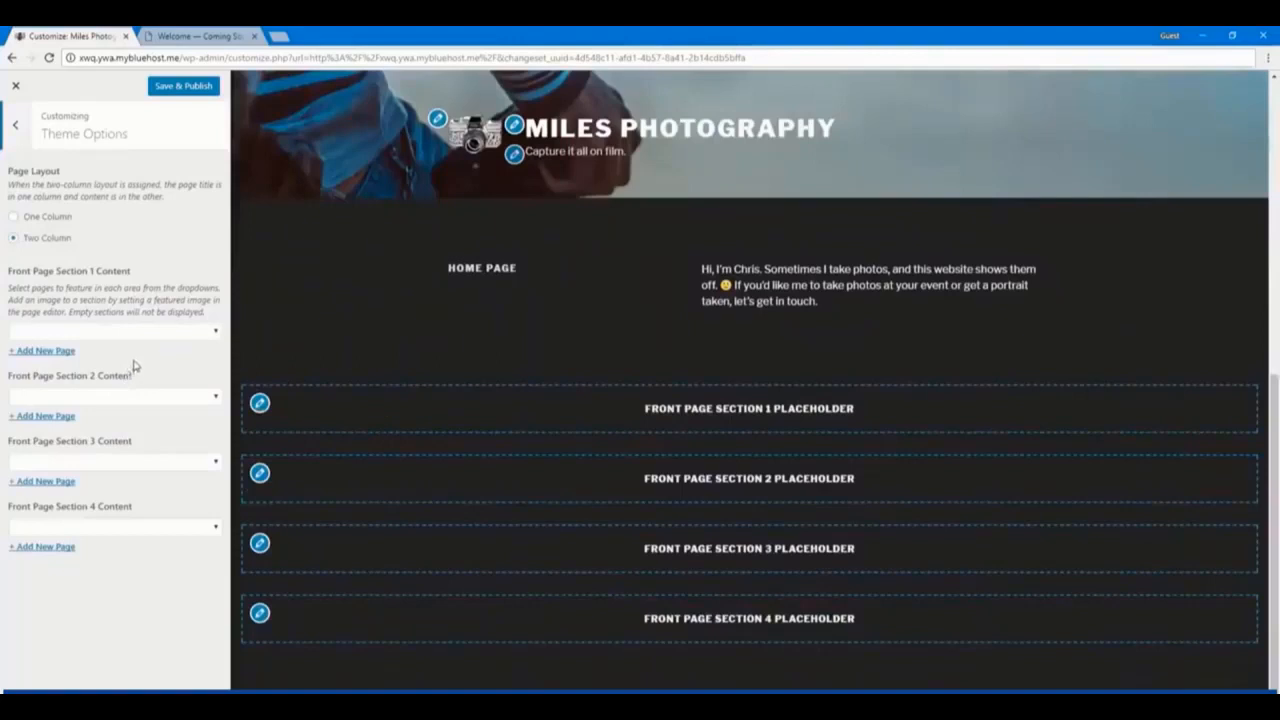
Set Front Page Section 1 to the Contact Me page and Save & Publish the change
left_click(114, 330)
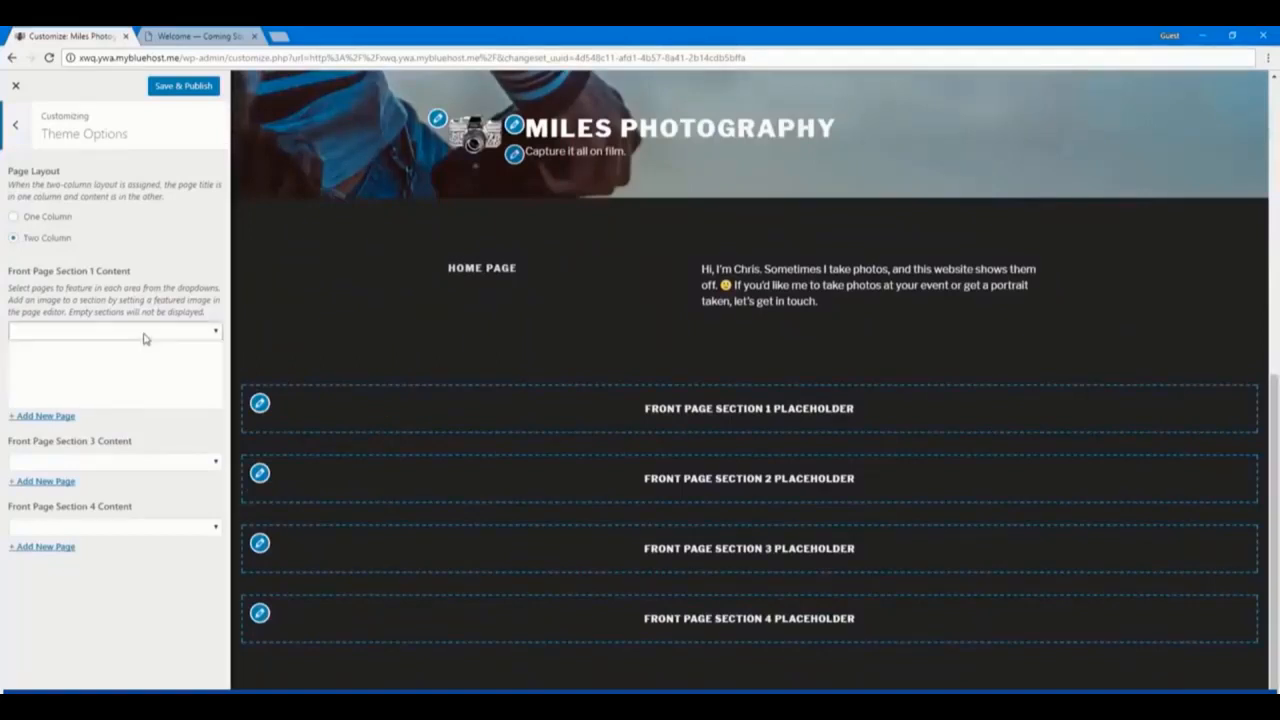
left_click(112, 330)
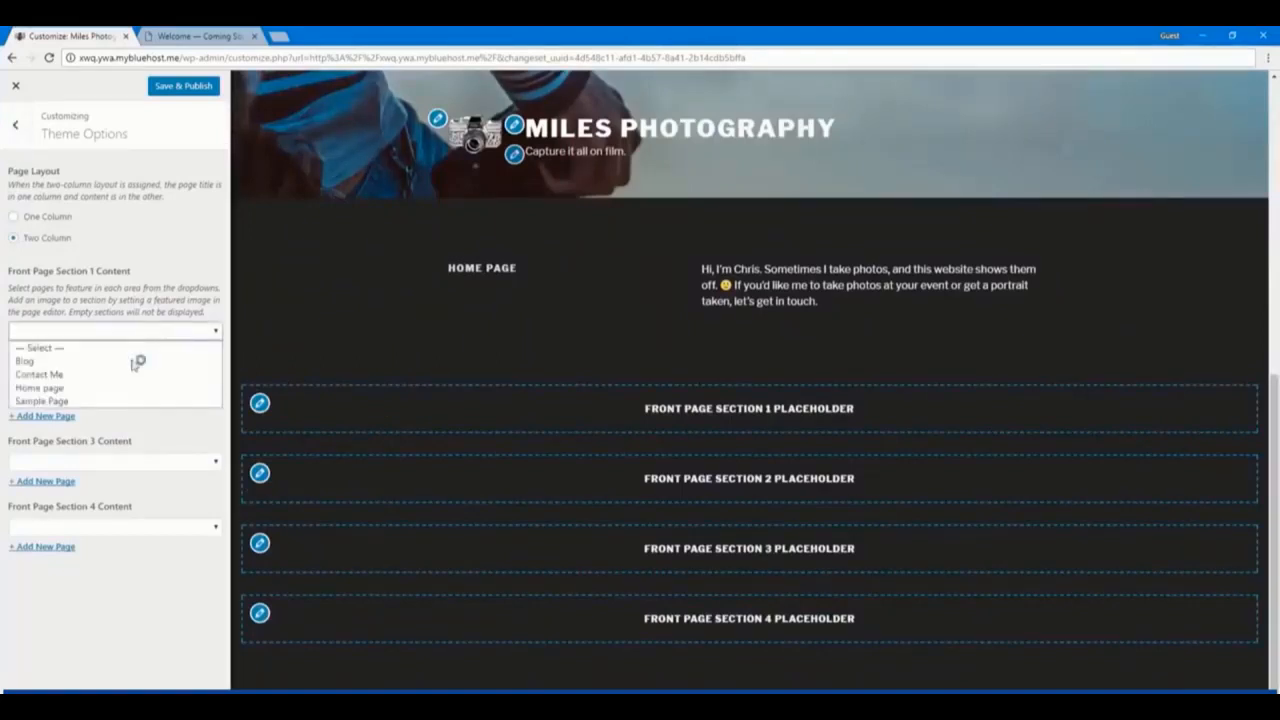
left_click(38, 374)
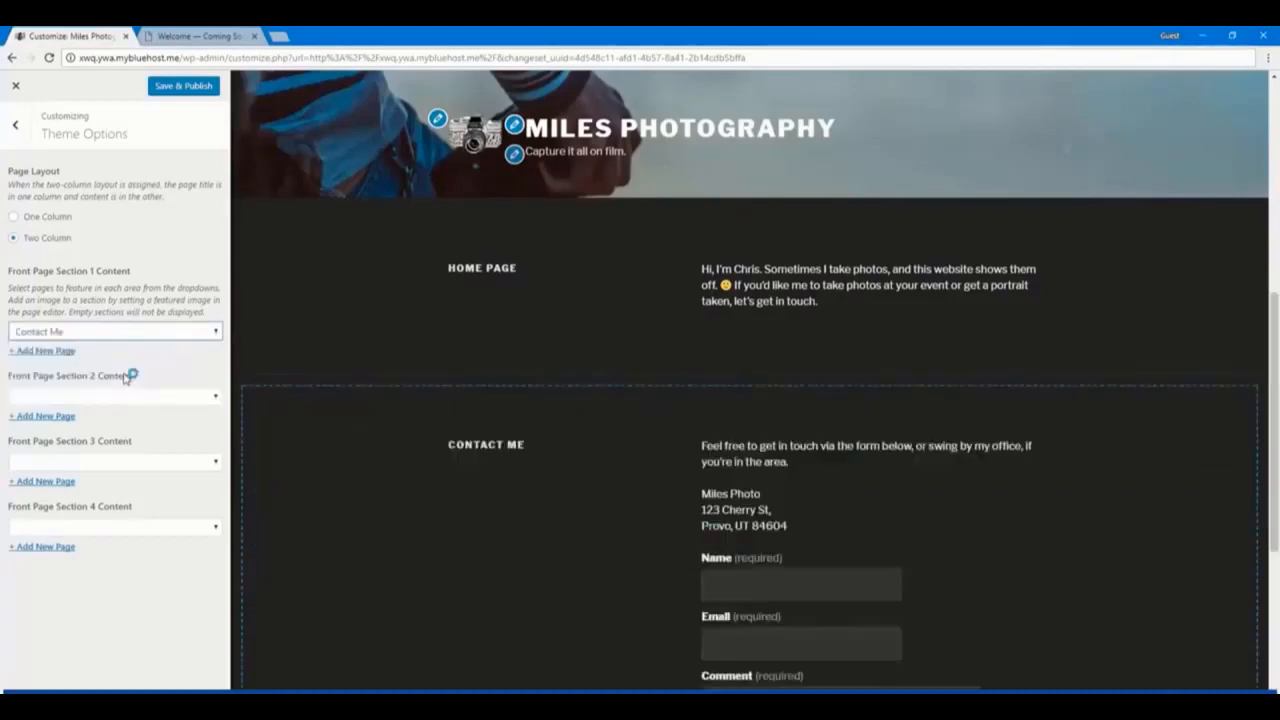
scroll("down", 3)
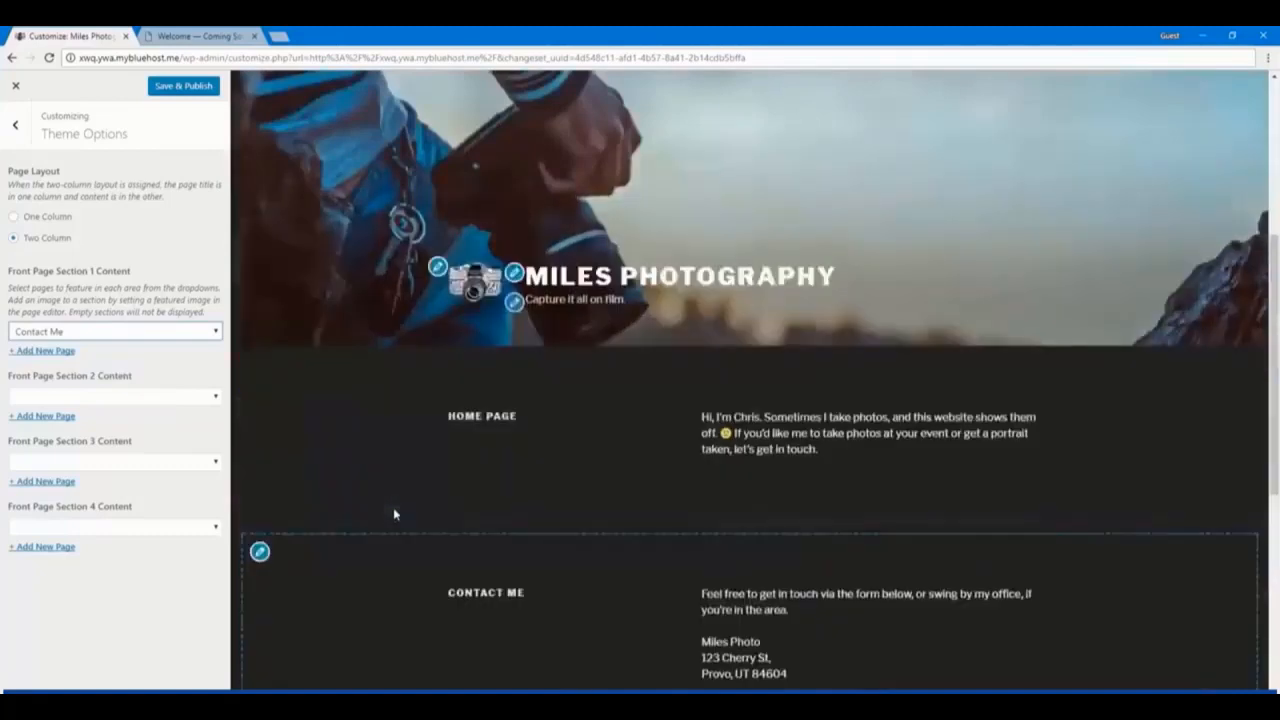
scroll("down", 3)
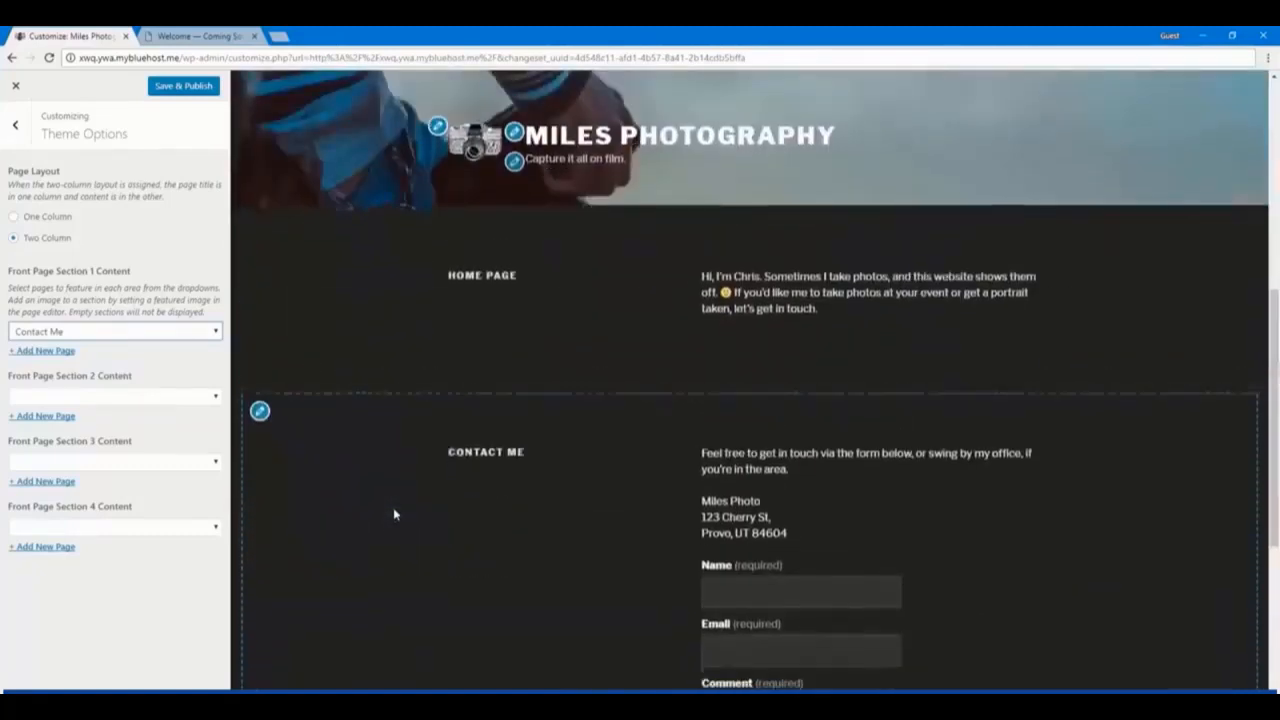
scroll("down", 3)
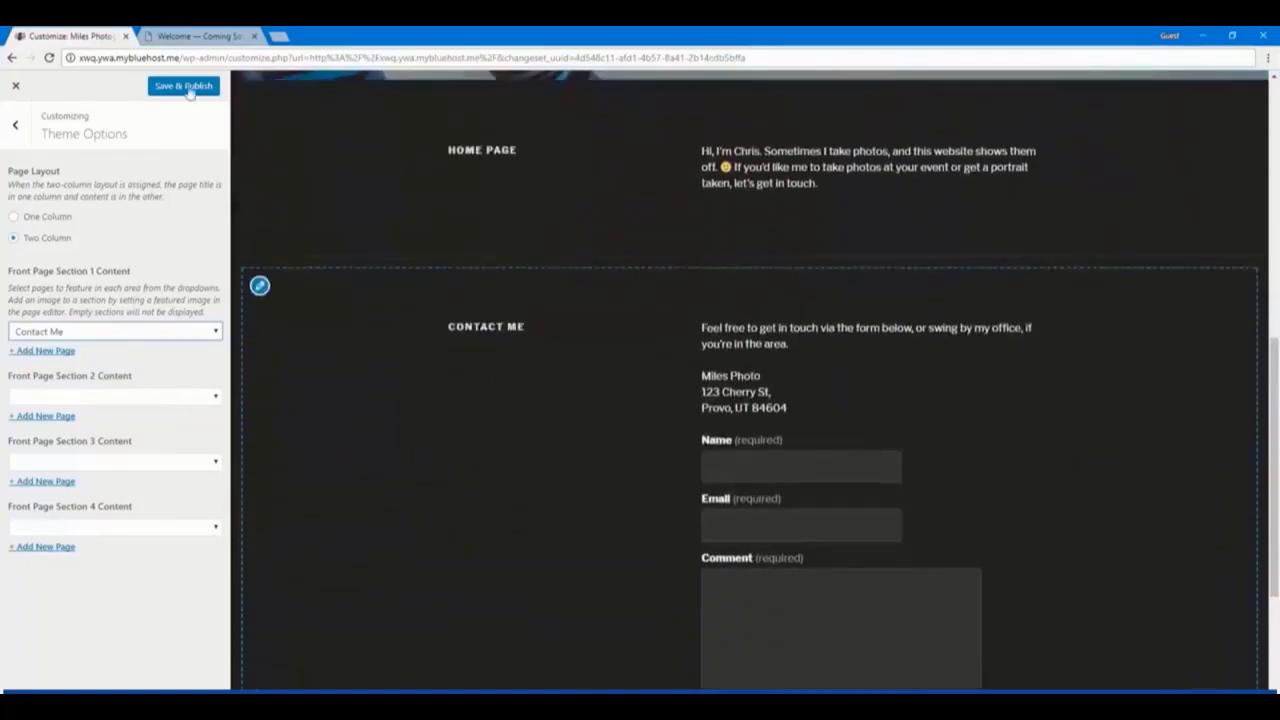
left_click(184, 86)
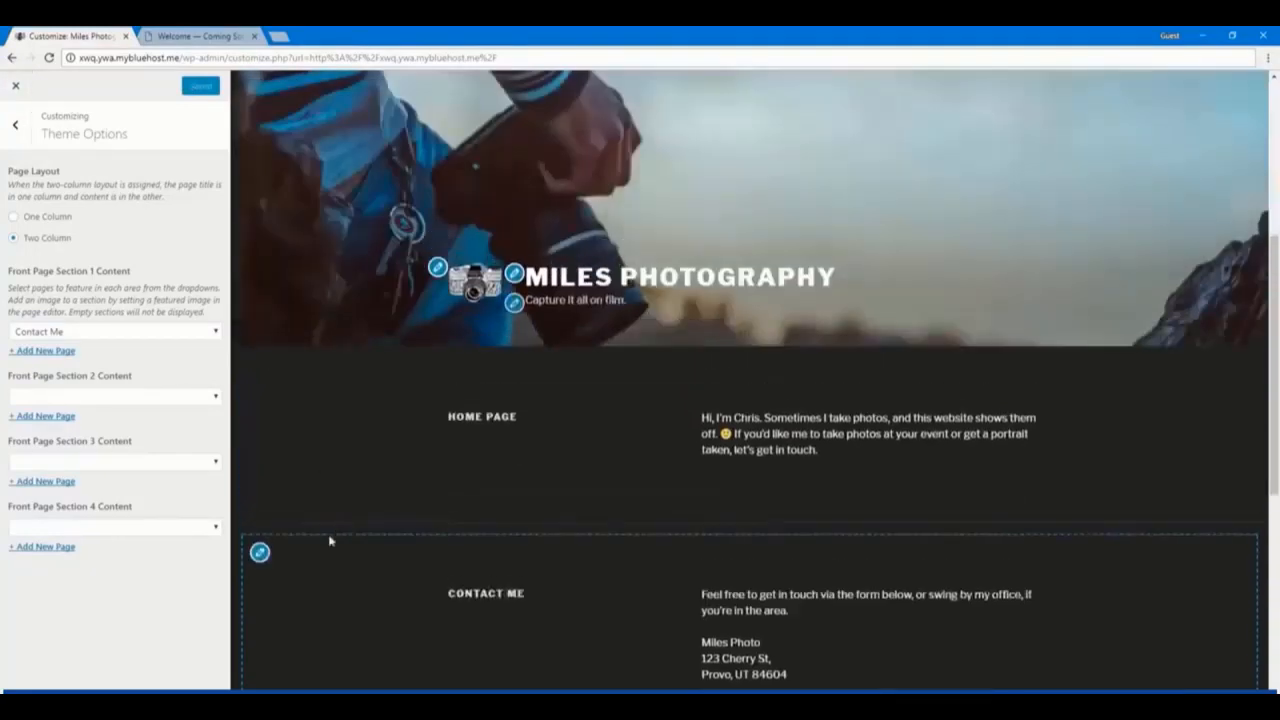
scroll("down", 3)
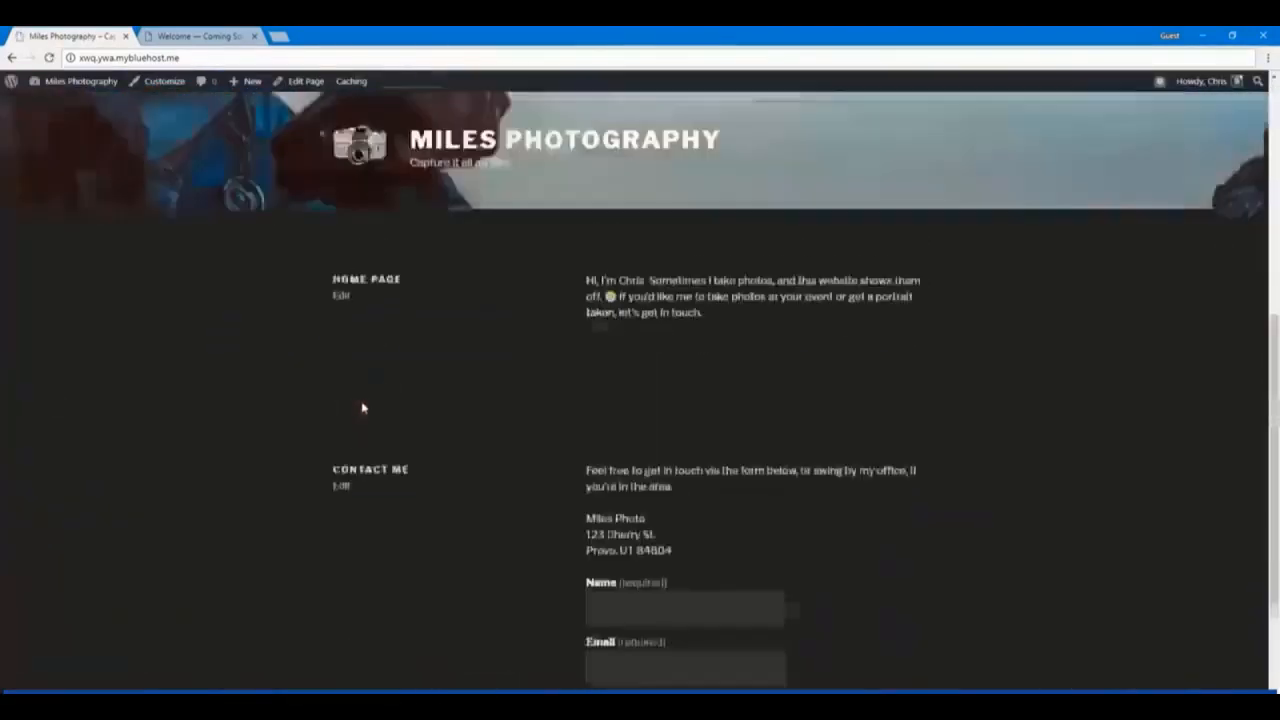
Scroll the live homepage past Contact Me and start editing the Home Page section
scroll("down", 3)
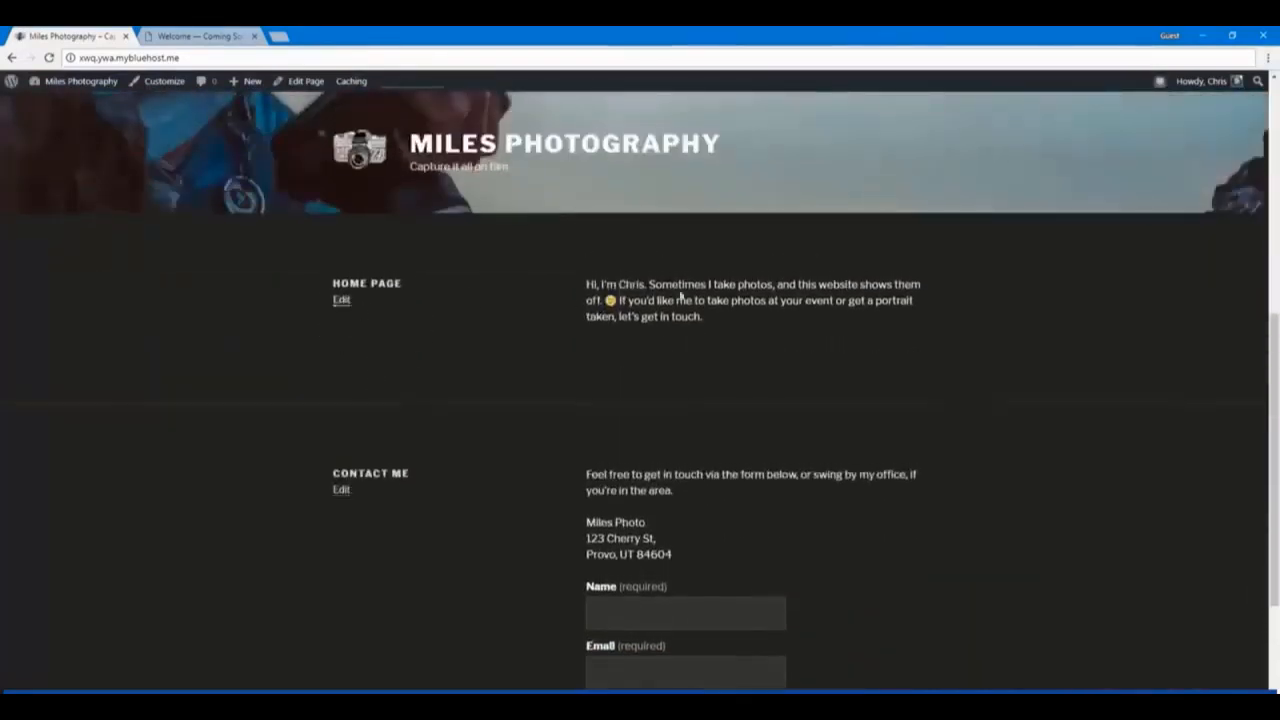
left_click(340, 300)
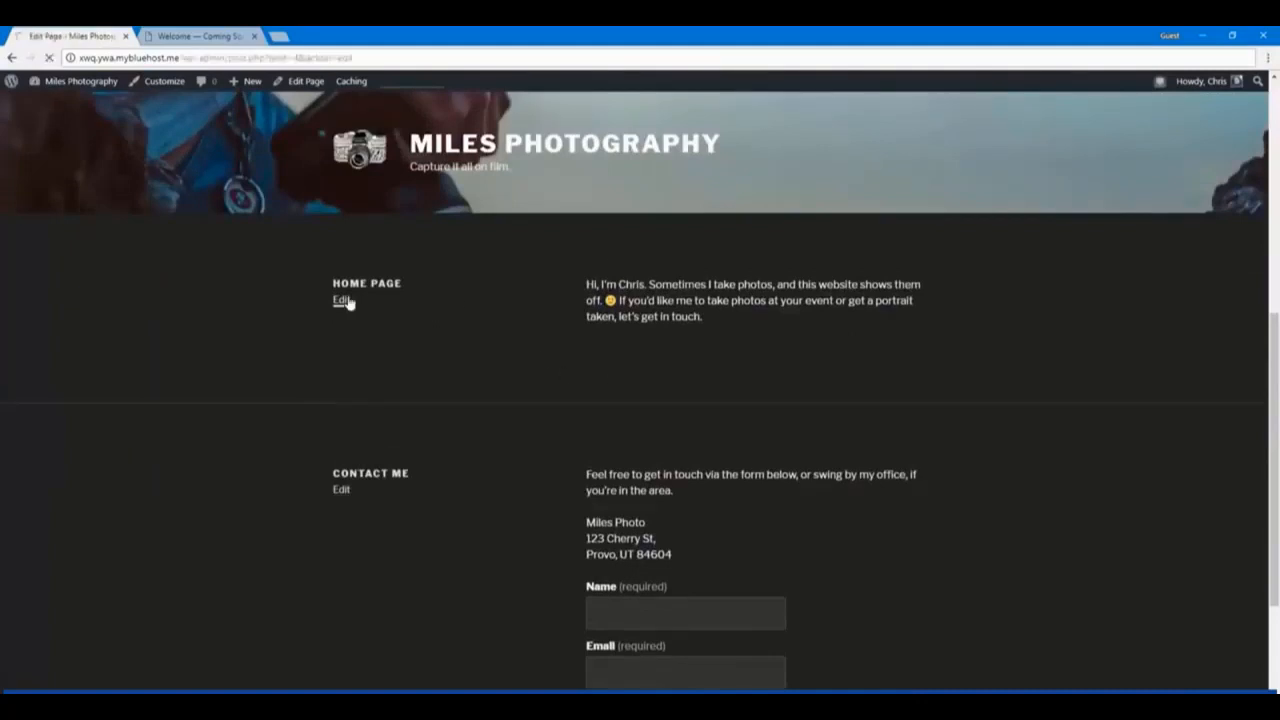
left_click(340, 300)
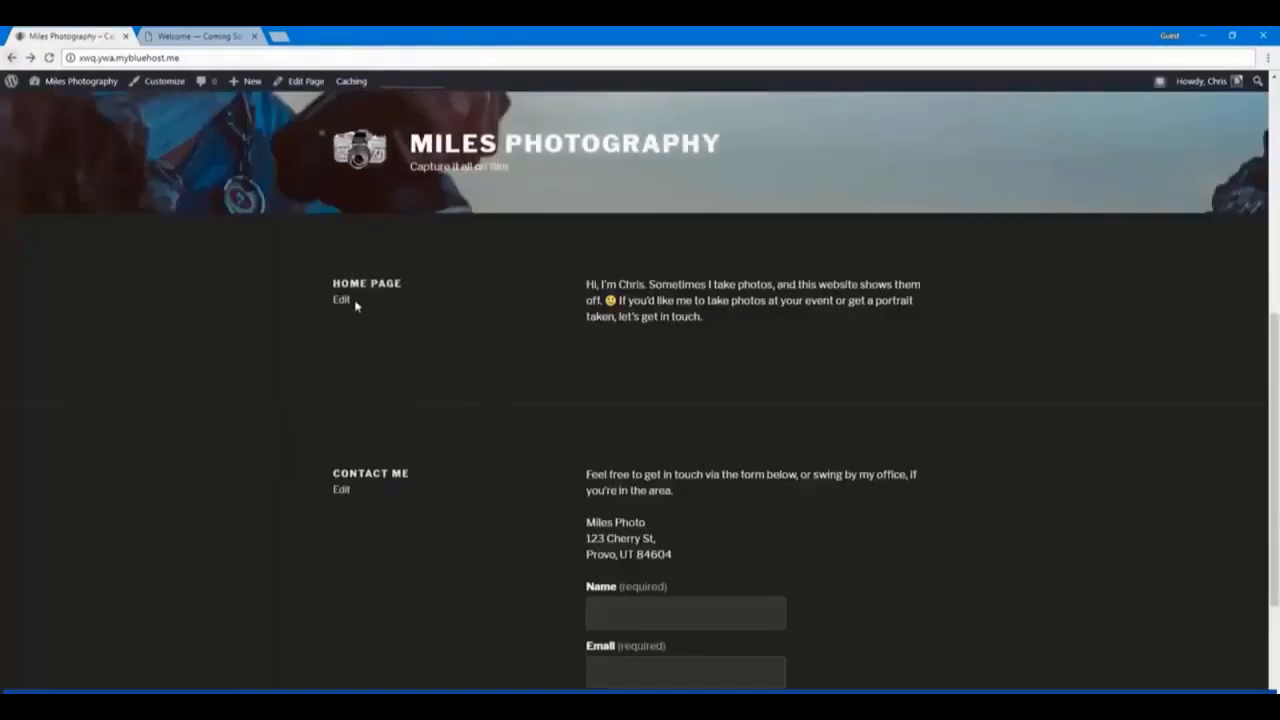
Retitle the Home page "Hi, I'm Chris", update it and view the new heading on the site
left_click(340, 300)
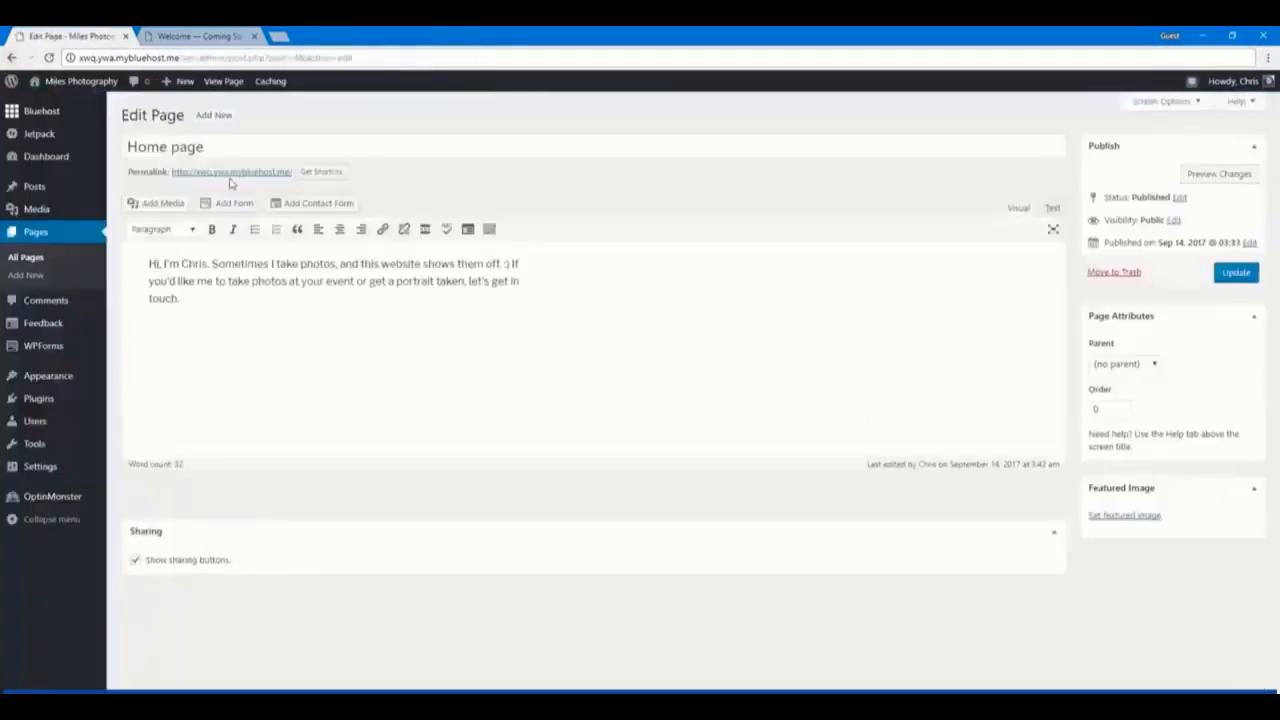
type("Hi, I'm")
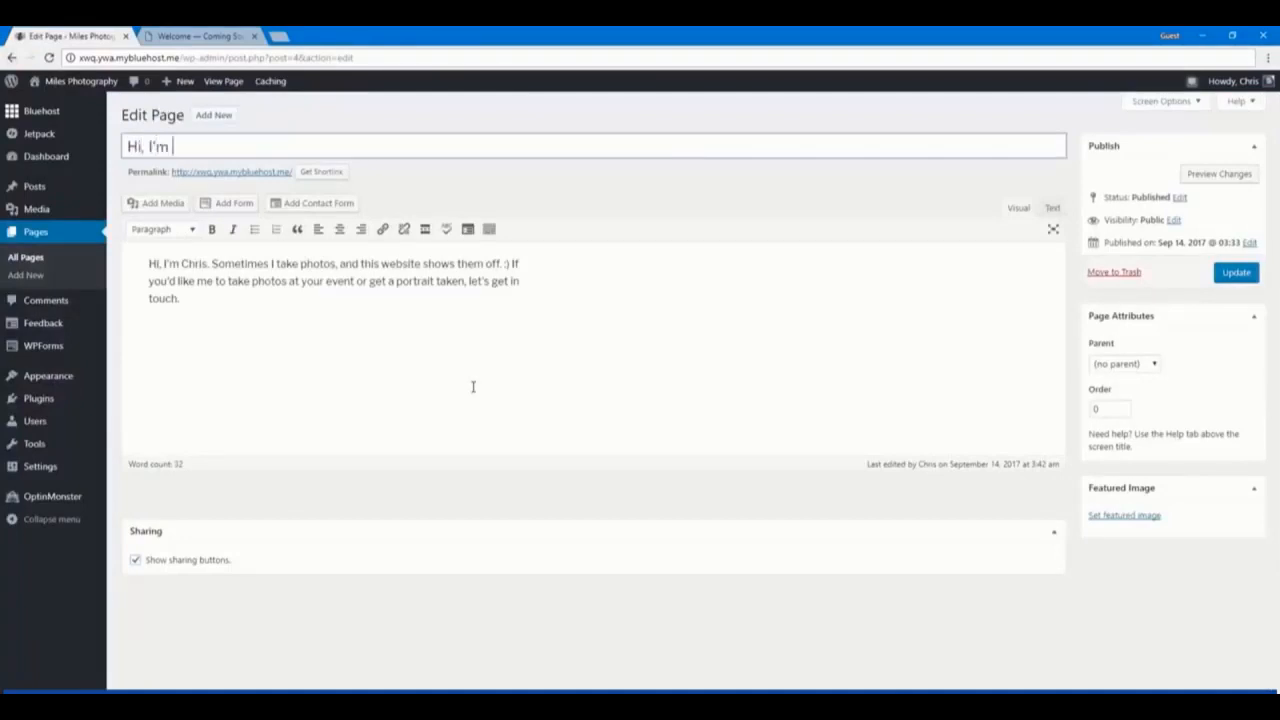
type("Chris")
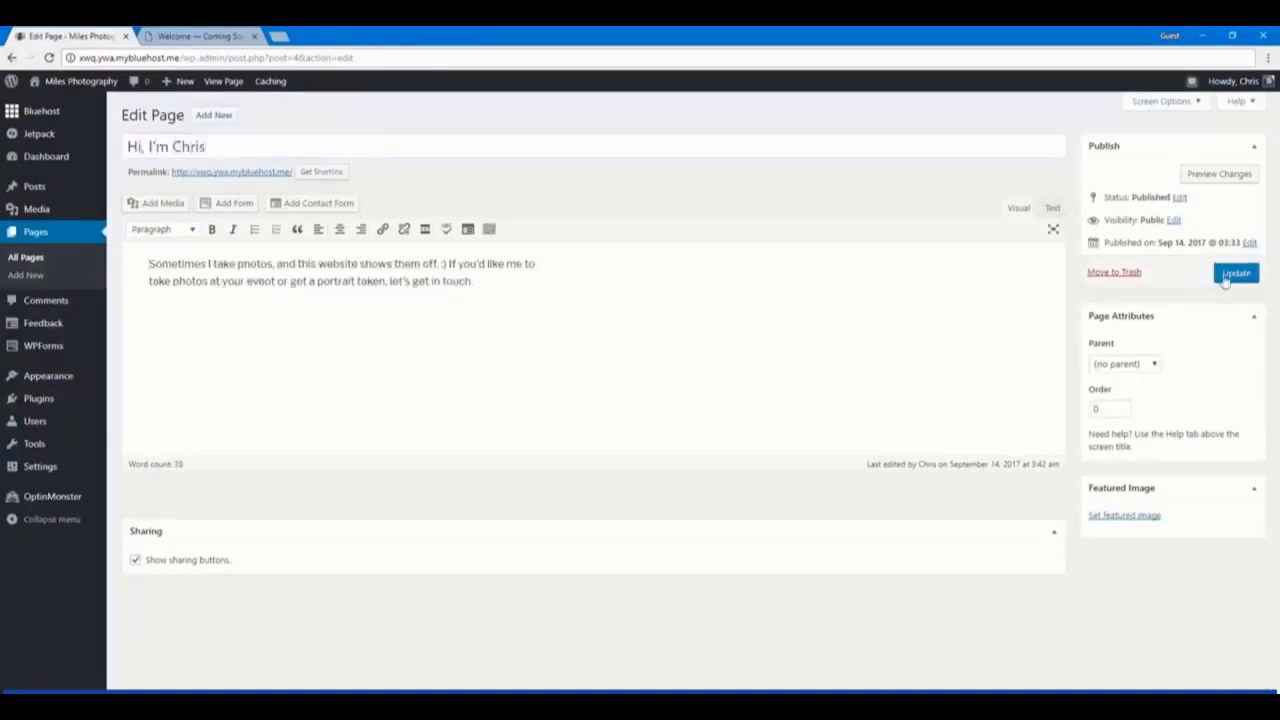
left_click(1236, 272)
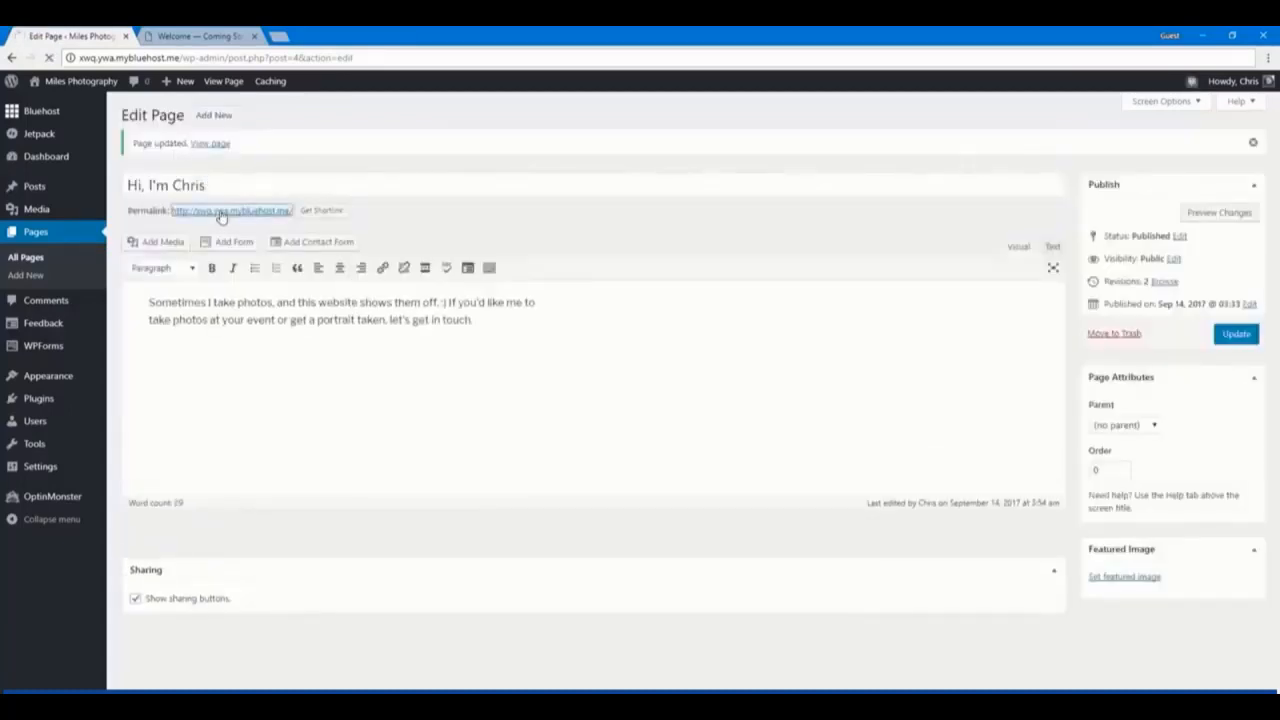
left_click(208, 144)
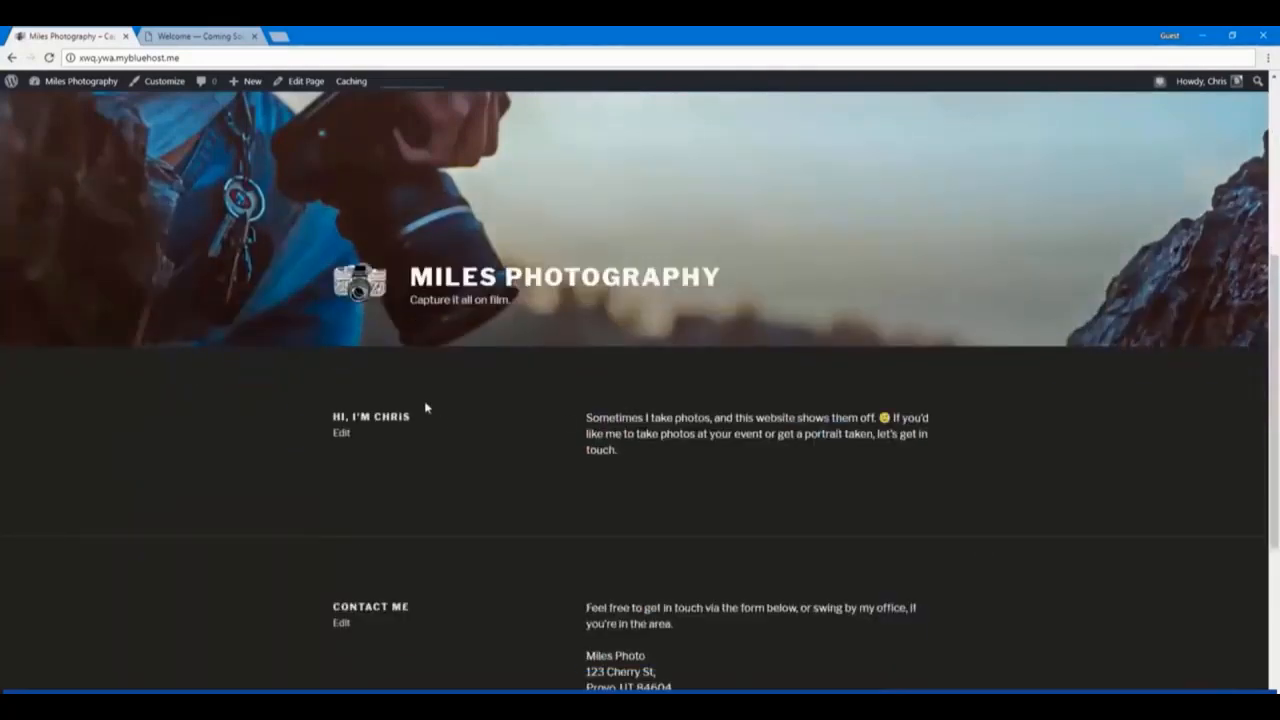
scroll("down", 3)
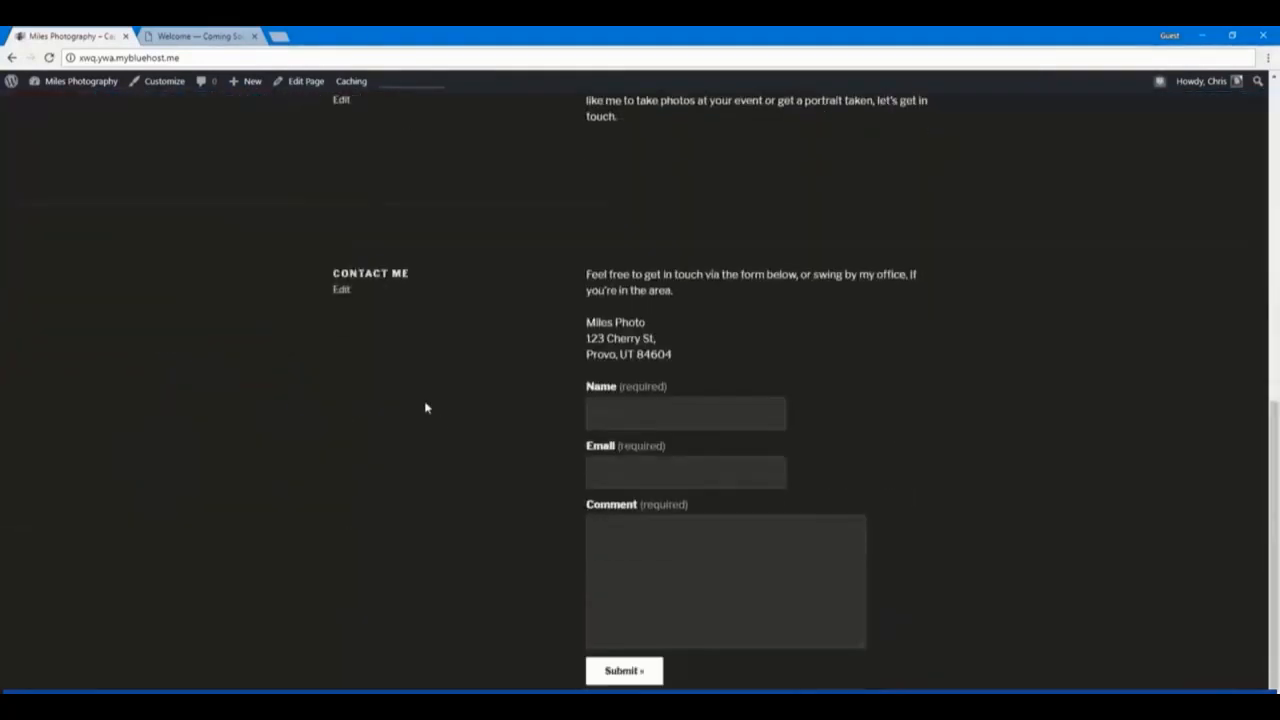
mouse_move(340, 290)
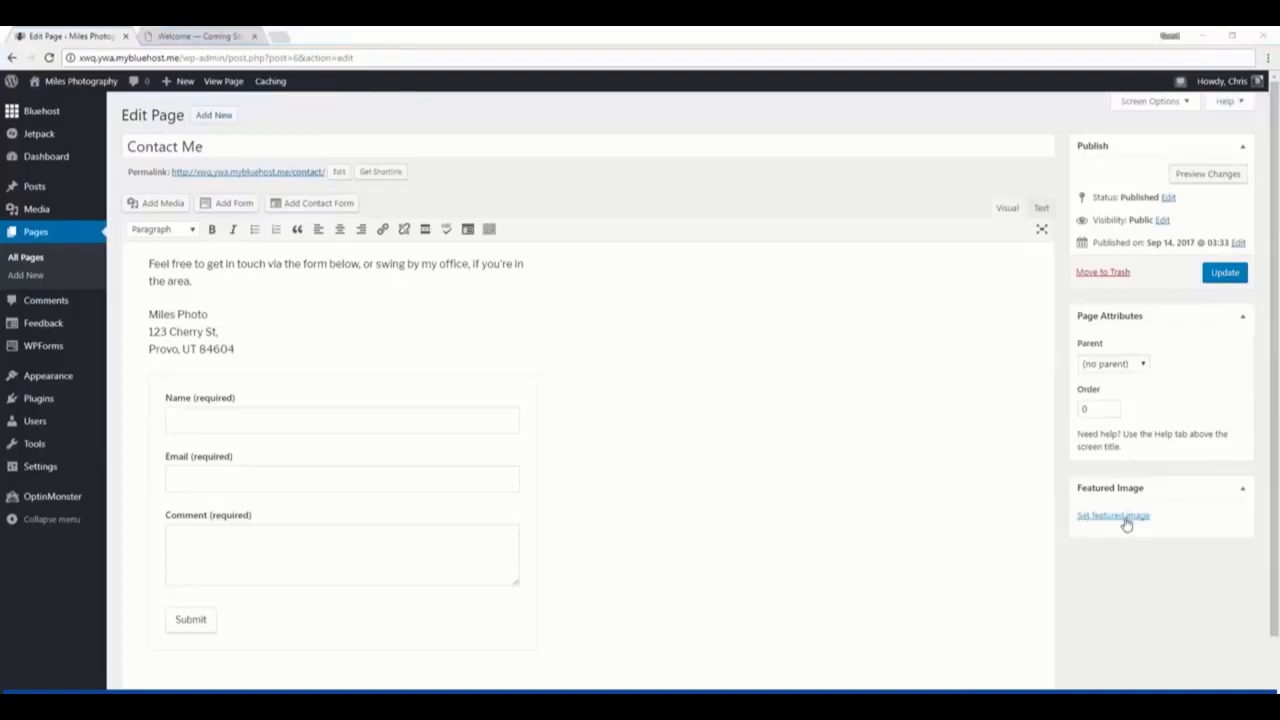
Upload the misty forest JPG from the computer as Contact Me's featured image
left_click(1112, 516)
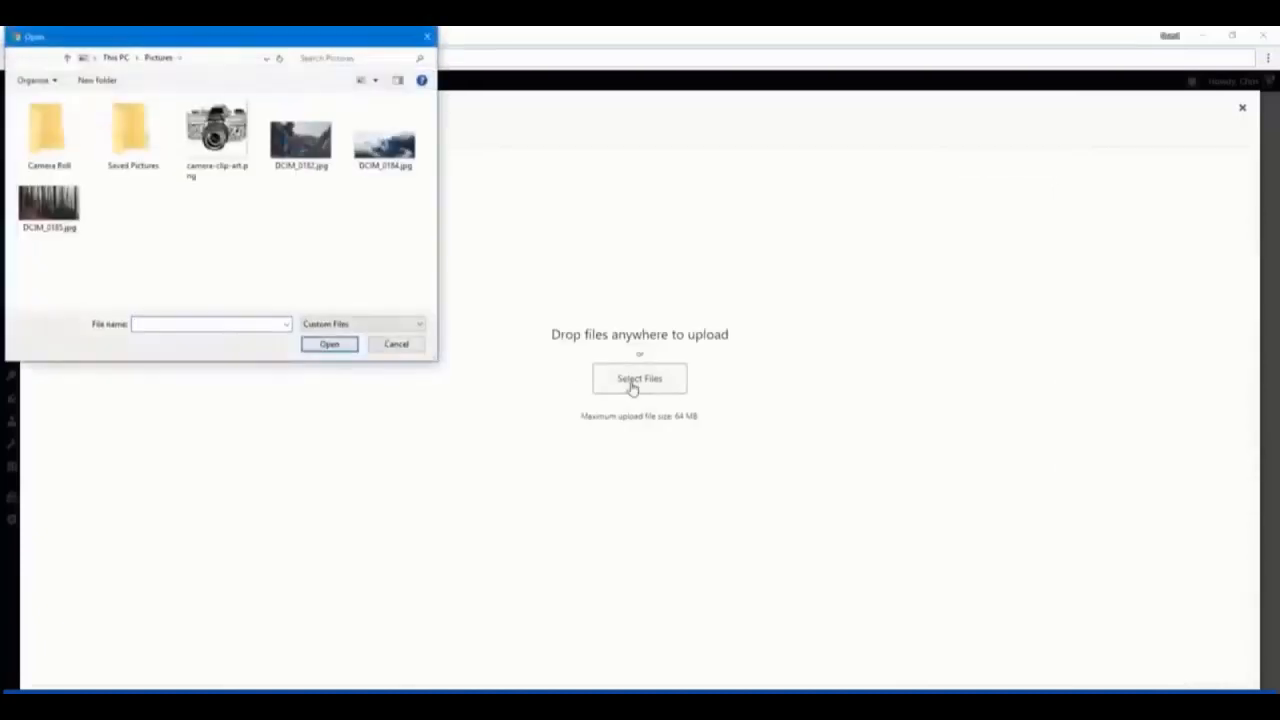
left_click(384, 136)
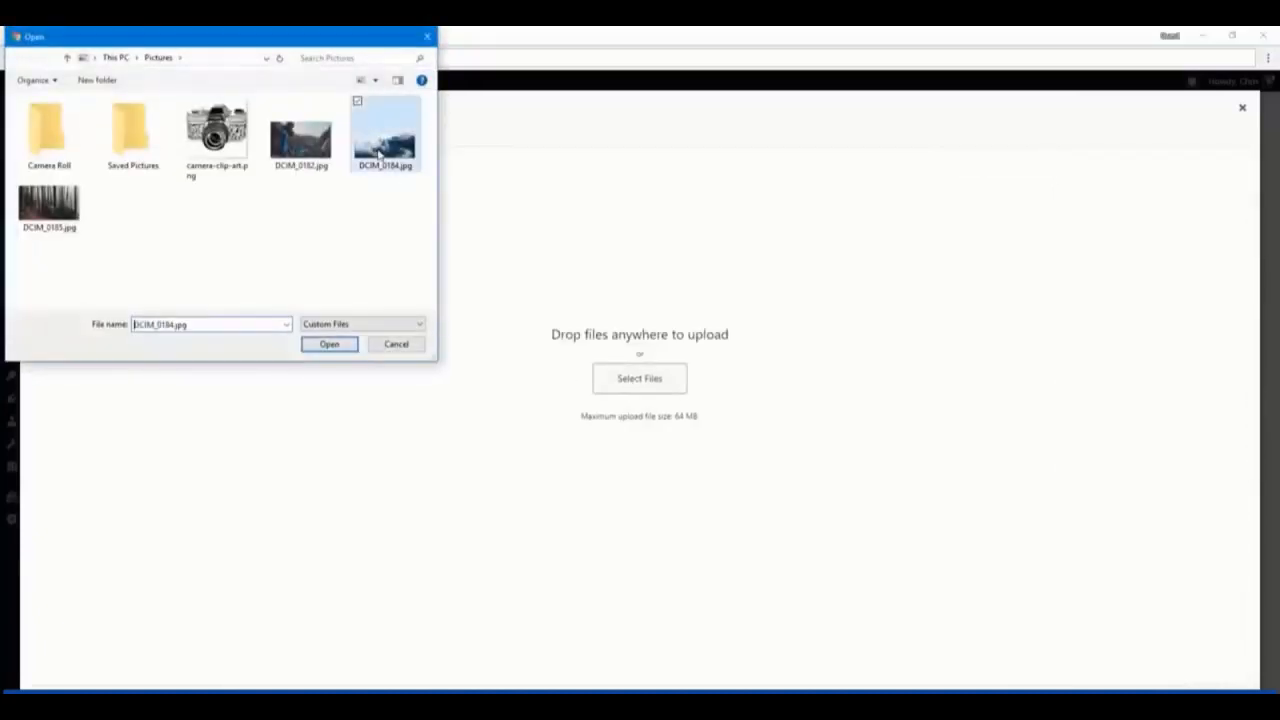
left_click(328, 344)
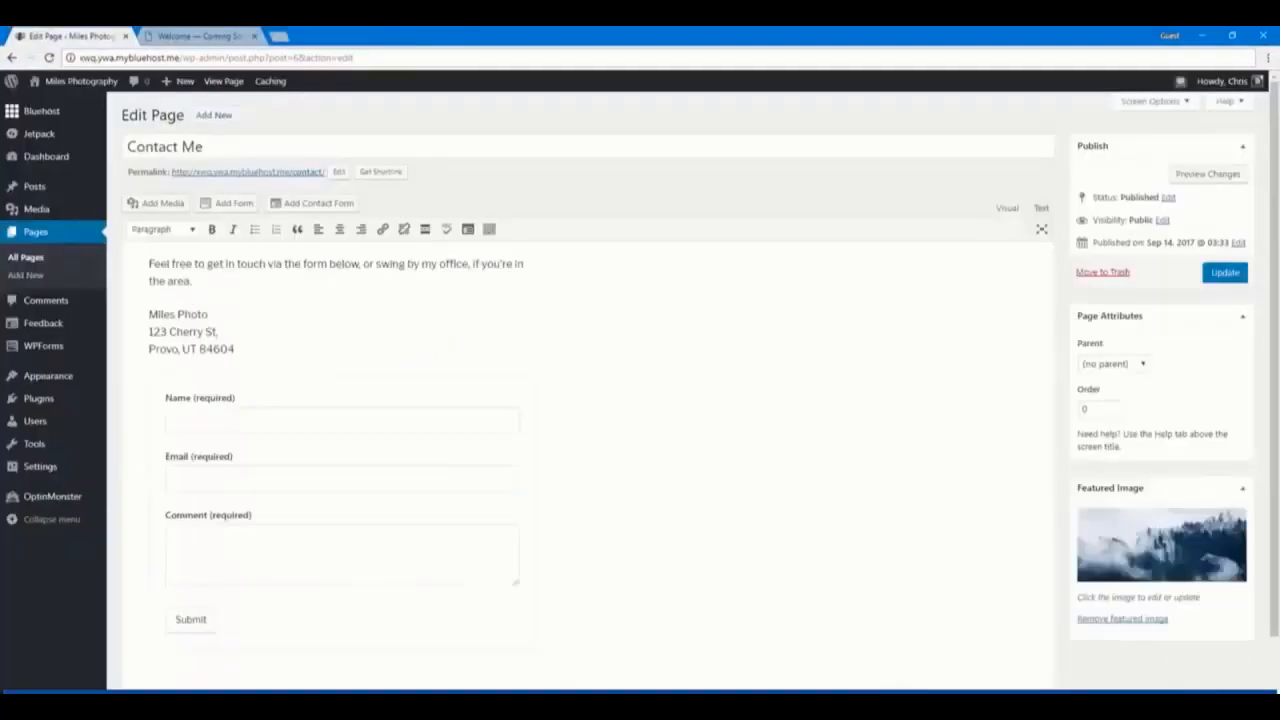
mouse_move(418, 436)
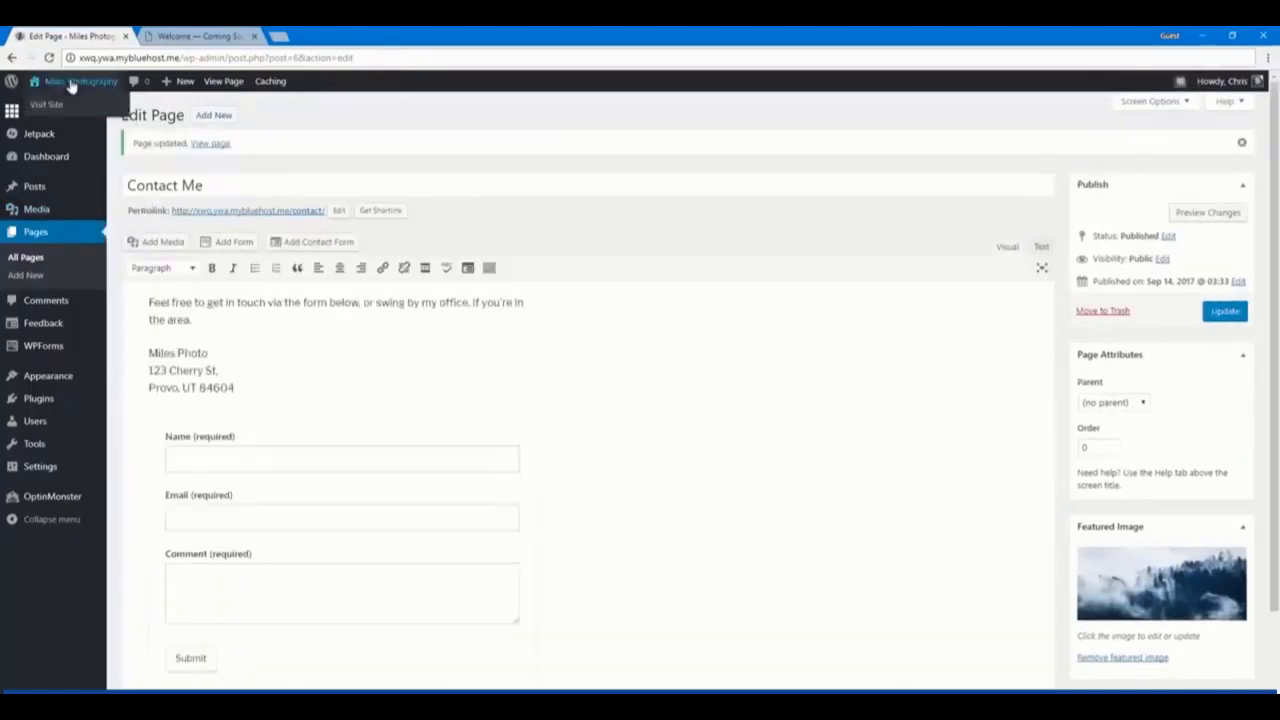
Visit the live site and scroll to the forest photo banner above Contact Me
left_click(62, 90)
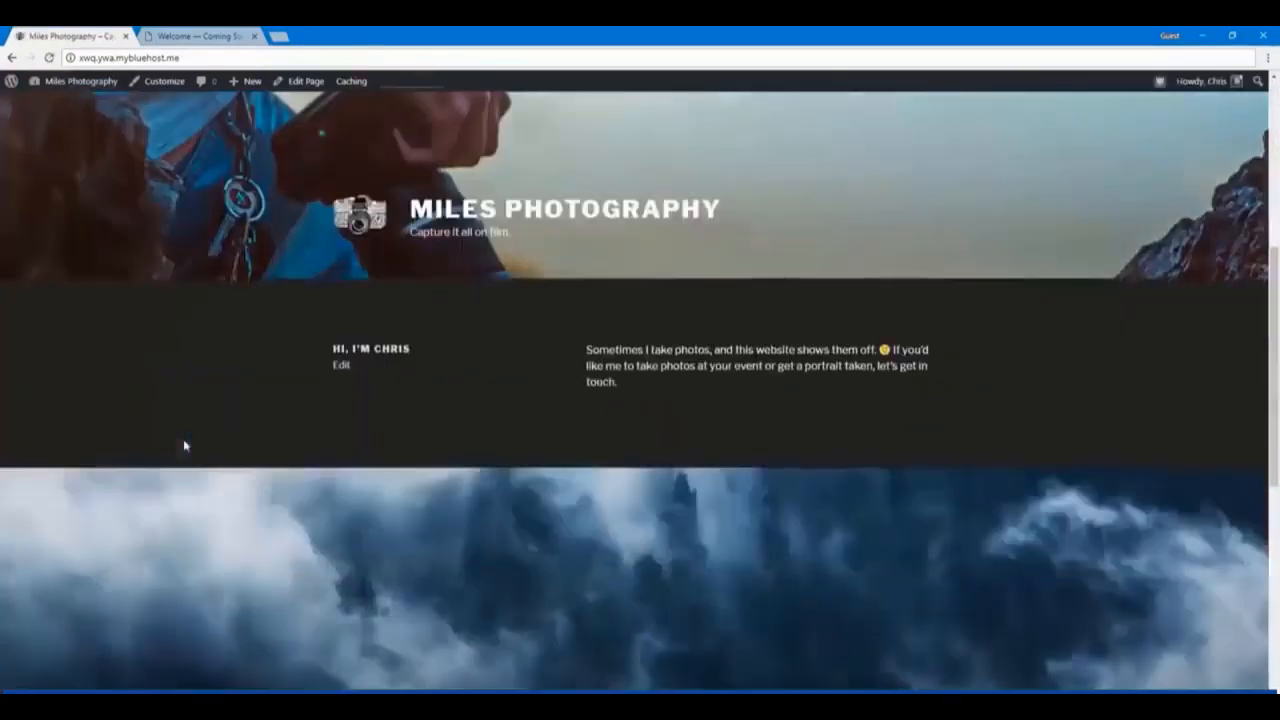
scroll("down", 3)
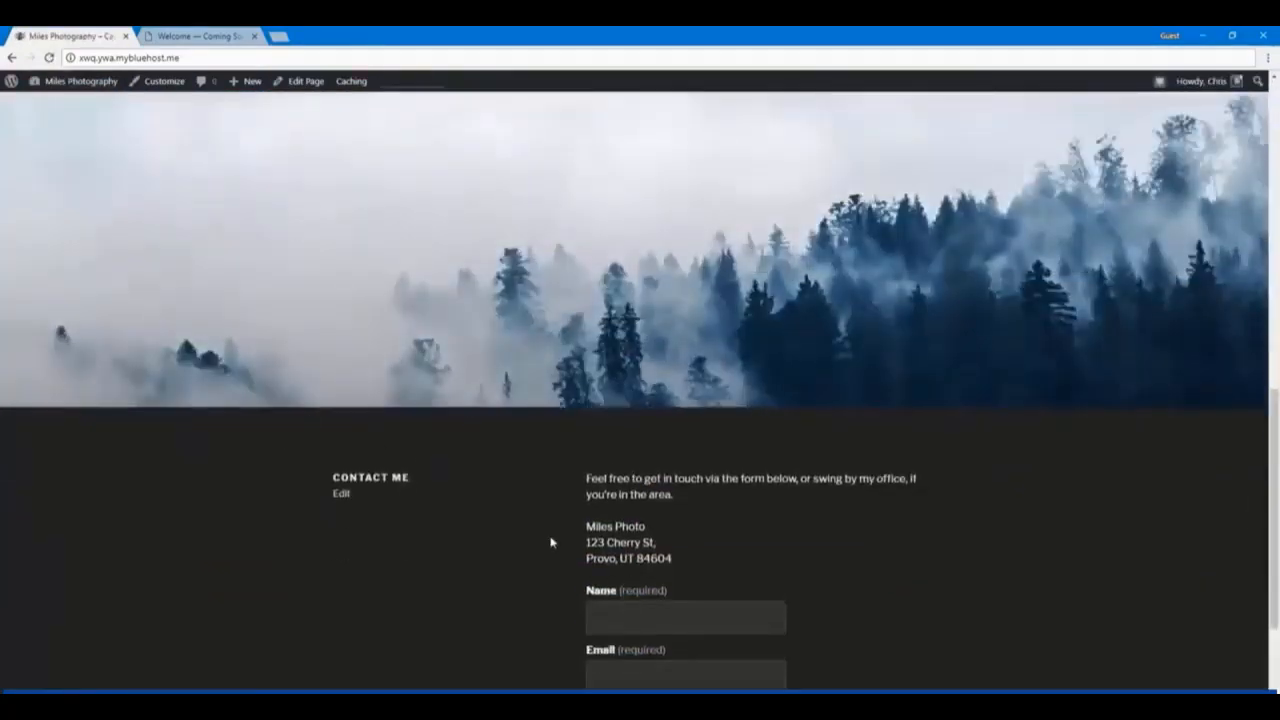
scroll("up", 3)
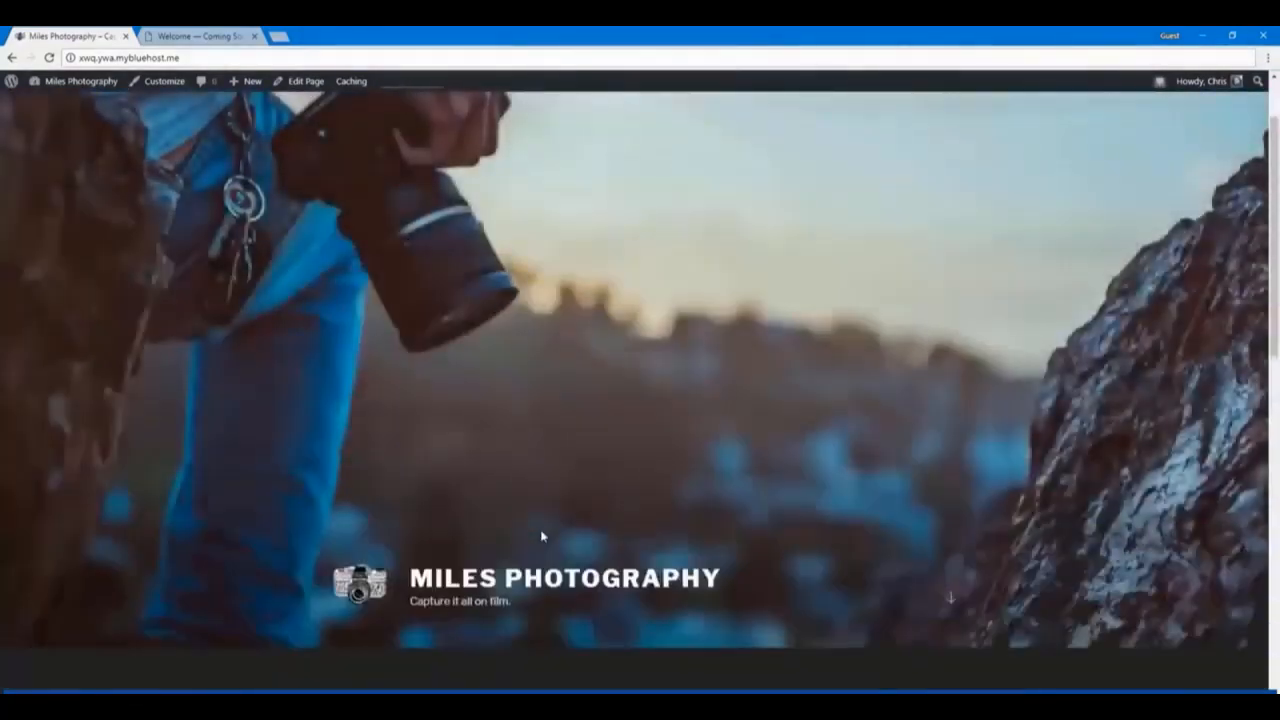
scroll("down", 3)
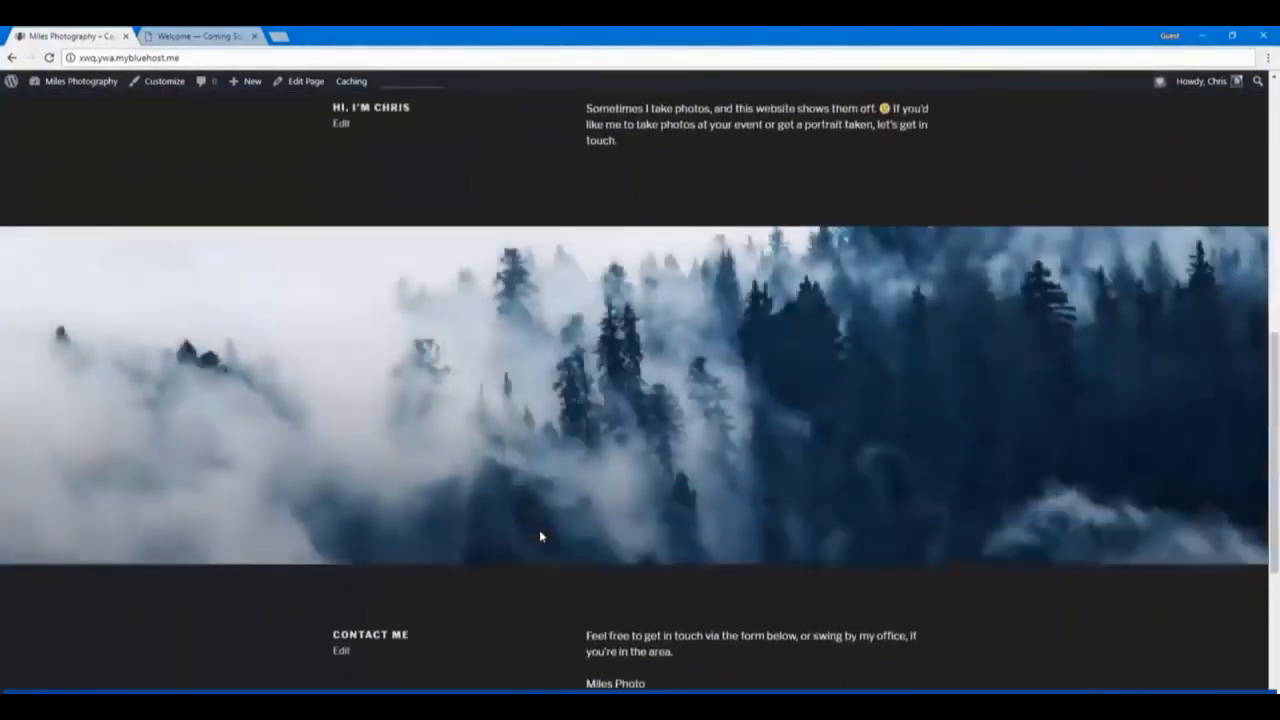
scroll("down", 3)
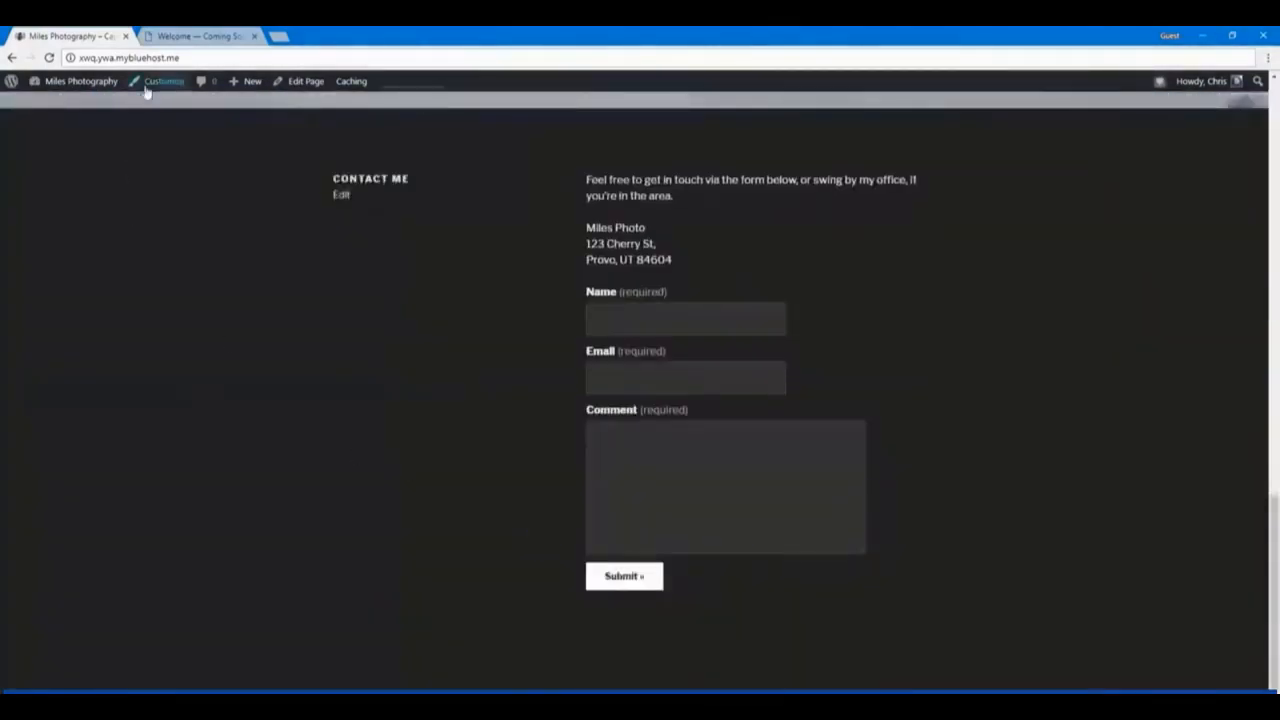
Create a menu named Main Menu in the Customizer and assign it to the Top Menu location
left_click(164, 80)
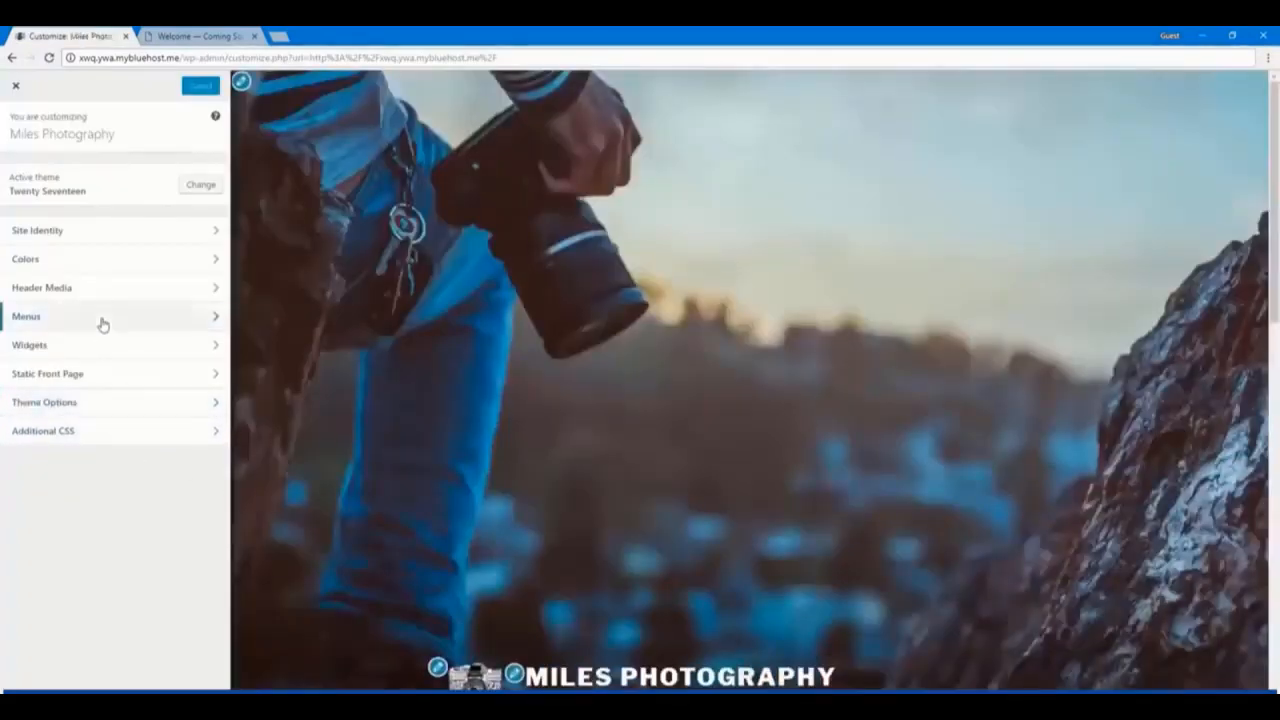
left_click(26, 316)
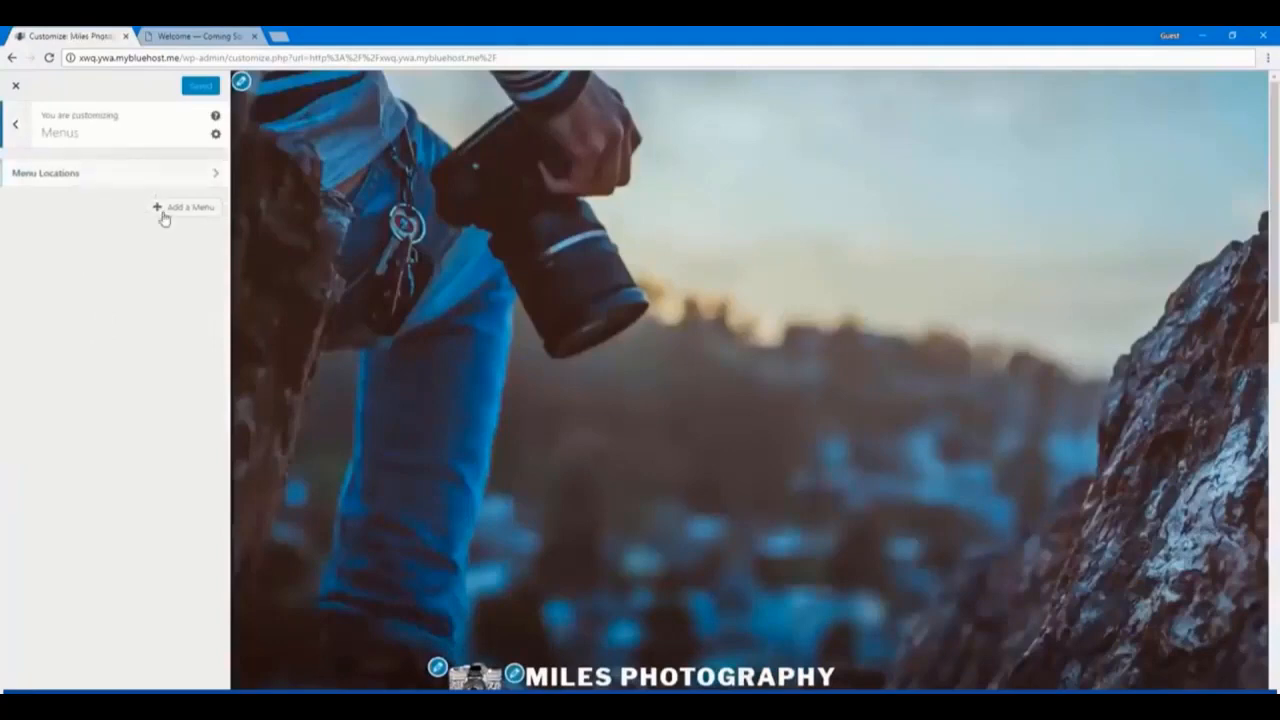
left_click(188, 206)
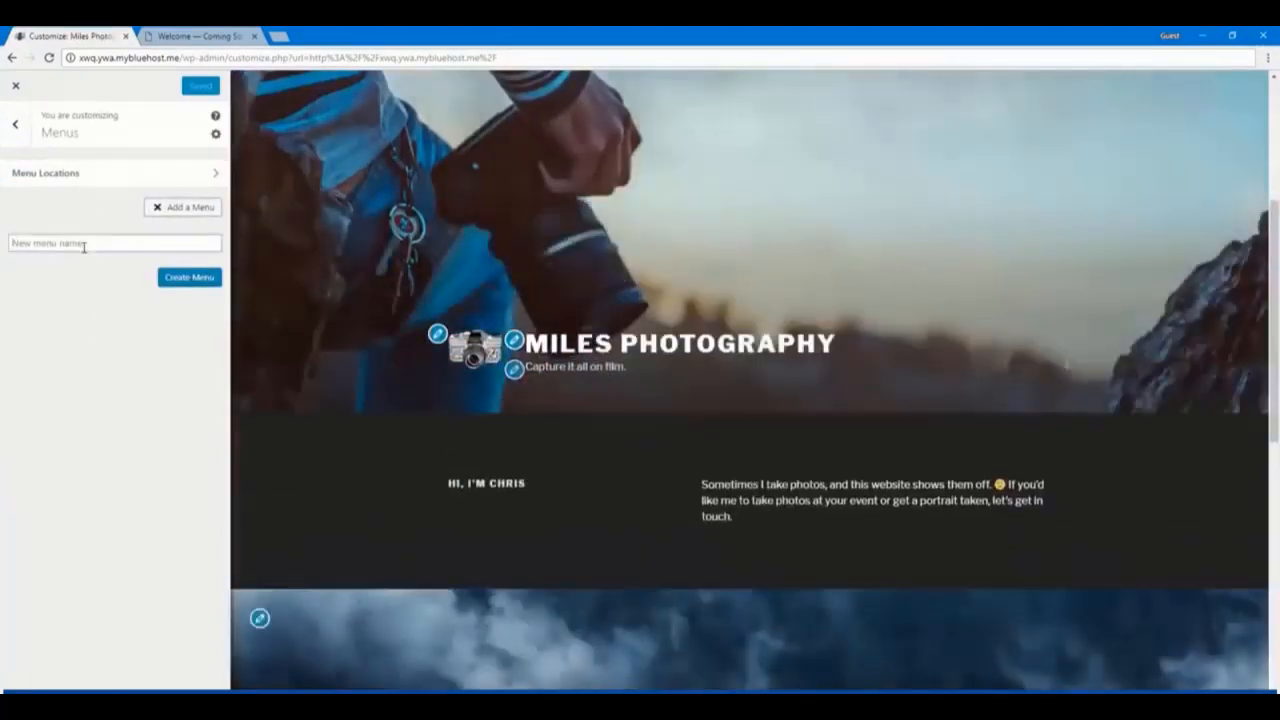
type("Main Menu")
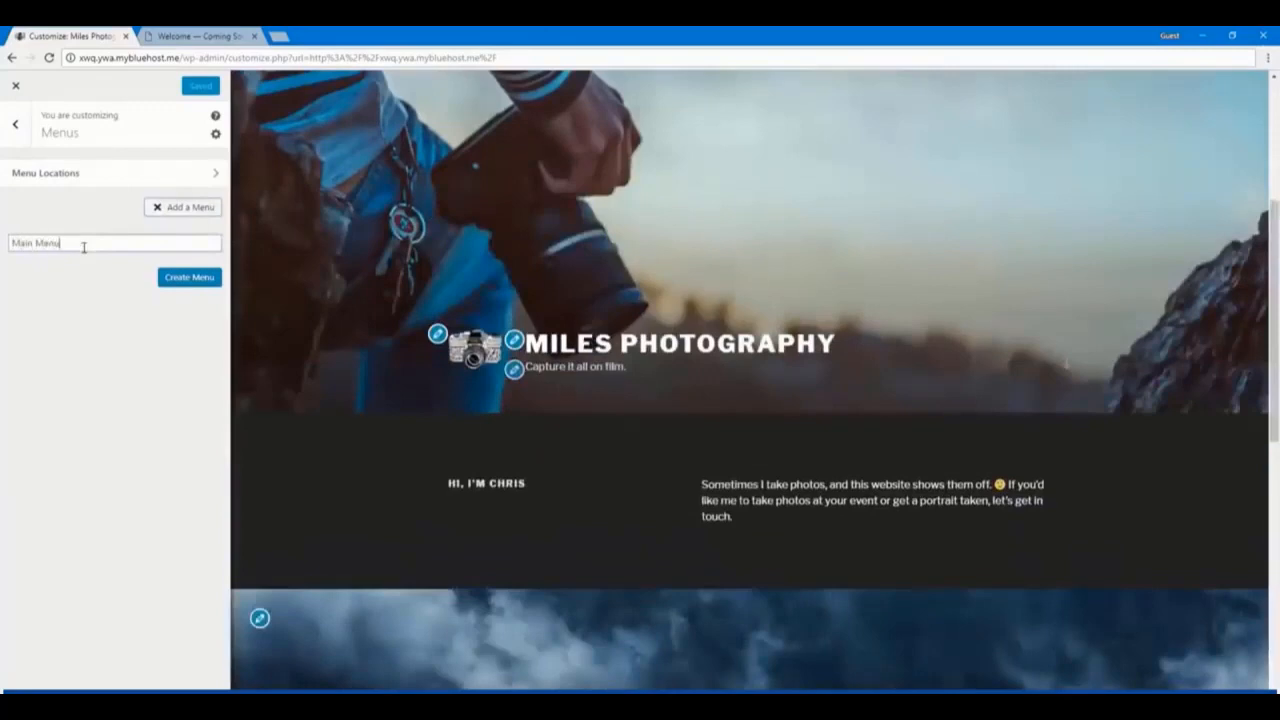
left_click(188, 276)
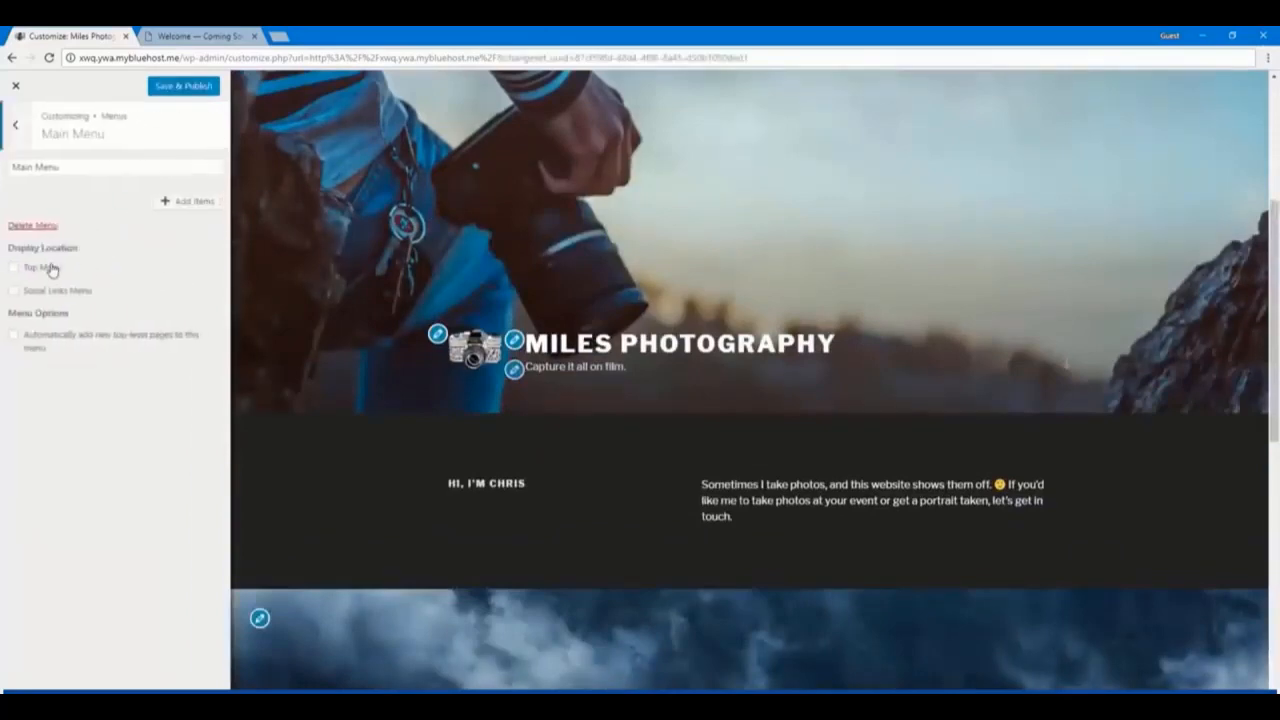
left_click(14, 268)
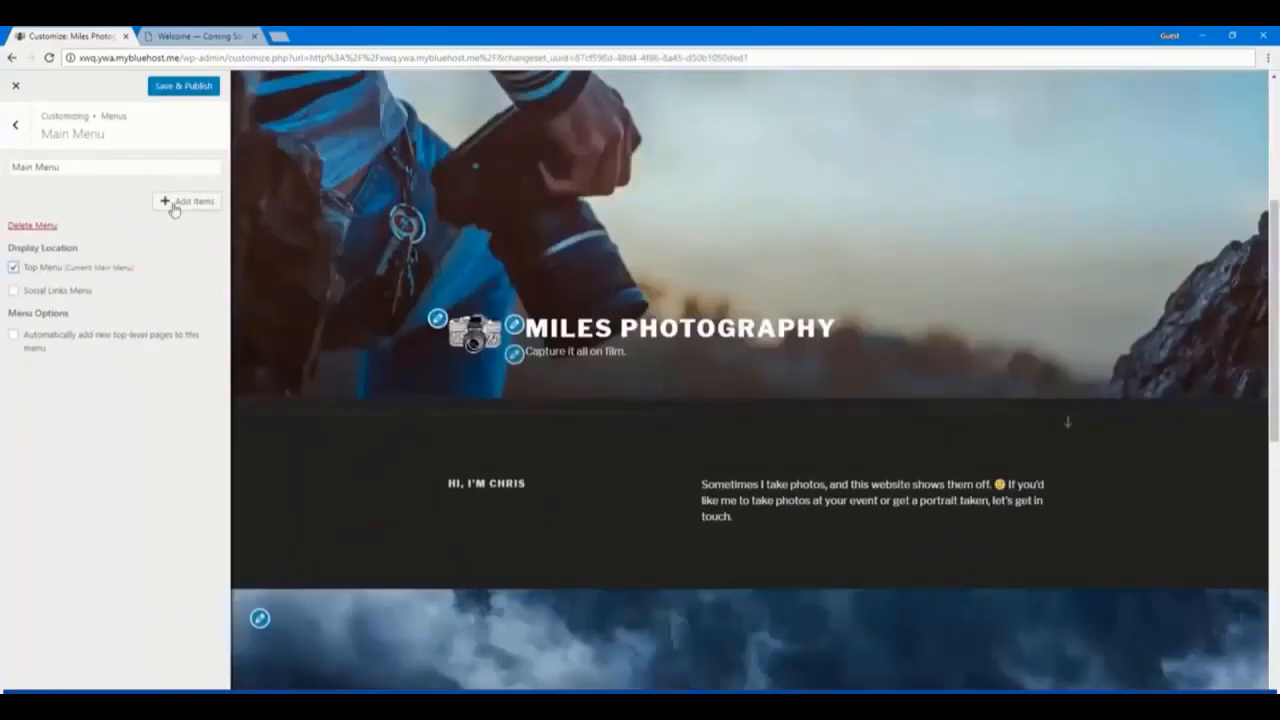
Add the Home and Blog links to Main Menu and return to the menus overview
left_click(188, 200)
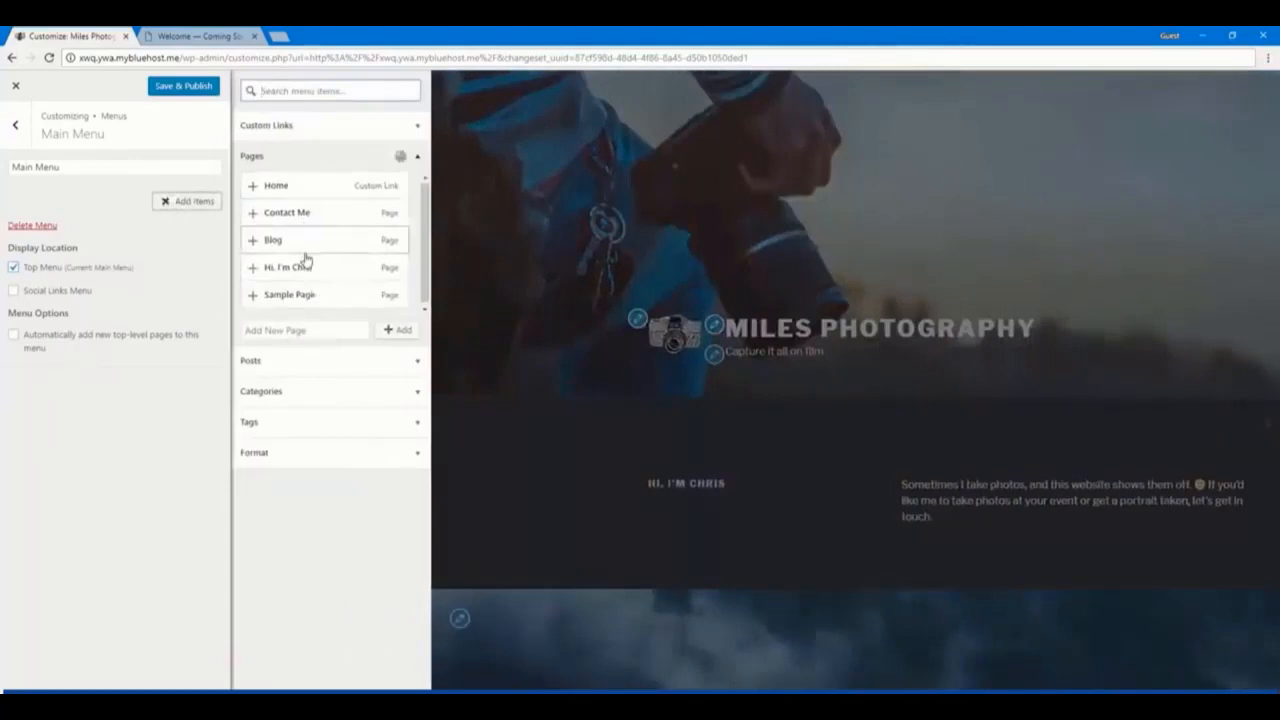
mouse_move(316, 412)
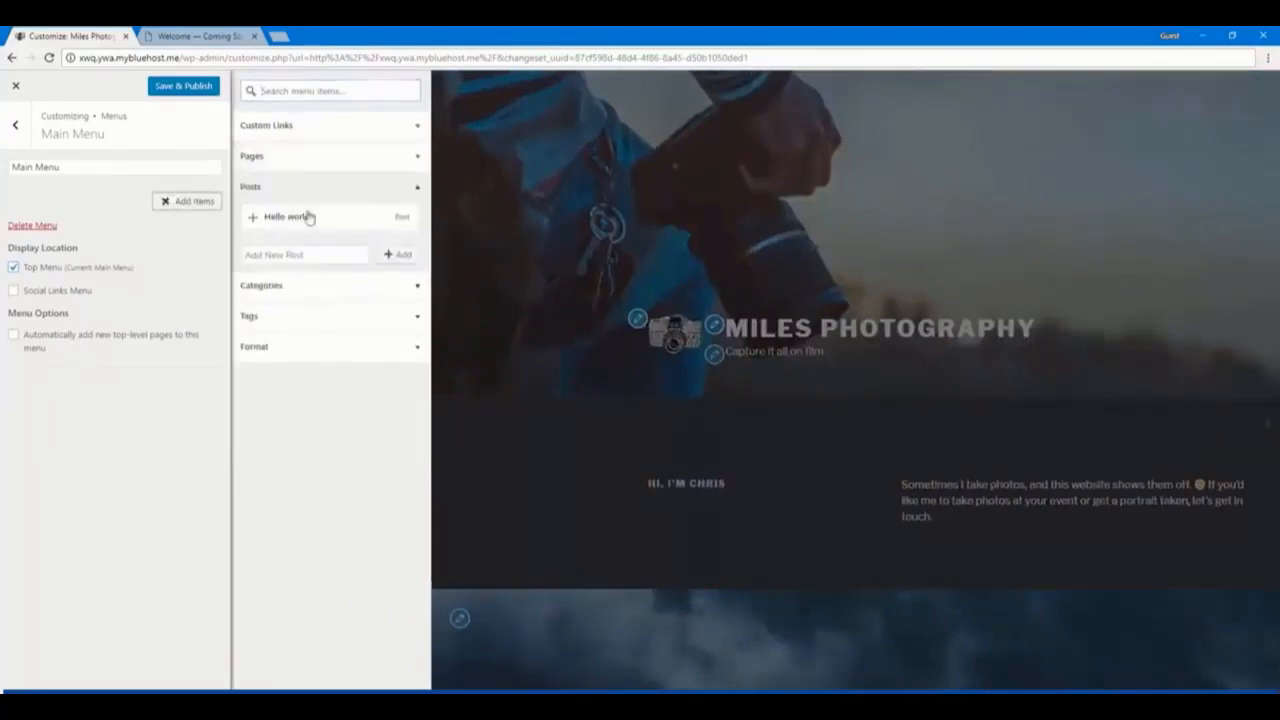
left_click(266, 124)
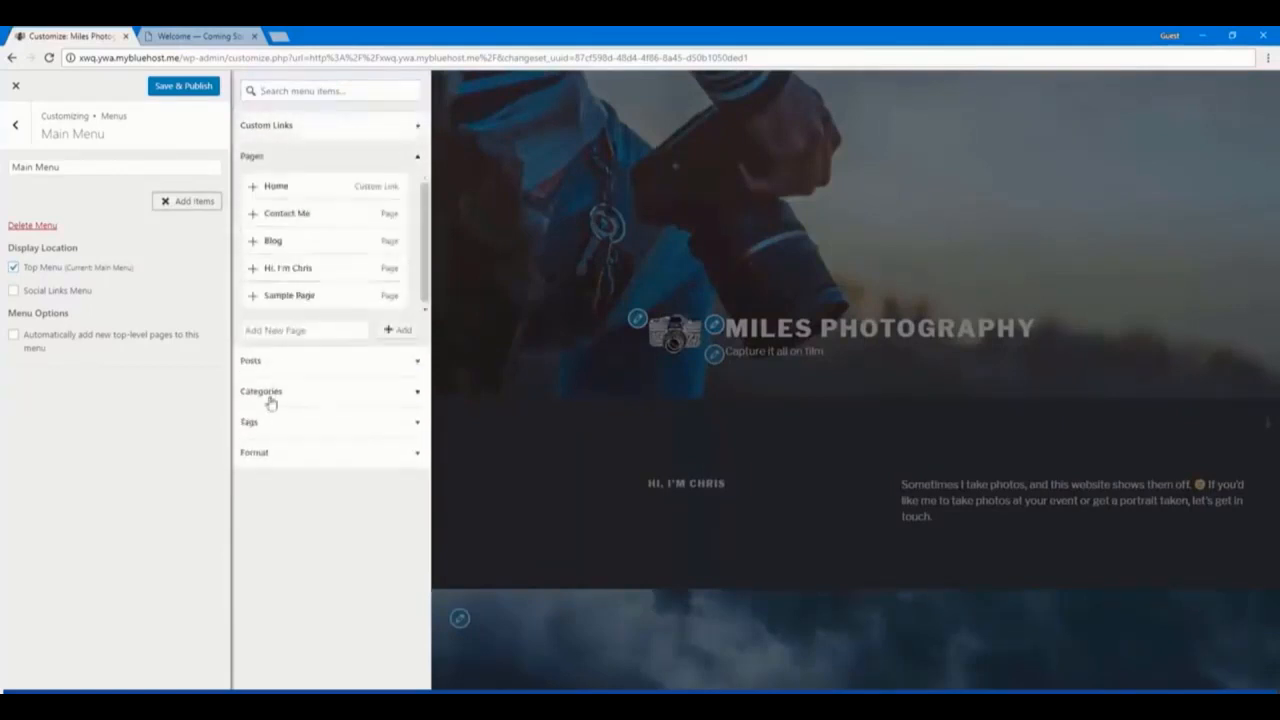
left_click(252, 186)
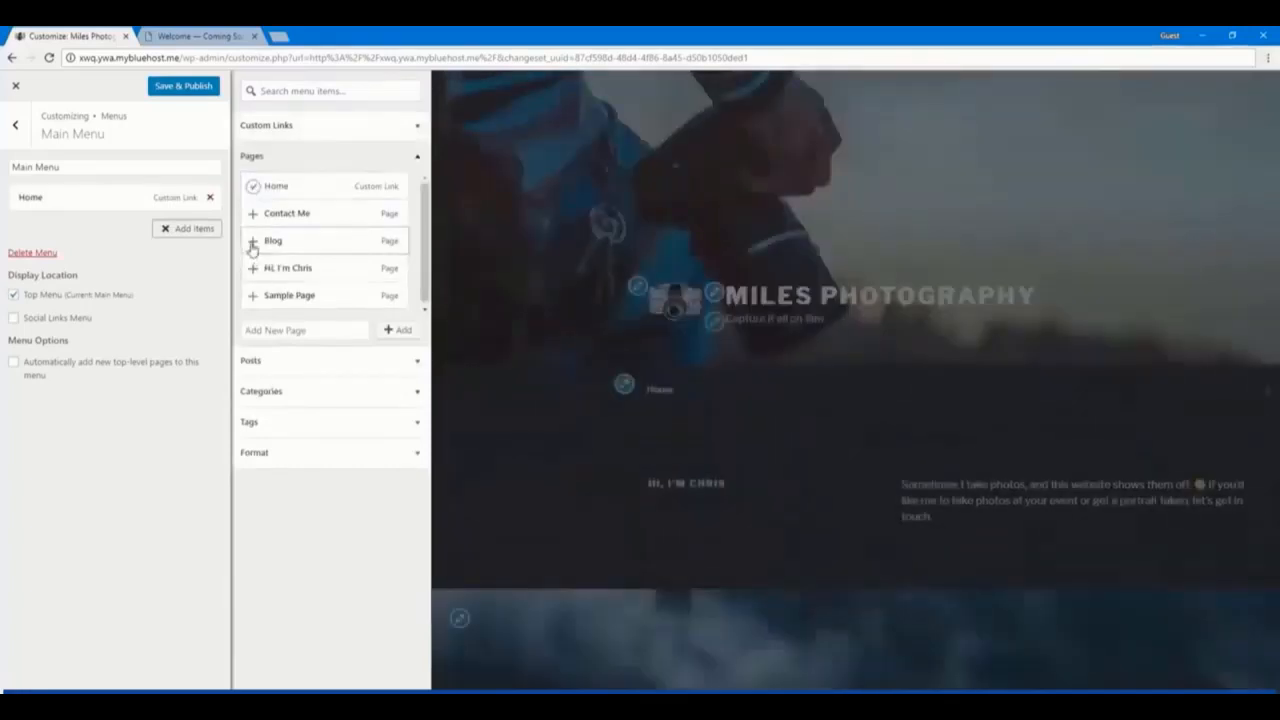
left_click(252, 240)
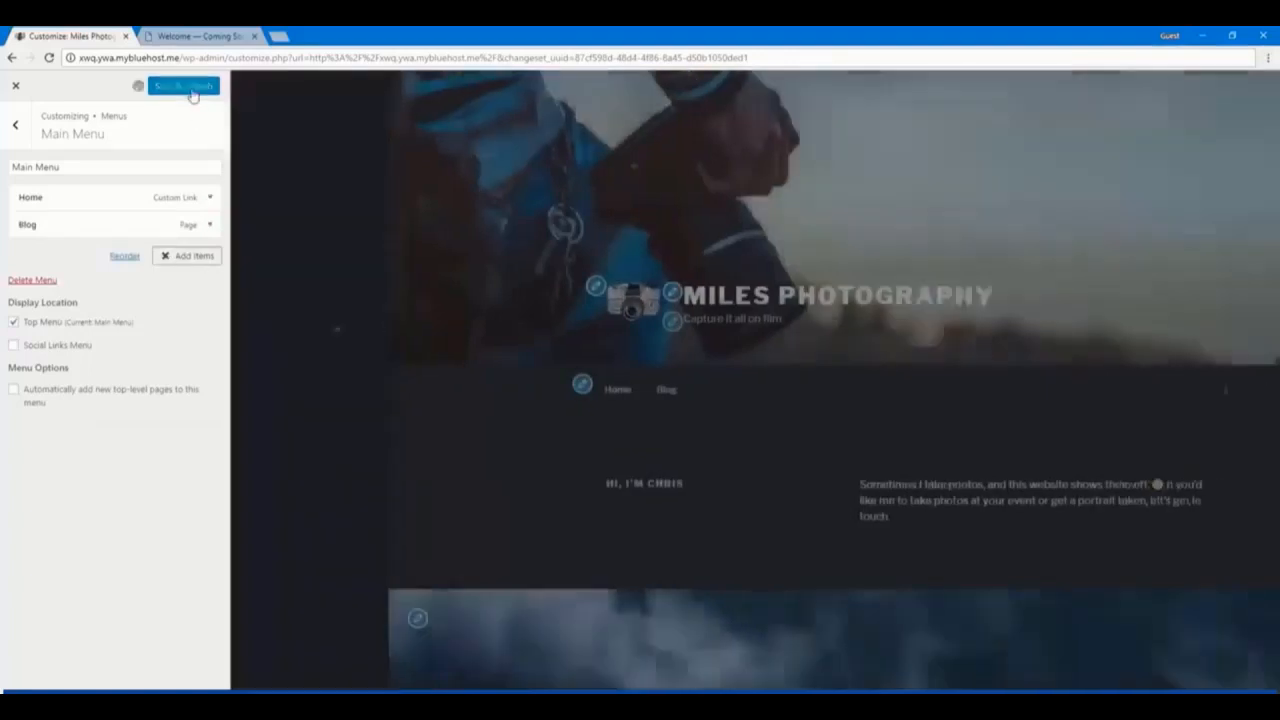
left_click(16, 124)
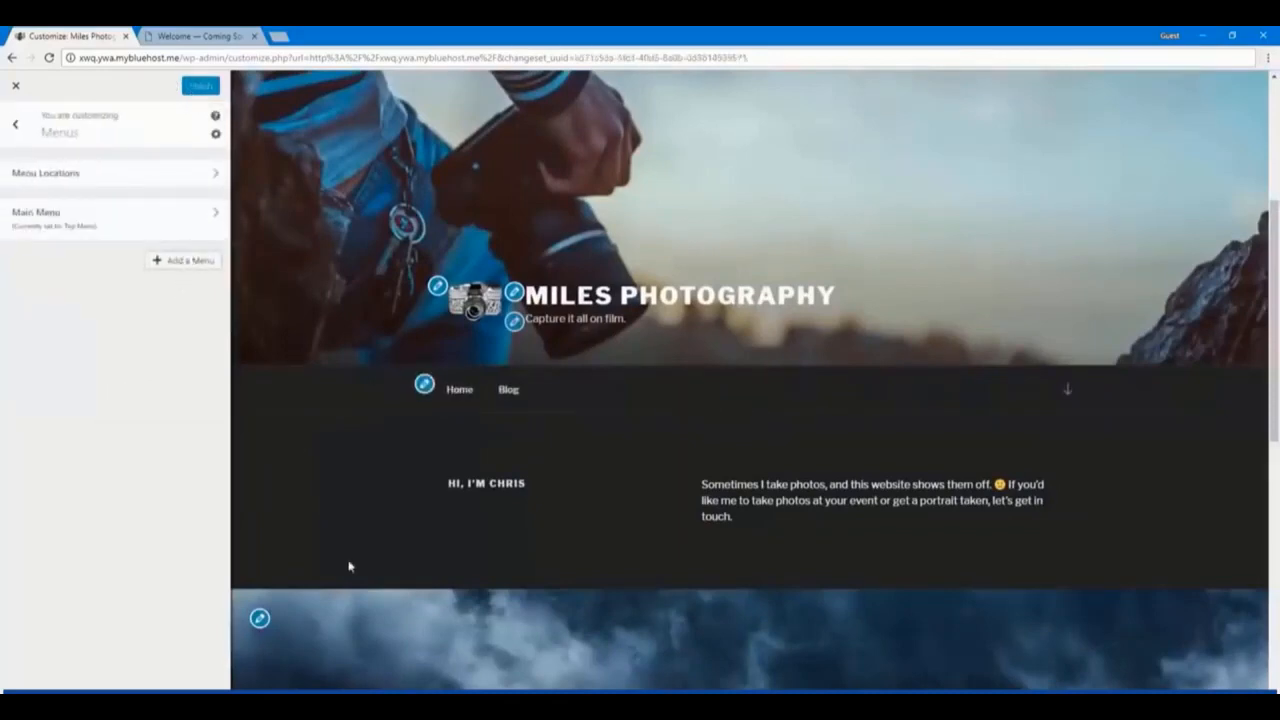
Create a menu named Social Media assigned to the Social Links Menu location
left_click(184, 260)
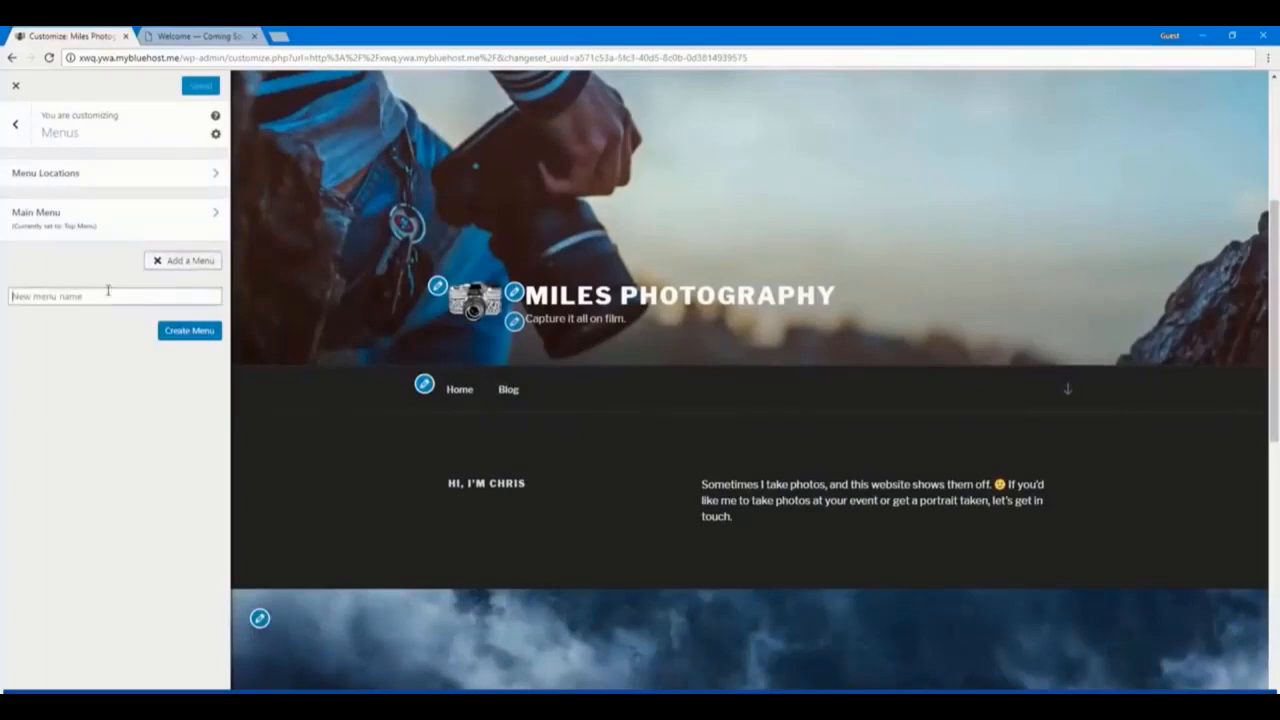
type("Social Media")
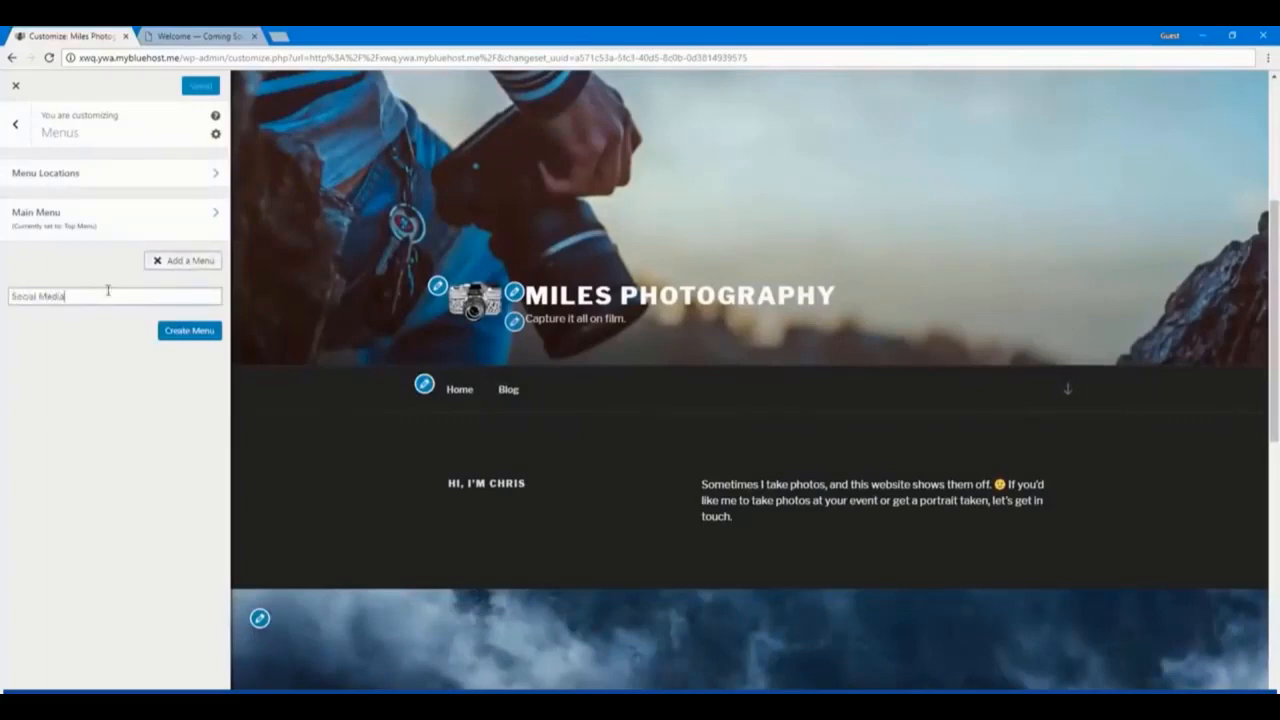
left_click(188, 330)
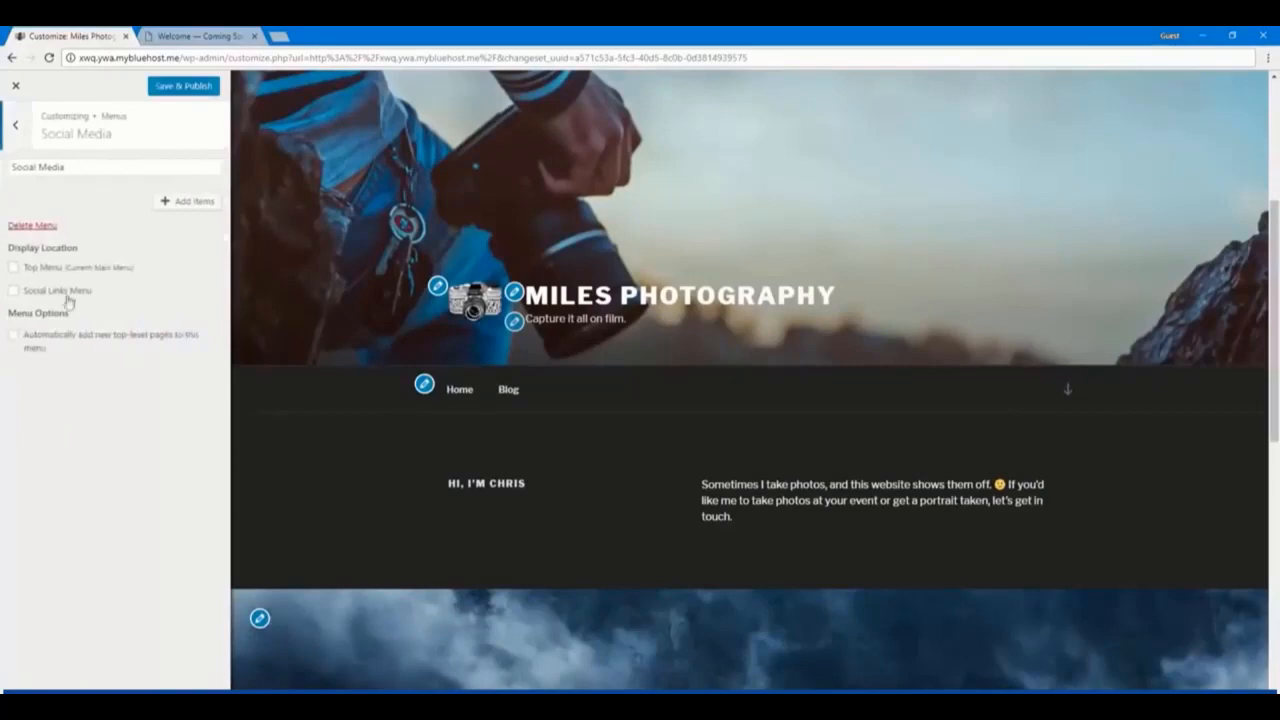
left_click(12, 290)
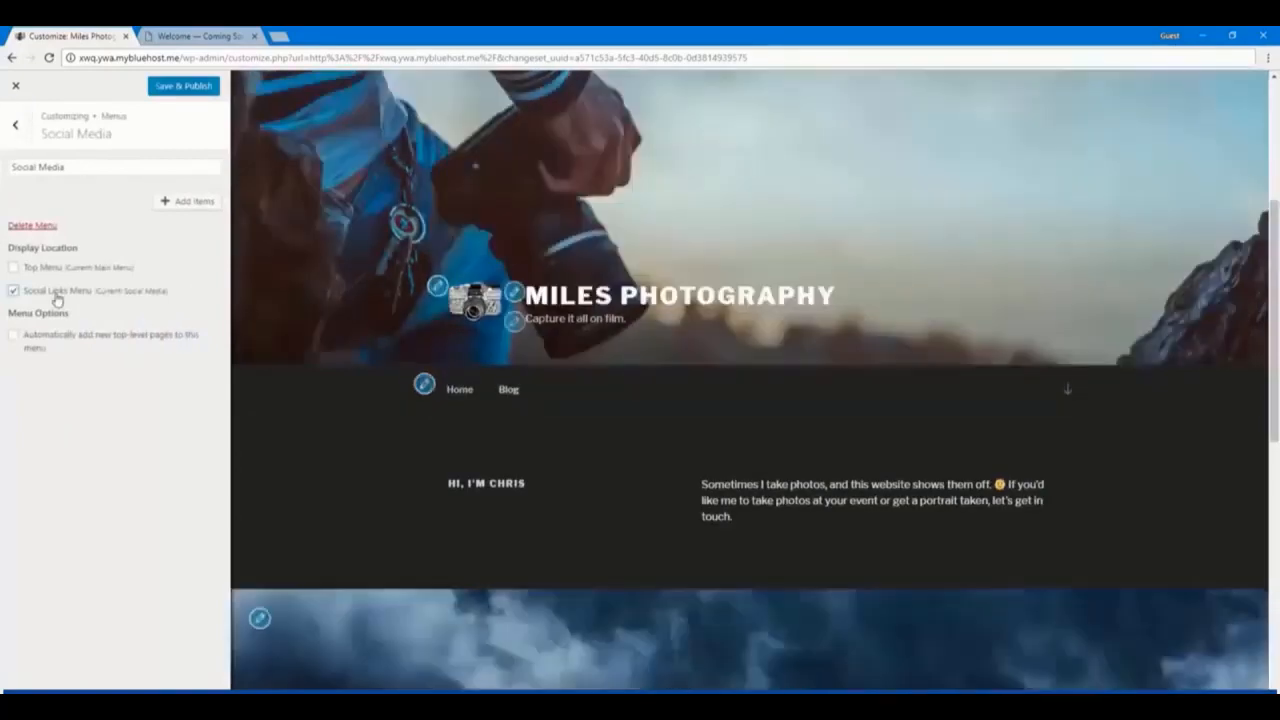
left_click(188, 200)
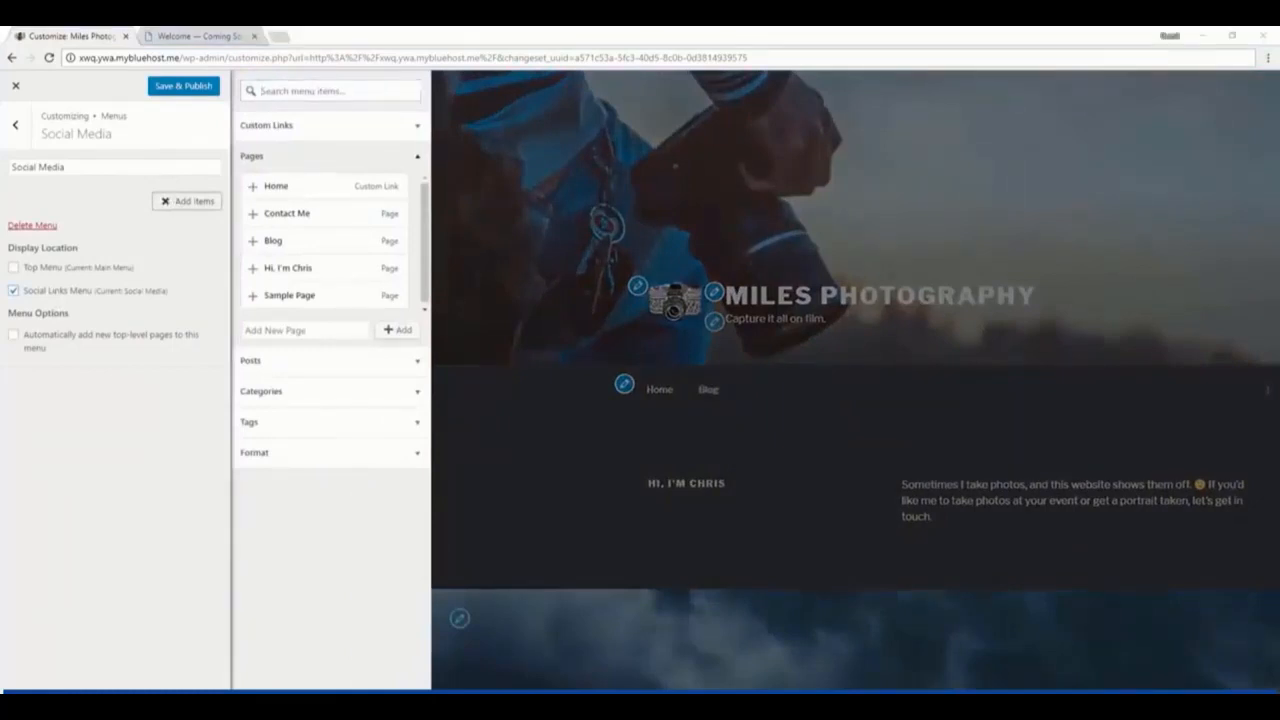
Add Twitter and LinkedIn custom links to the Social Media menu
left_click(330, 124)
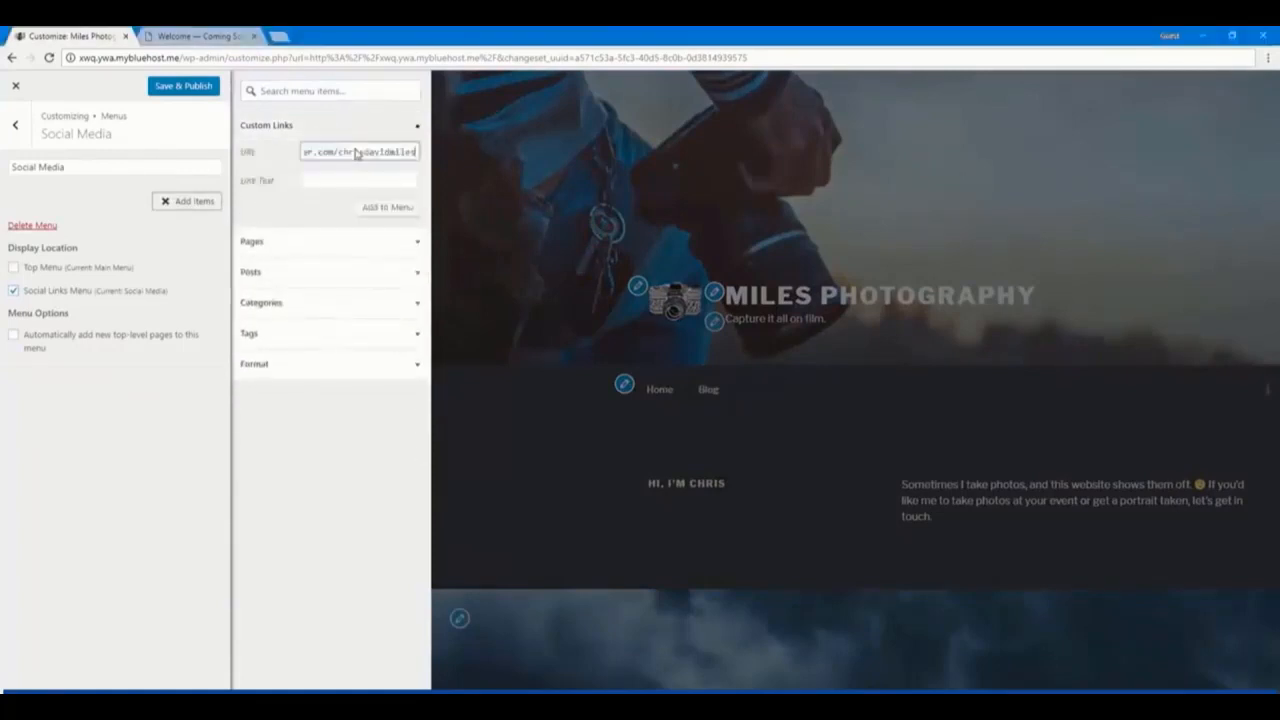
type("Tw")
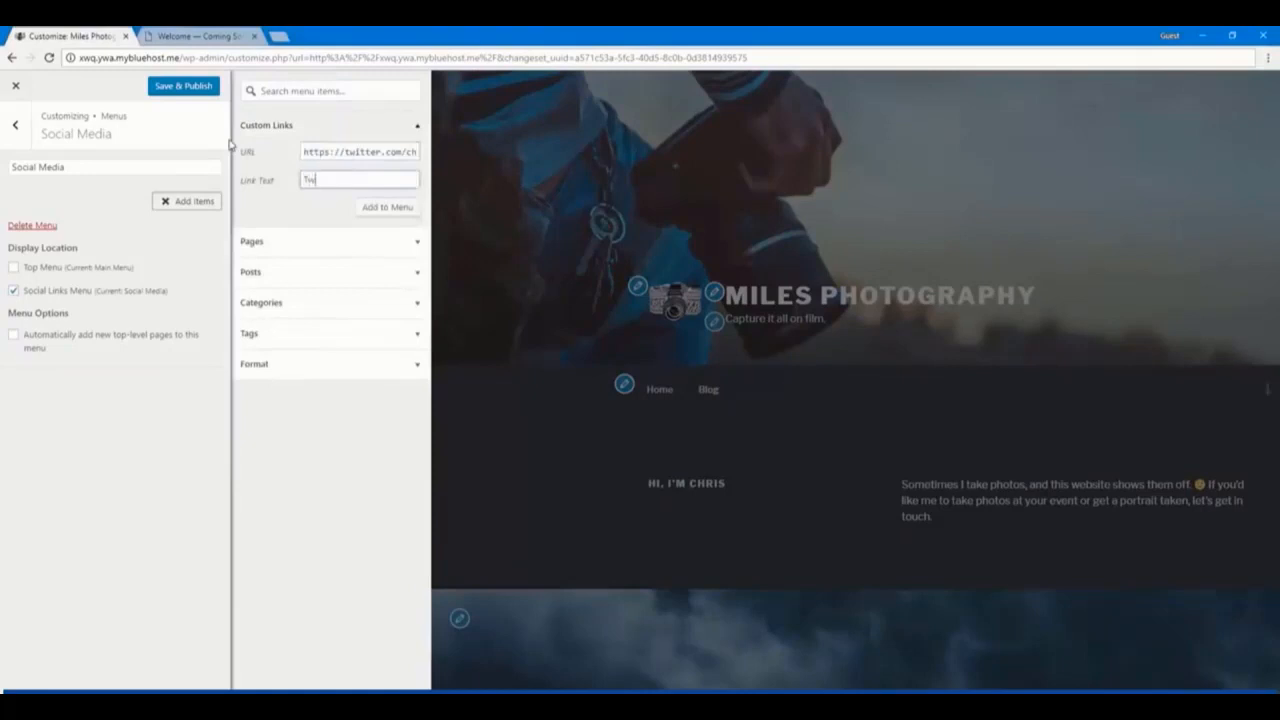
left_click(388, 206)
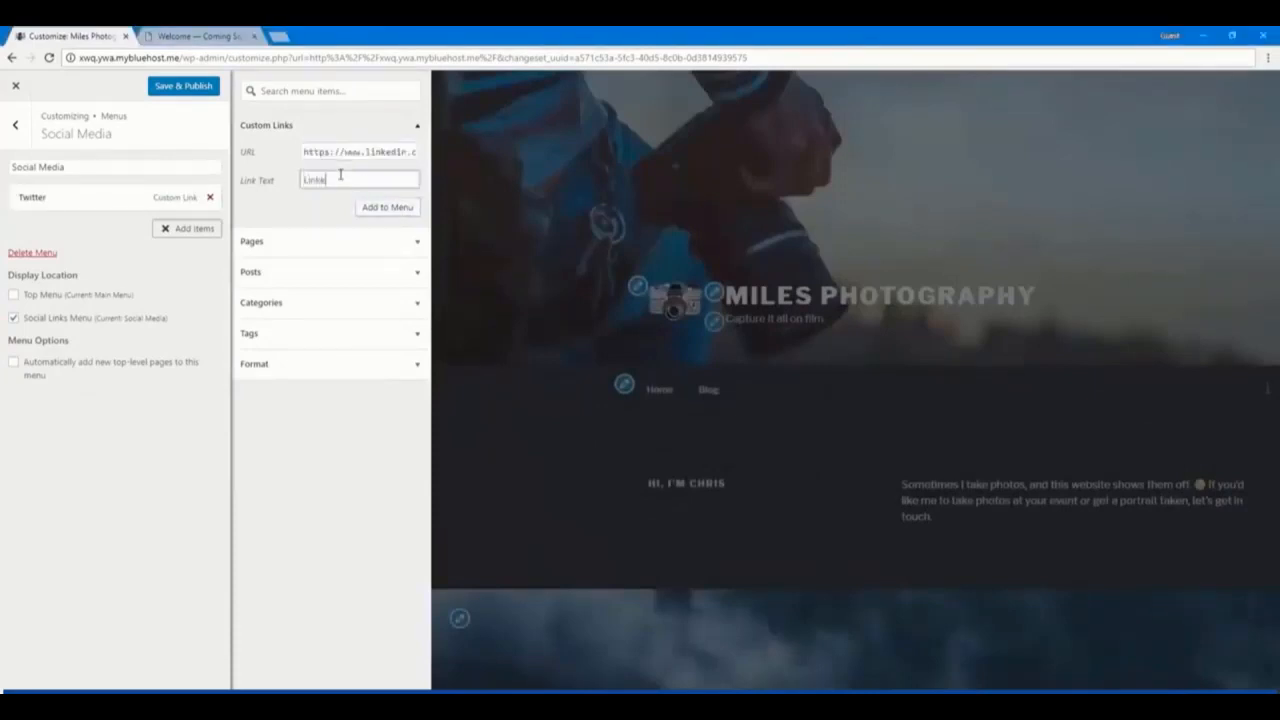
type("LinkedIn")
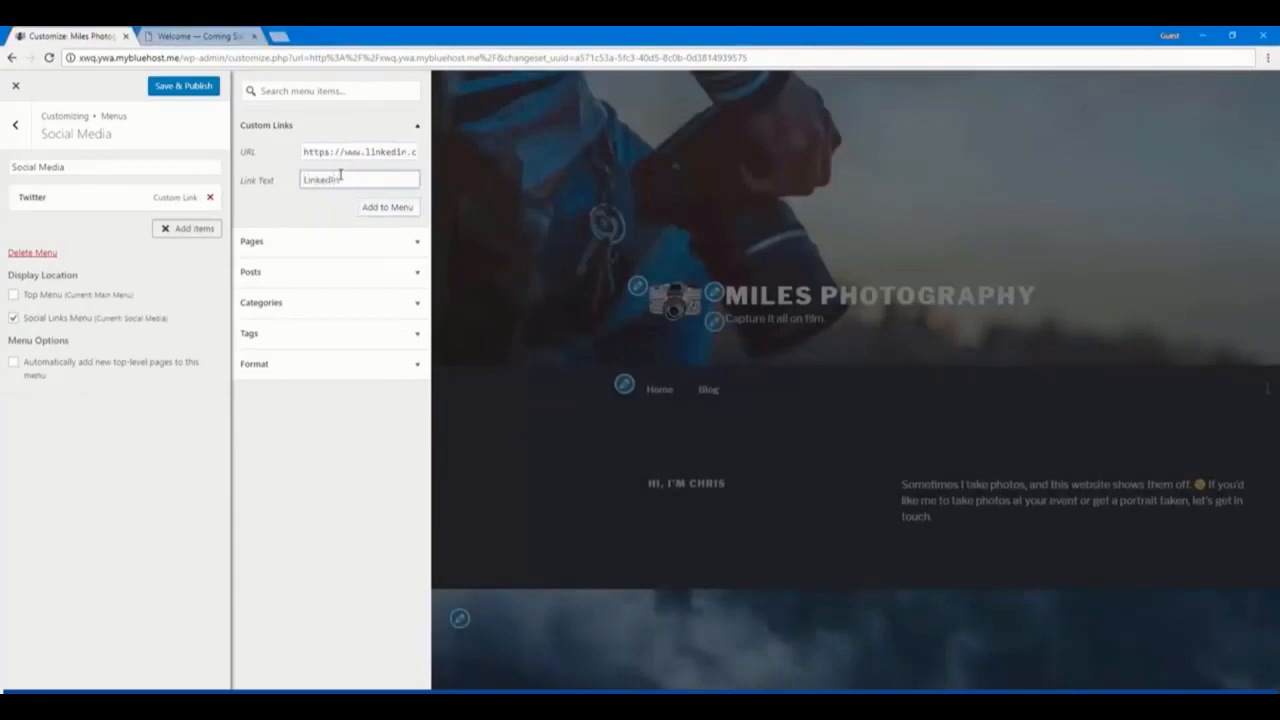
left_click(388, 206)
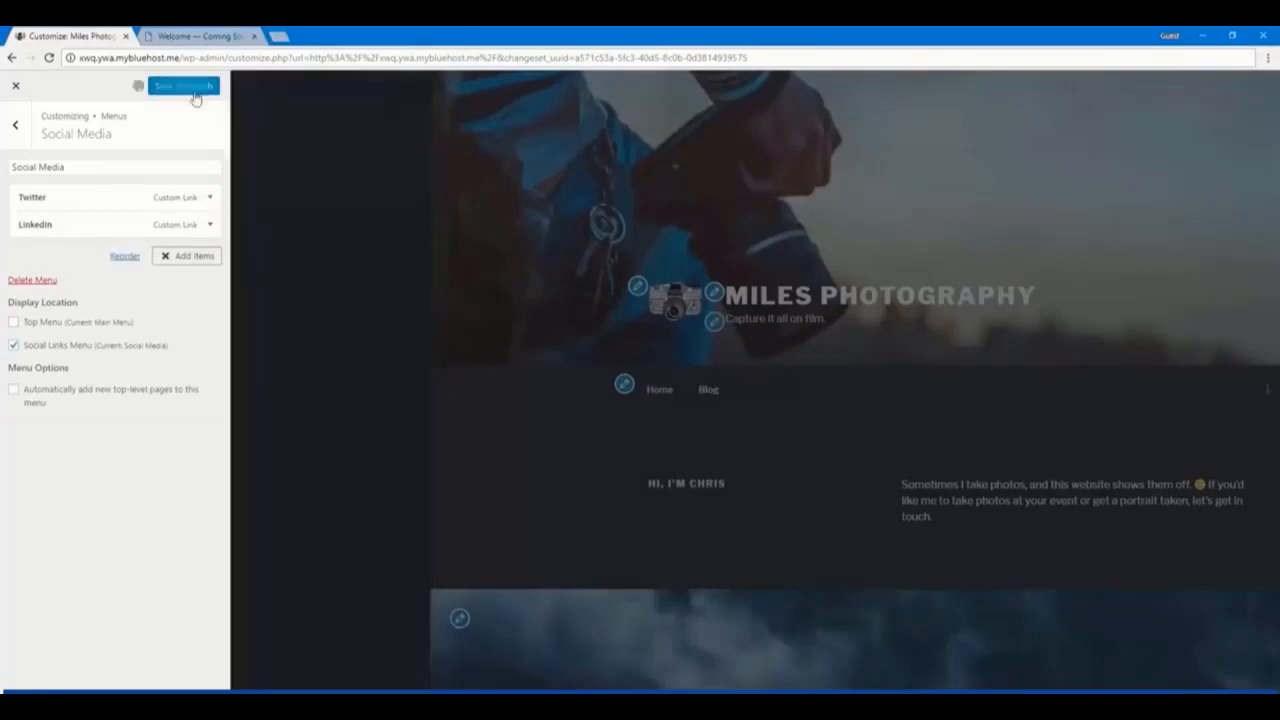
left_click(16, 124)
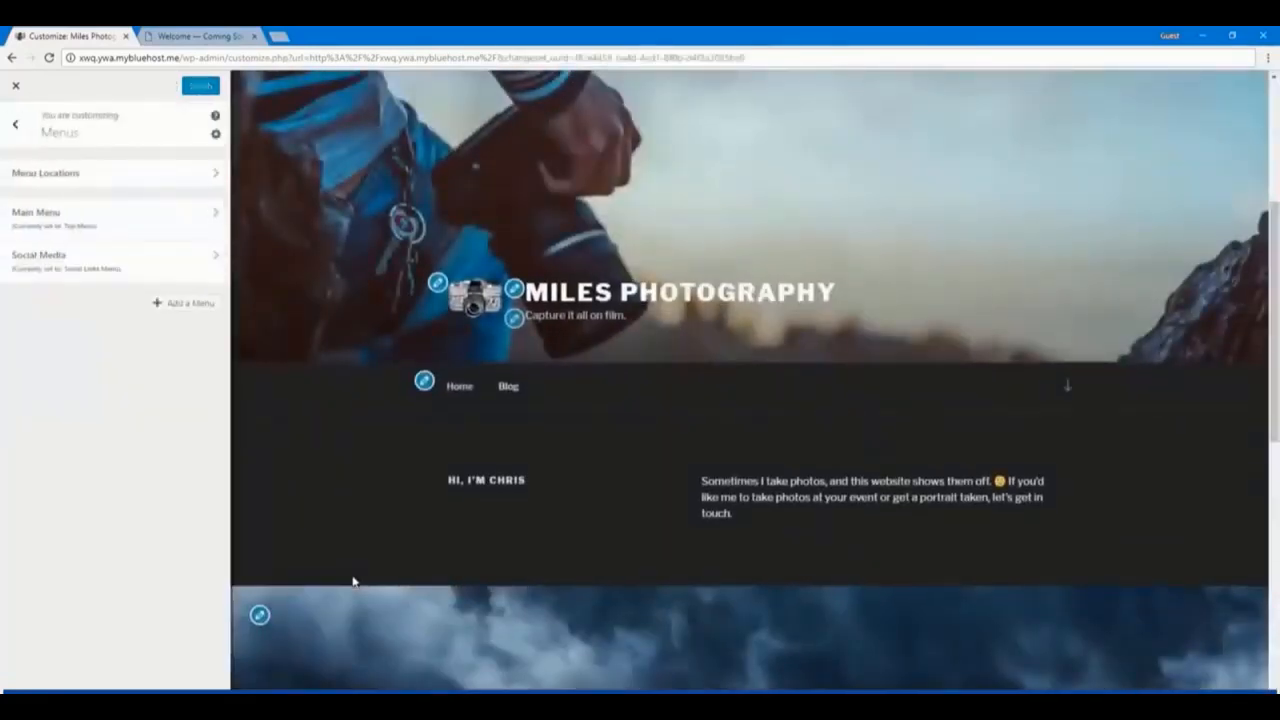
From Menu Locations, add a Facebook custom link to the Social Media menu and publish it
scroll("down", 3)
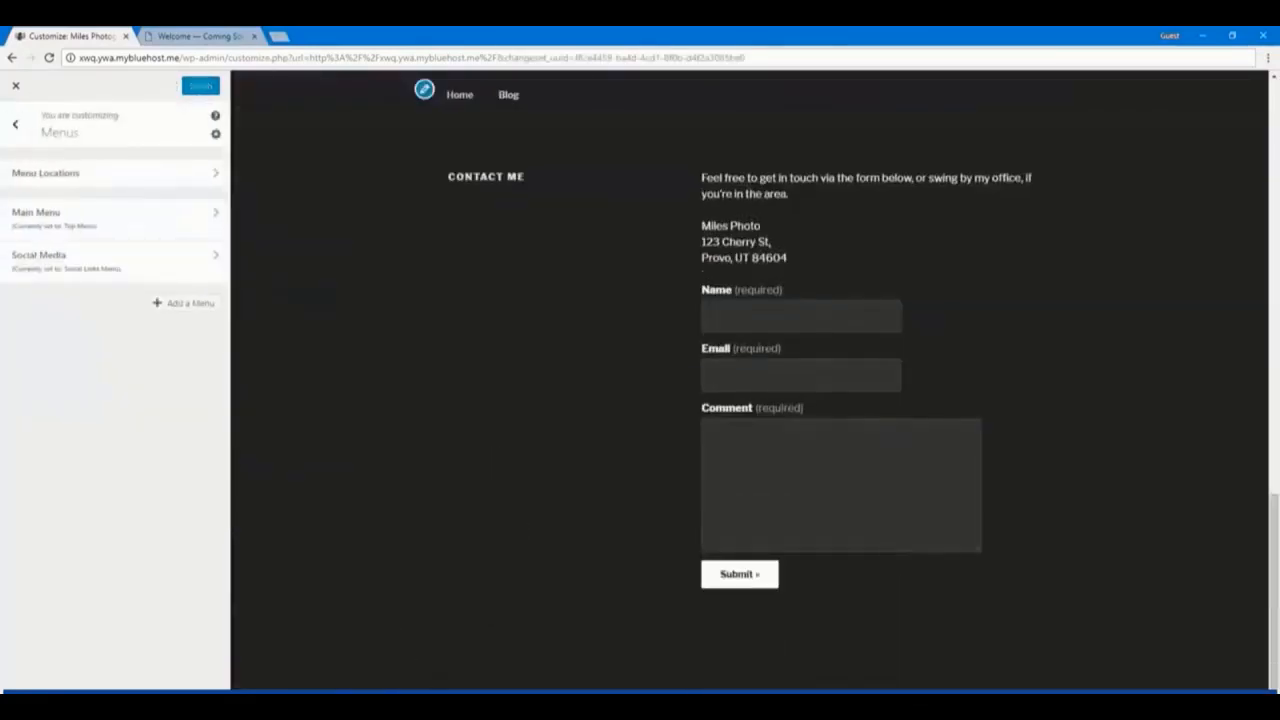
left_click(44, 172)
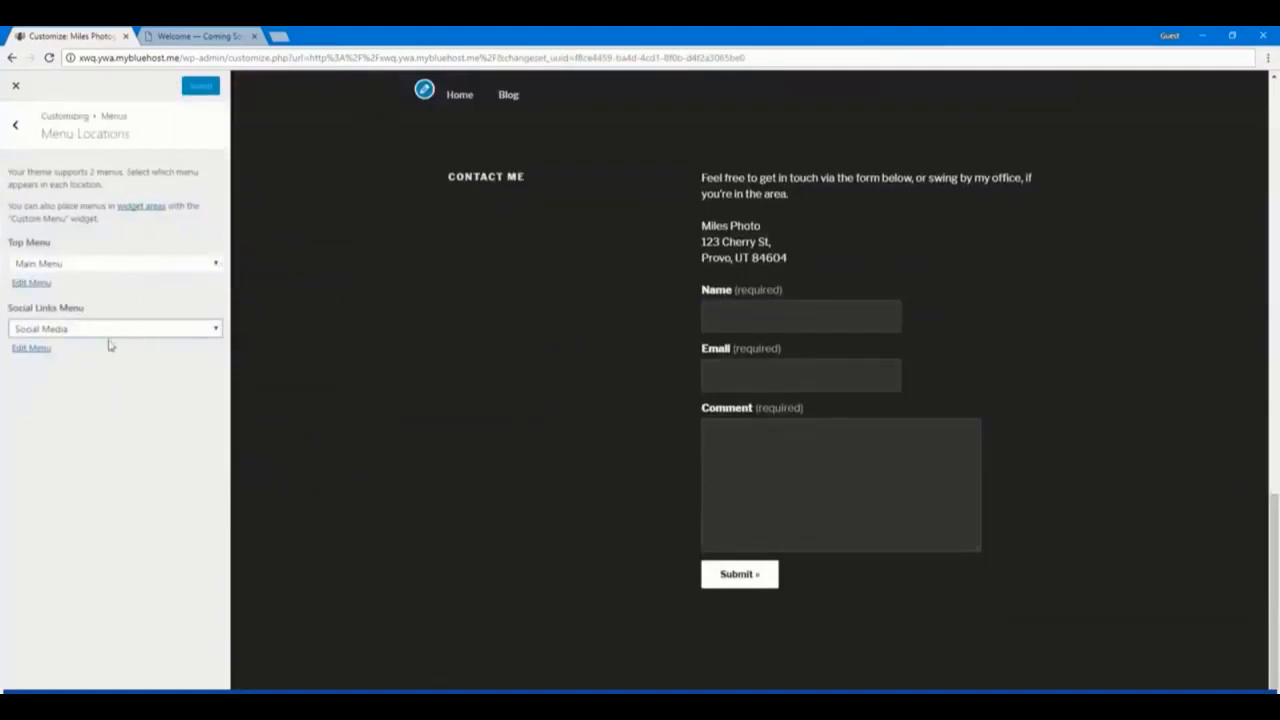
left_click(32, 348)
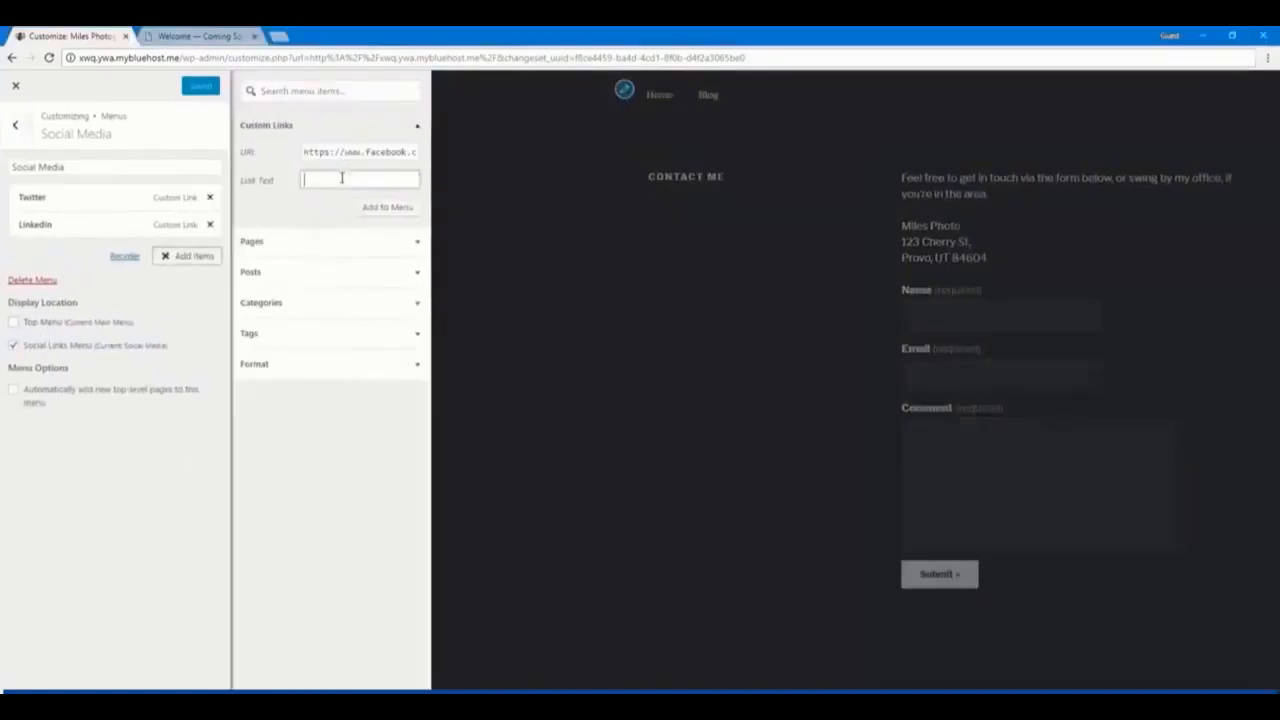
type("F")
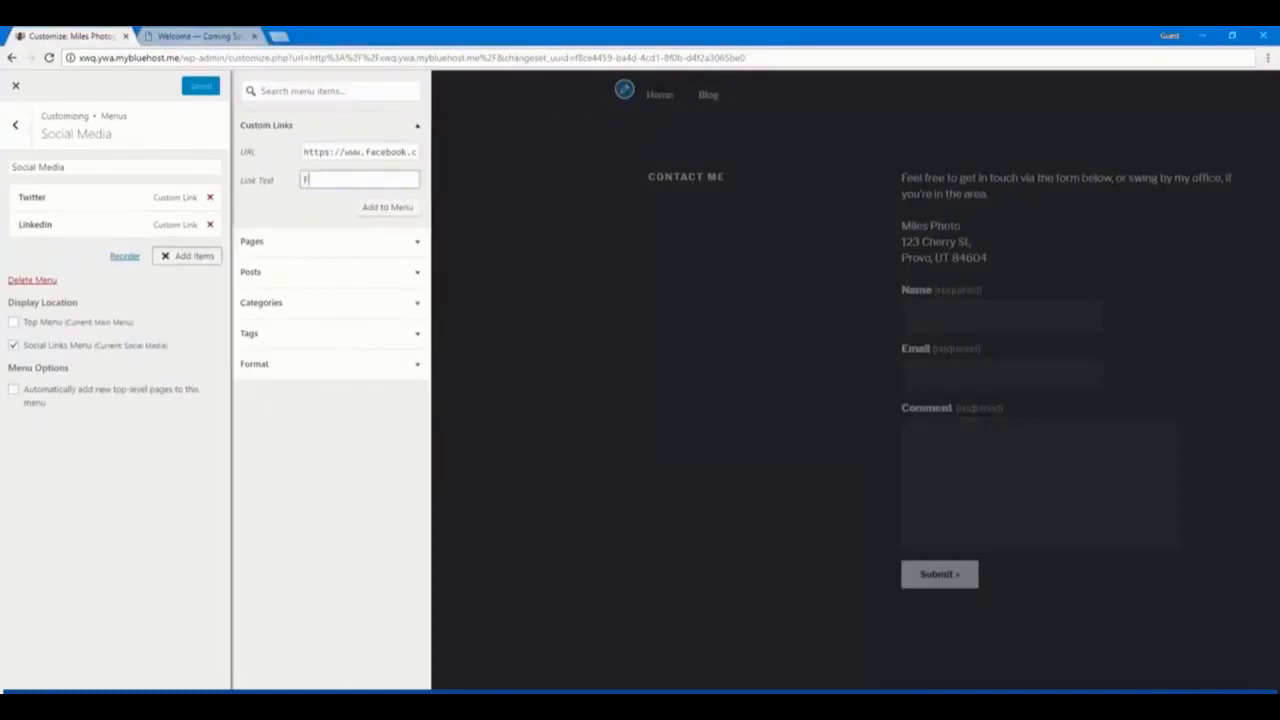
type("Facebook")
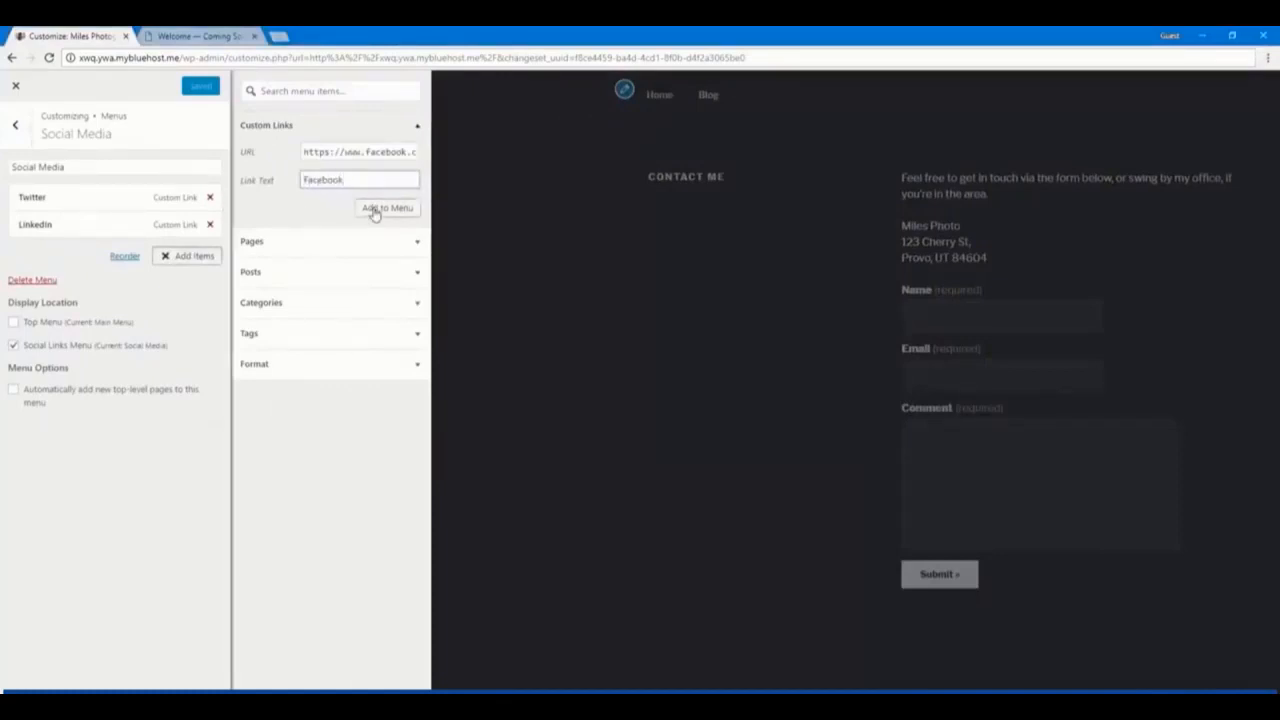
left_click(388, 208)
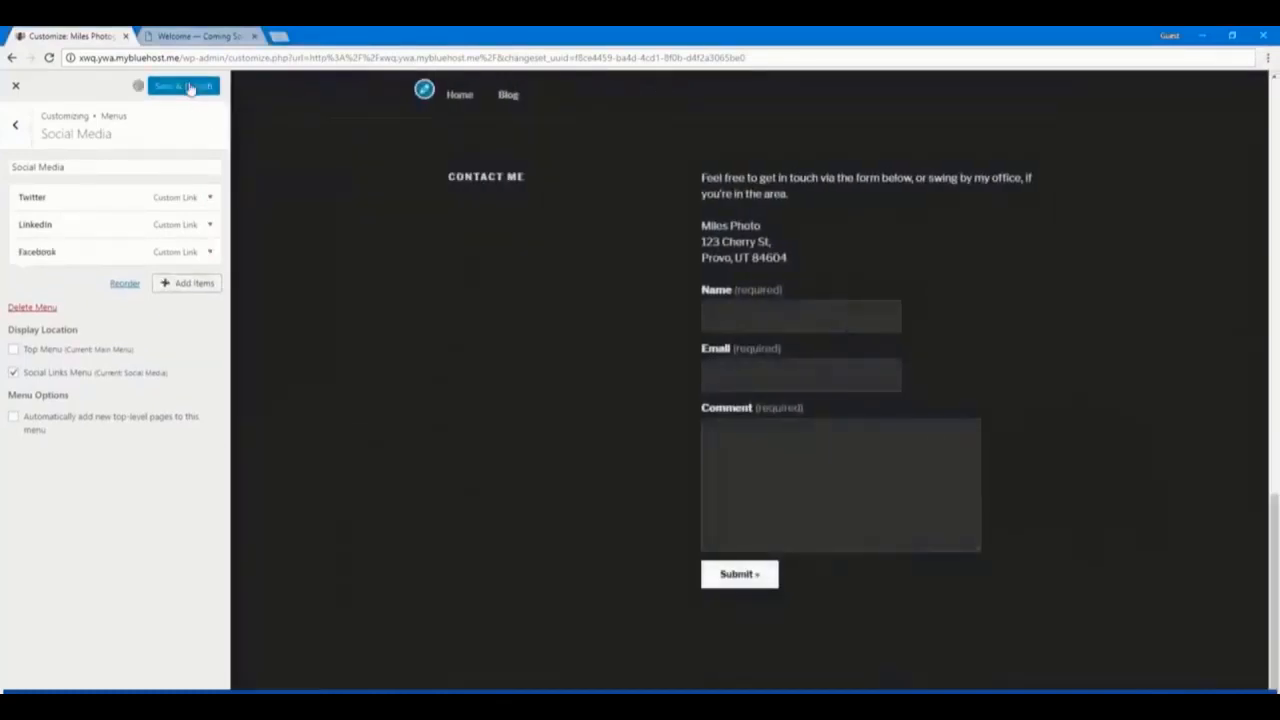
left_click(184, 86)
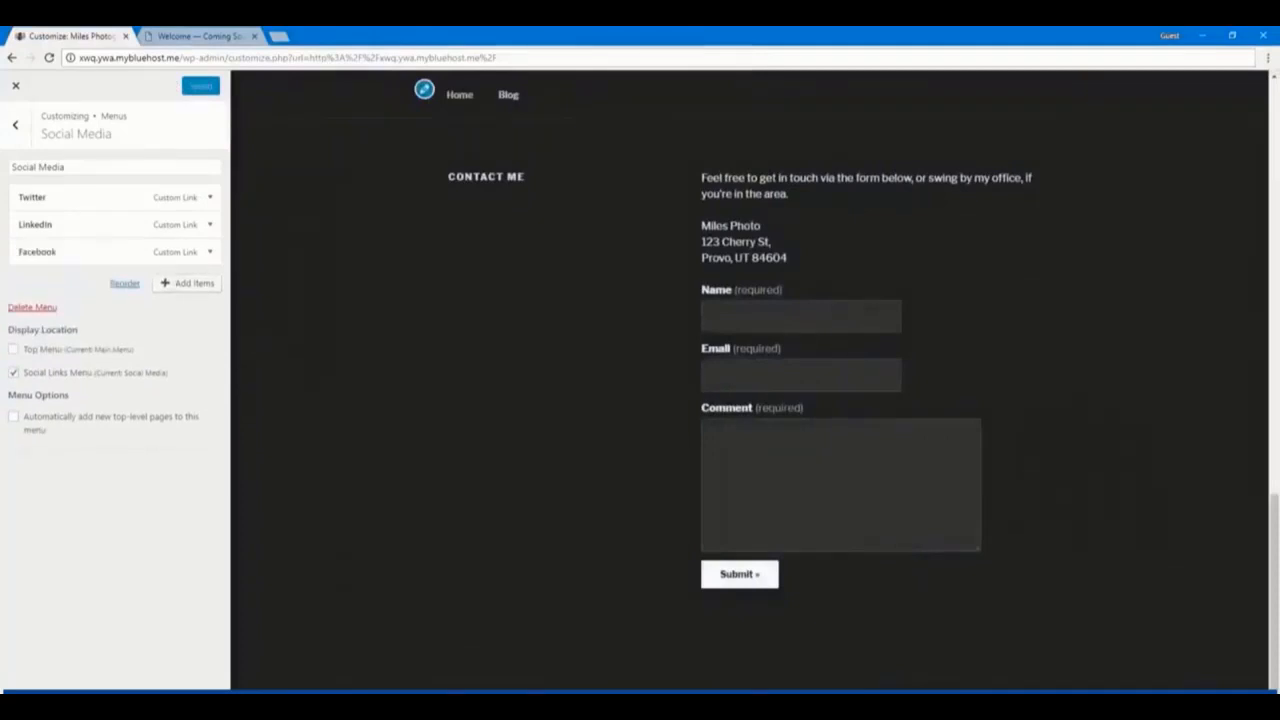
left_click(16, 124)
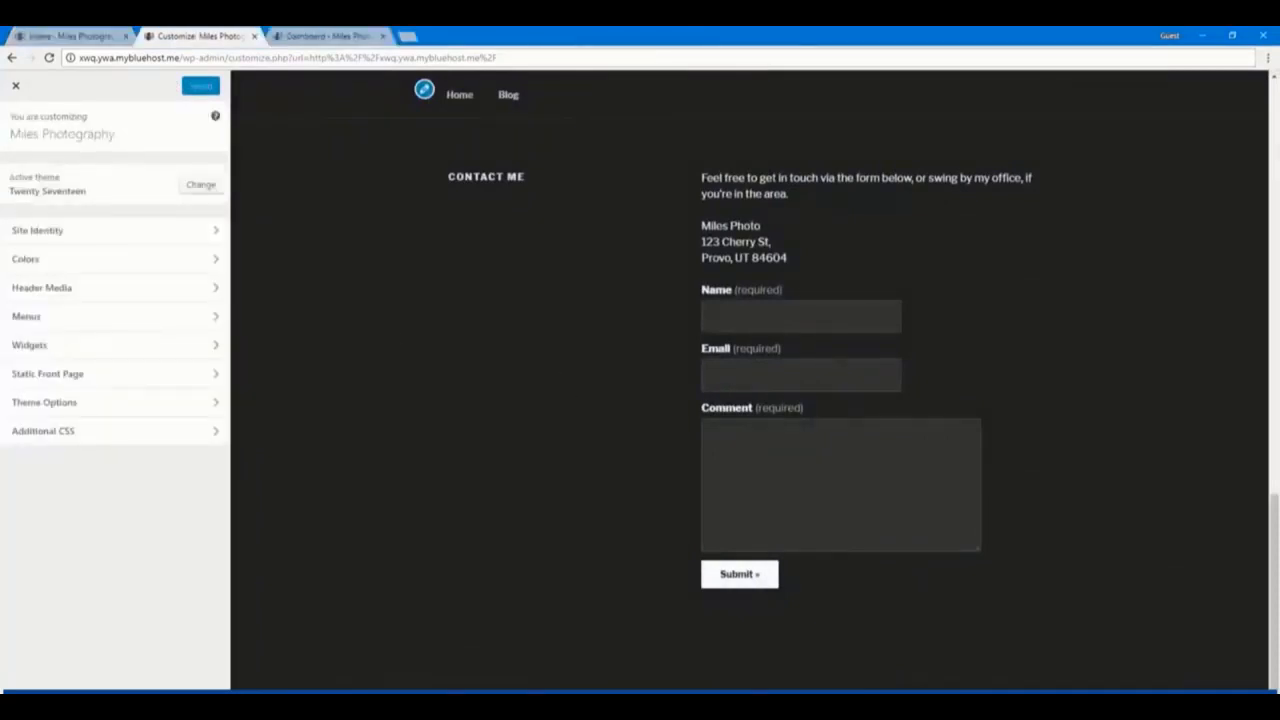
Preview Miles Photography at tablet and phone widths, then close the Customizer to the dashboard
left_click(460, 94)
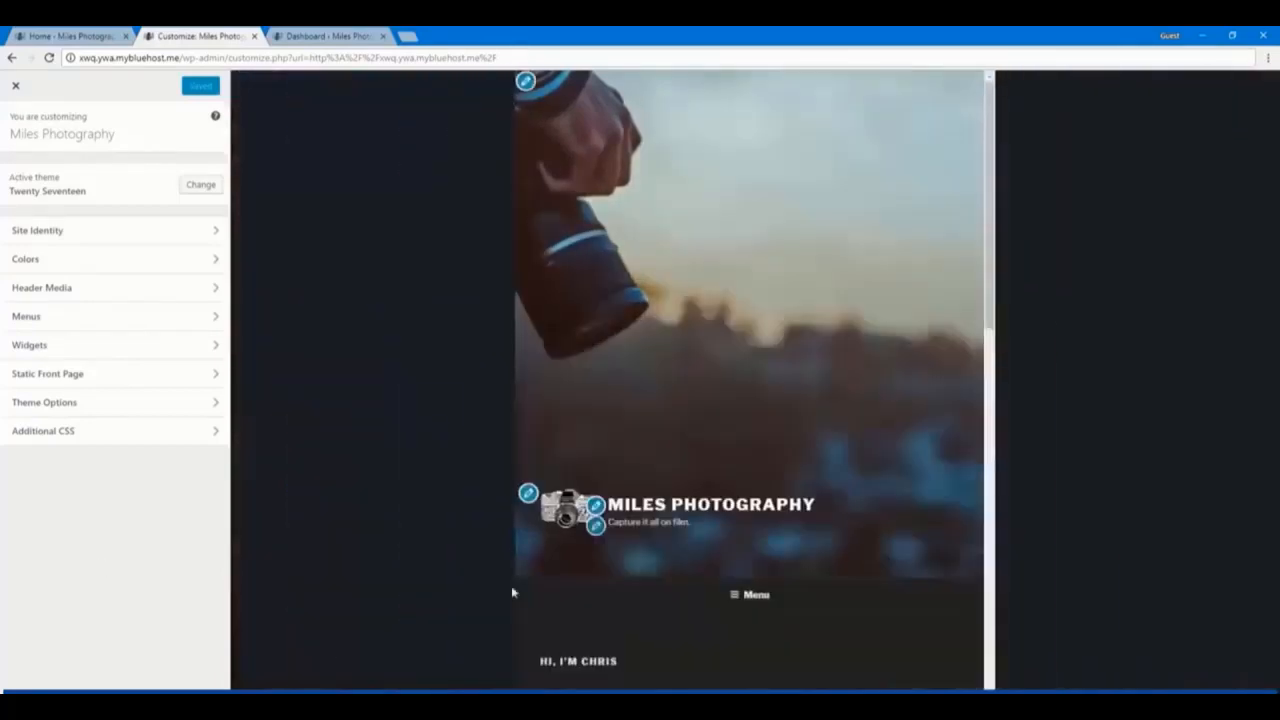
scroll("down", 3)
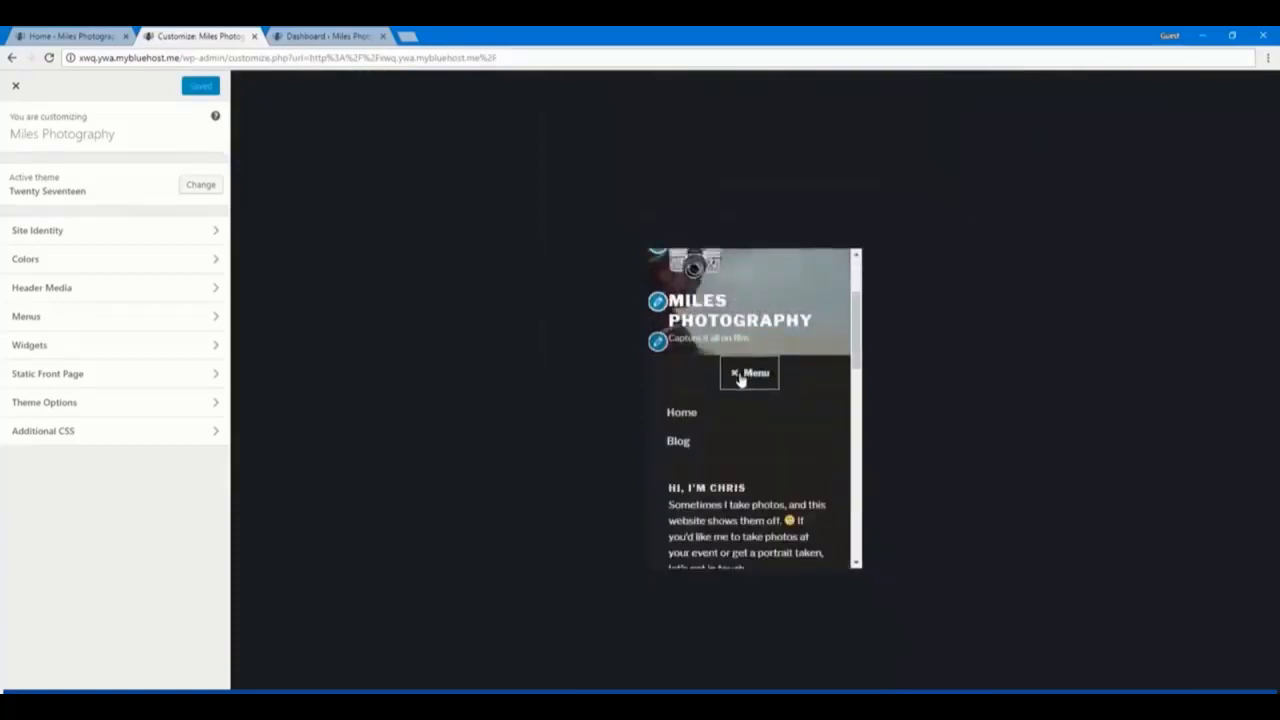
scroll("down", 3)
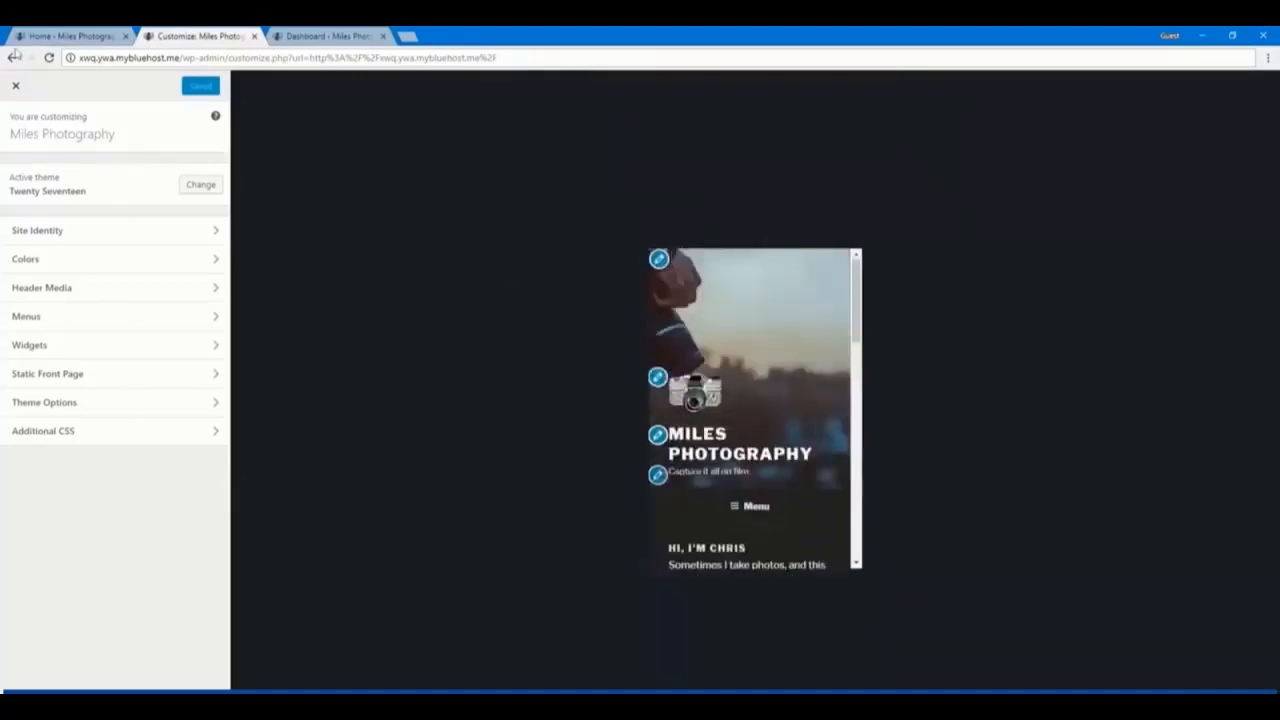
left_click(16, 84)
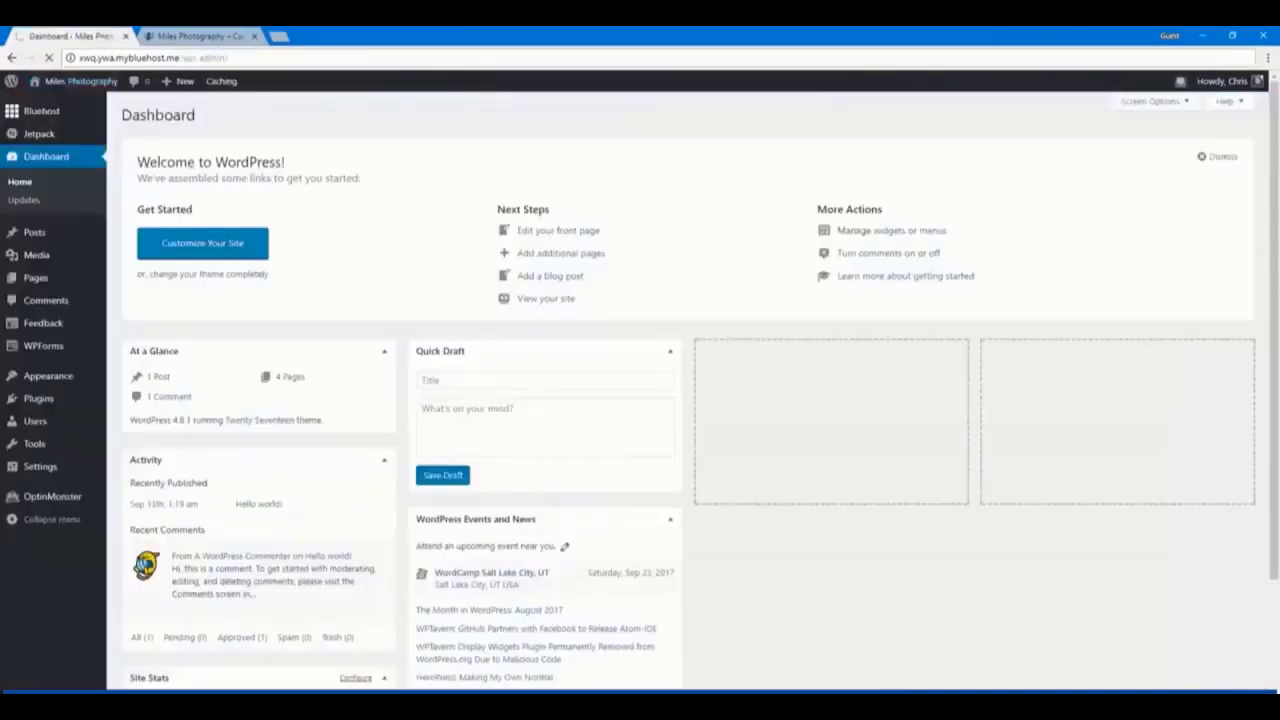
Open Bluehost > Home in the admin sidebar and scroll to its Hosting section
left_click(42, 112)
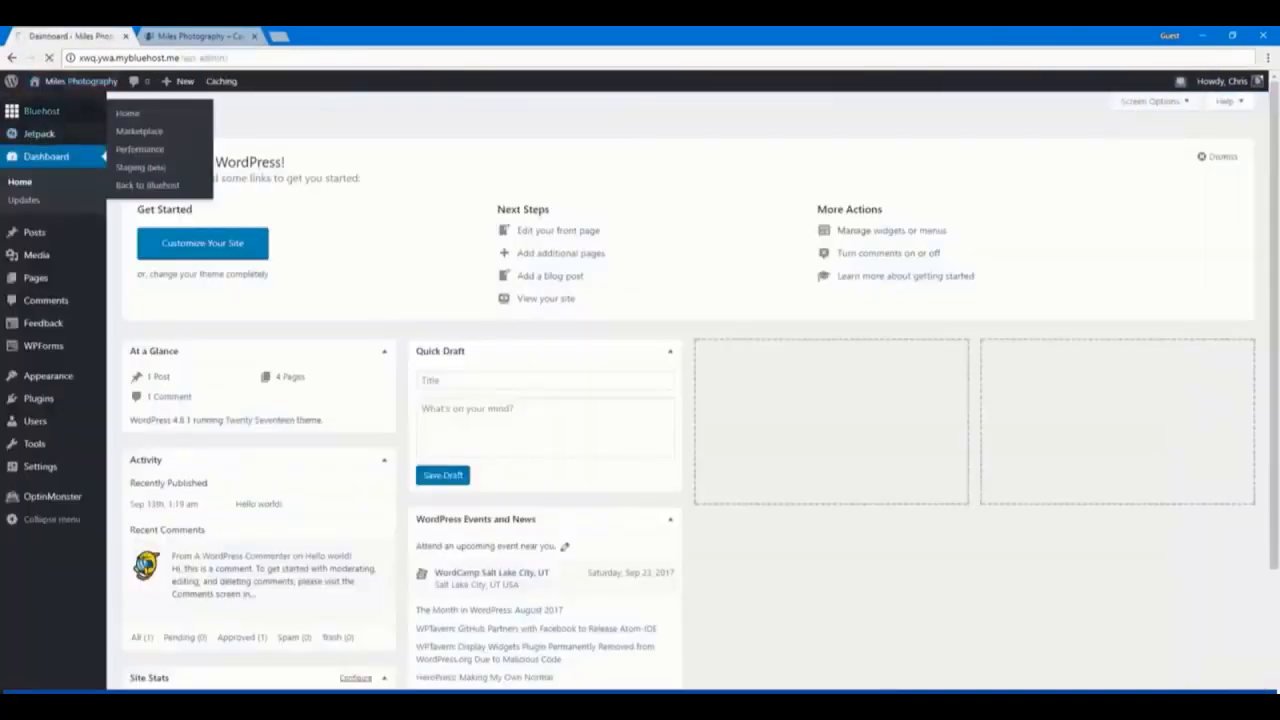
left_click(128, 112)
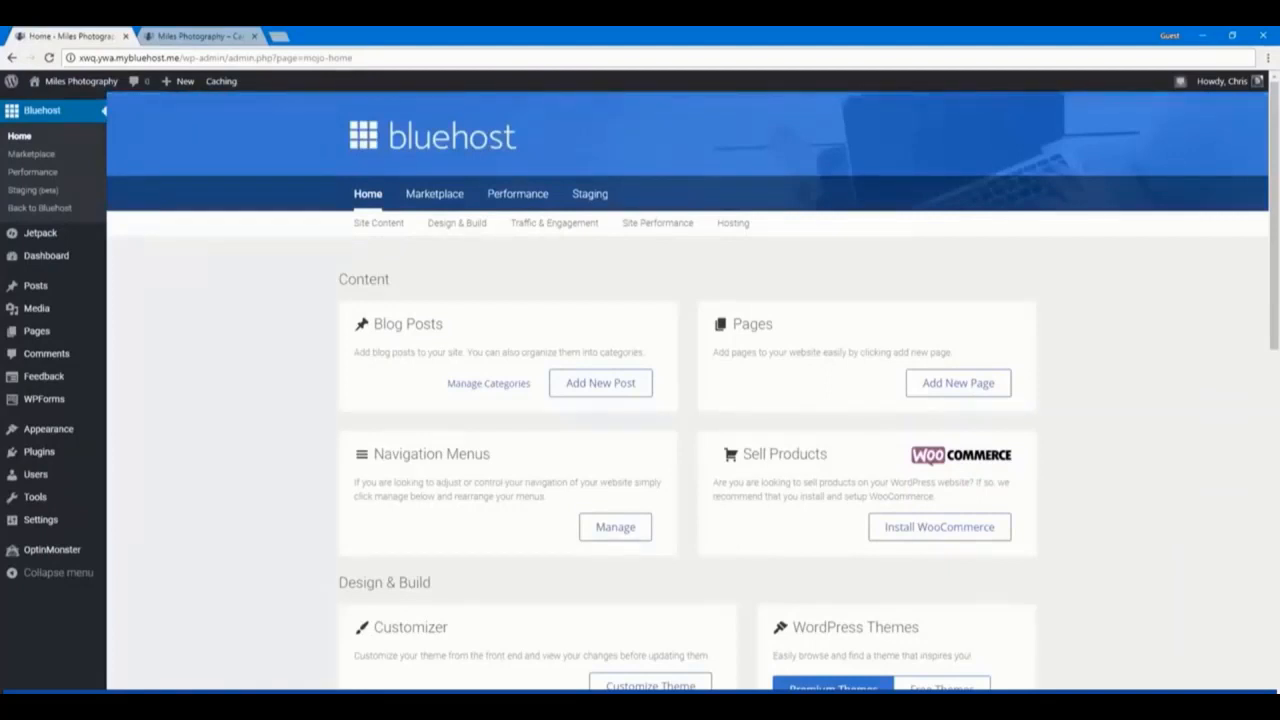
mouse_move(160, 386)
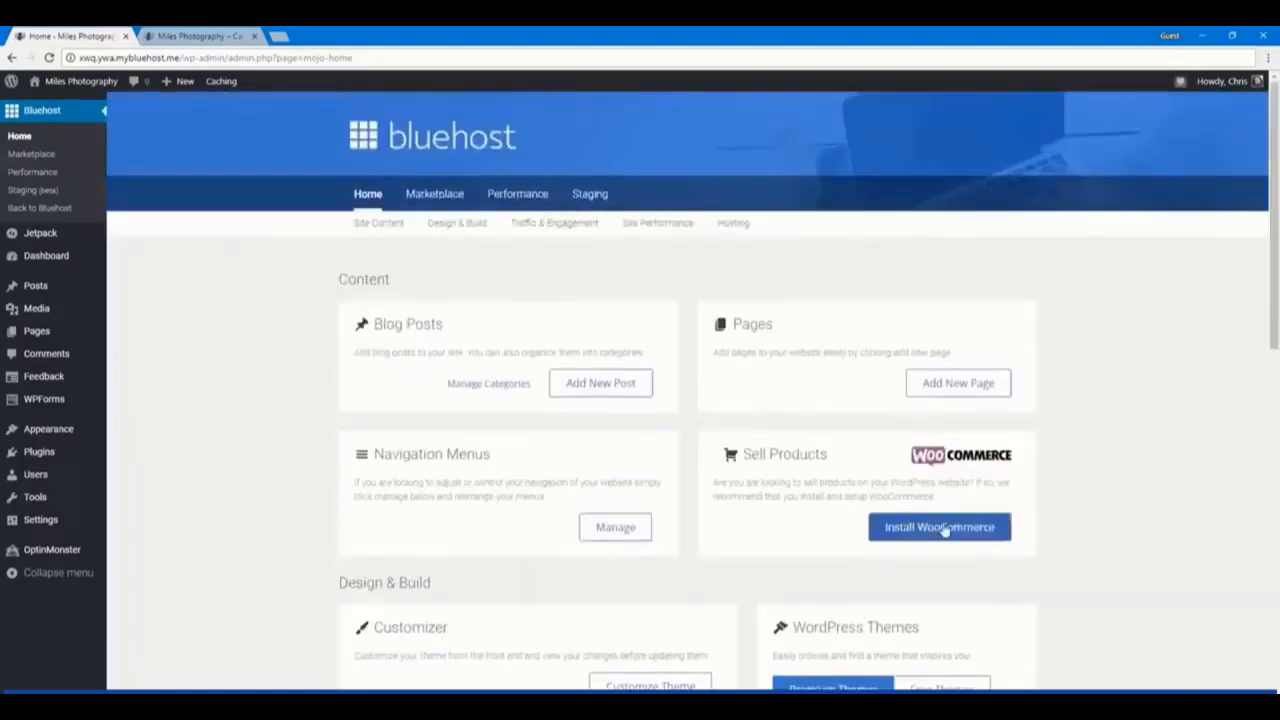
scroll("down", 3)
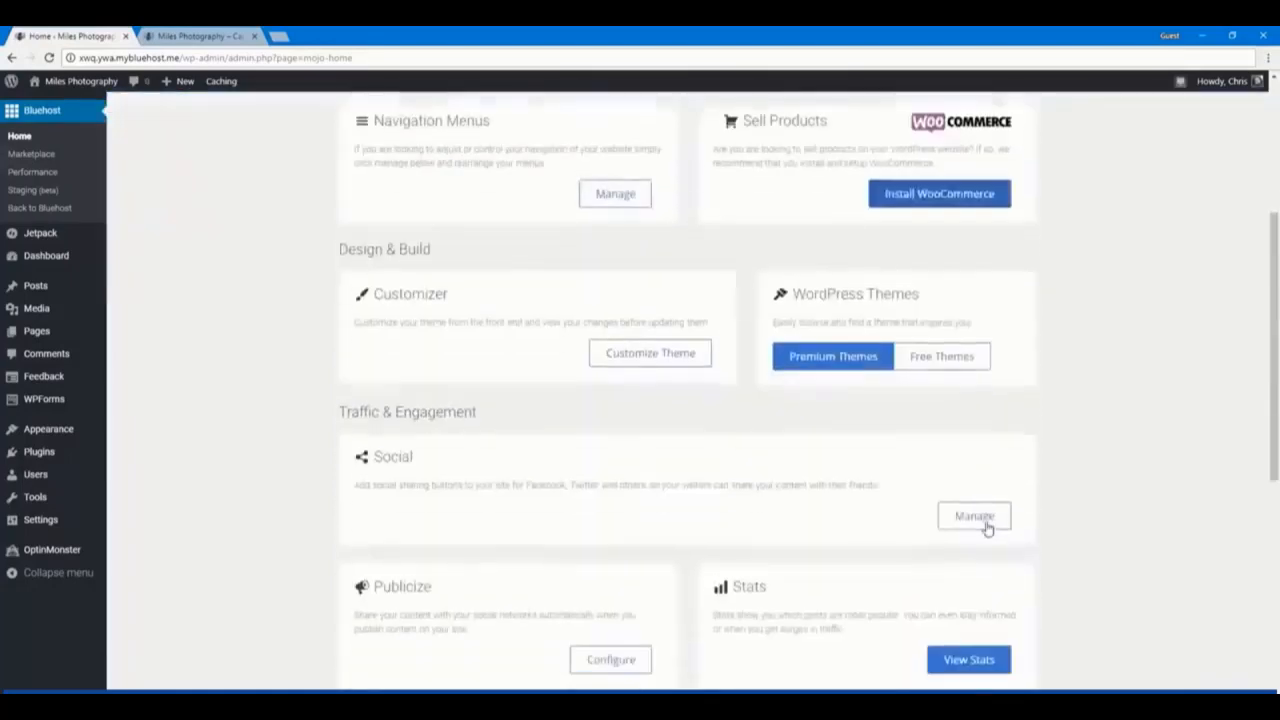
scroll("down", 3)
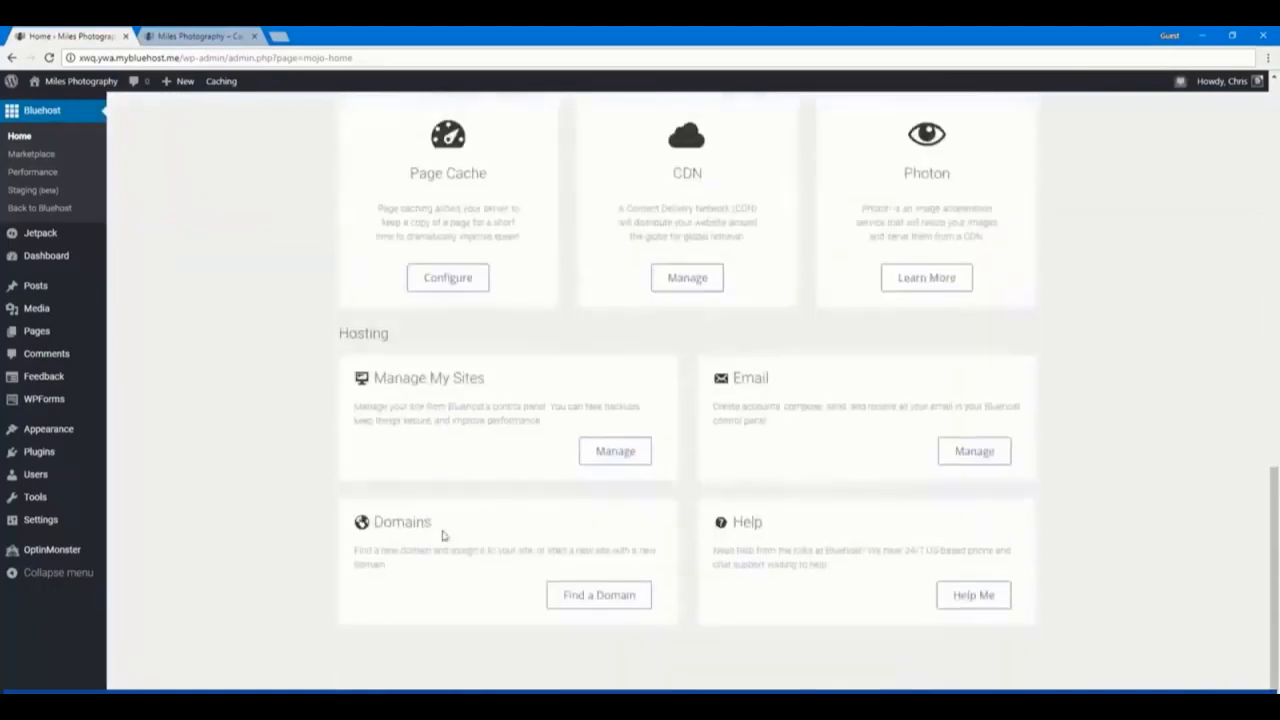